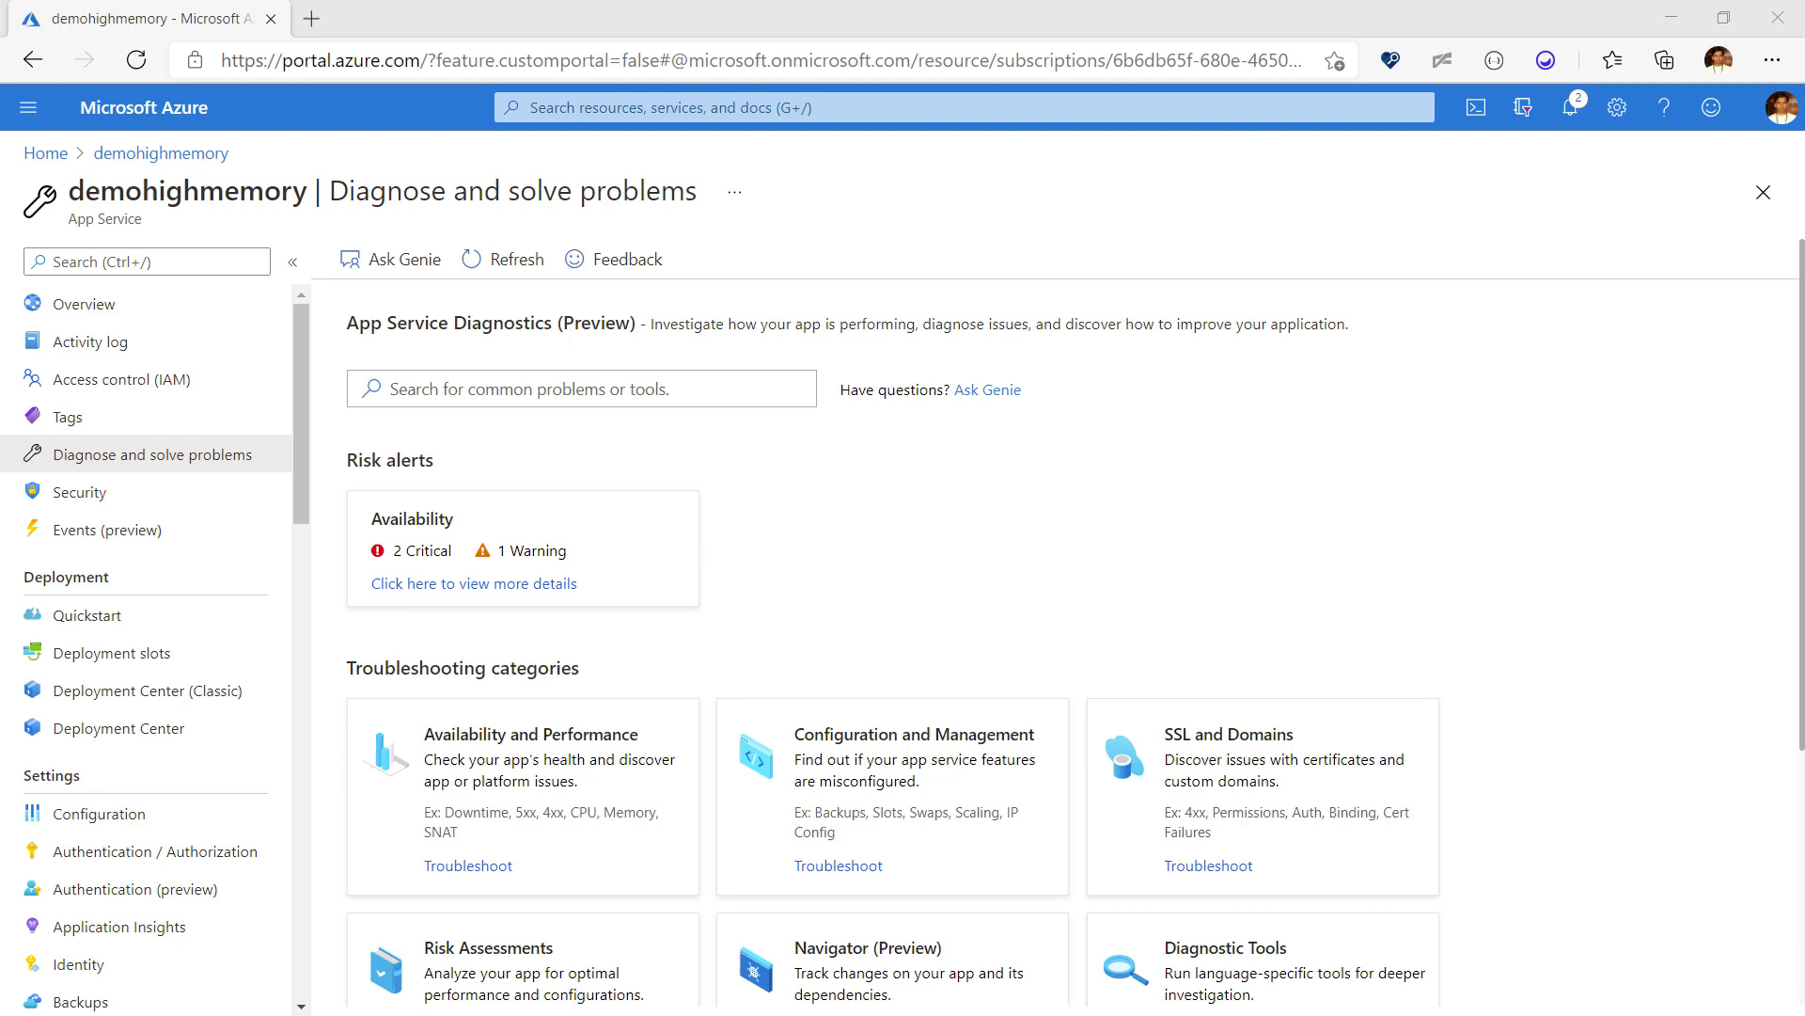
# Step: View the Memory Usage analysis under Availability and Performance, ending on the Collect Memory Dump next step
pyautogui.click(466, 865)
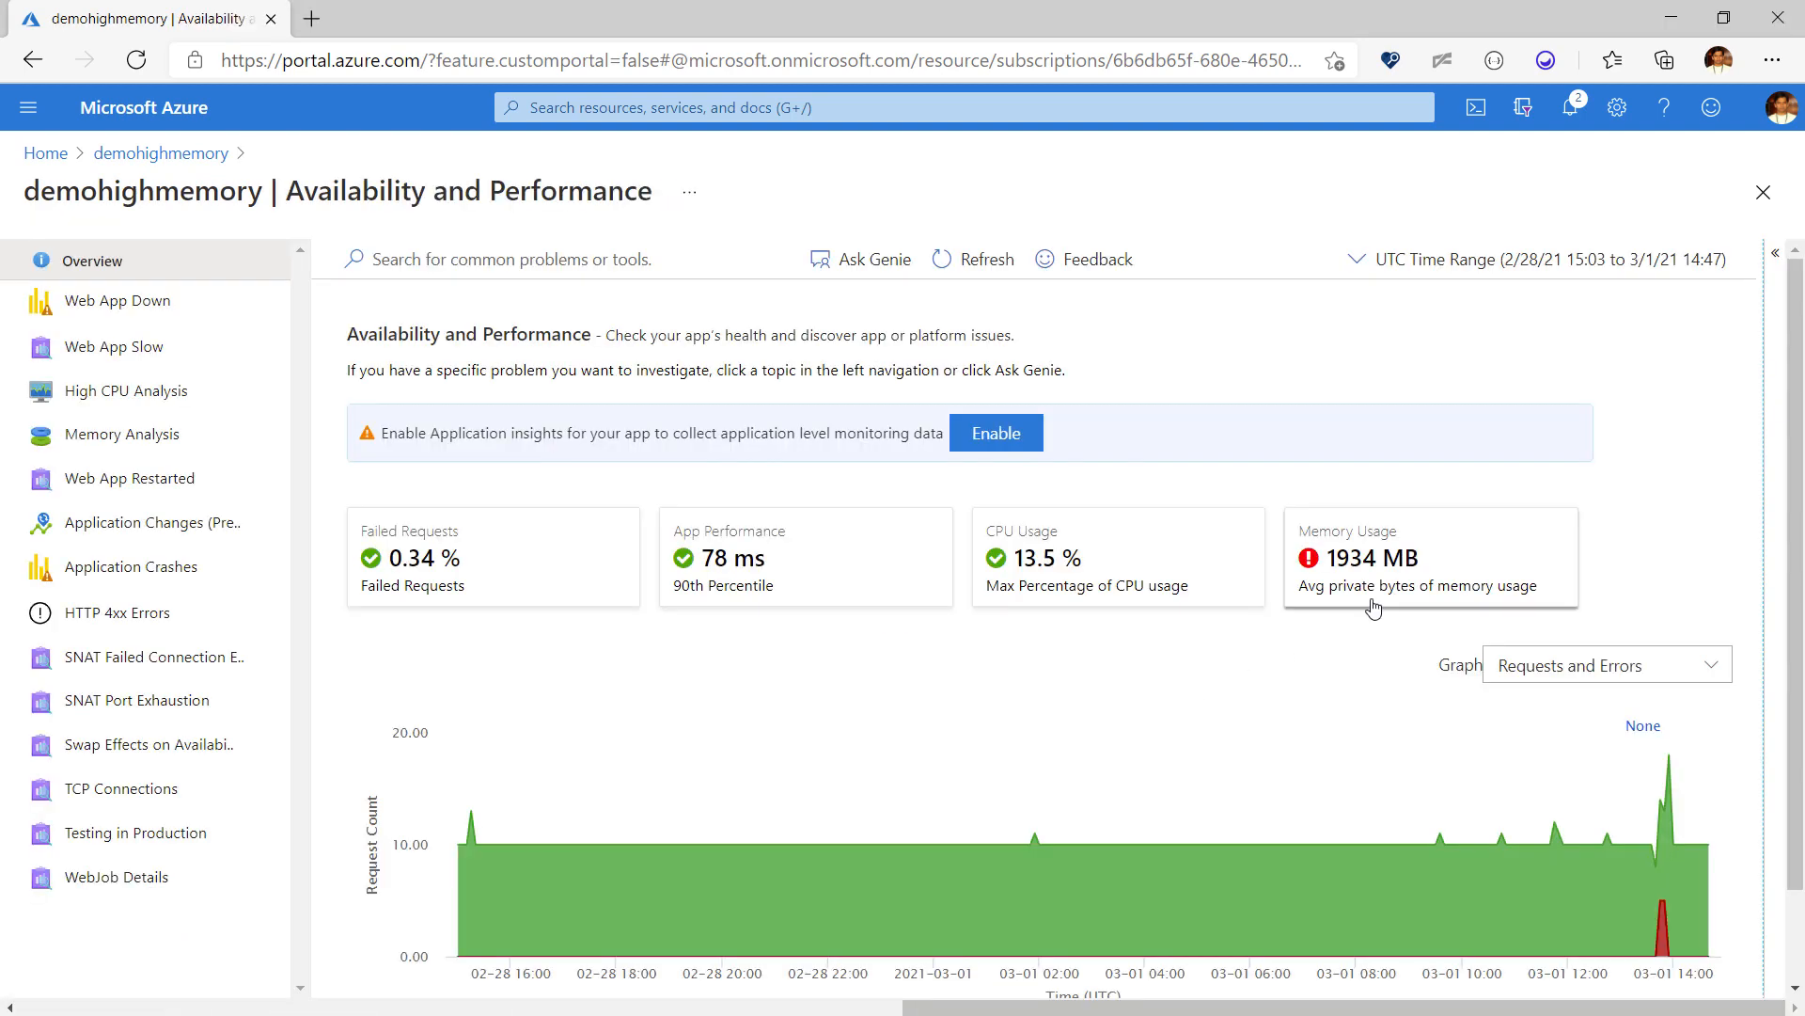
pyautogui.click(123, 434)
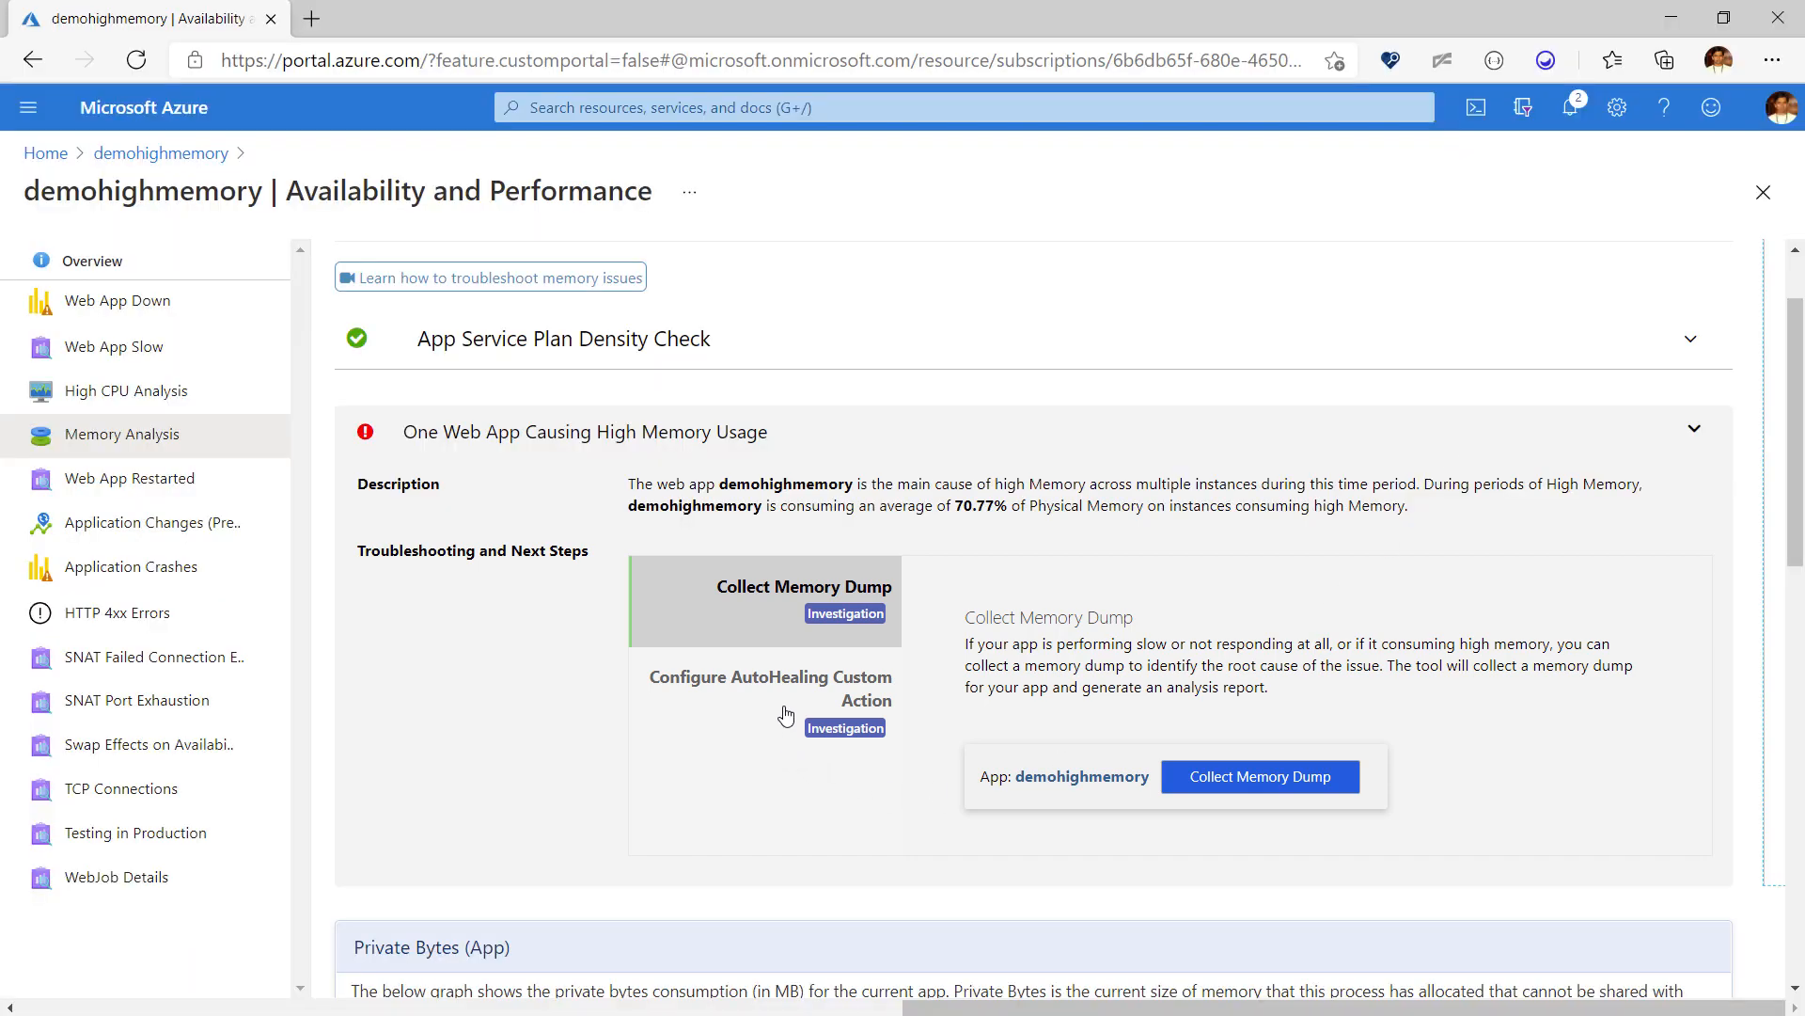
pyautogui.click(769, 688)
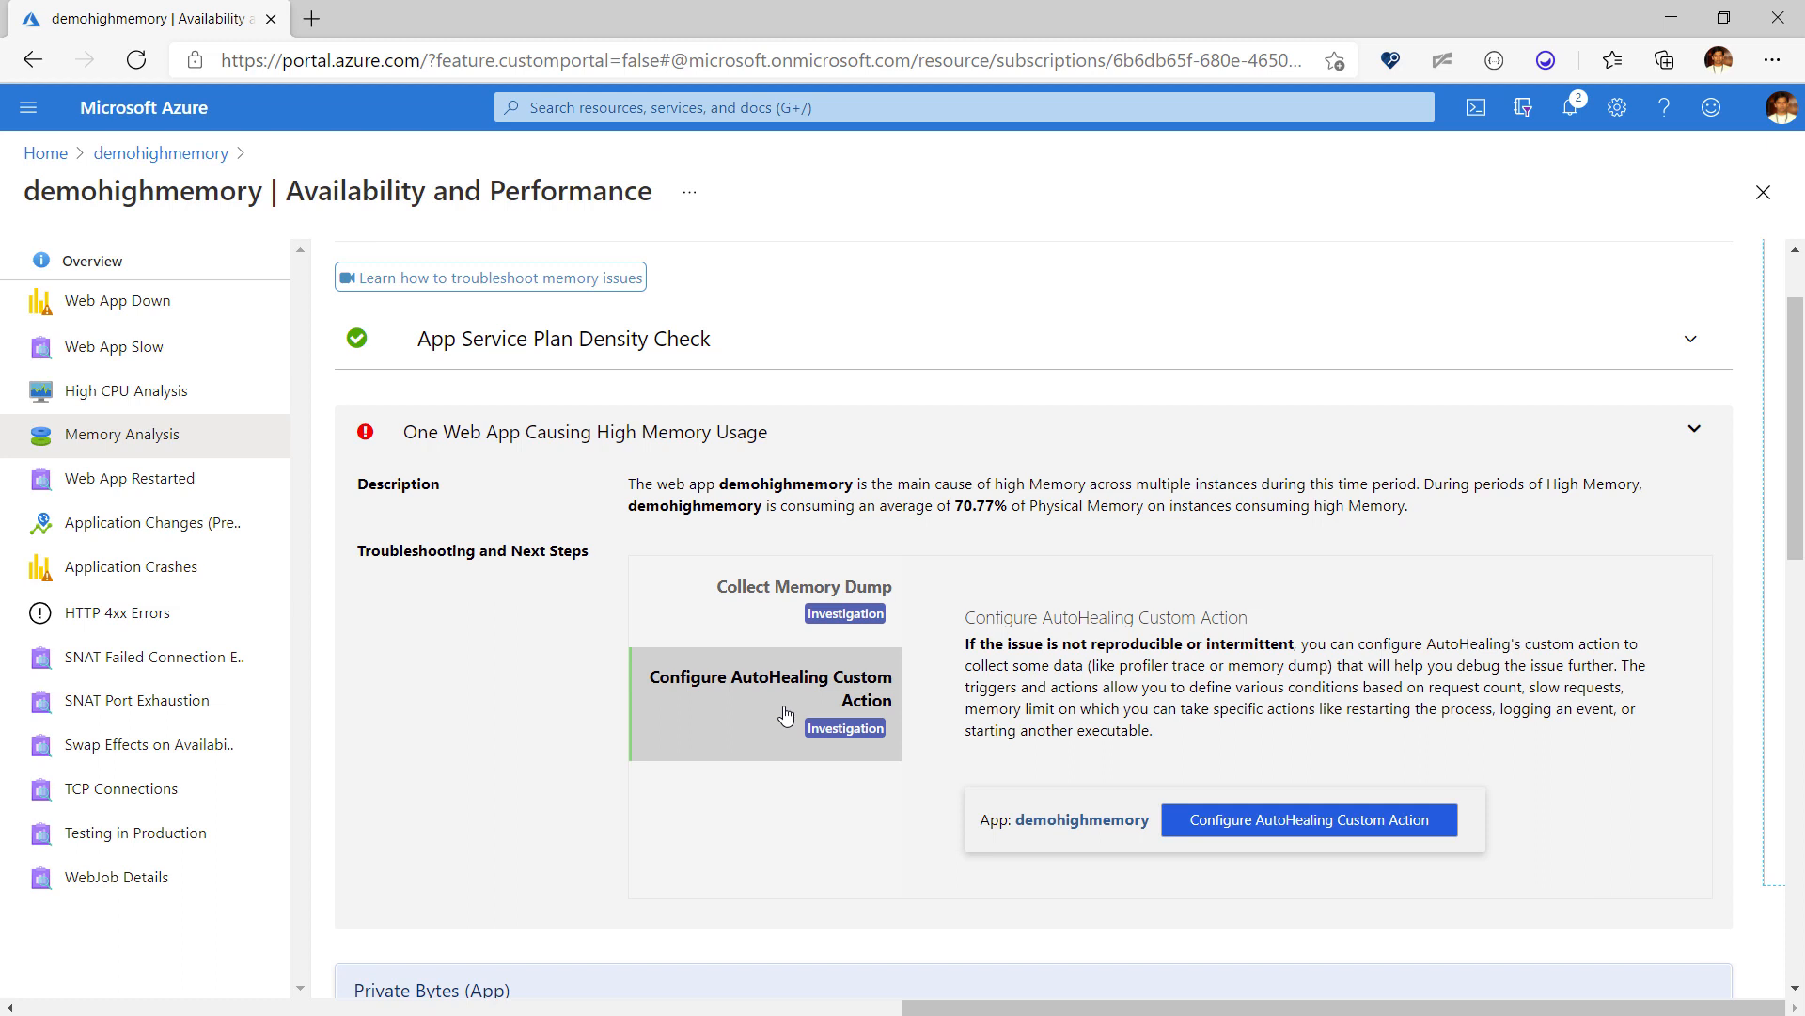
pyautogui.moveTo(809, 608)
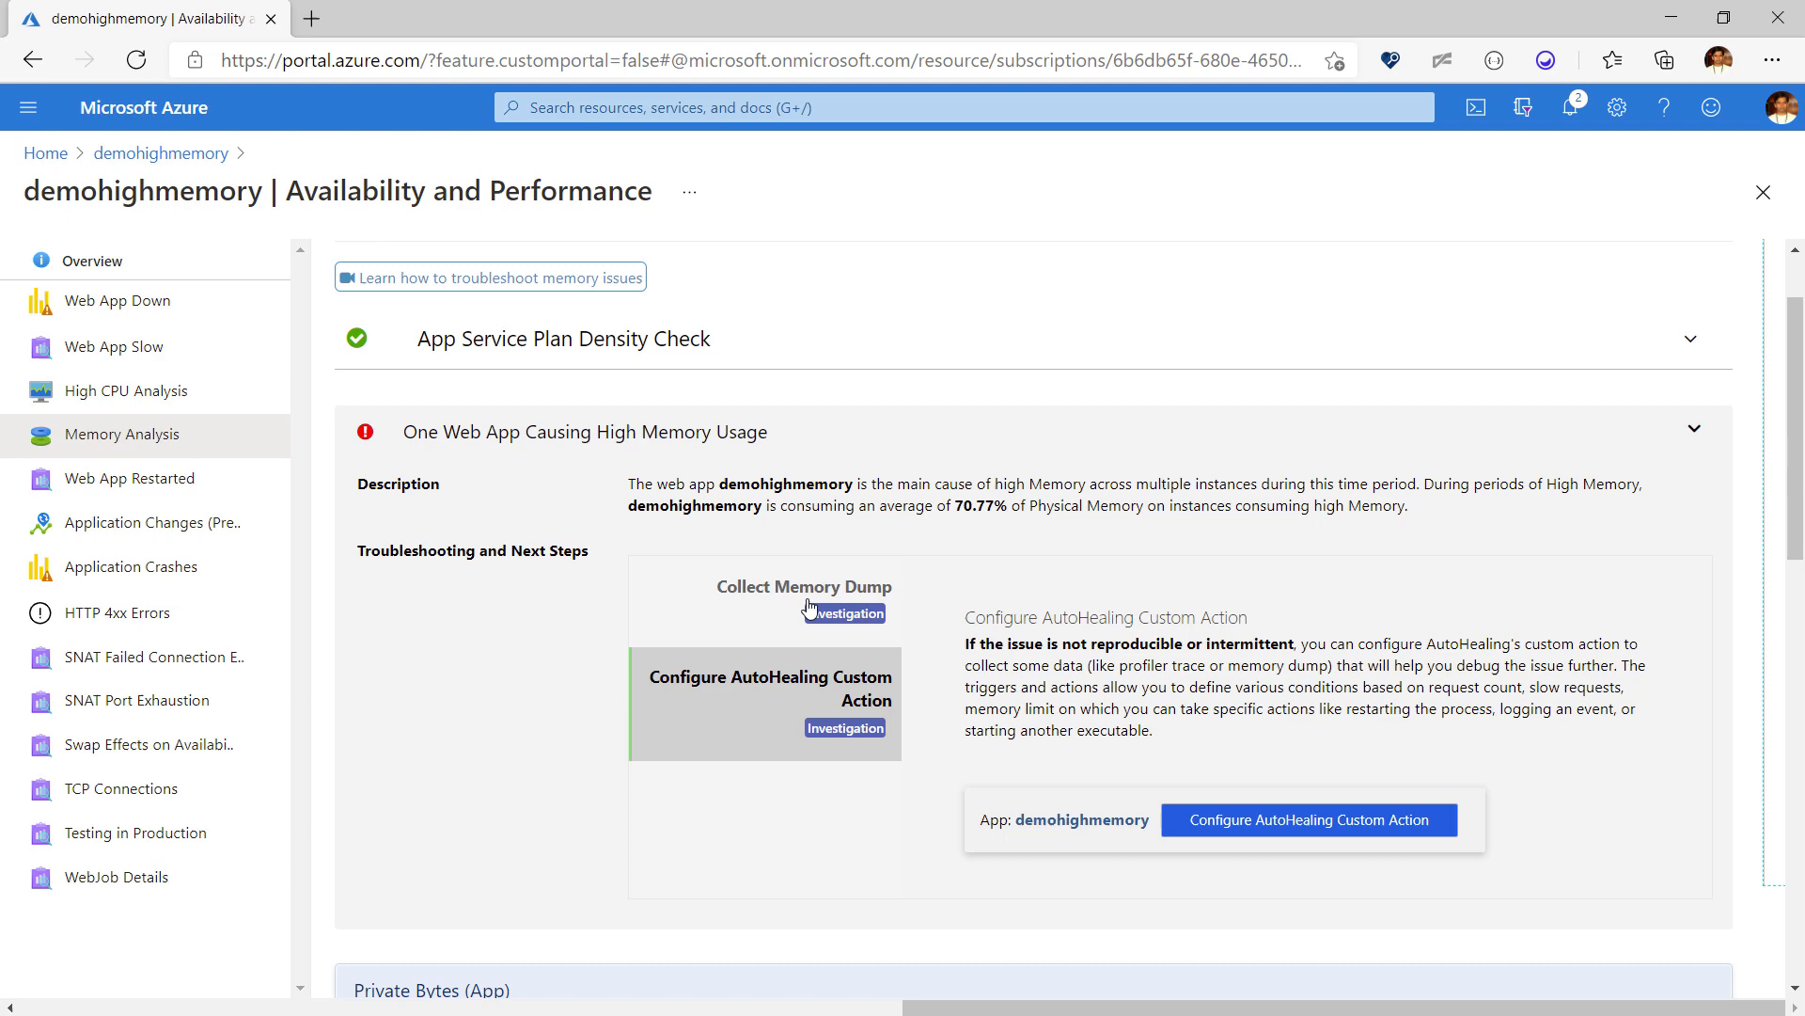
pyautogui.click(803, 586)
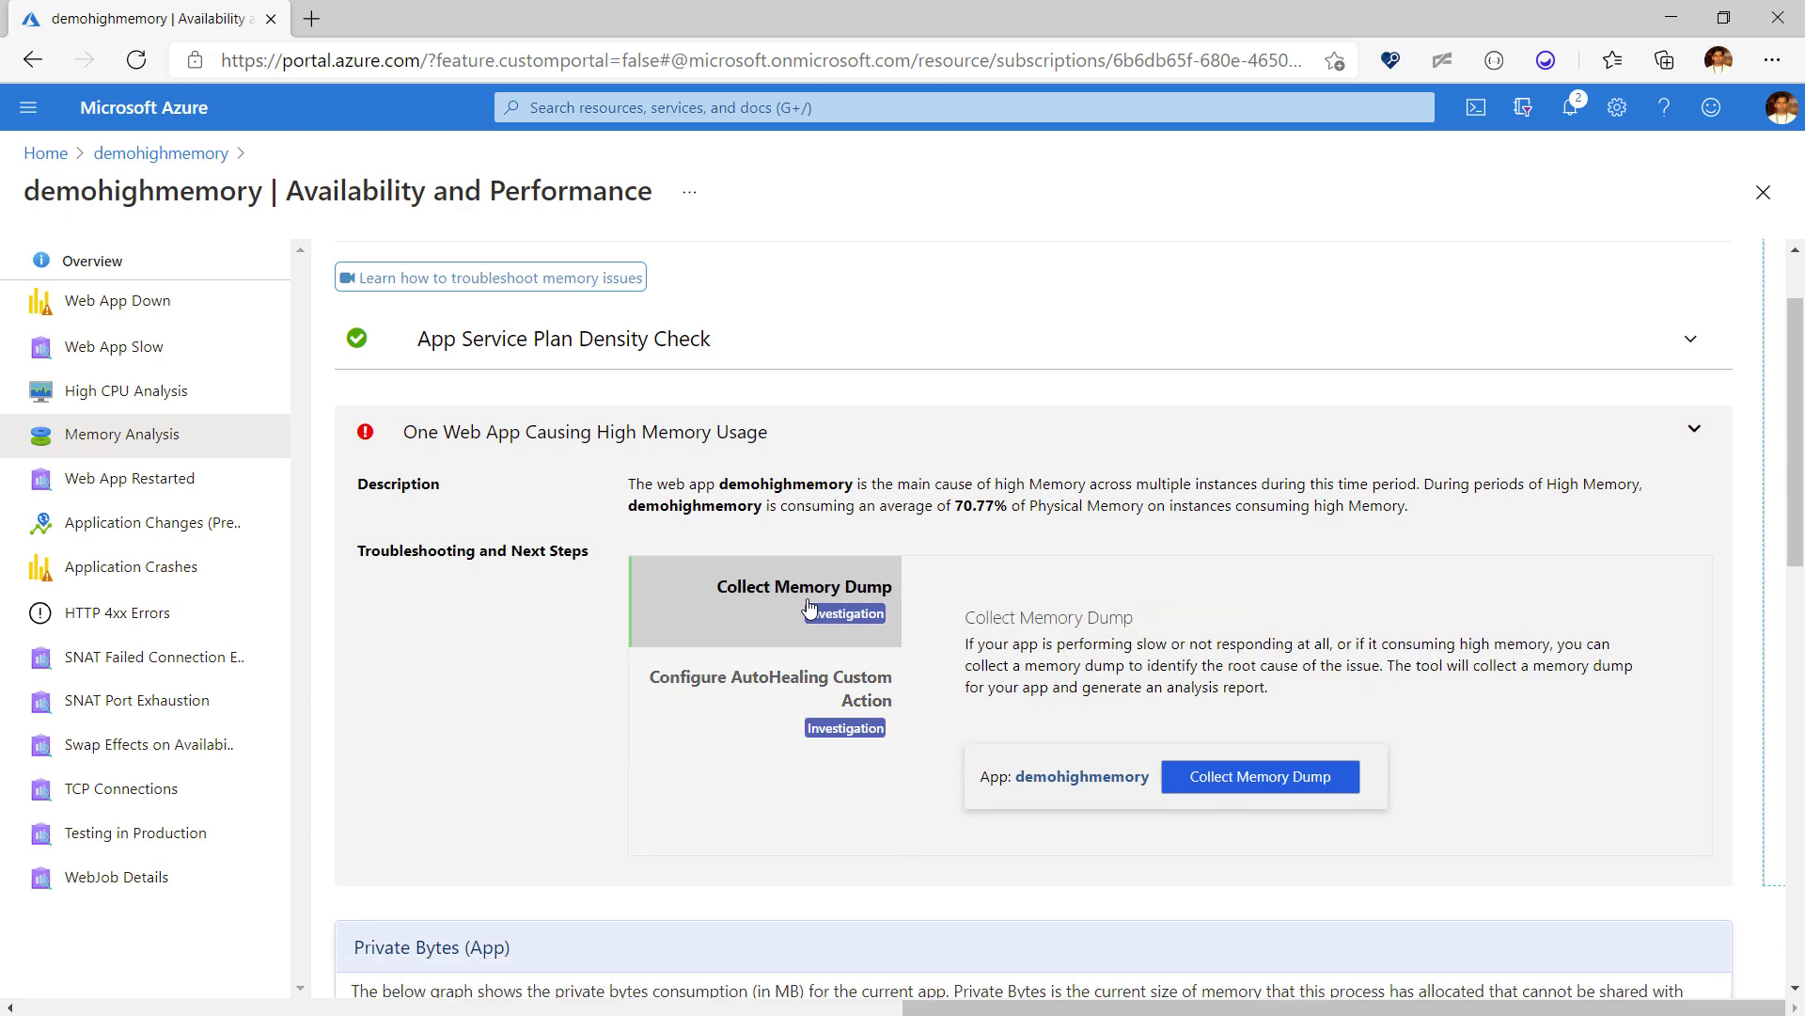
pyautogui.moveTo(1260, 776)
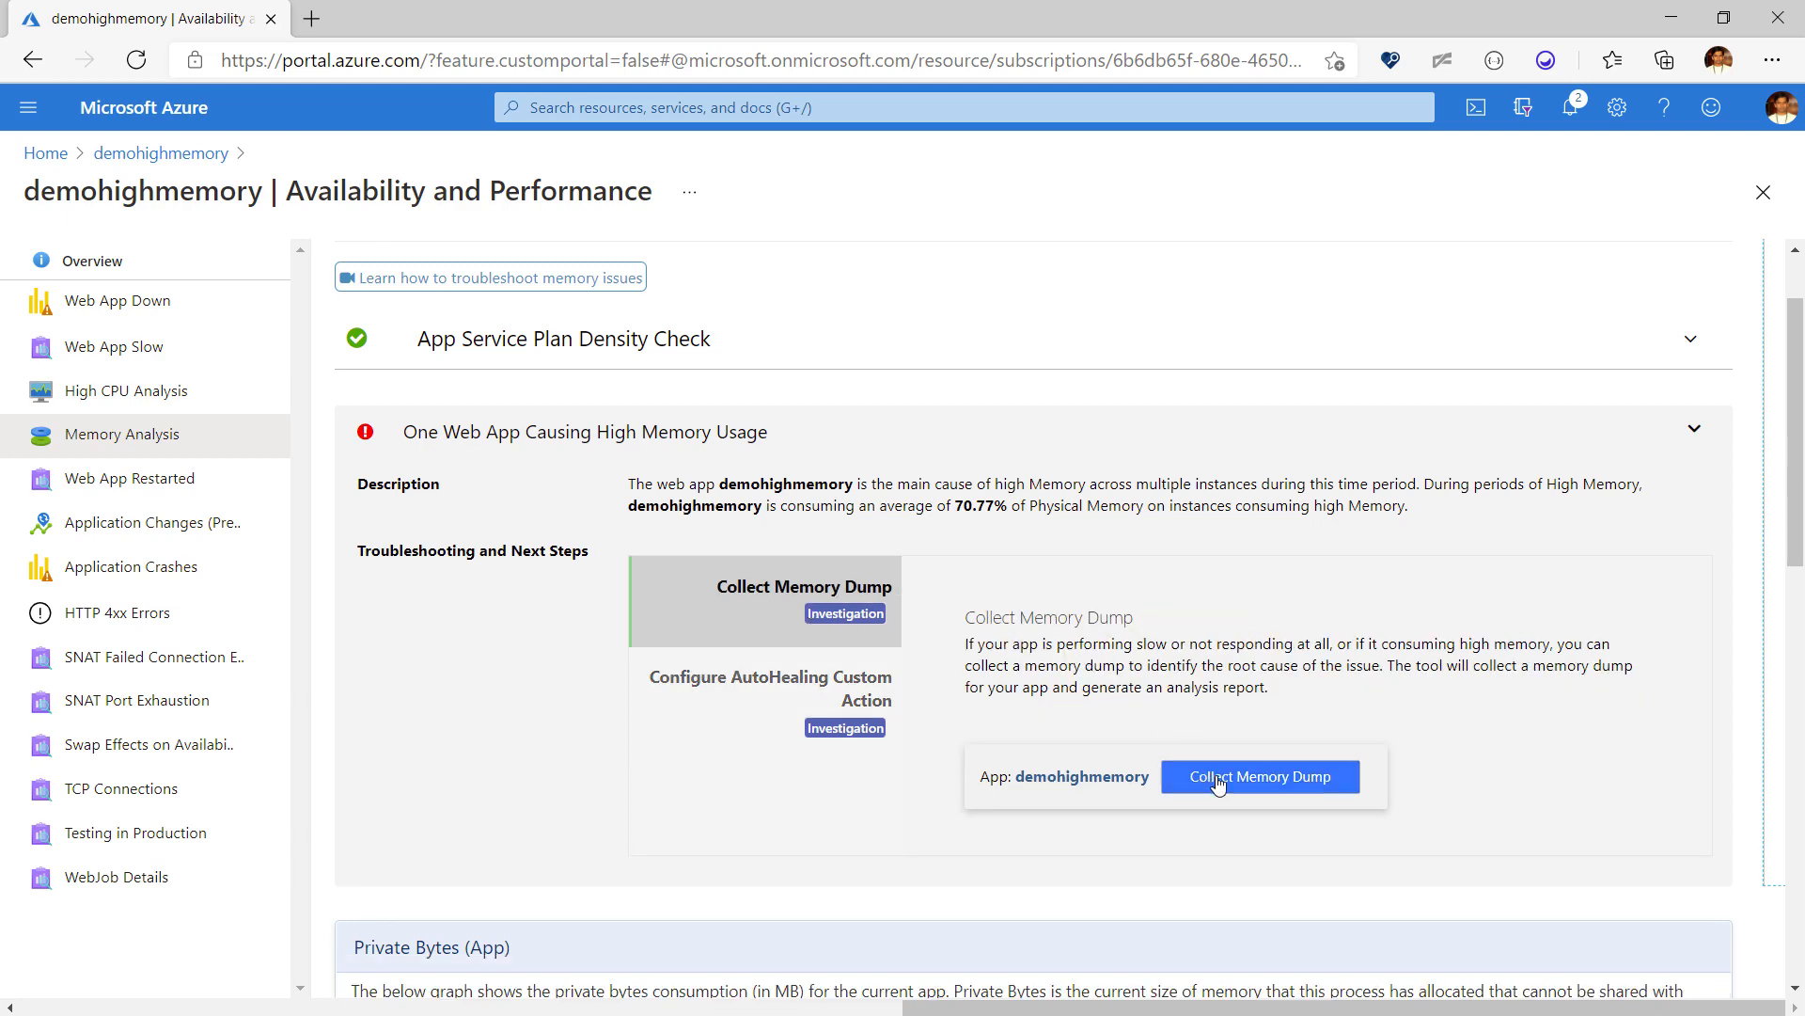
# Step: Reach the Collect Memory Dump tool from the demohighmemory app's Diagnostic Tools category
pyautogui.click(1258, 777)
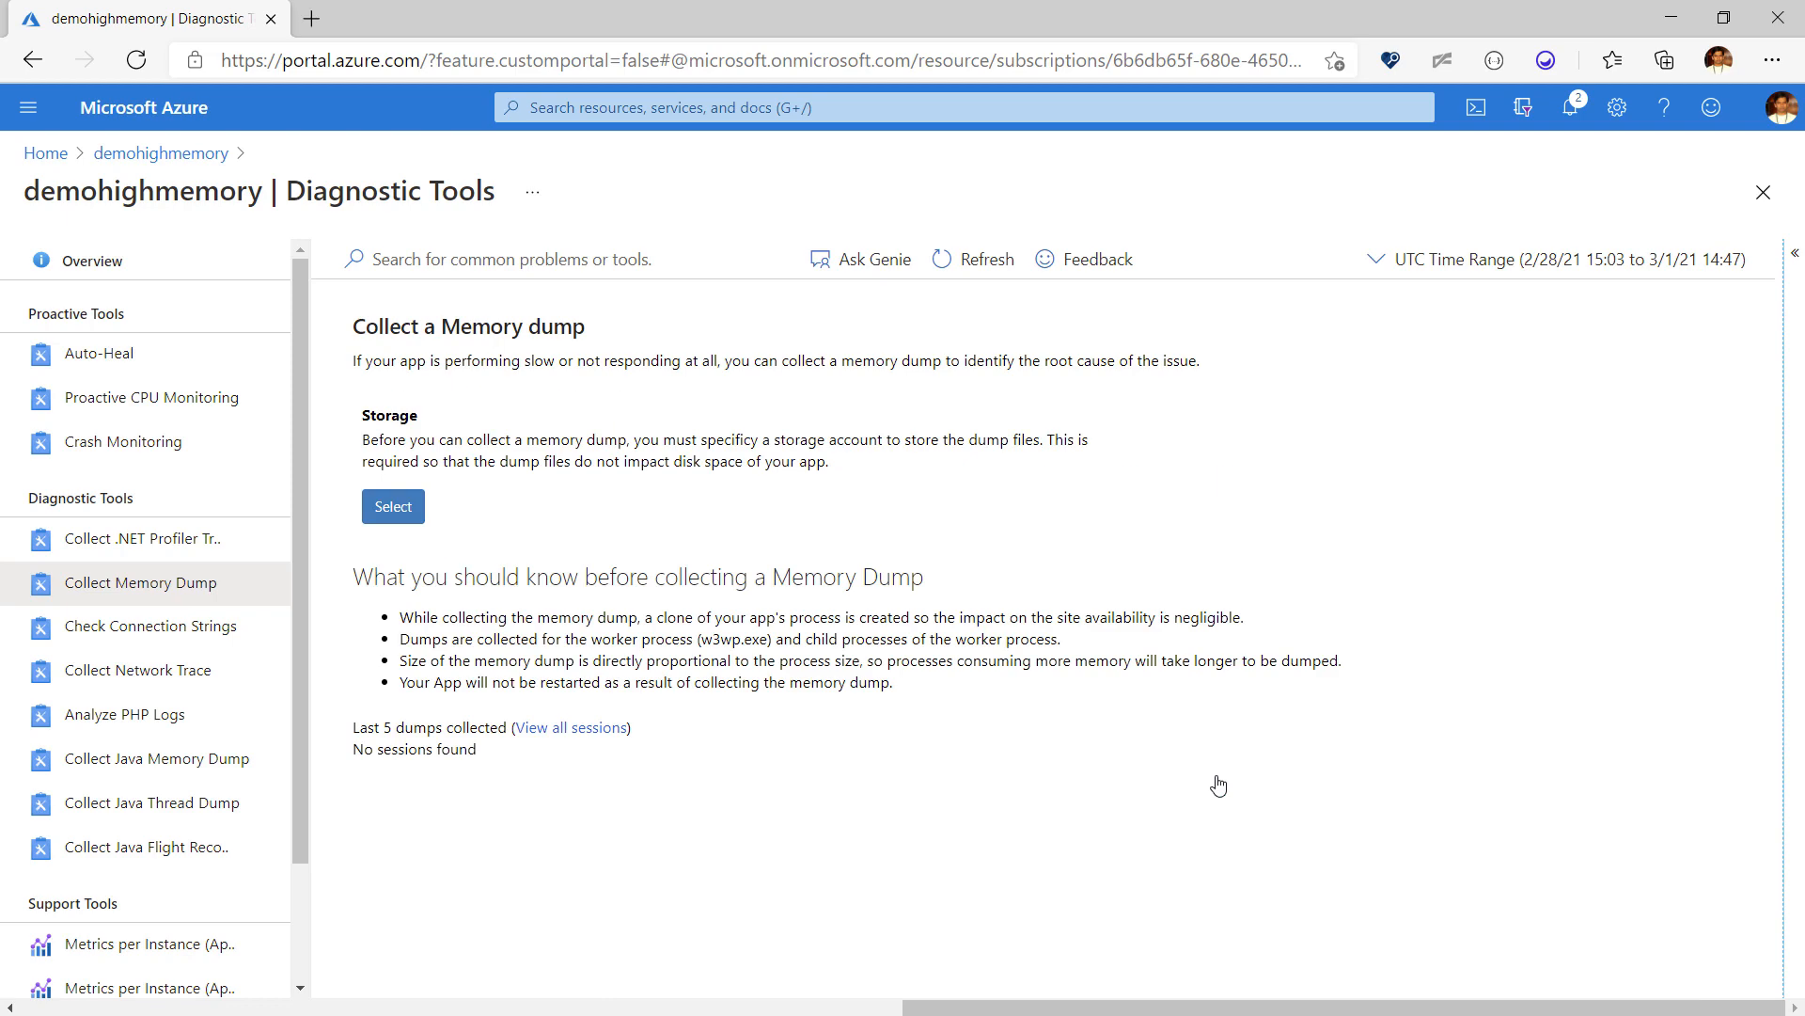
pyautogui.click(160, 152)
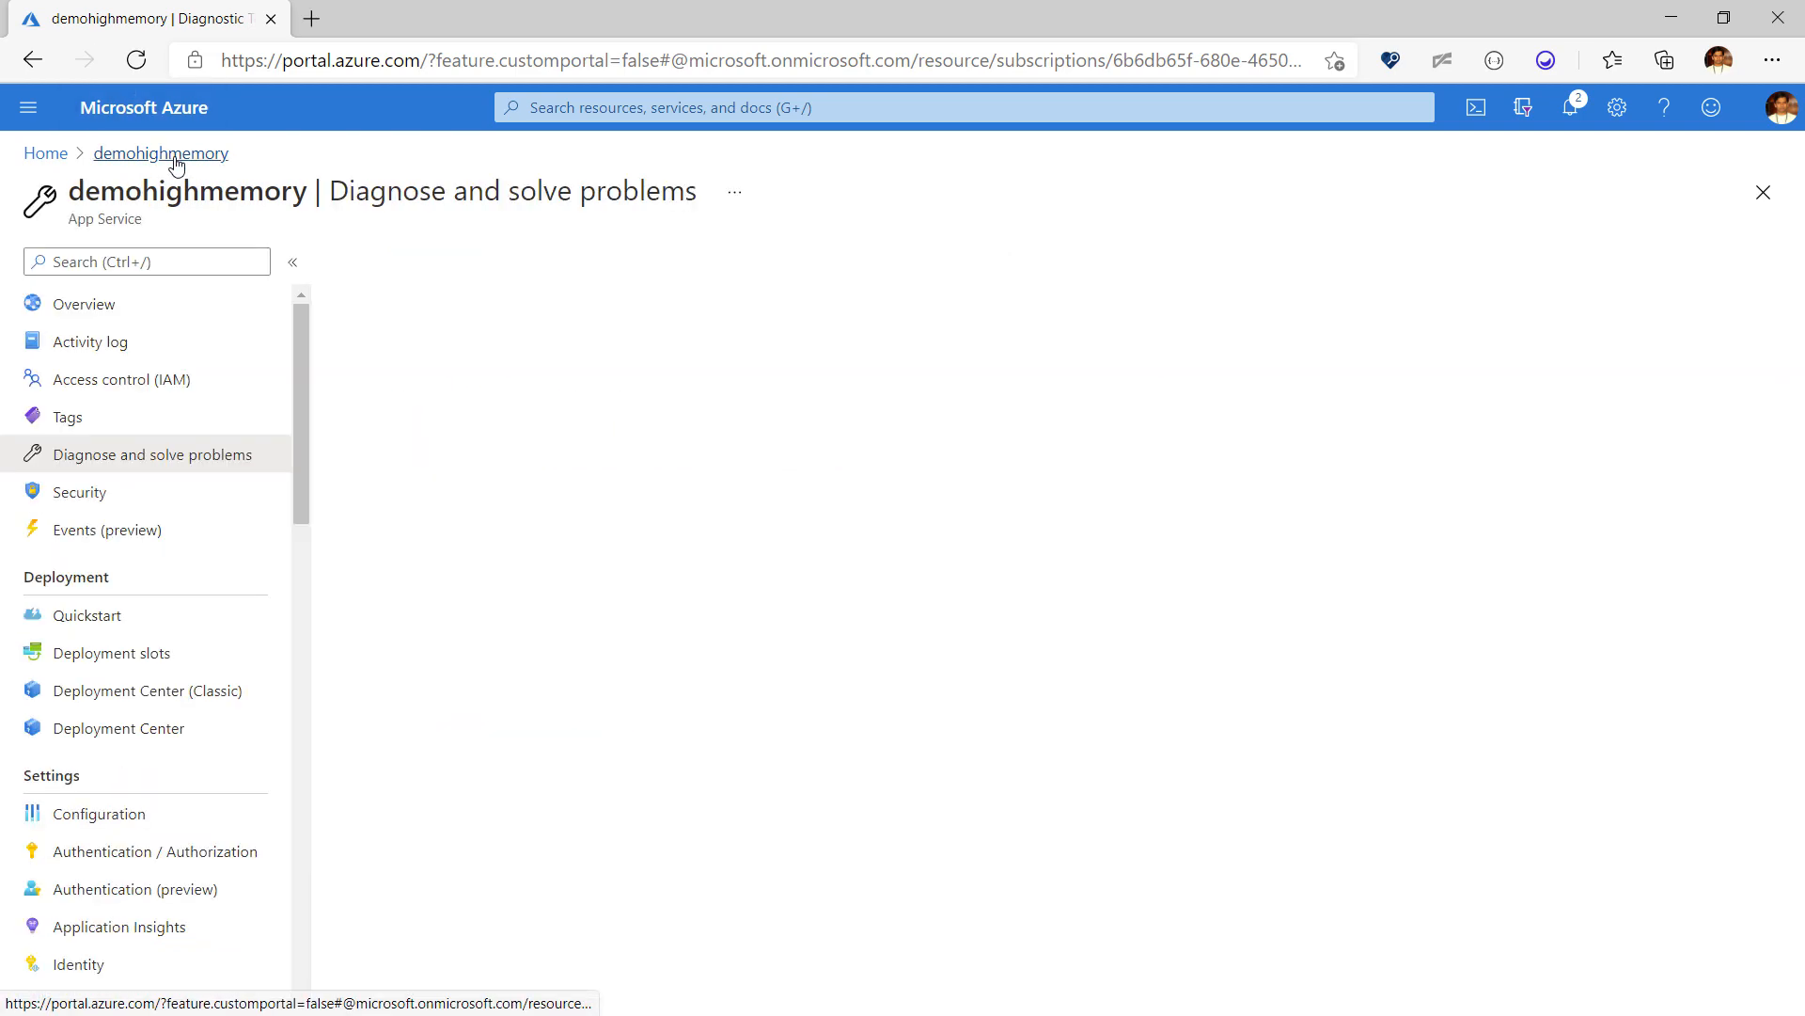
pyautogui.click(153, 454)
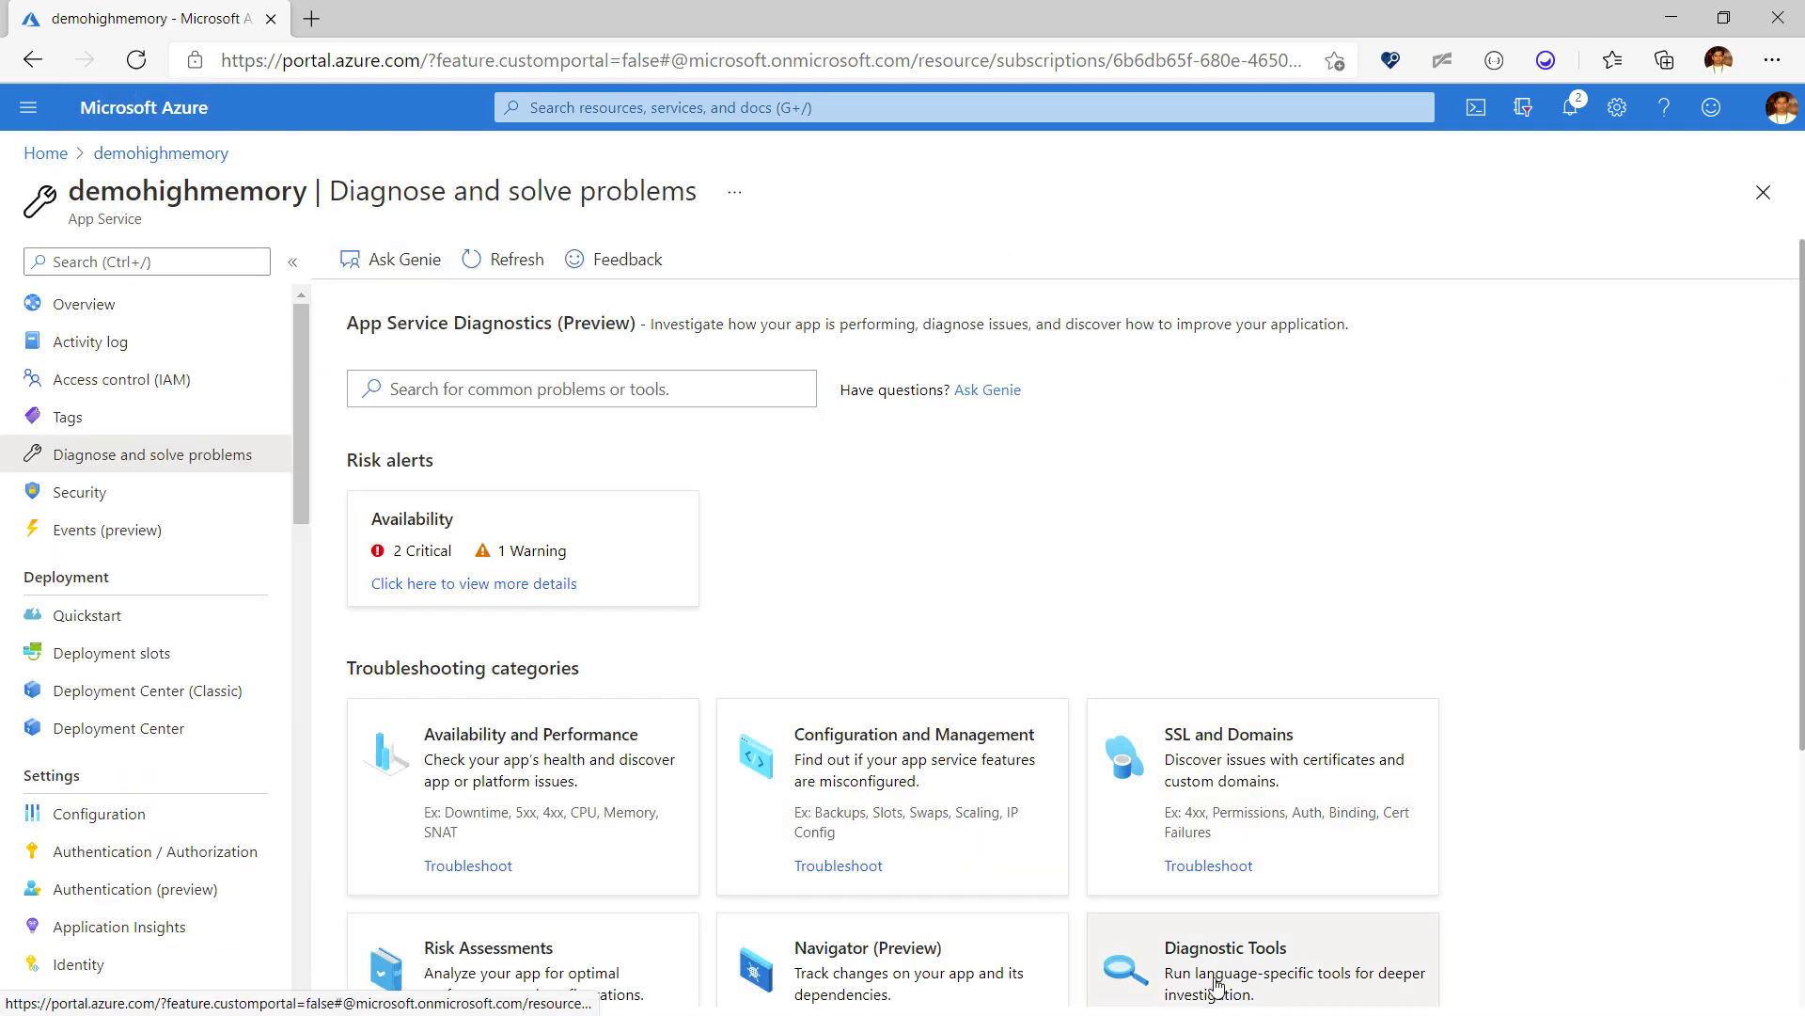
pyautogui.scroll(-3)
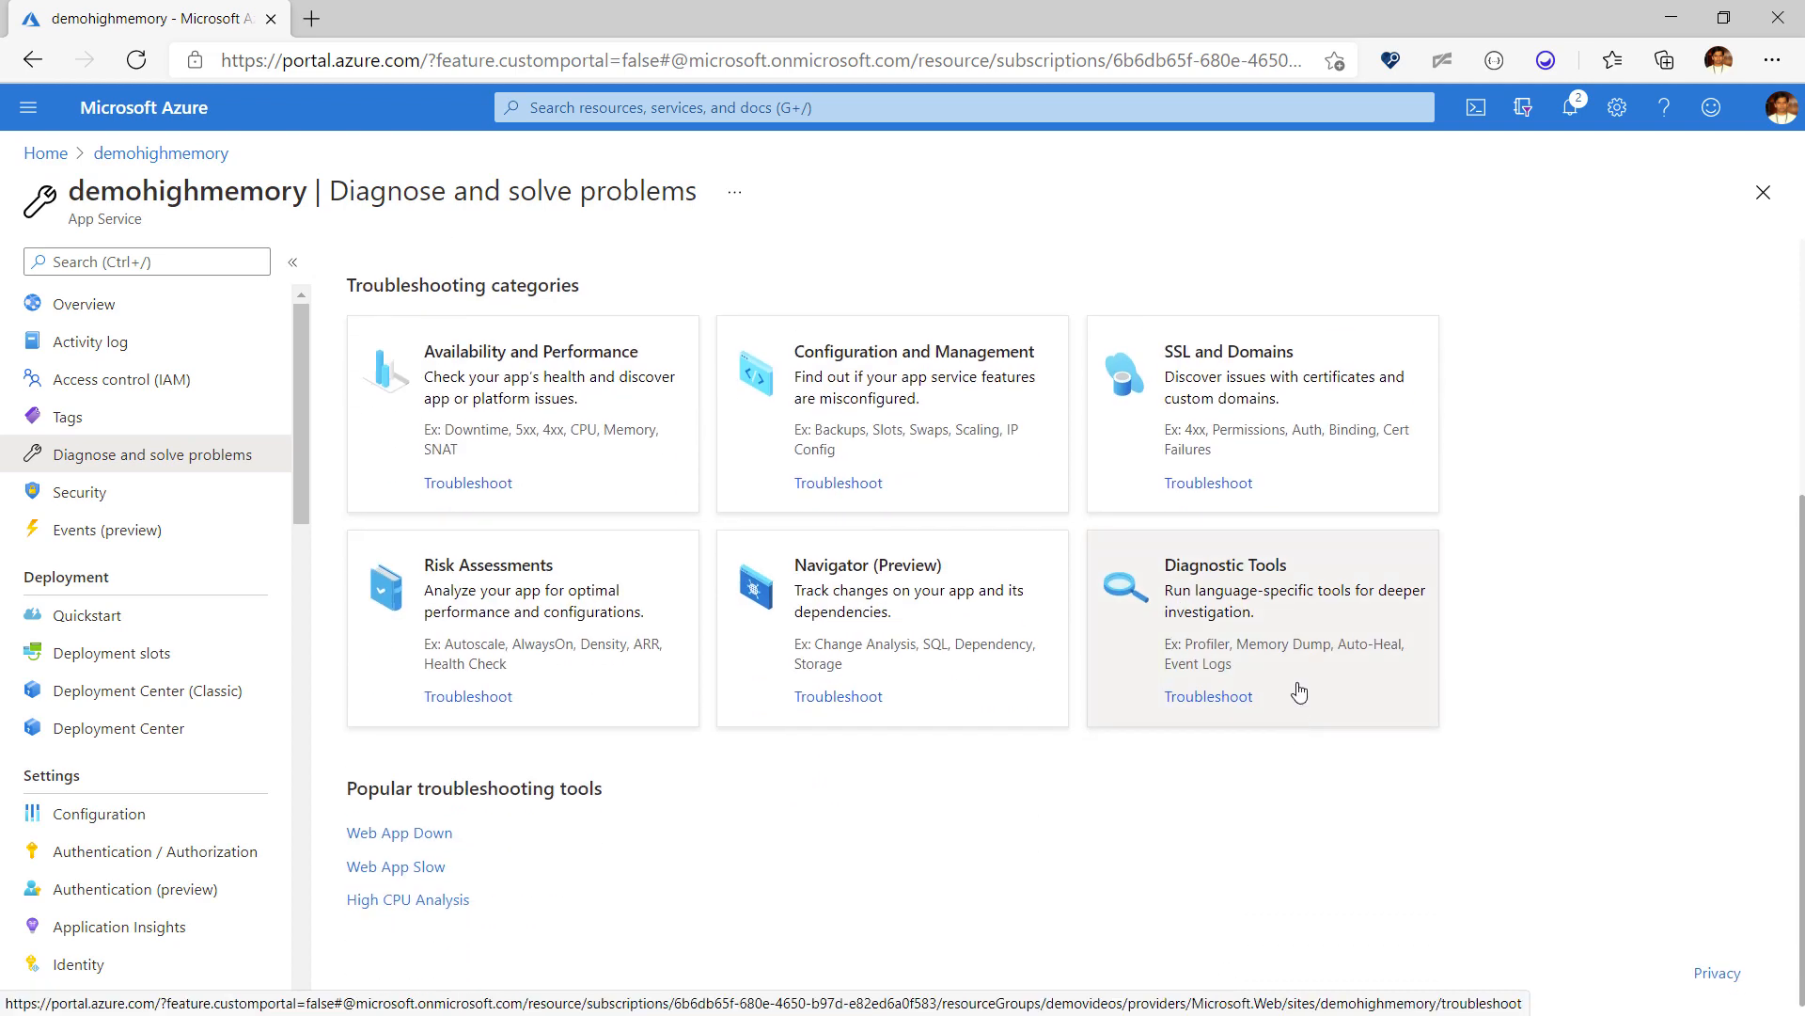
pyautogui.click(1207, 695)
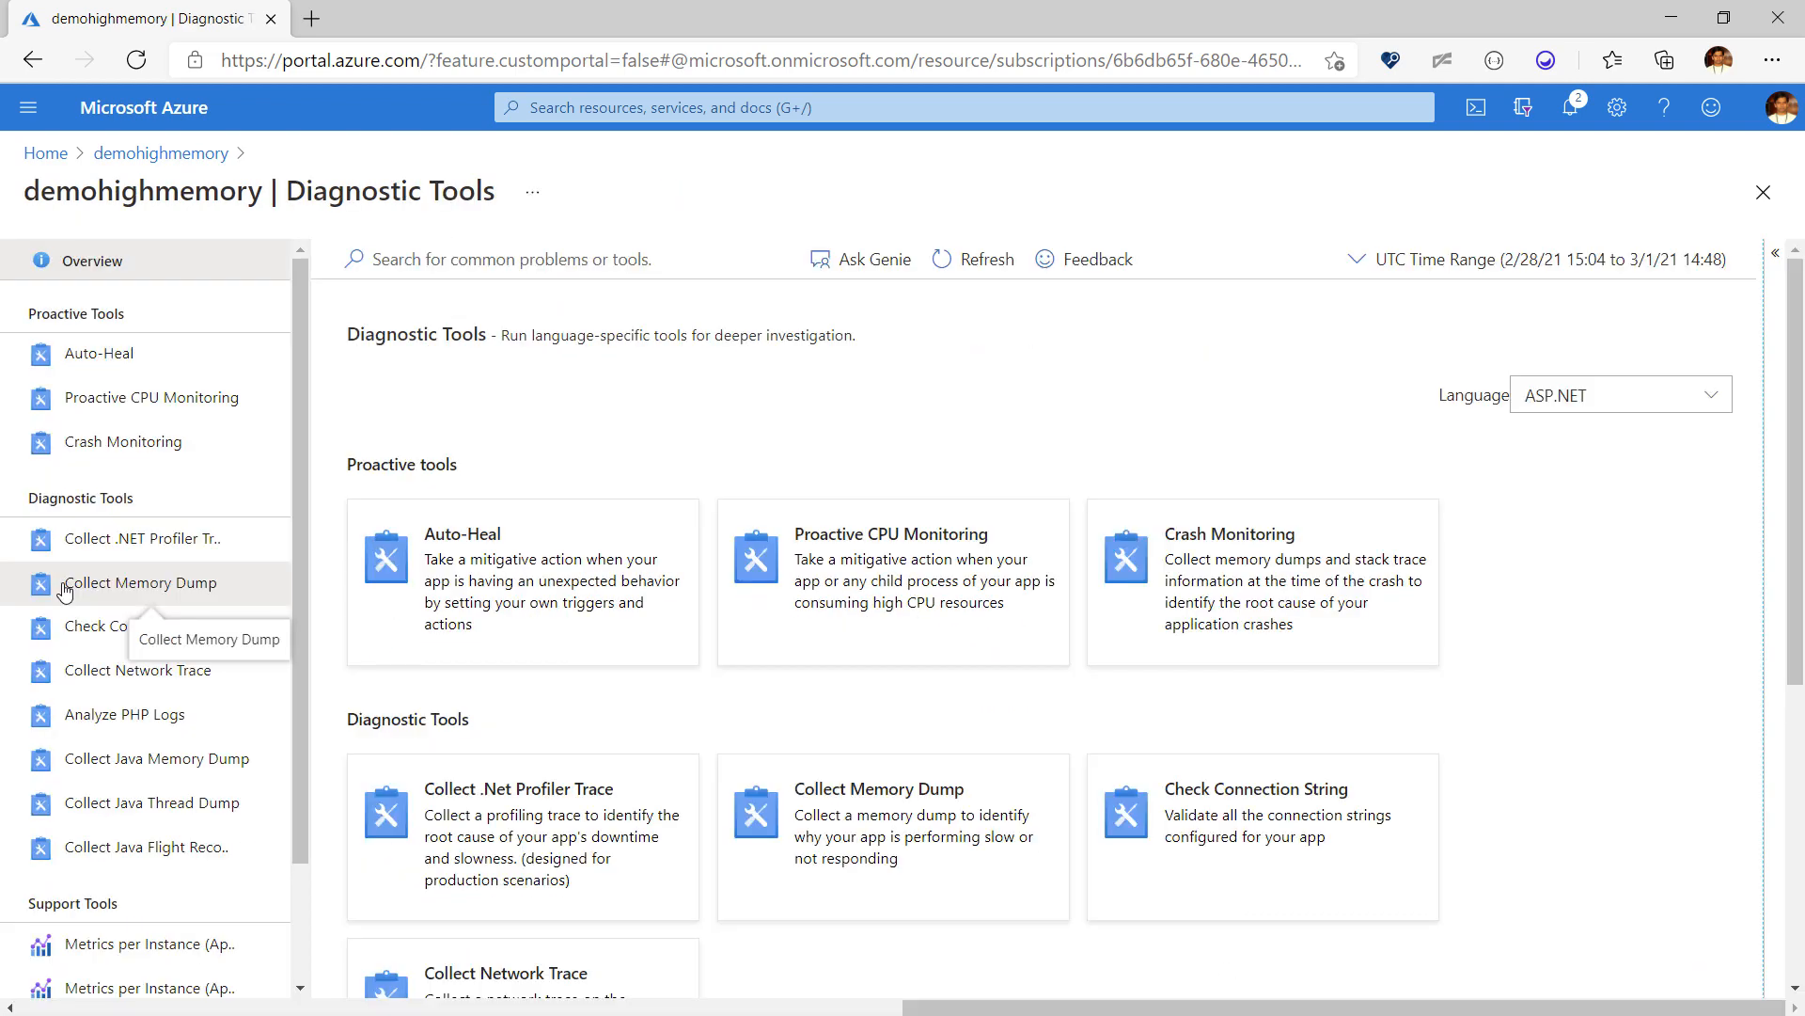
pyautogui.click(141, 583)
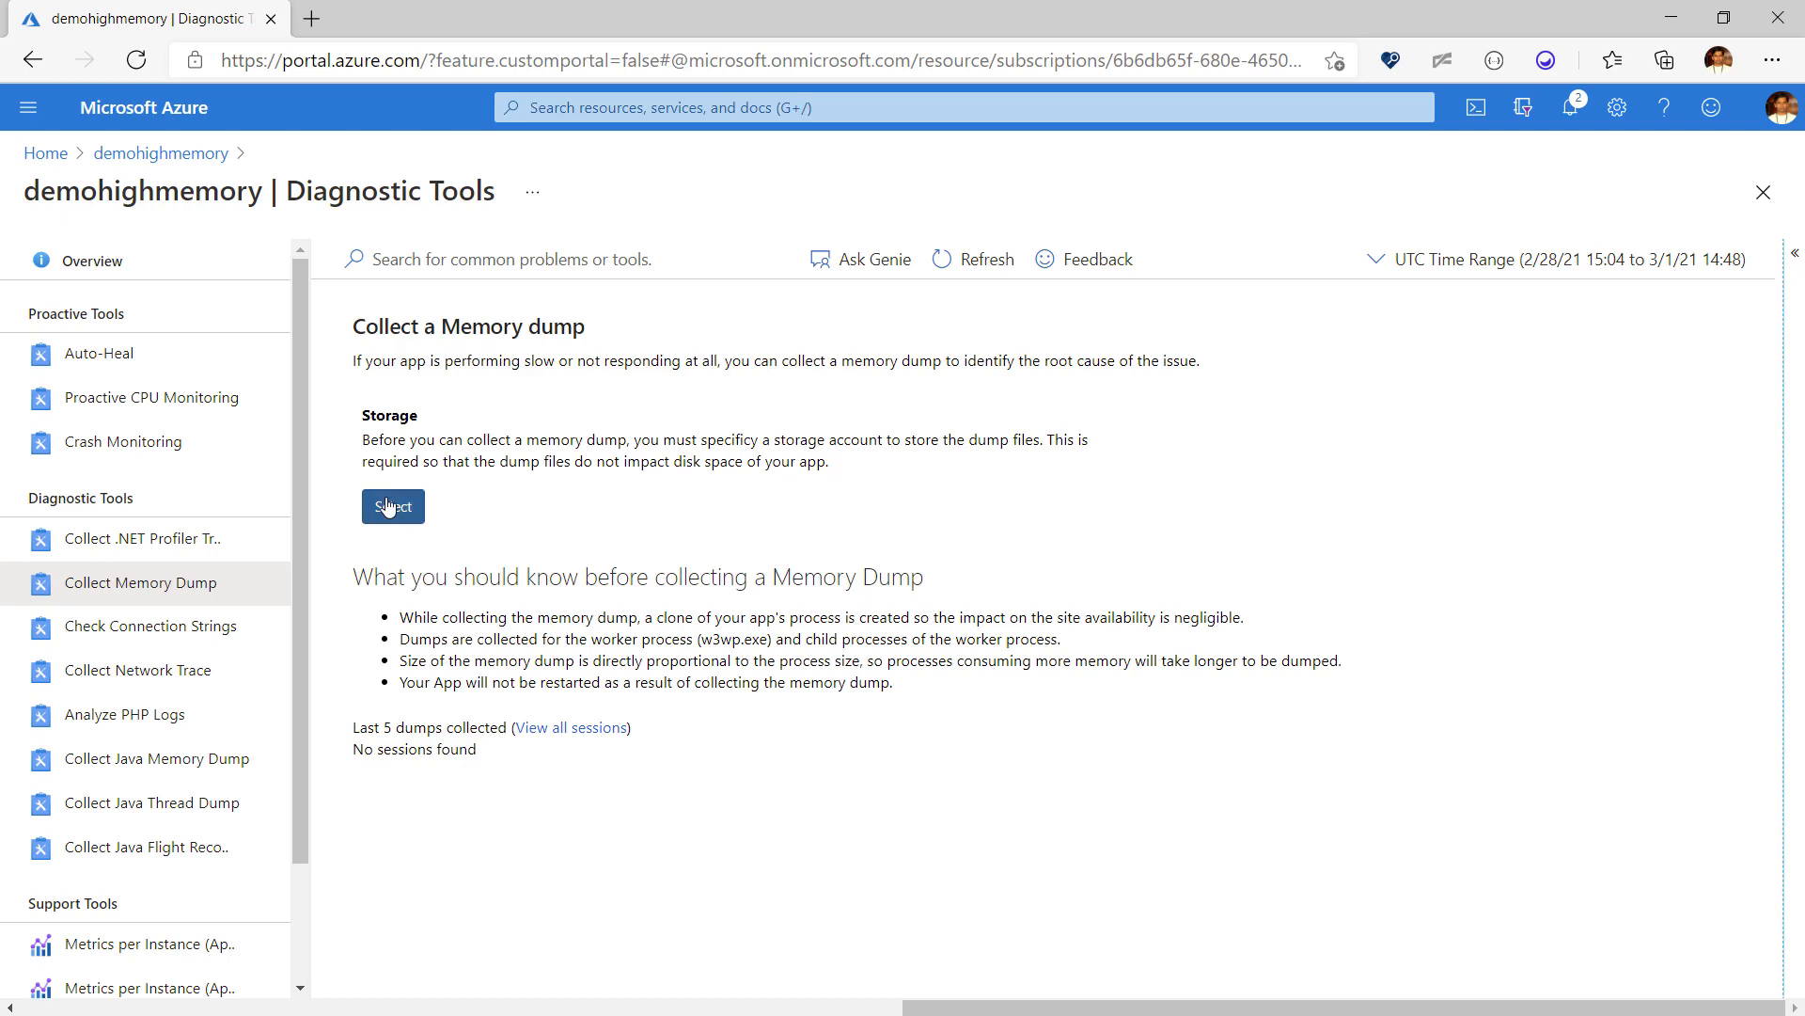
# Step: Assign an existing storage account for the memory dump files
pyautogui.click(391, 506)
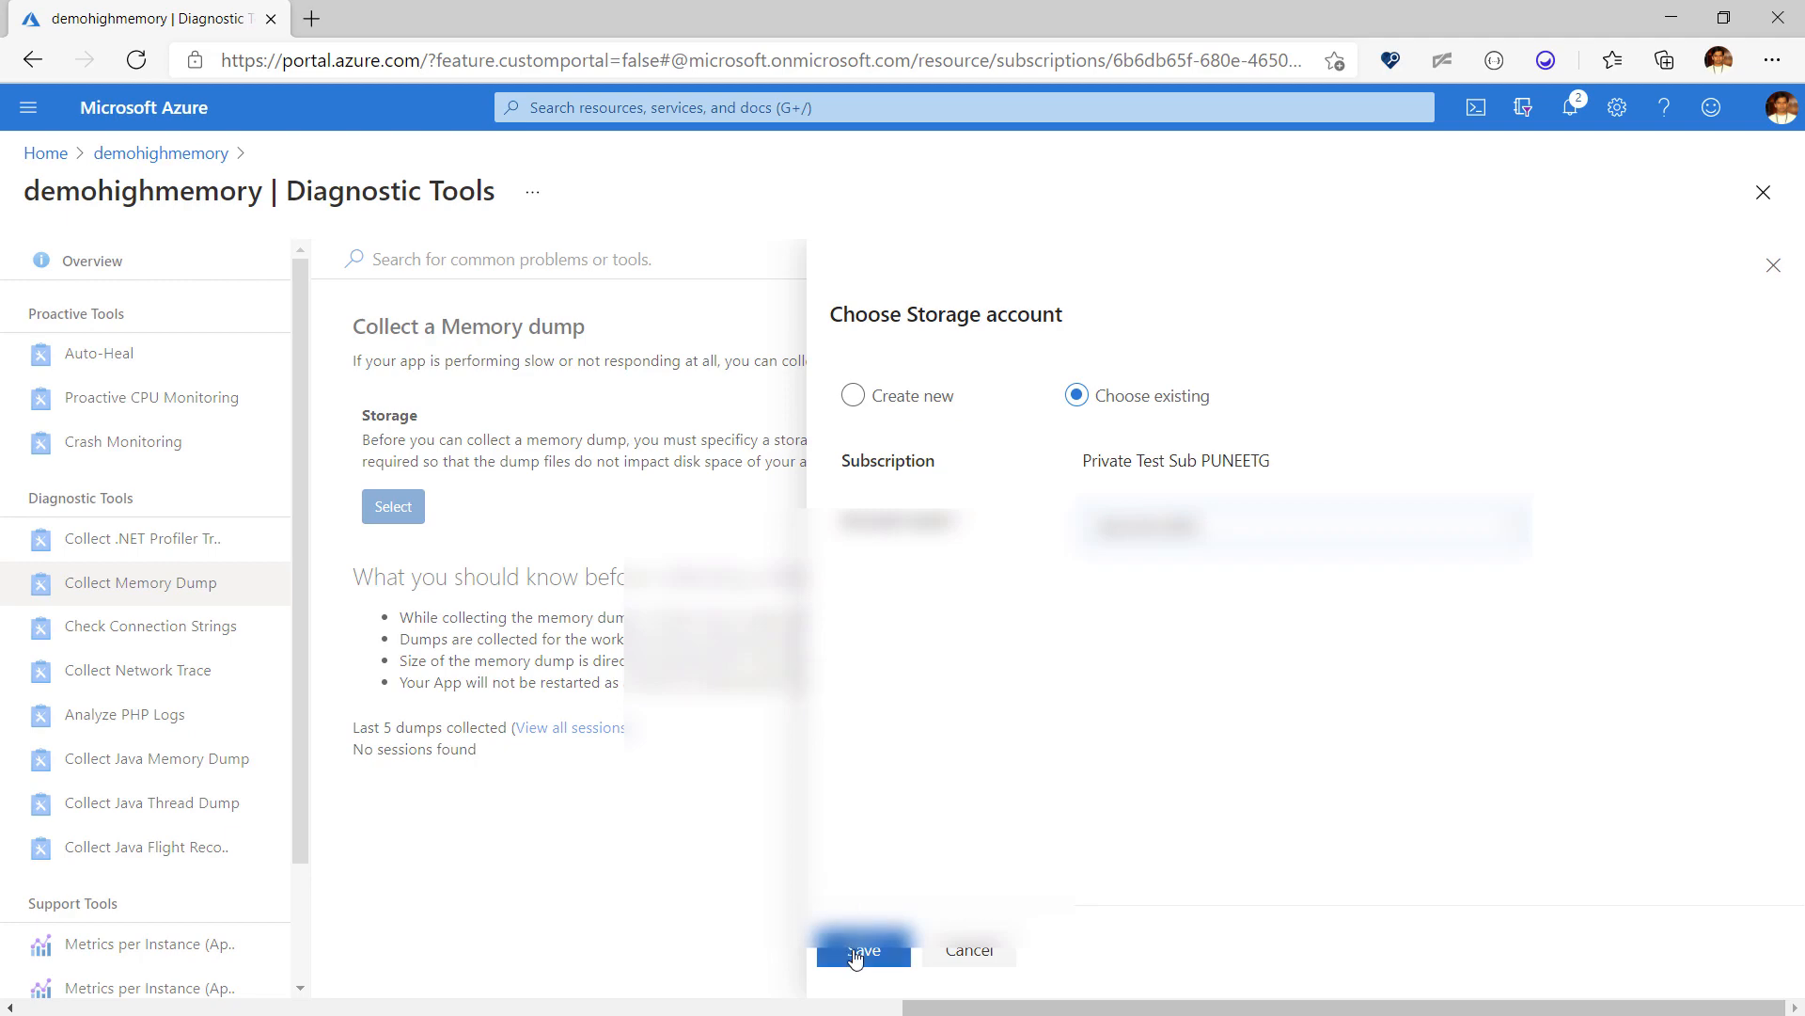
pyautogui.click(863, 947)
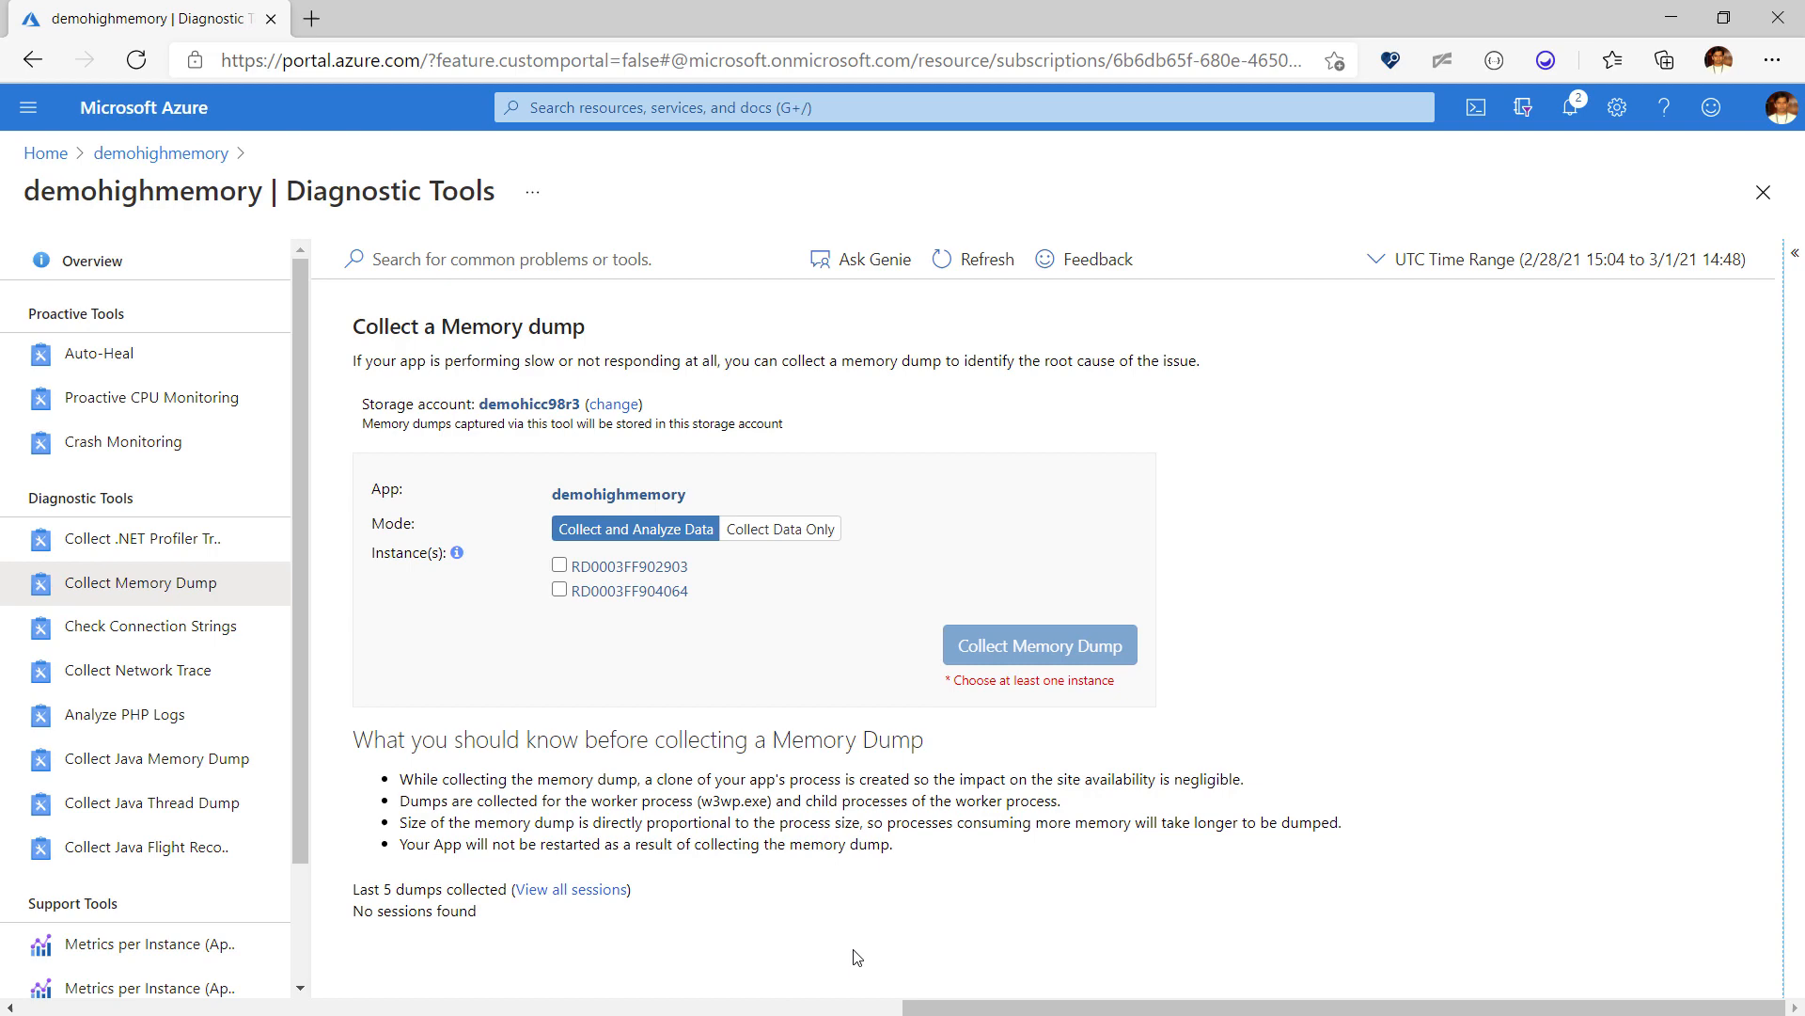
# Step: Select both instances, decline running on all, then keep only RD0003FF902903 selected
pyautogui.click(559, 566)
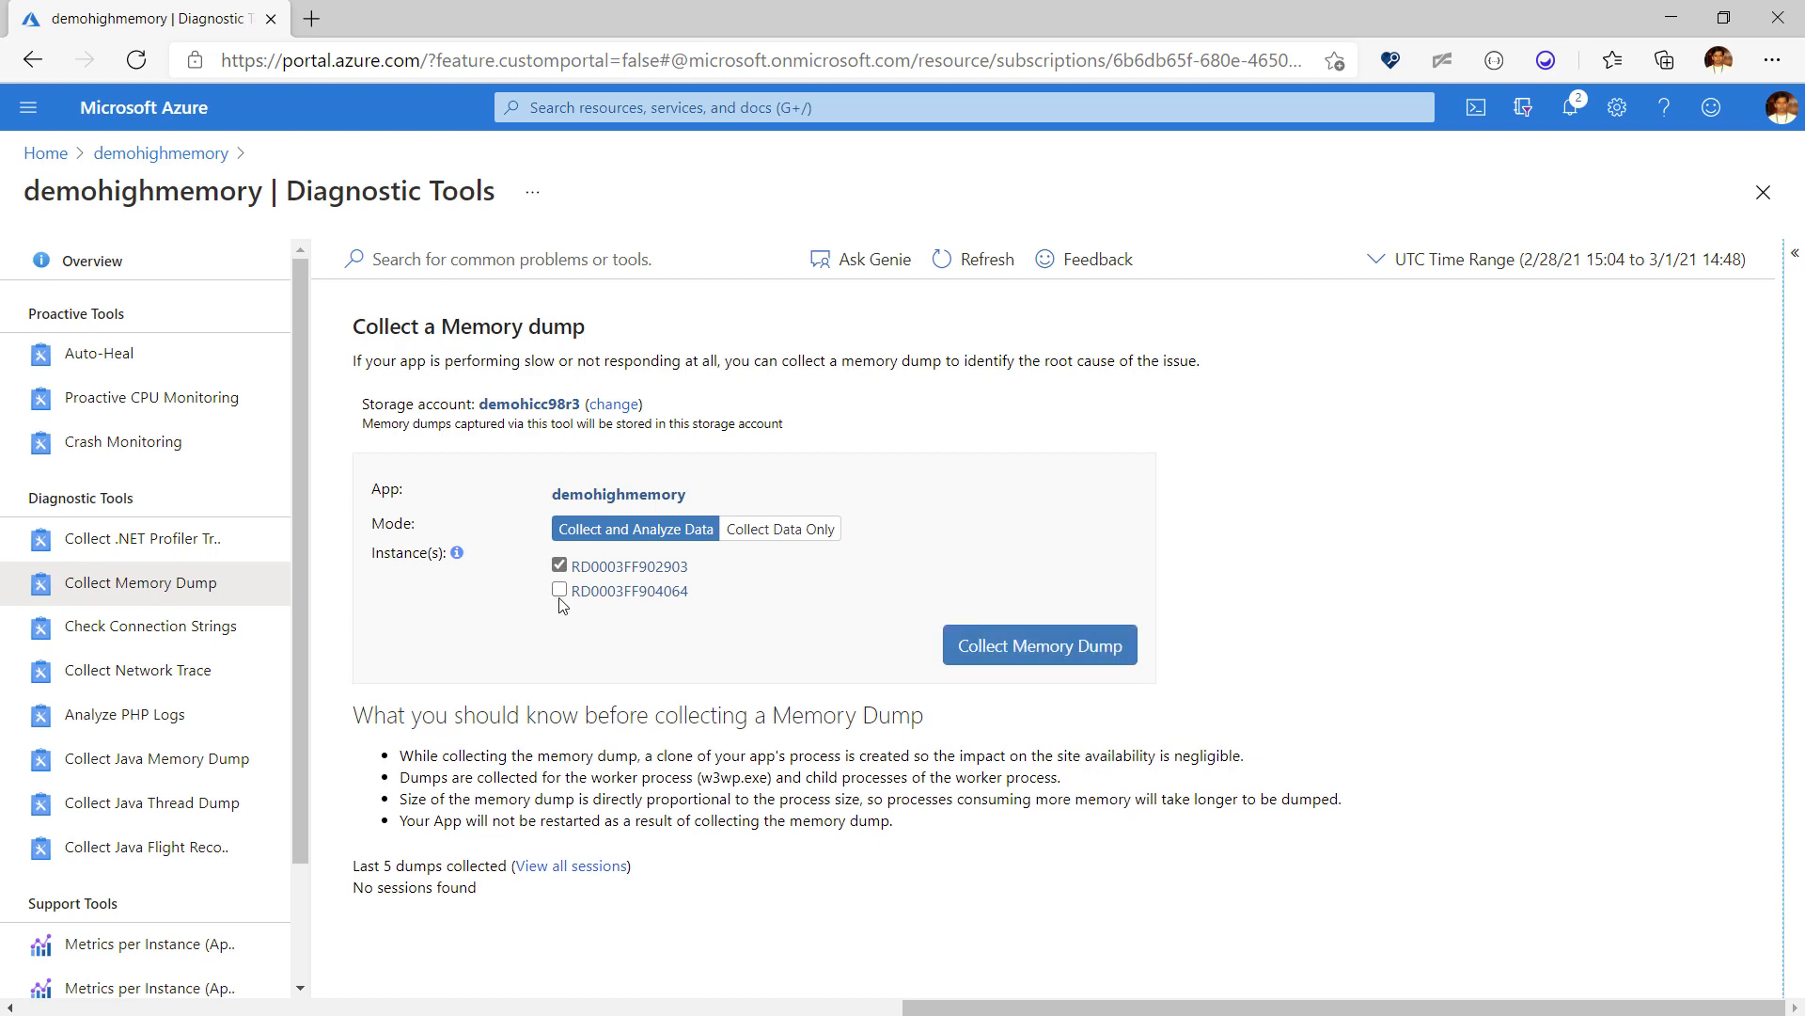
pyautogui.click(558, 588)
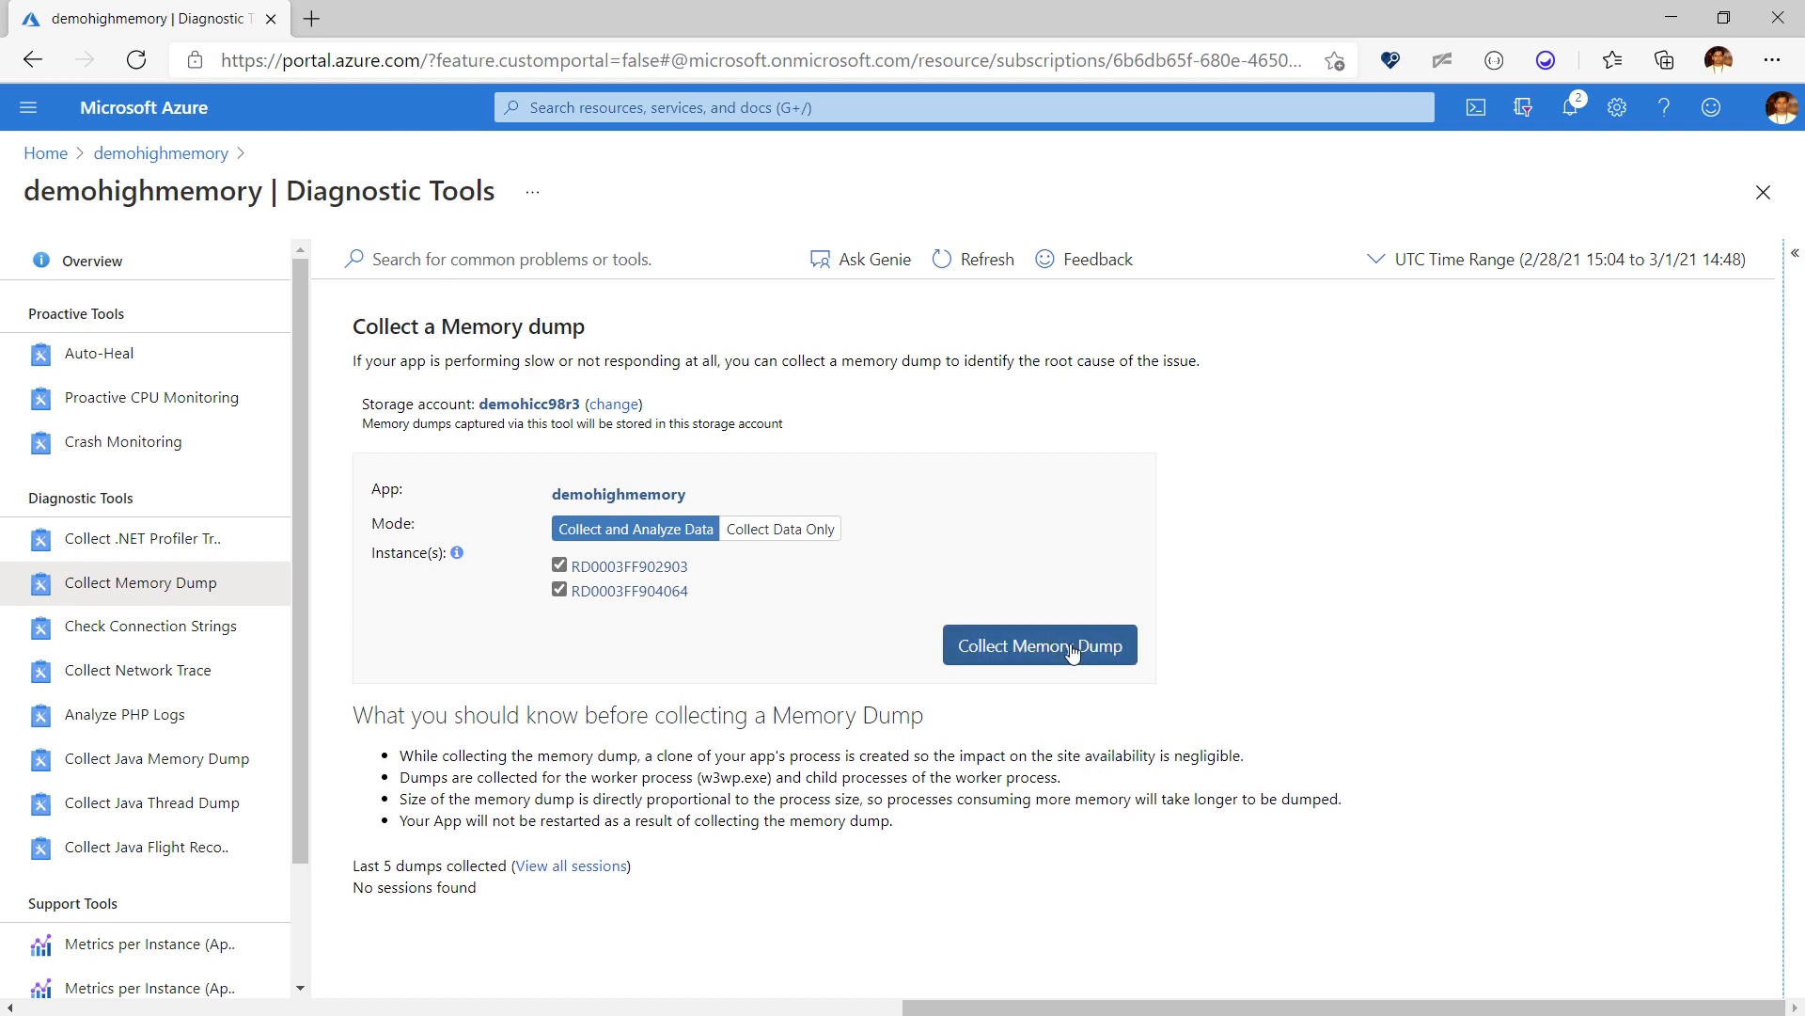
pyautogui.click(1038, 645)
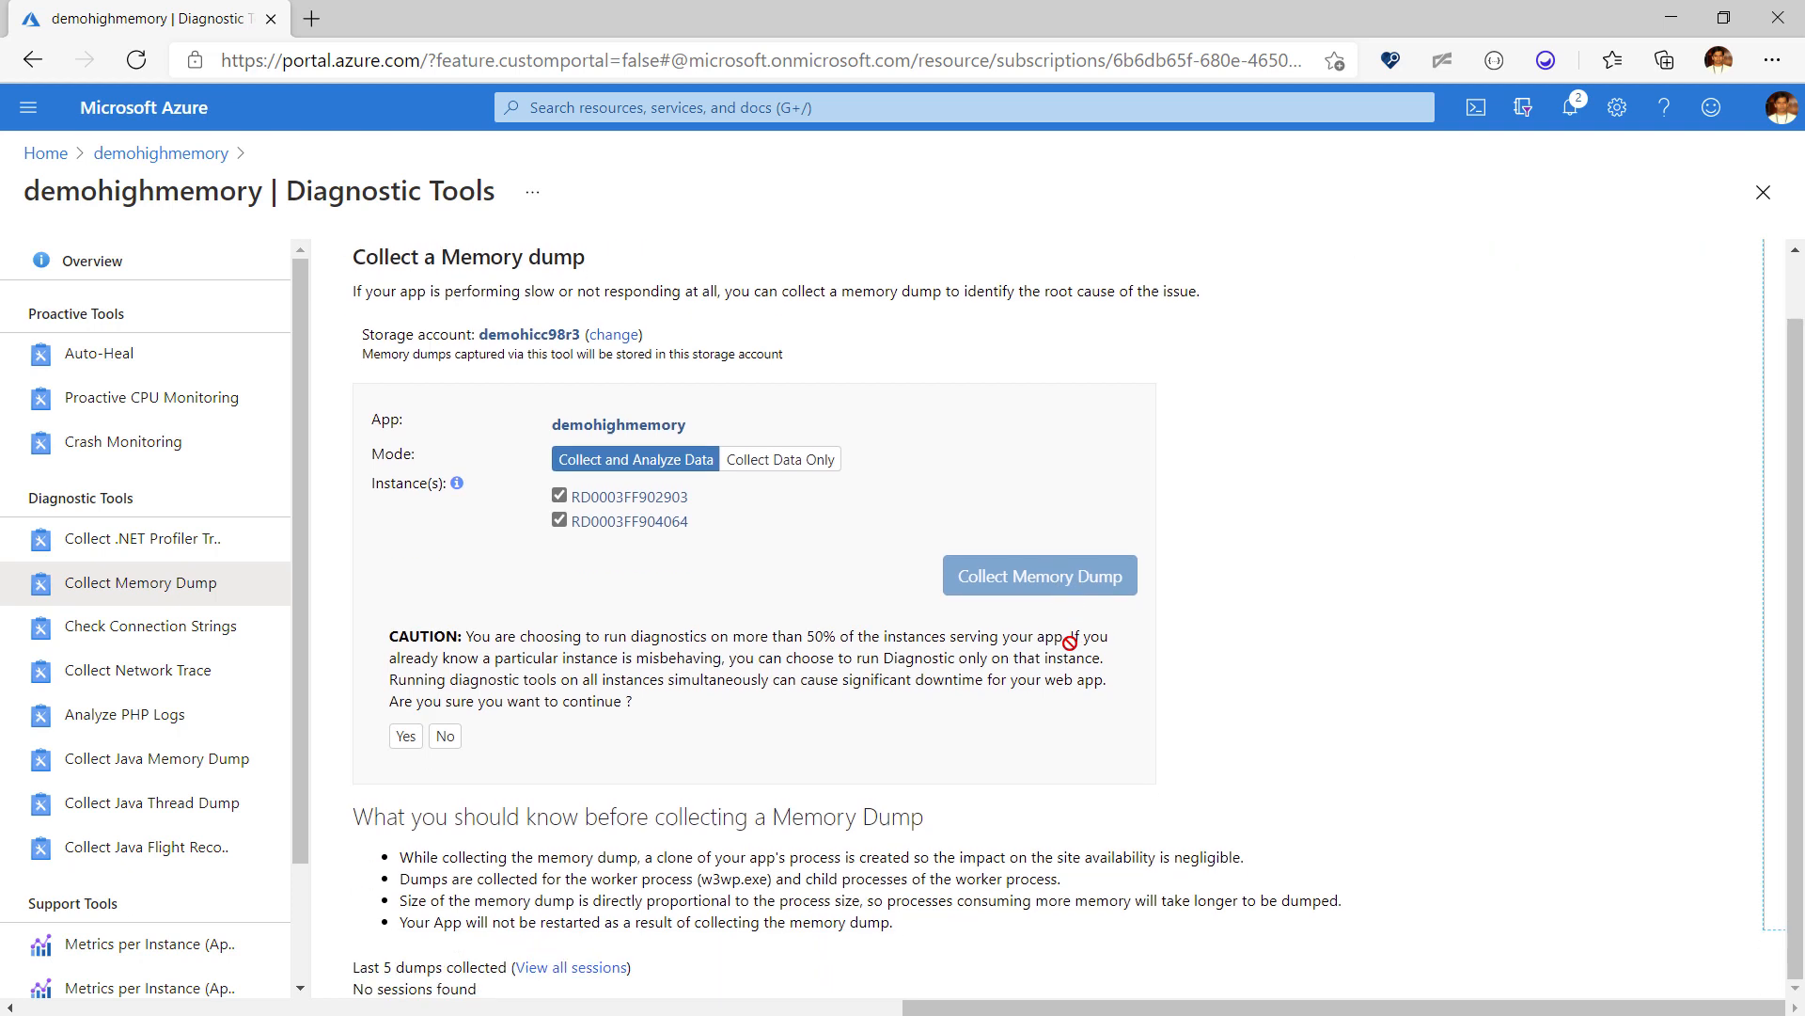
pyautogui.moveTo(1206, 777)
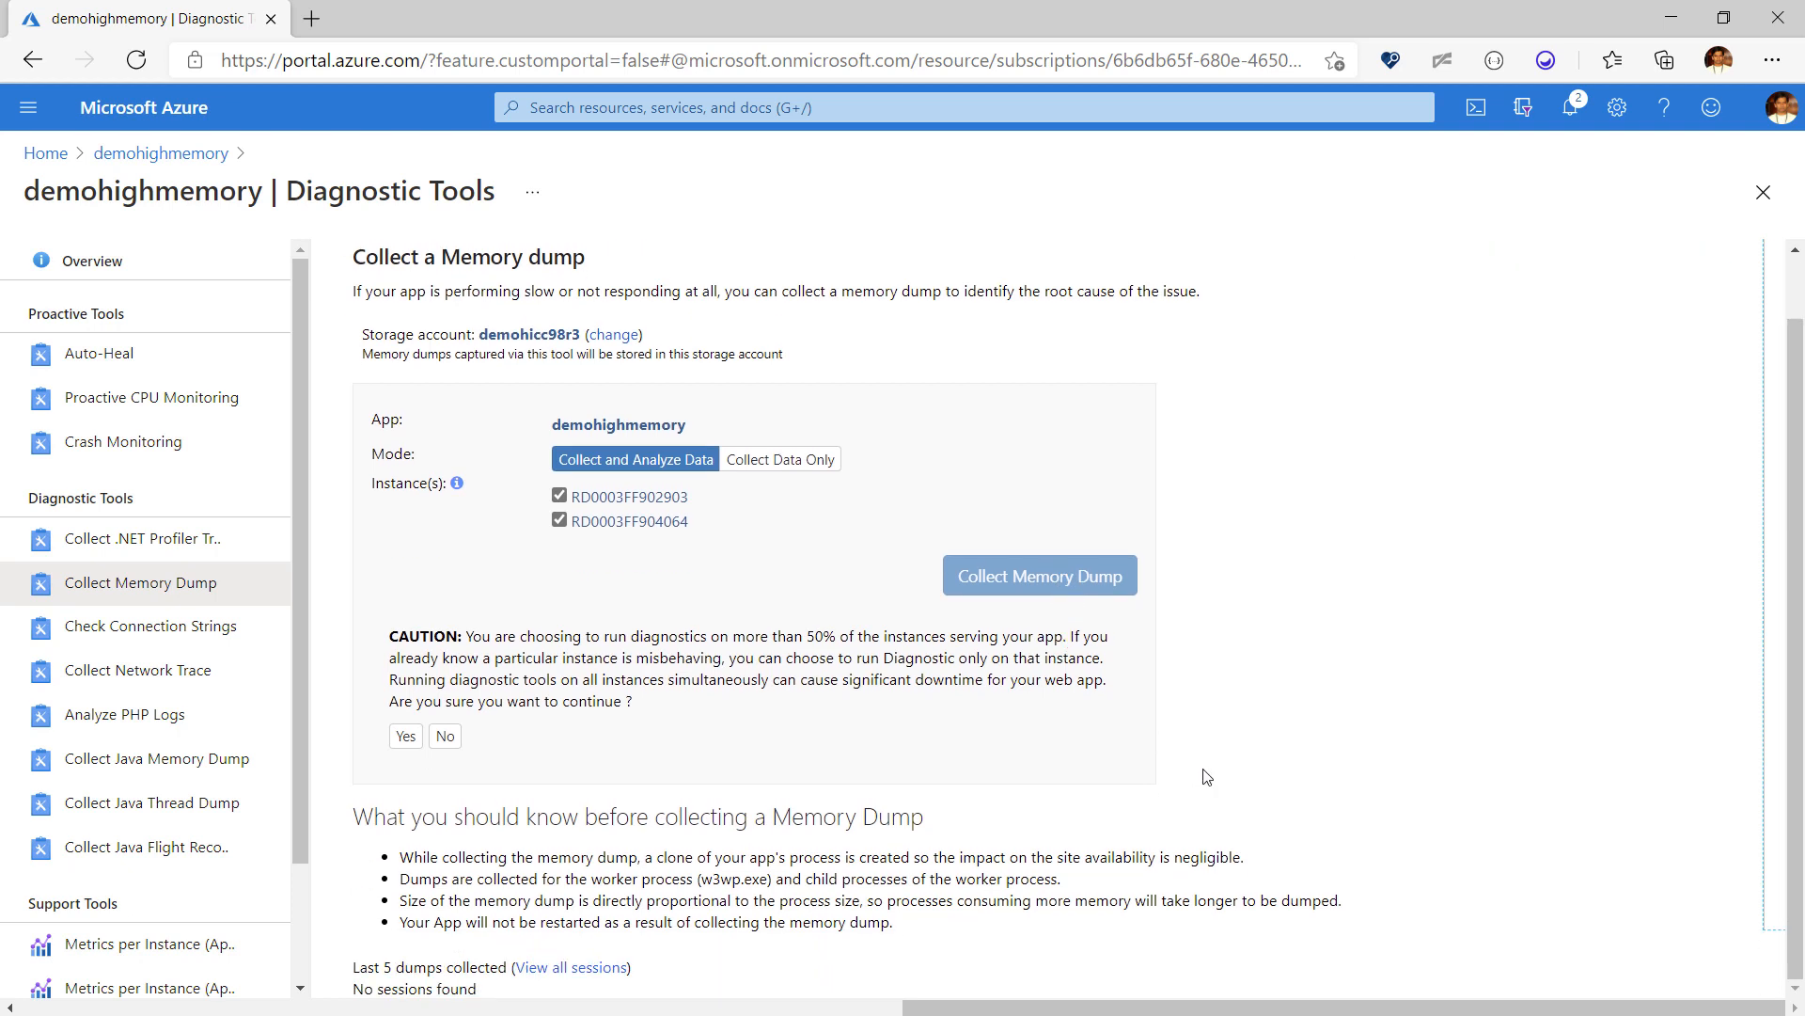
pyautogui.moveTo(1164, 767)
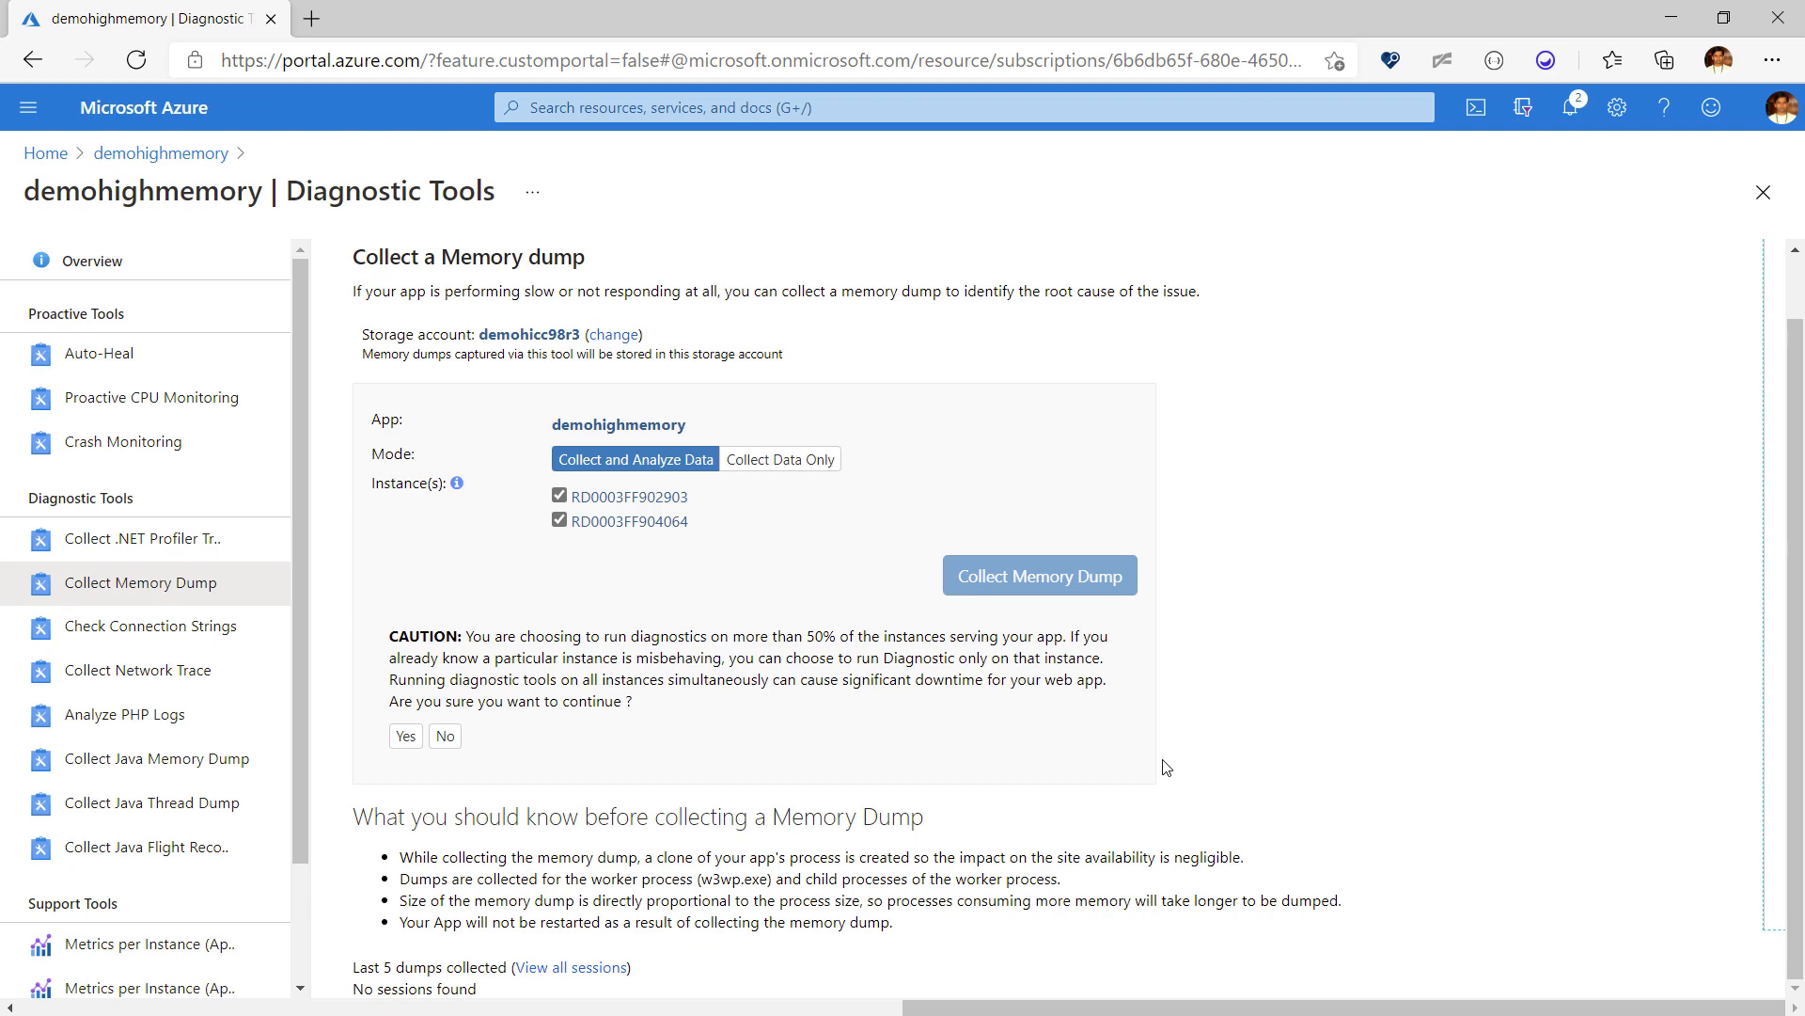
pyautogui.moveTo(444, 736)
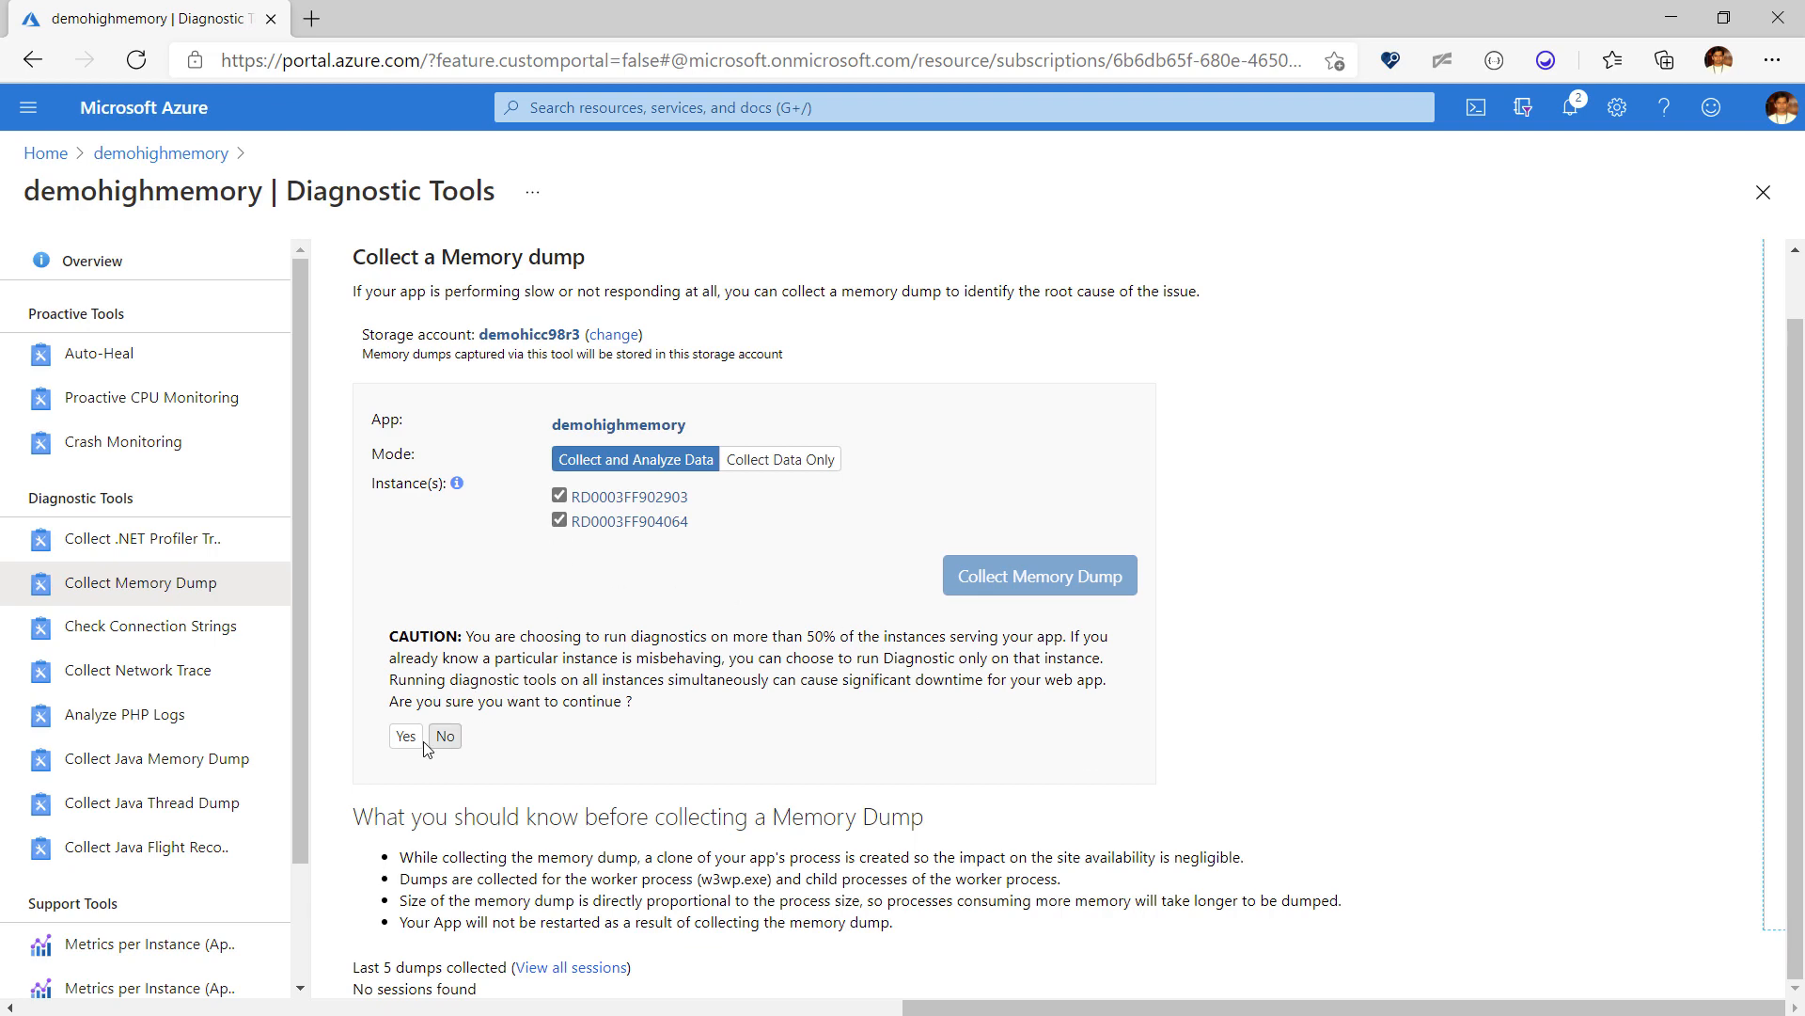
pyautogui.click(444, 736)
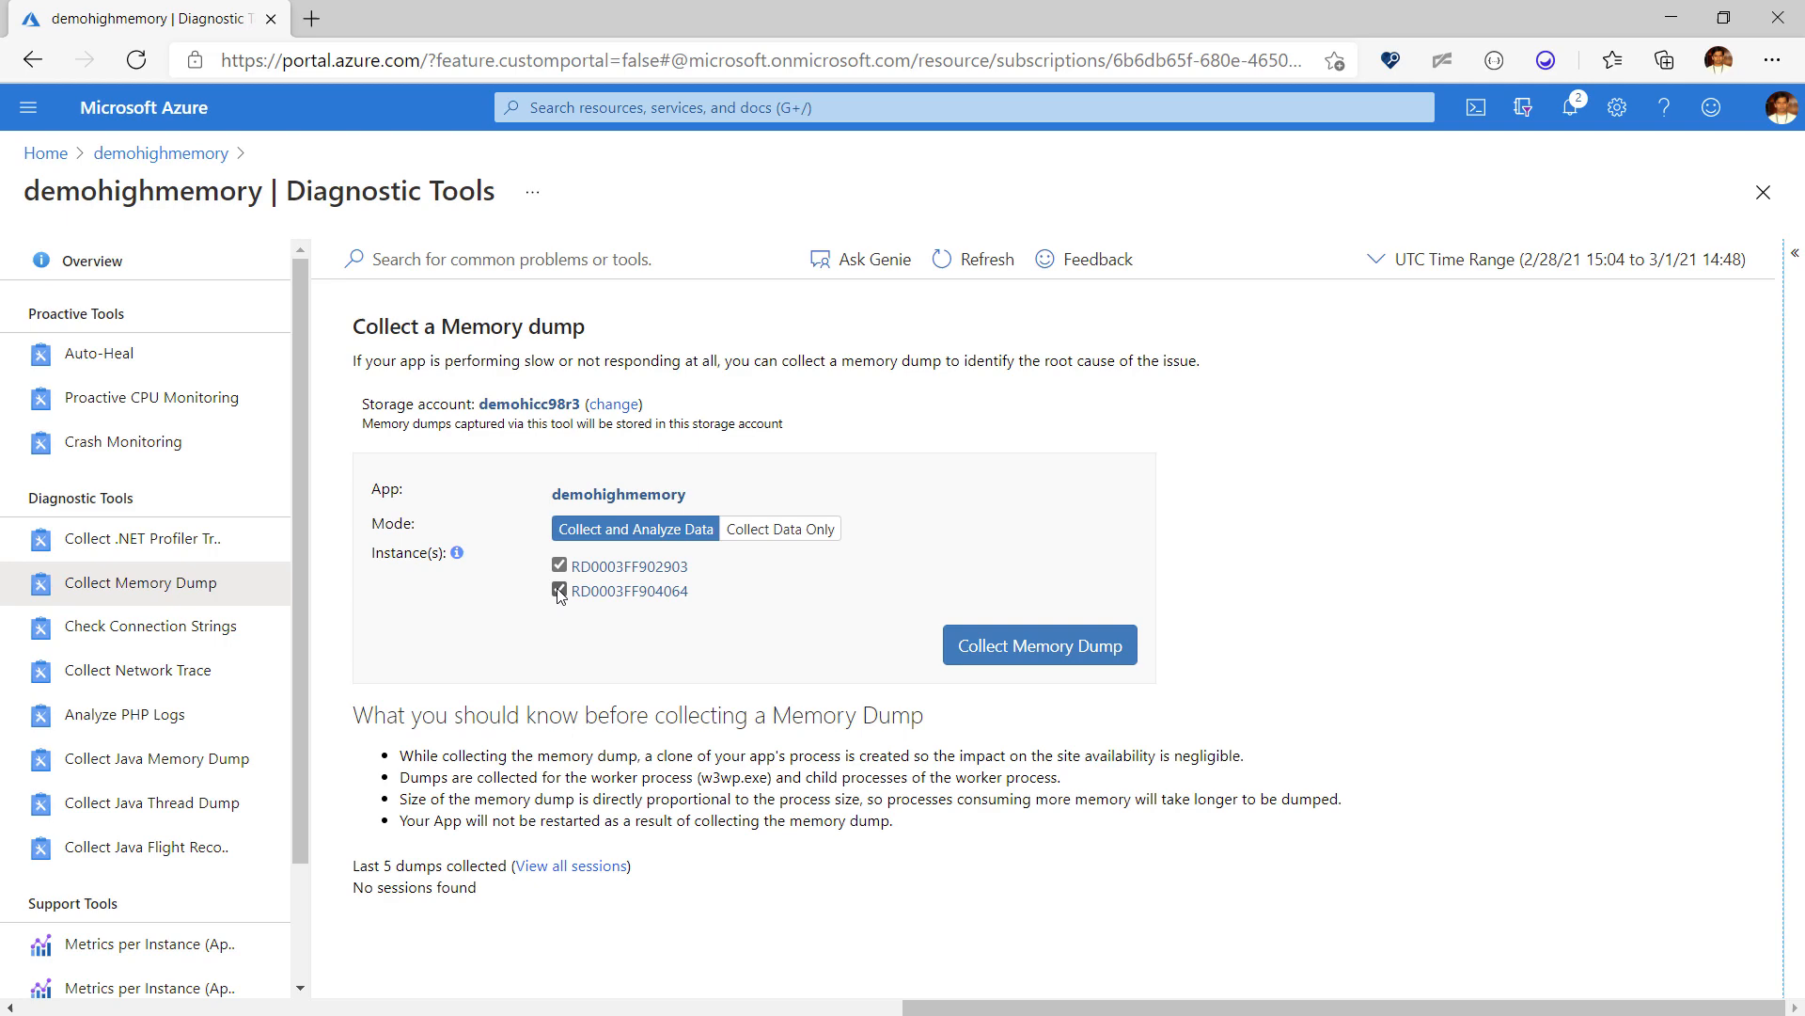
pyautogui.click(559, 591)
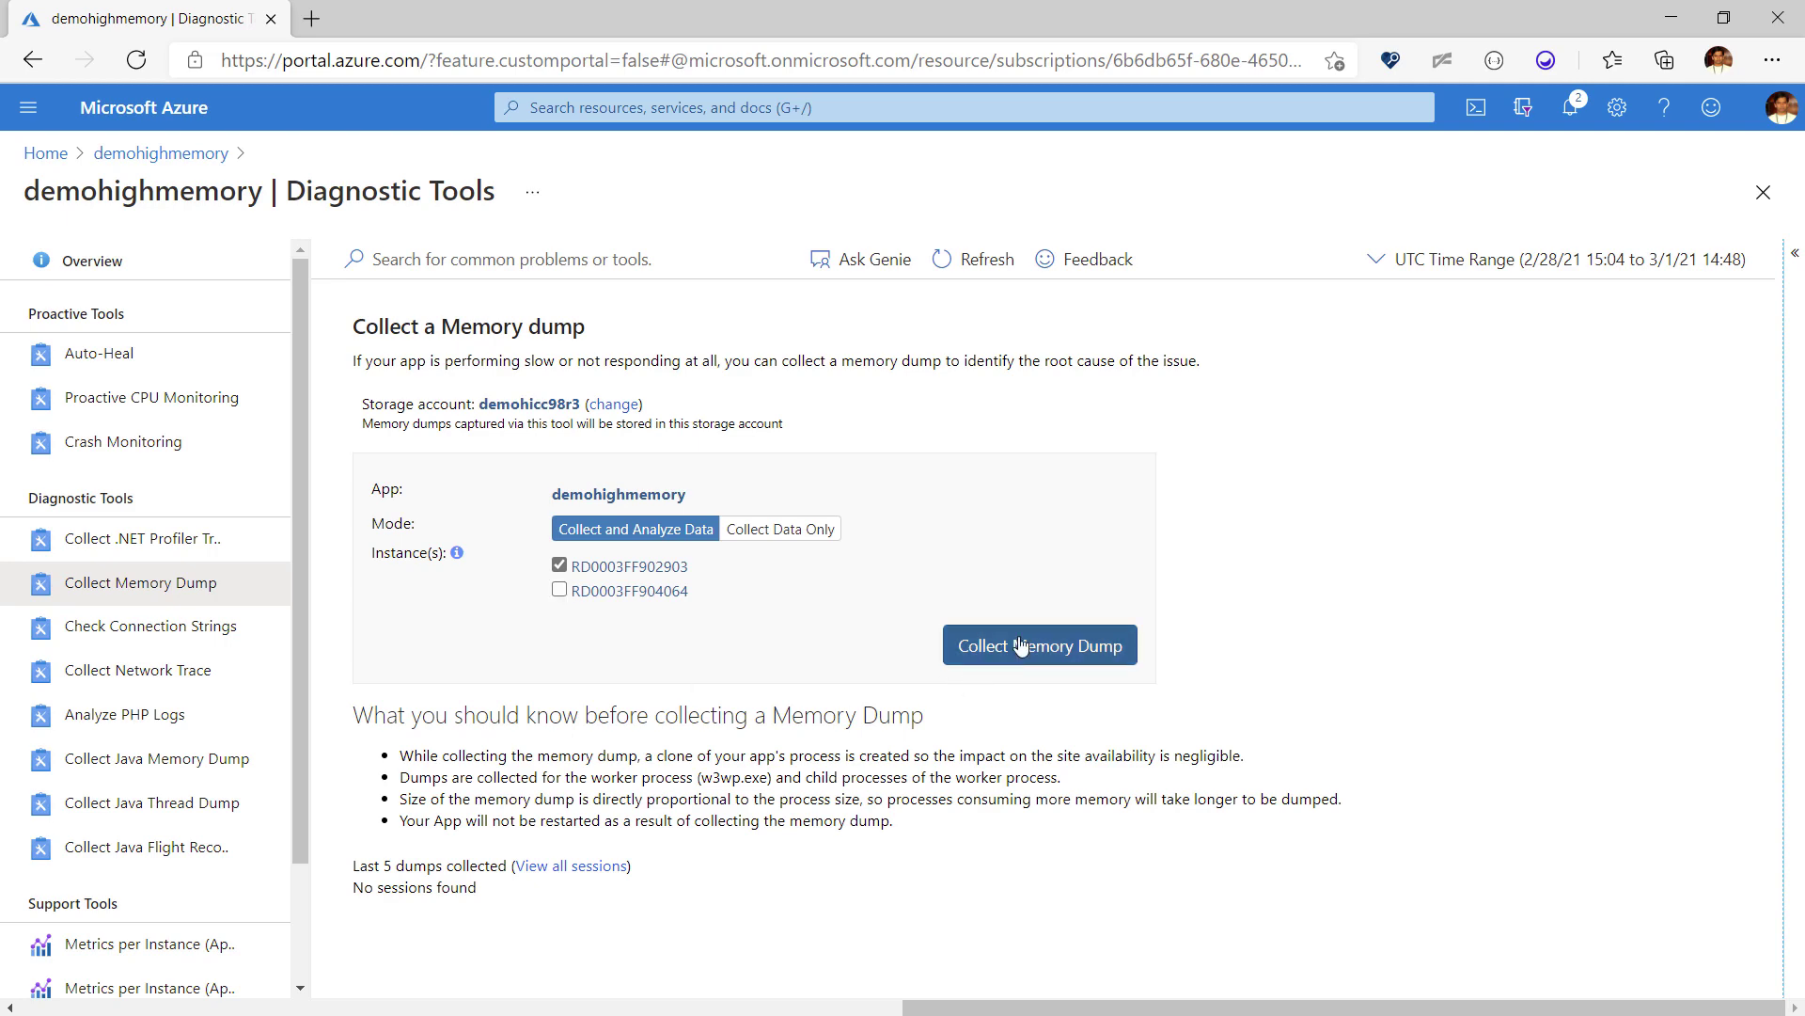
# Step: Collect and analyze a dump from RD0003FF902903, then download the resulting .dmp file
pyautogui.click(1038, 643)
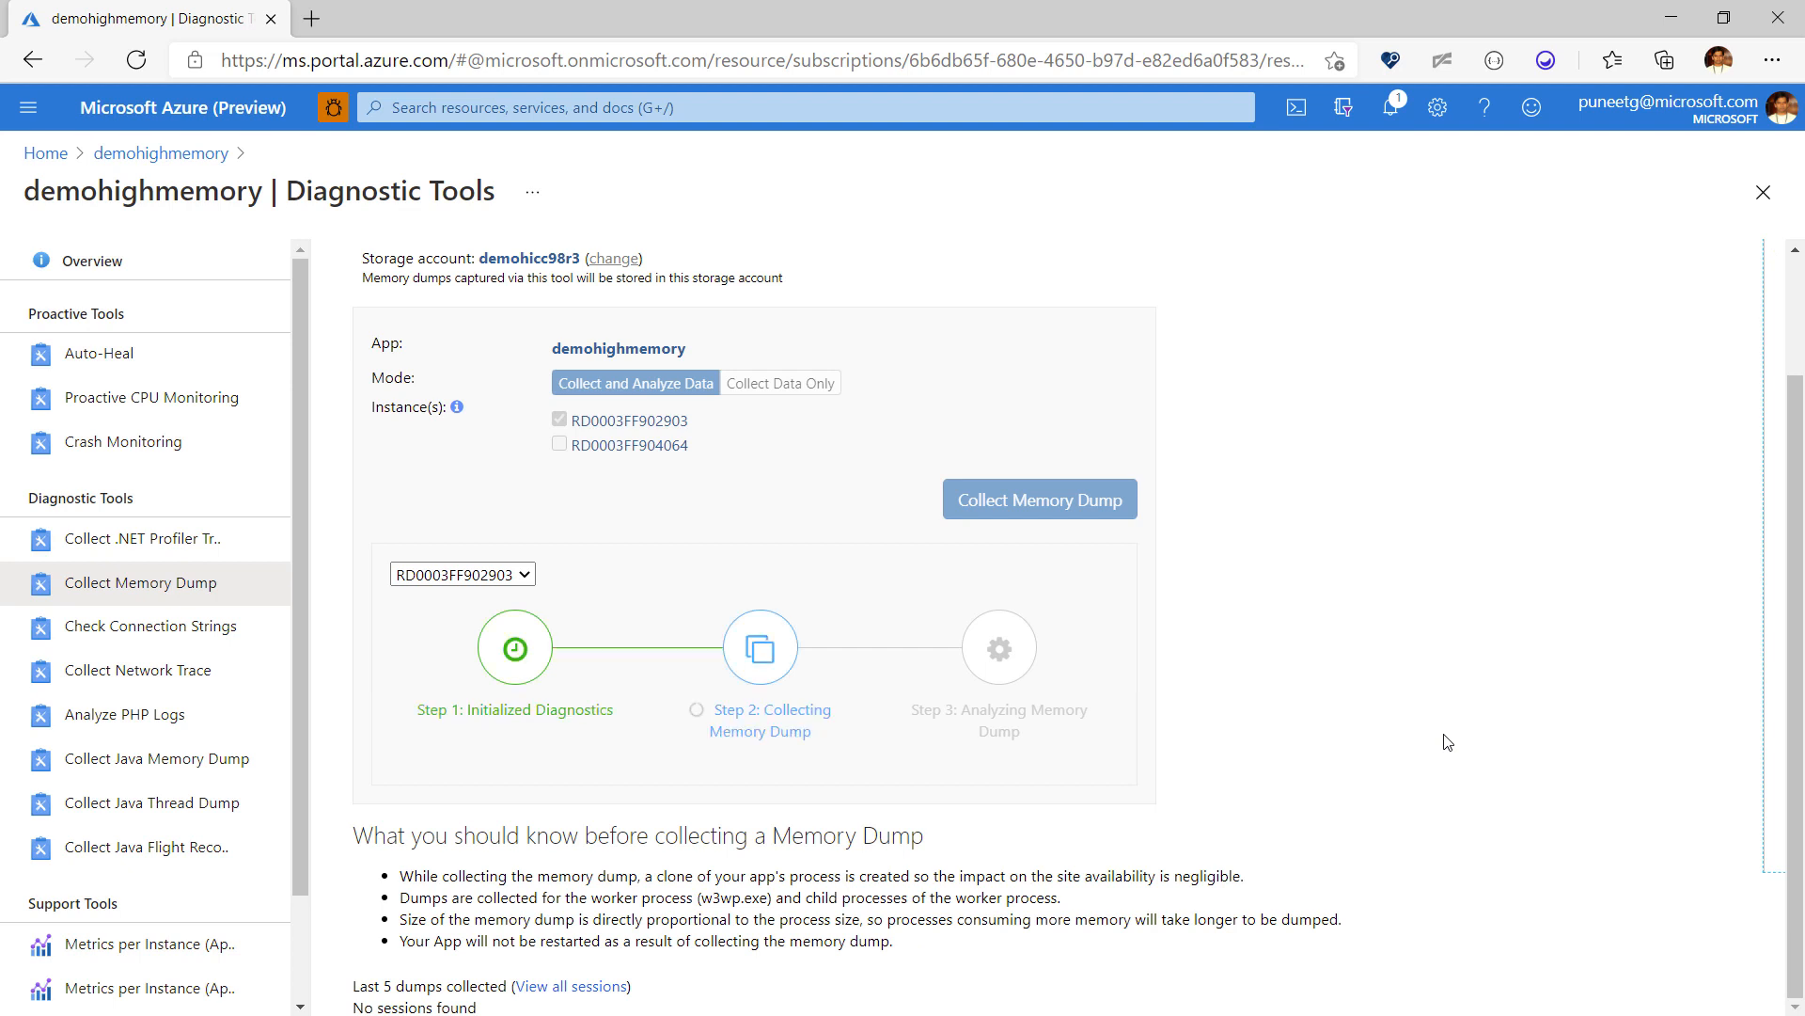
pyautogui.click(1038, 498)
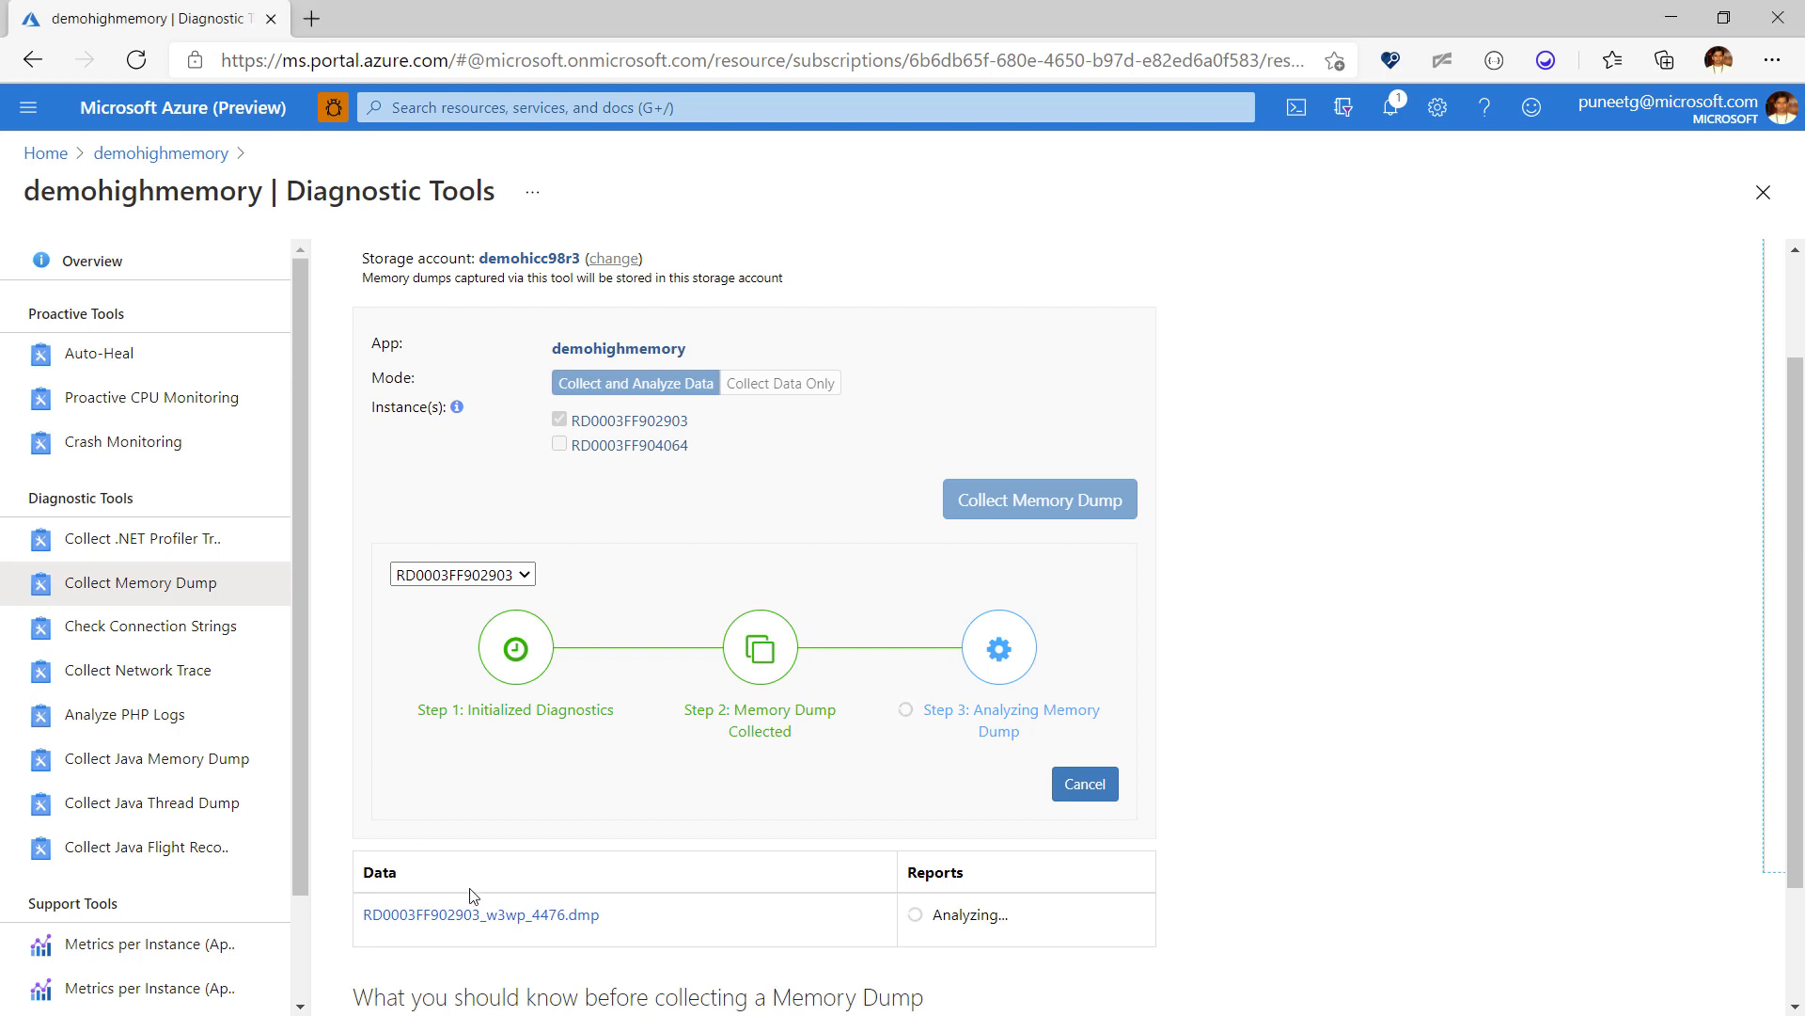
pyautogui.moveTo(489, 918)
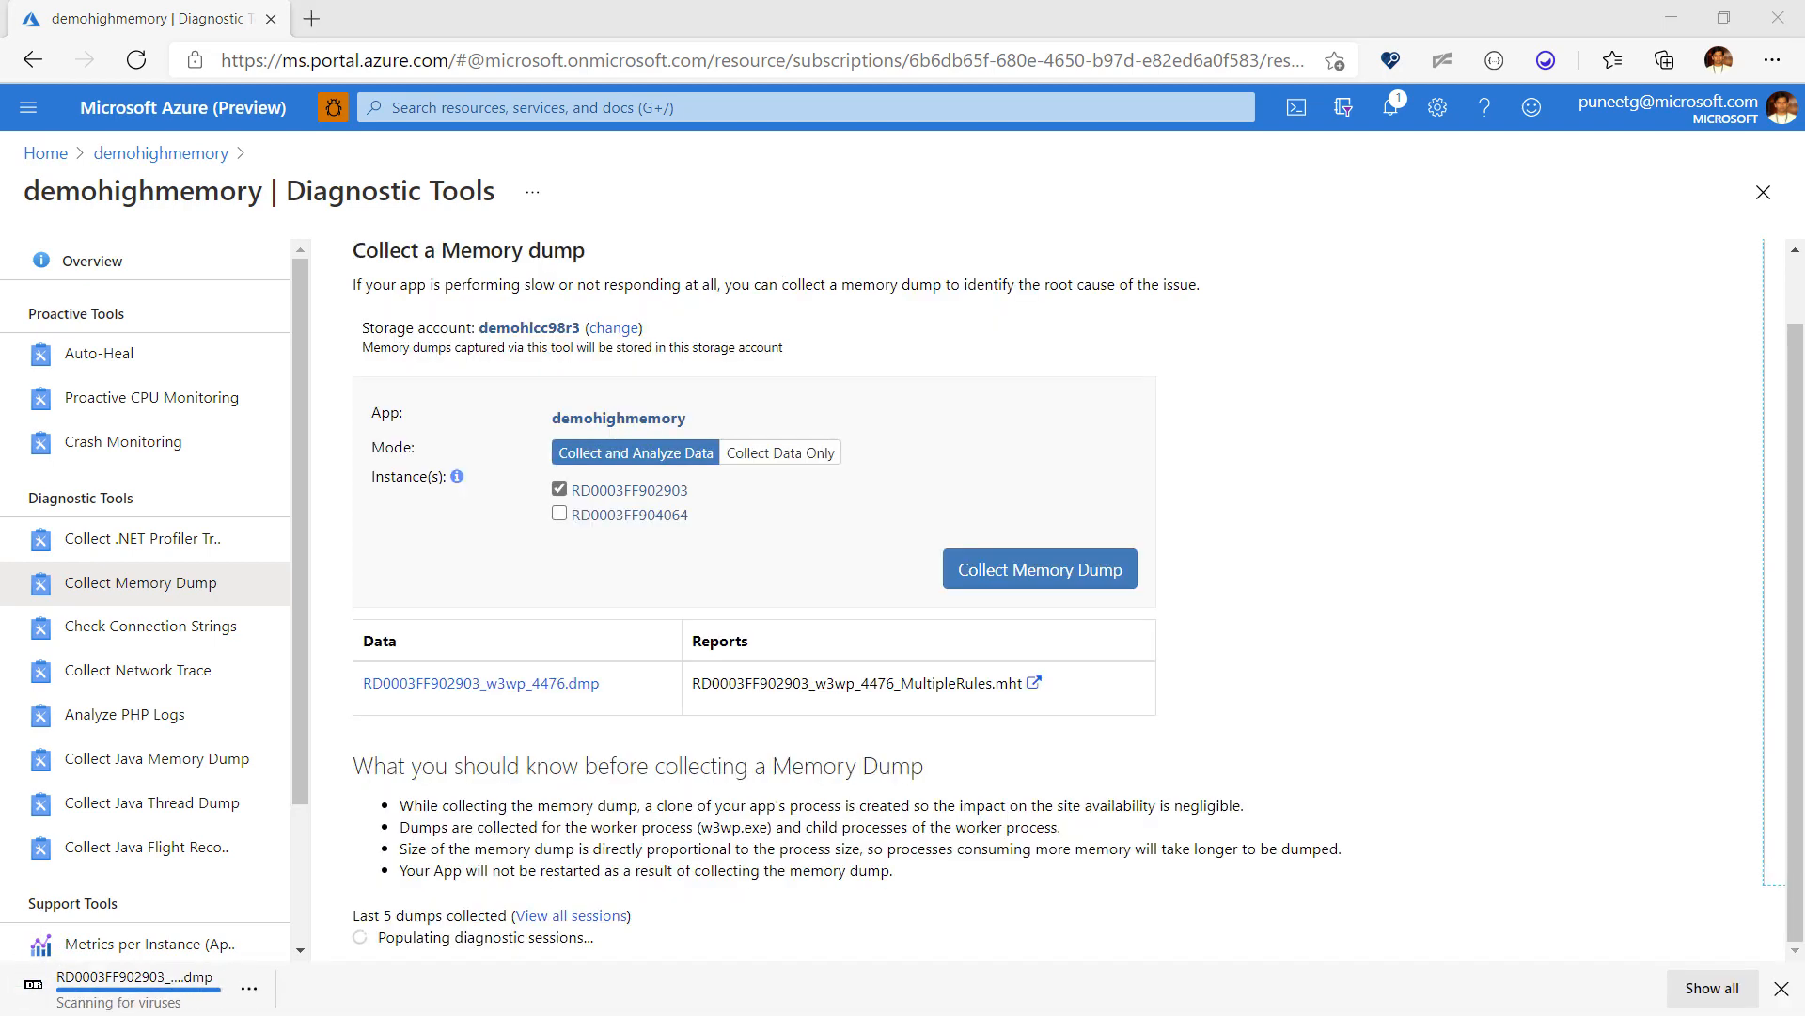
pyautogui.scroll(-3)
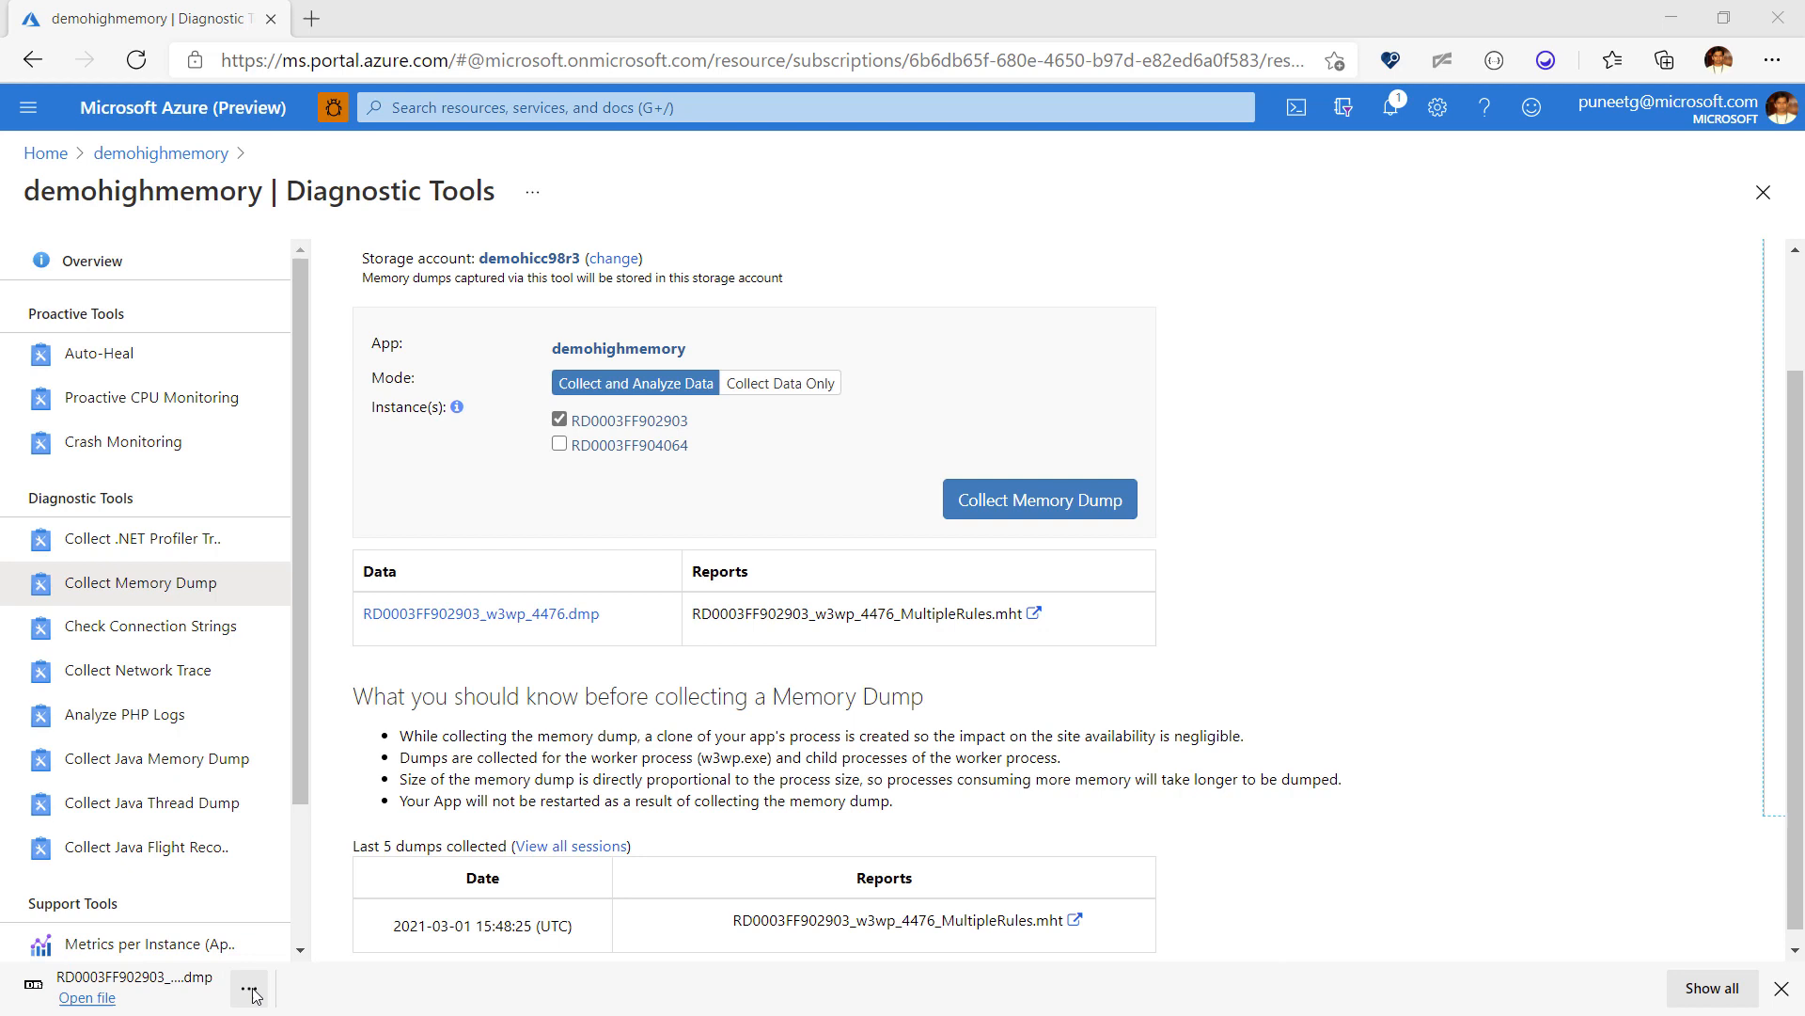
# Step: Show RD0003FF902903_w3wp_4476.dmp in Downloads and open it in Visual Studio
pyautogui.click(249, 987)
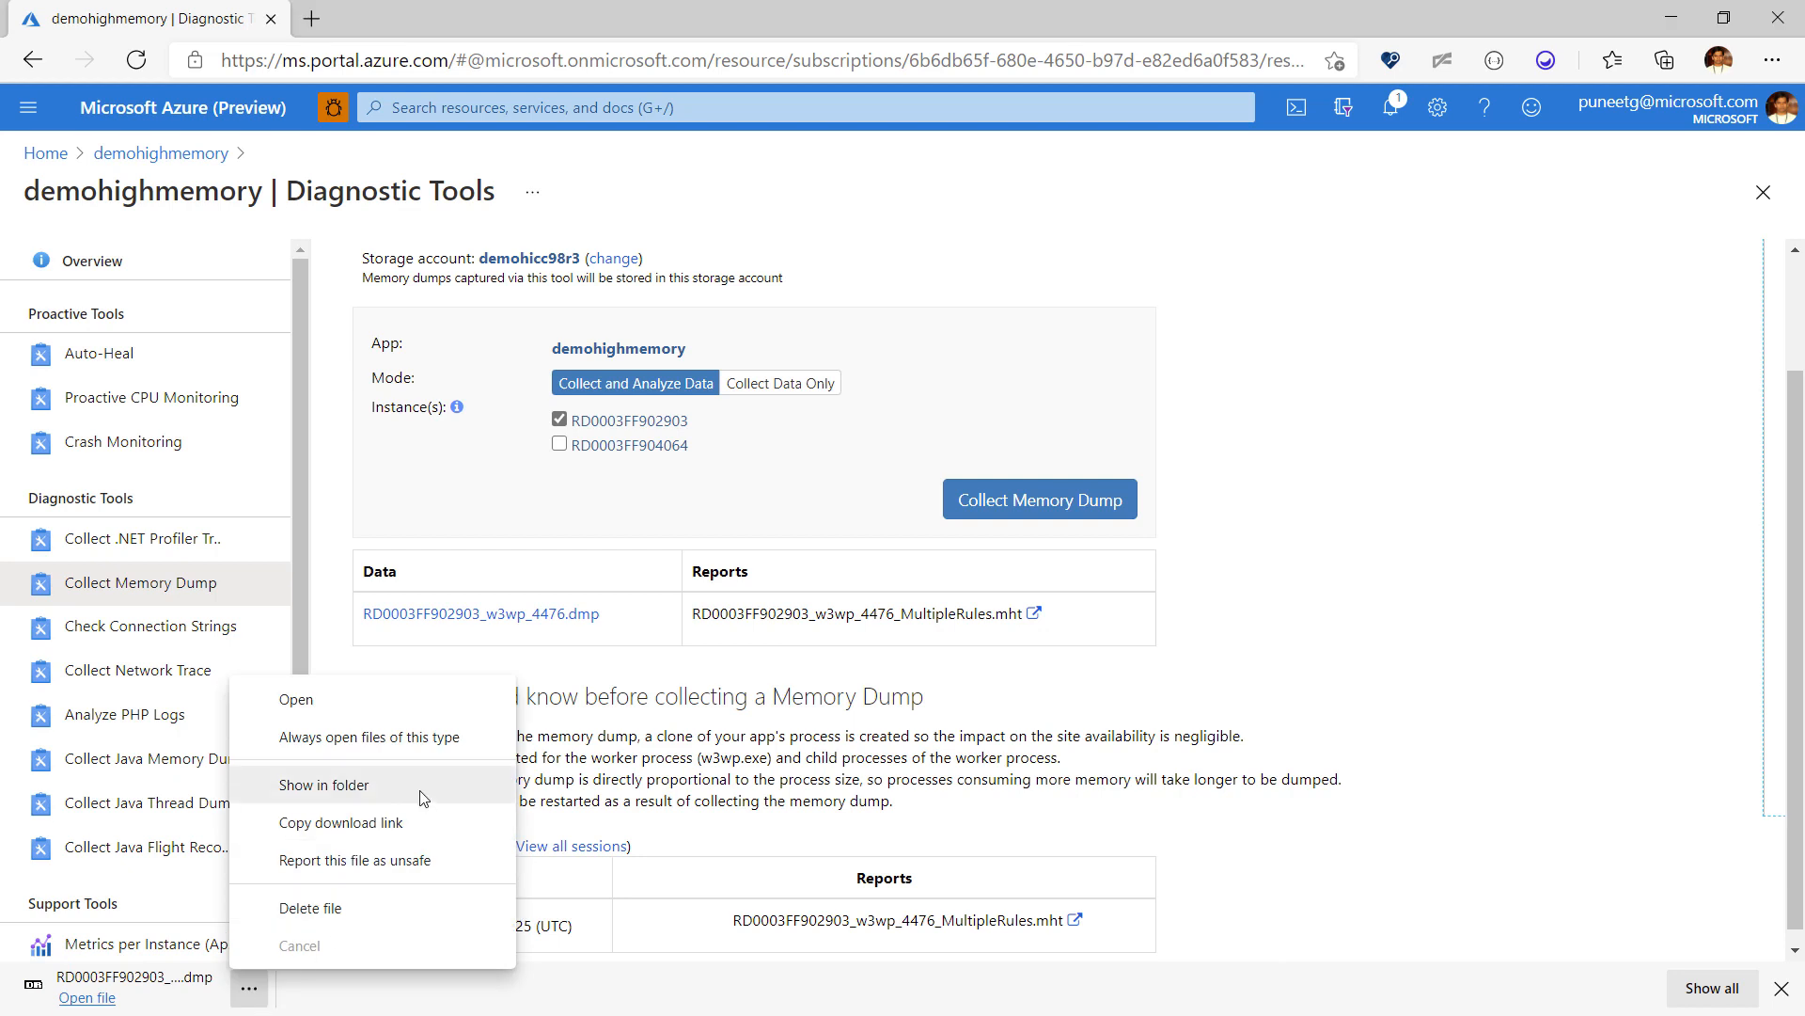
pyautogui.click(326, 784)
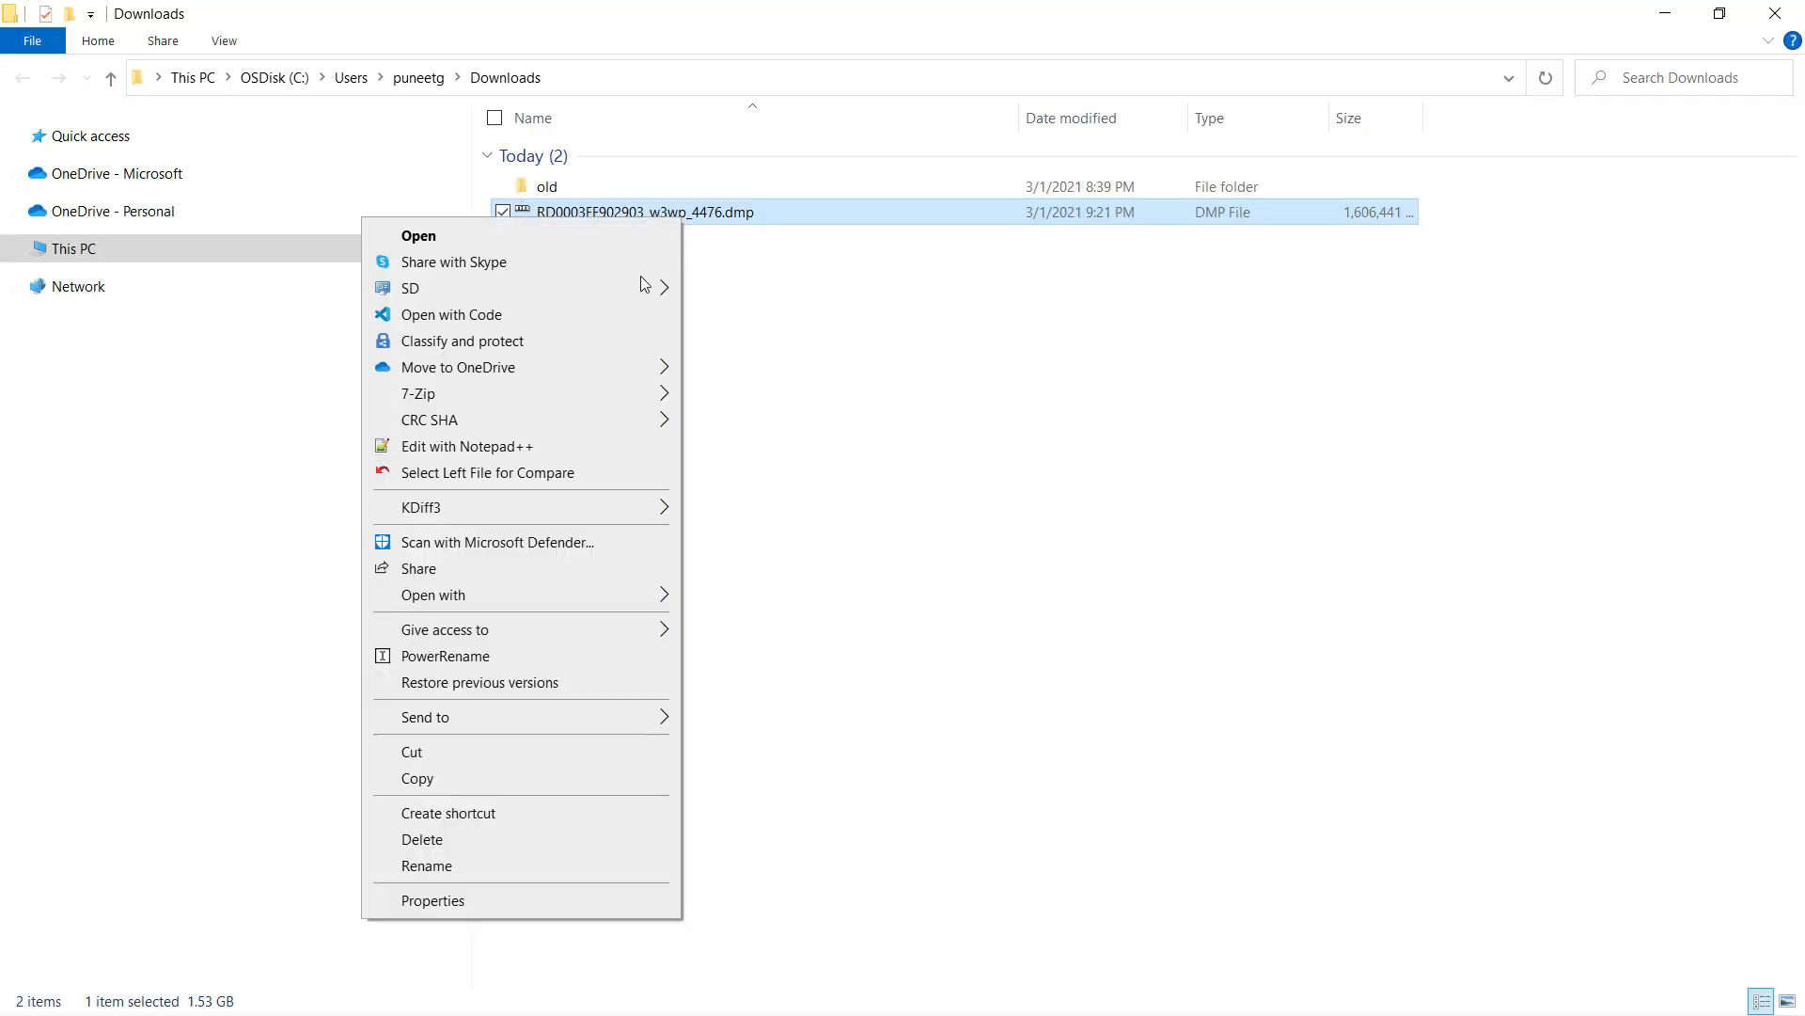
pyautogui.click(434, 594)
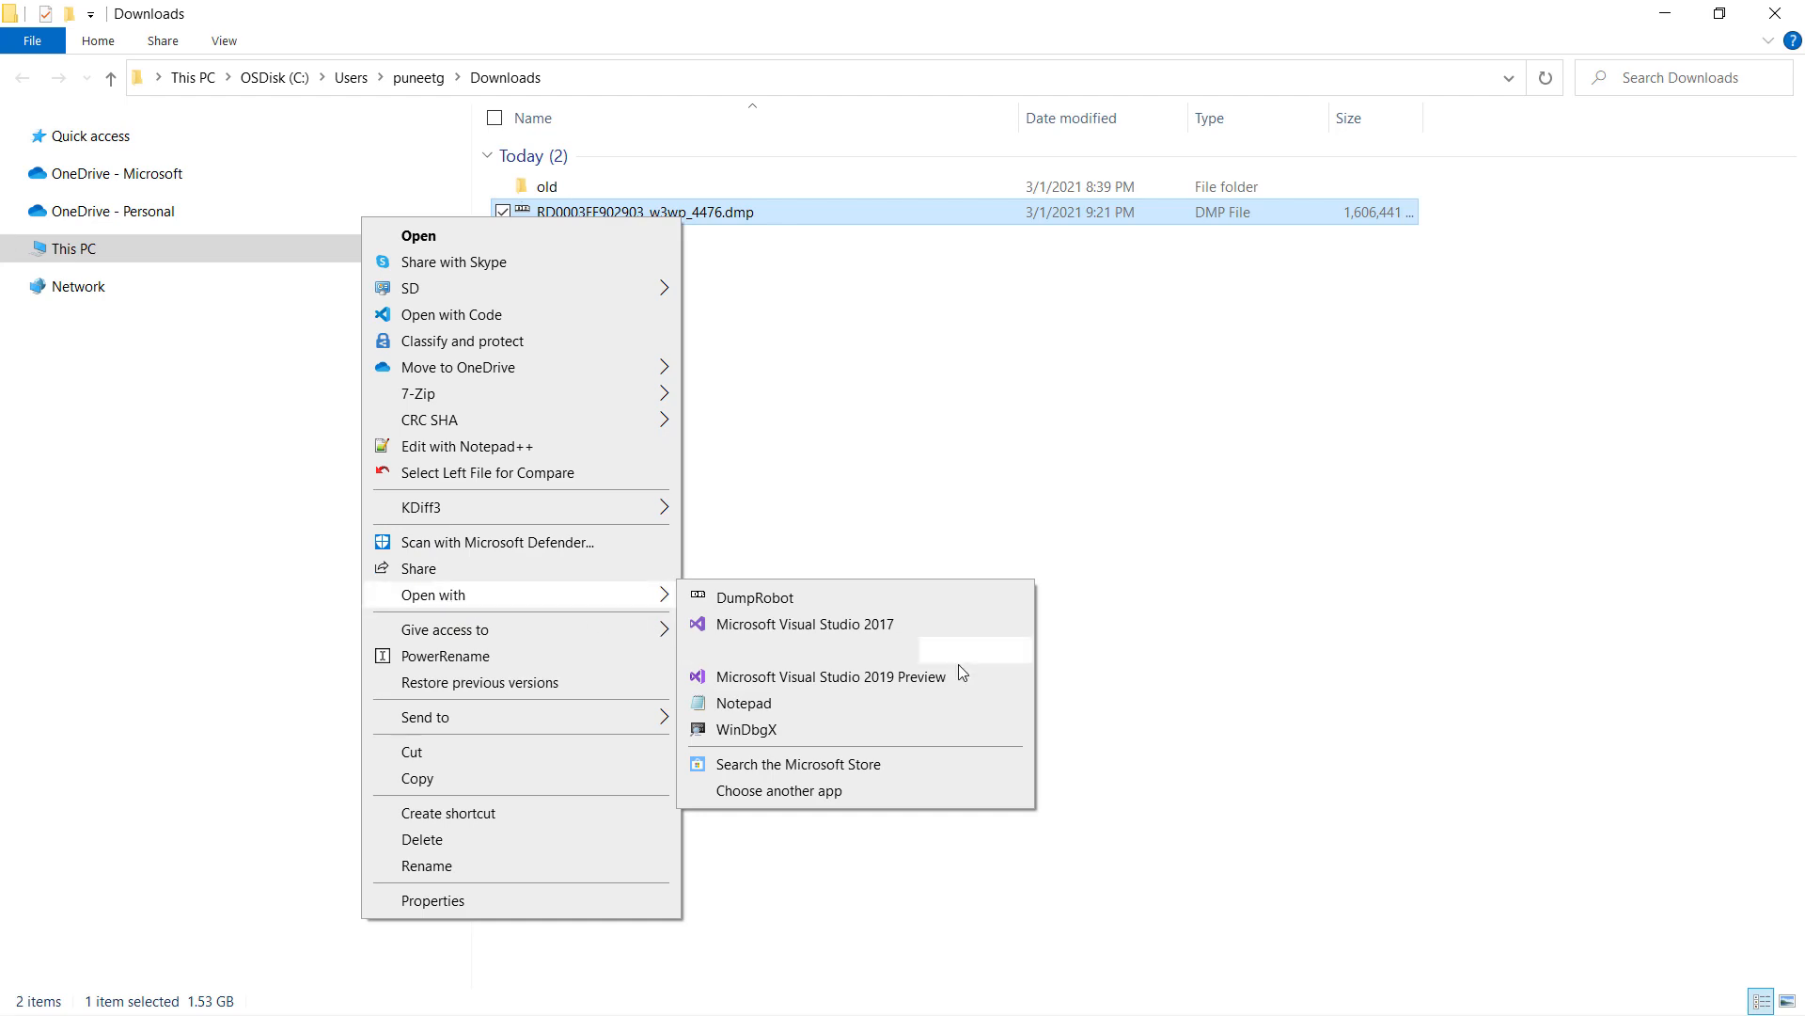
pyautogui.click(829, 676)
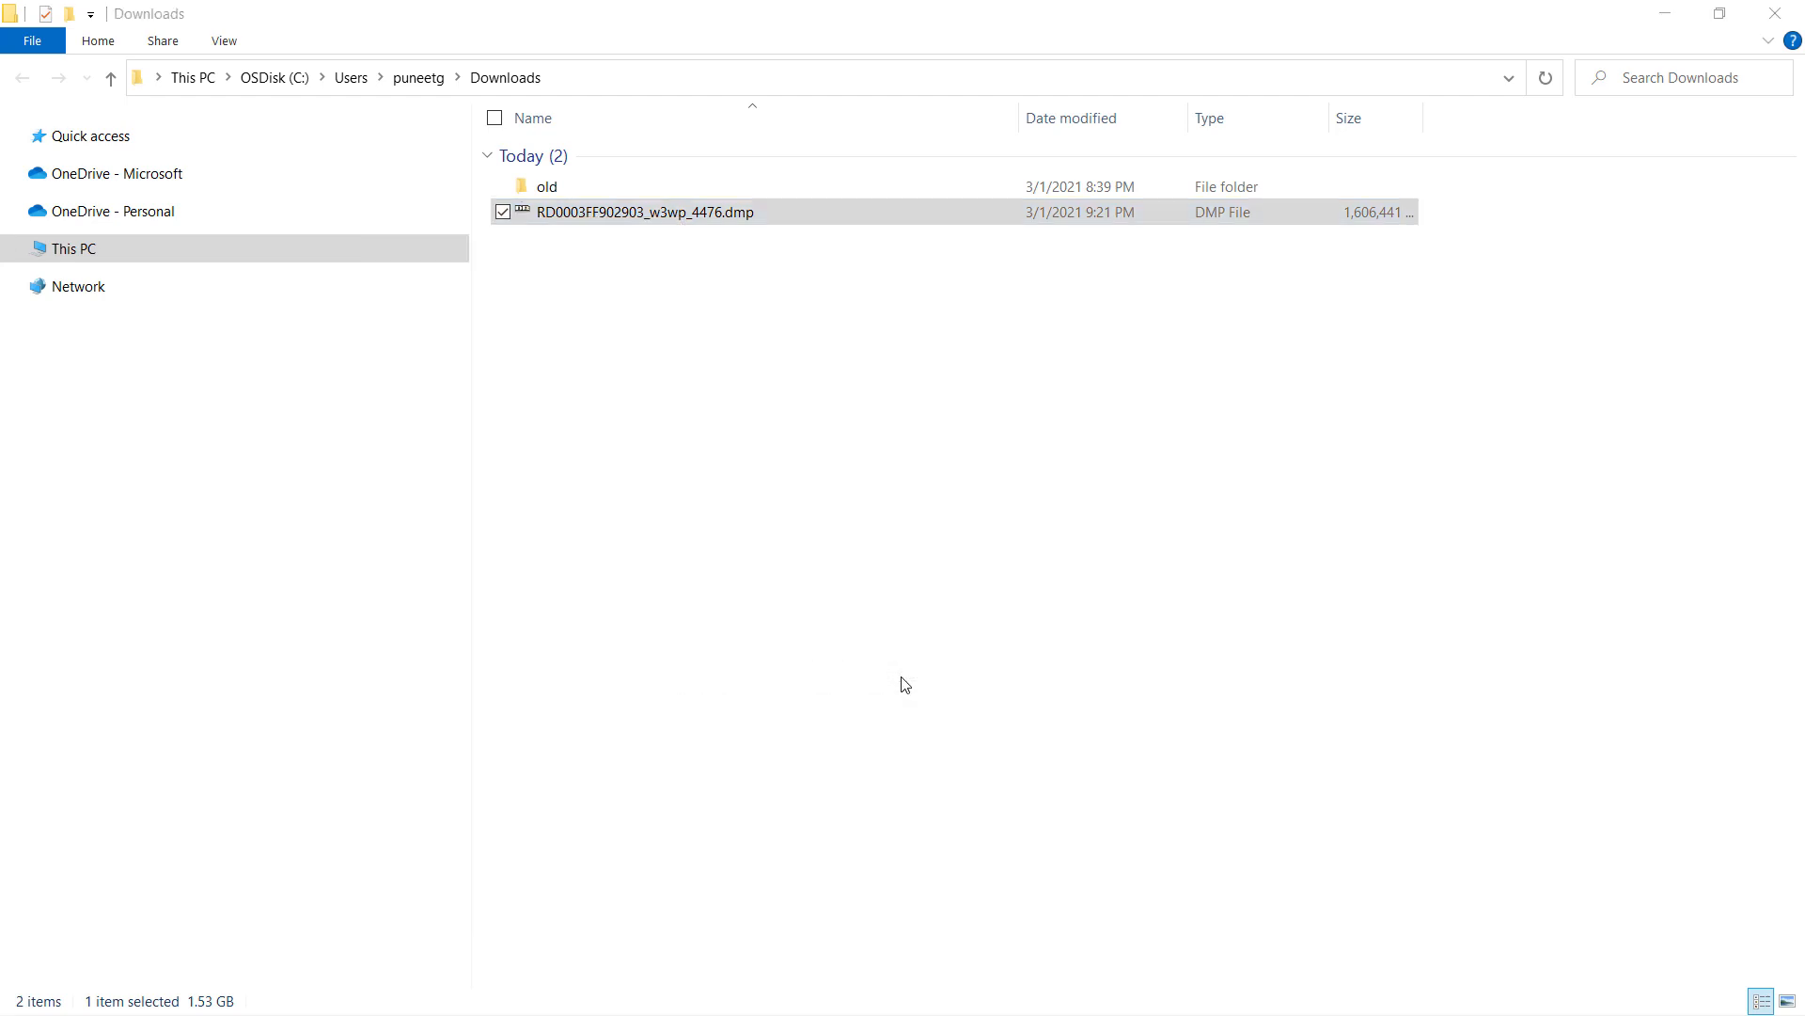
pyautogui.doubleClick(645, 211)
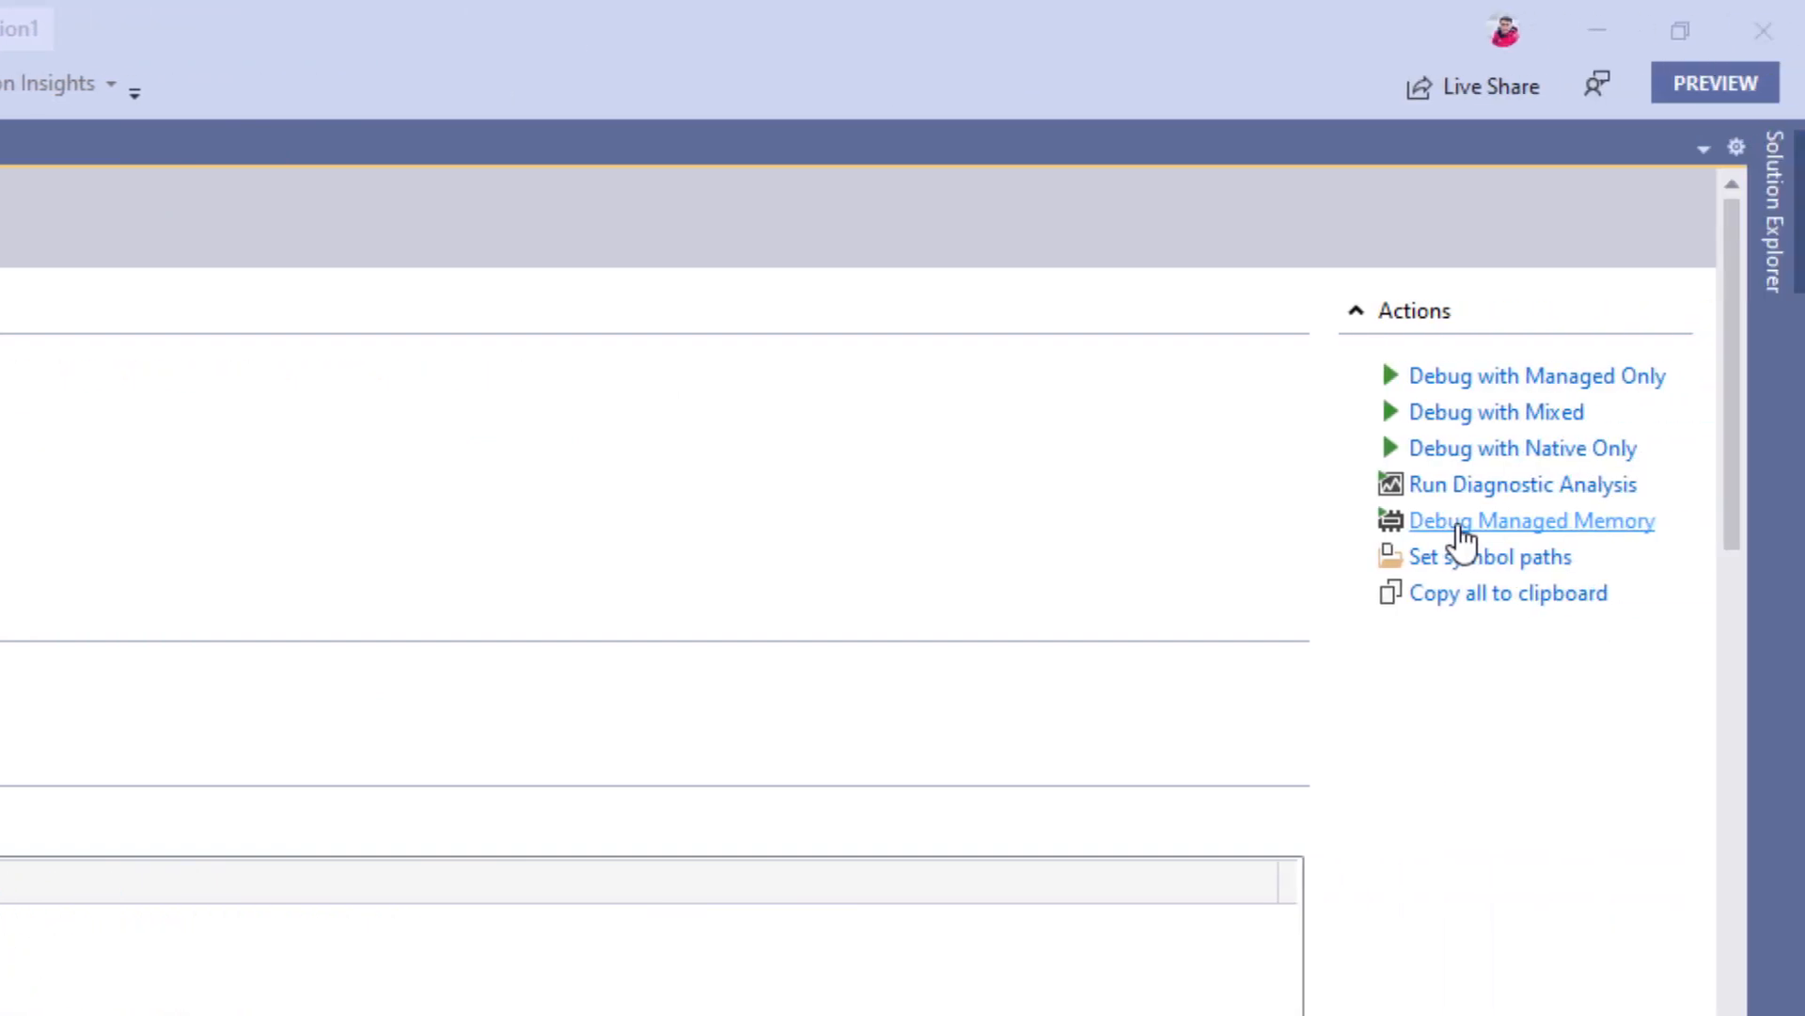
# Step: Run Debug Managed Memory so heap types are listed by inclusive size, ArrayList largest
pyautogui.click(1531, 521)
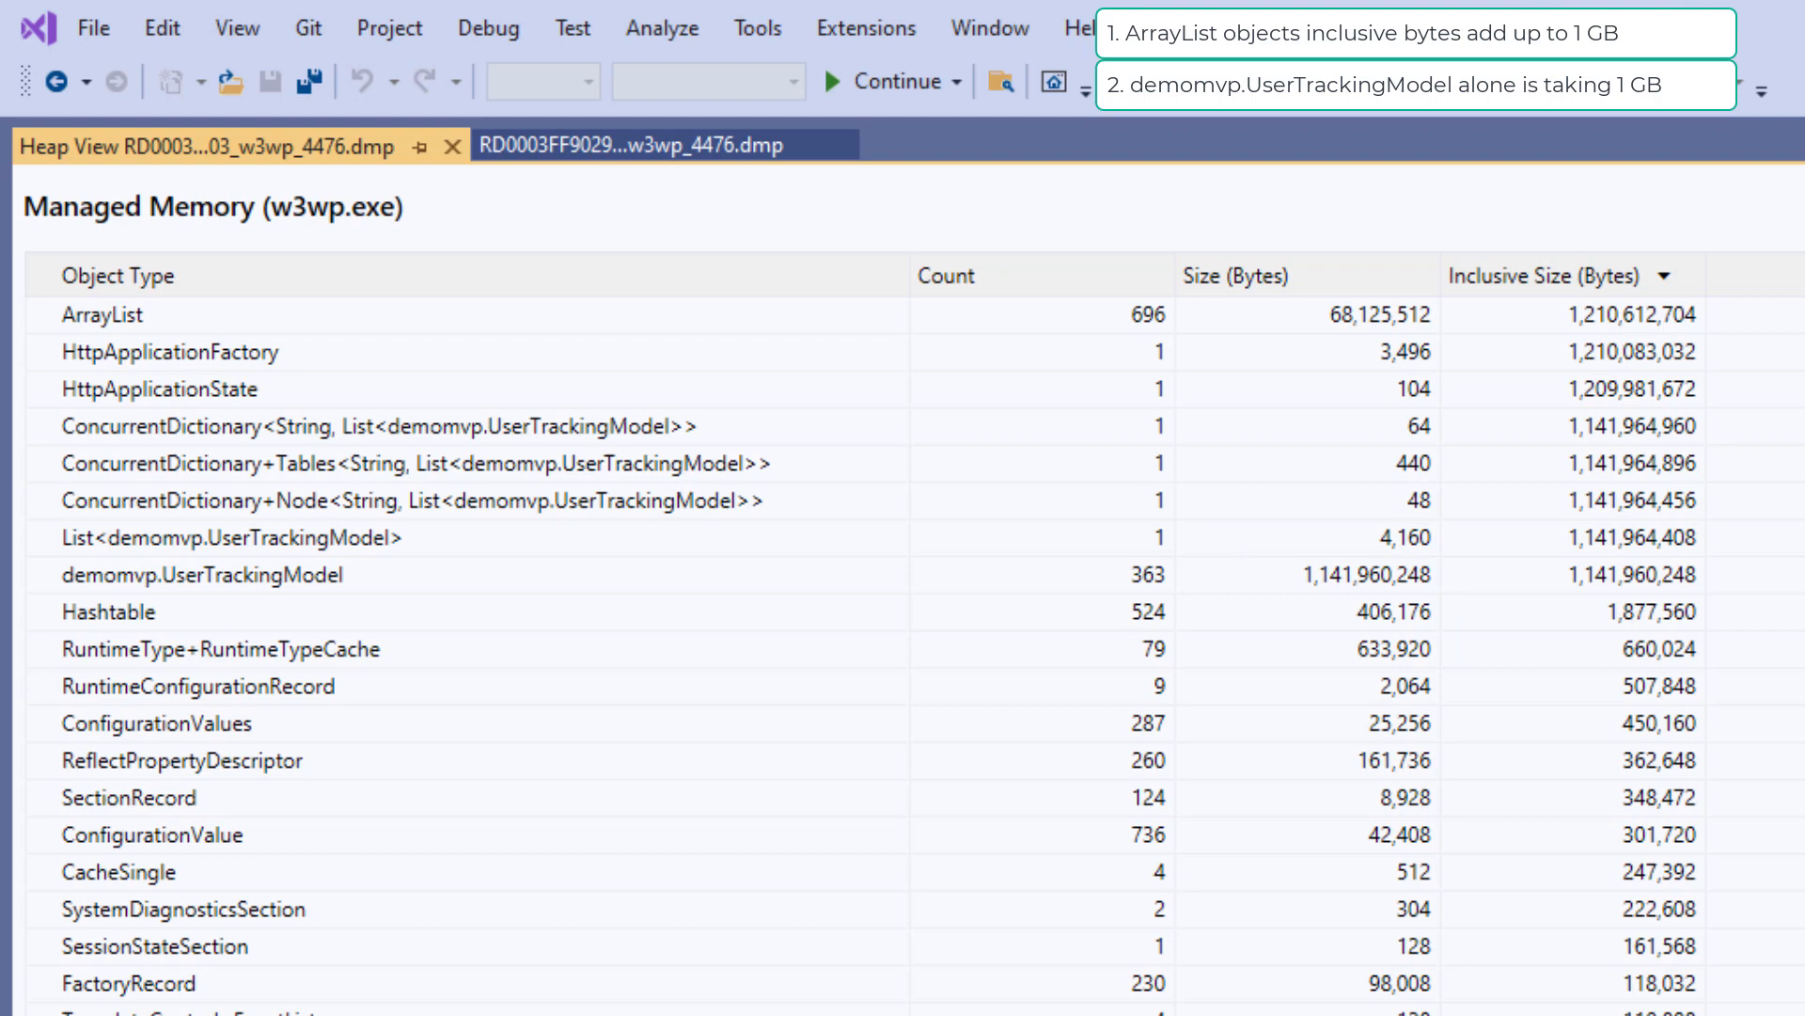
# Step: List ArrayList instances and show the 1,209,980,960-byte one's path to root via HttpApplicationState
pyautogui.doubleClick(101, 314)
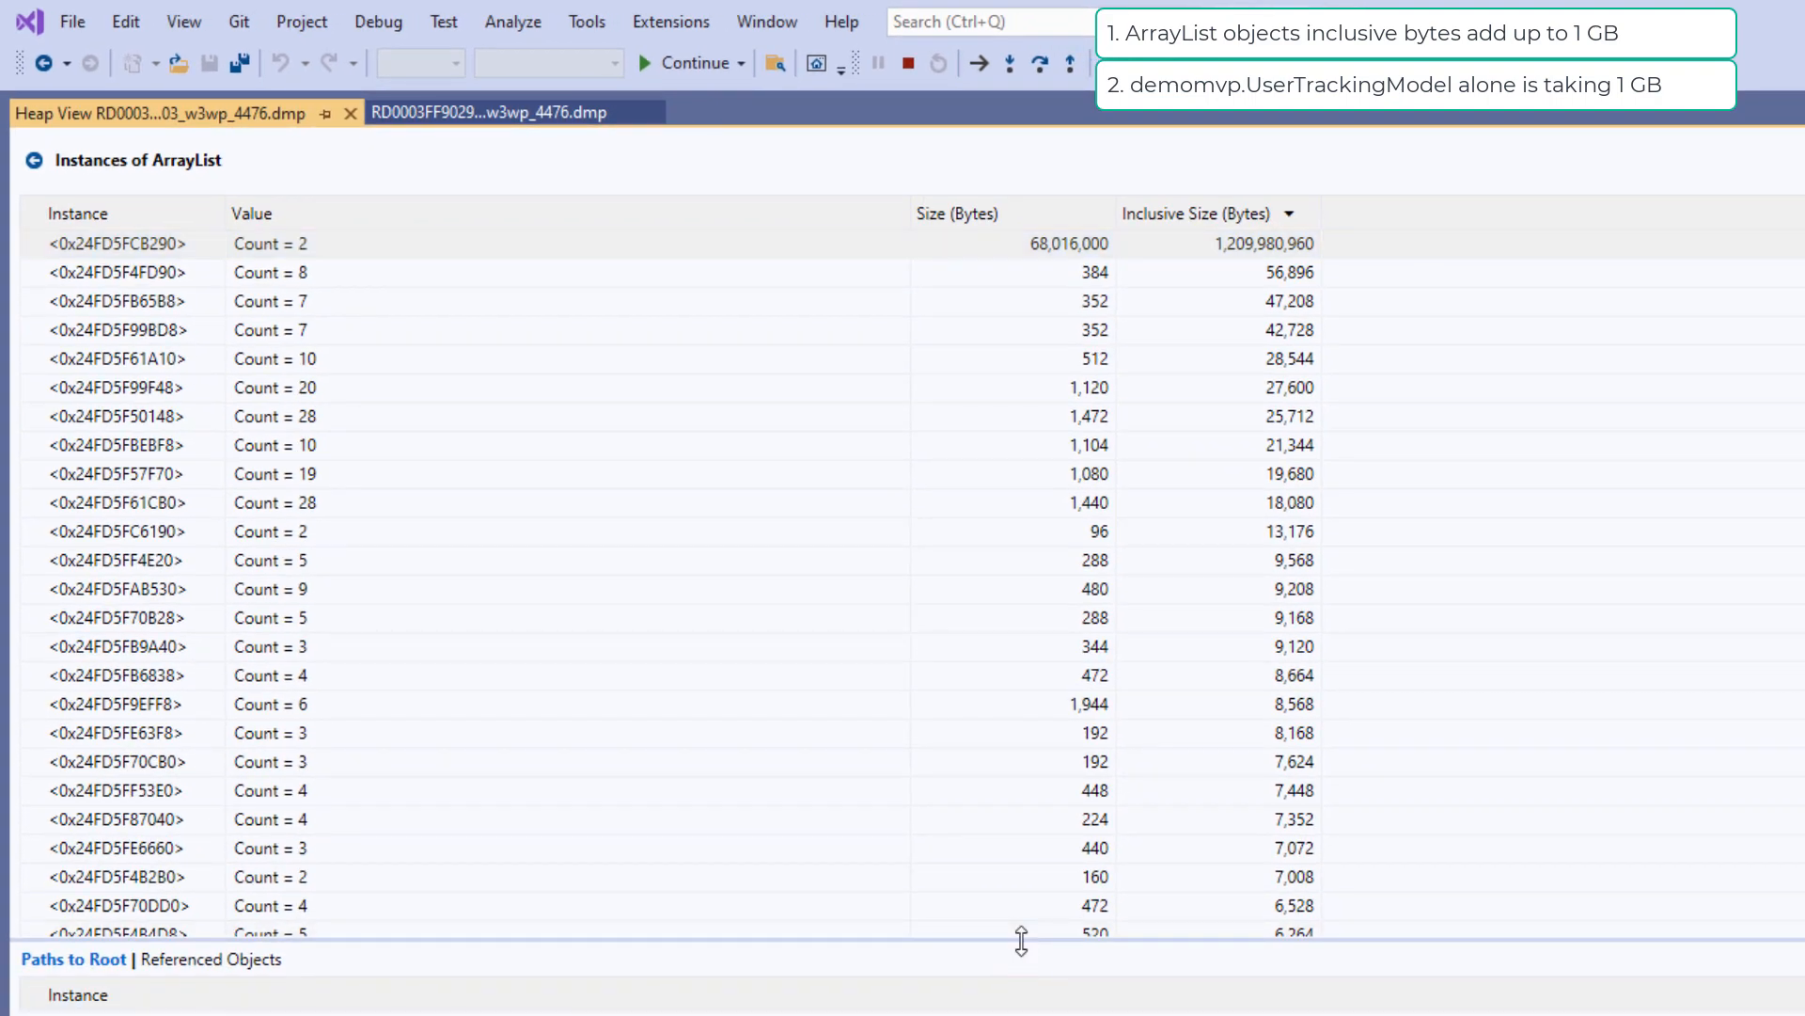
pyautogui.click(115, 243)
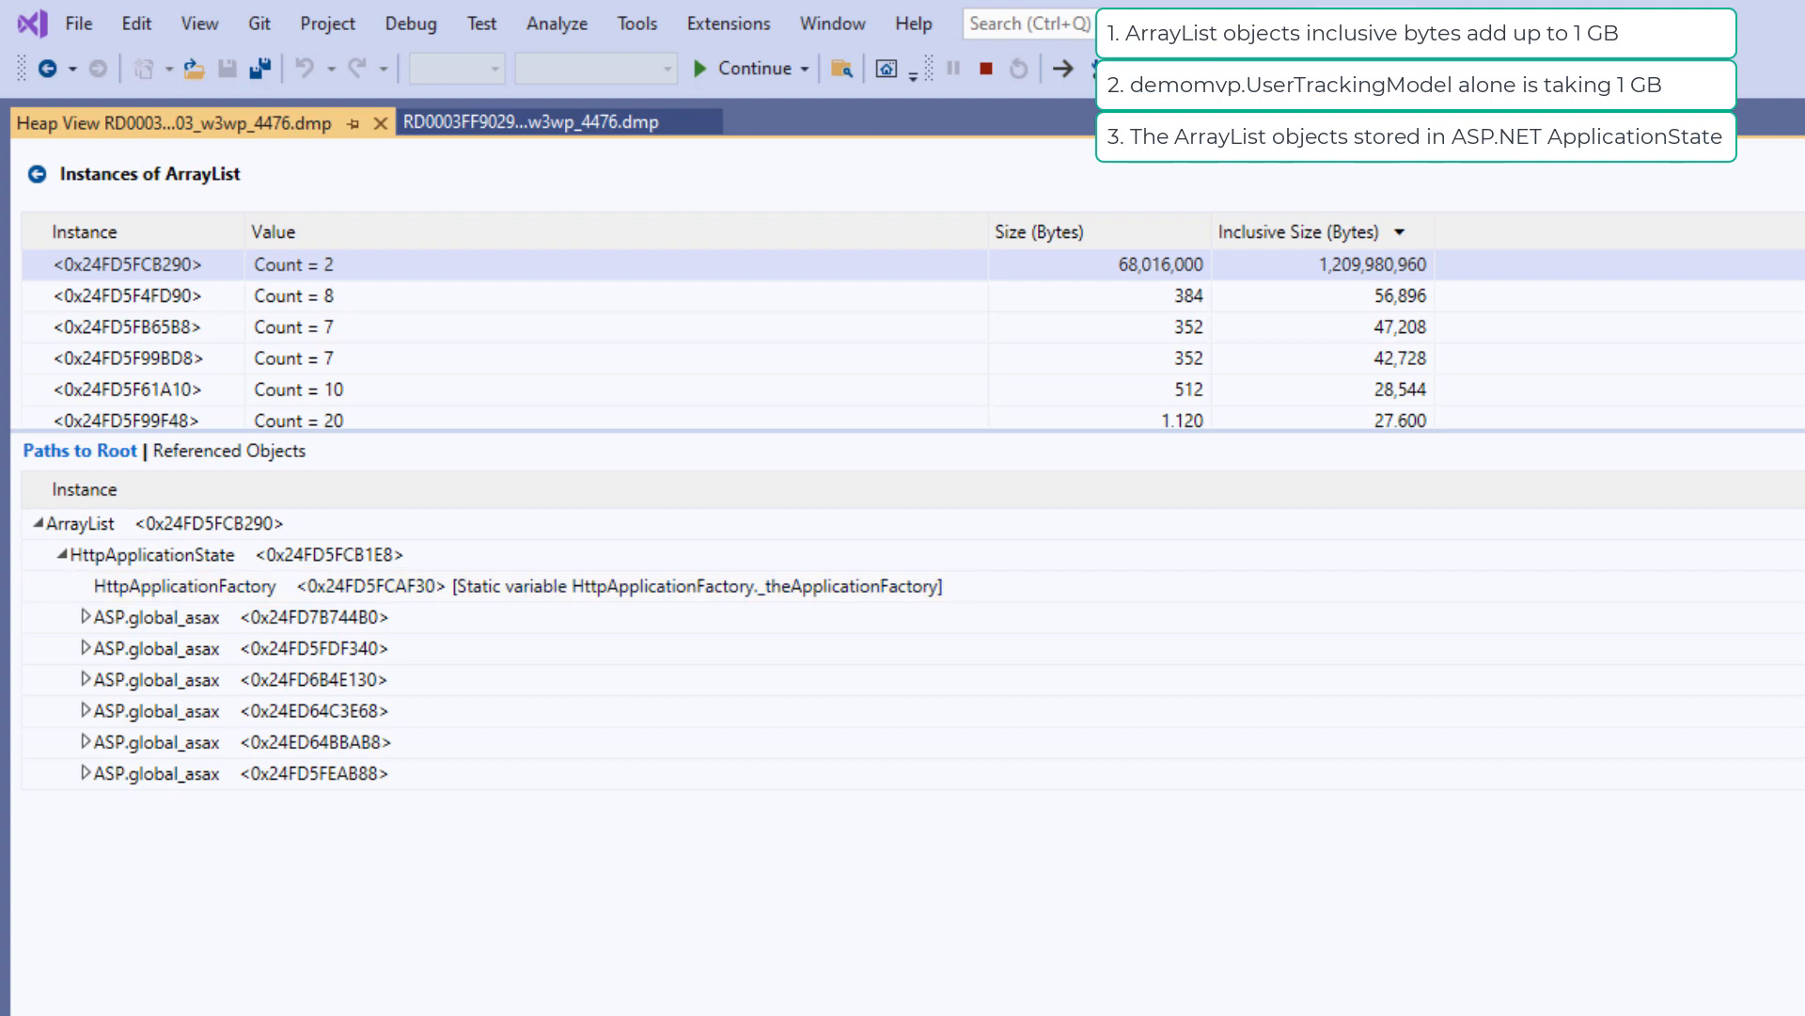
pyautogui.moveTo(739, 786)
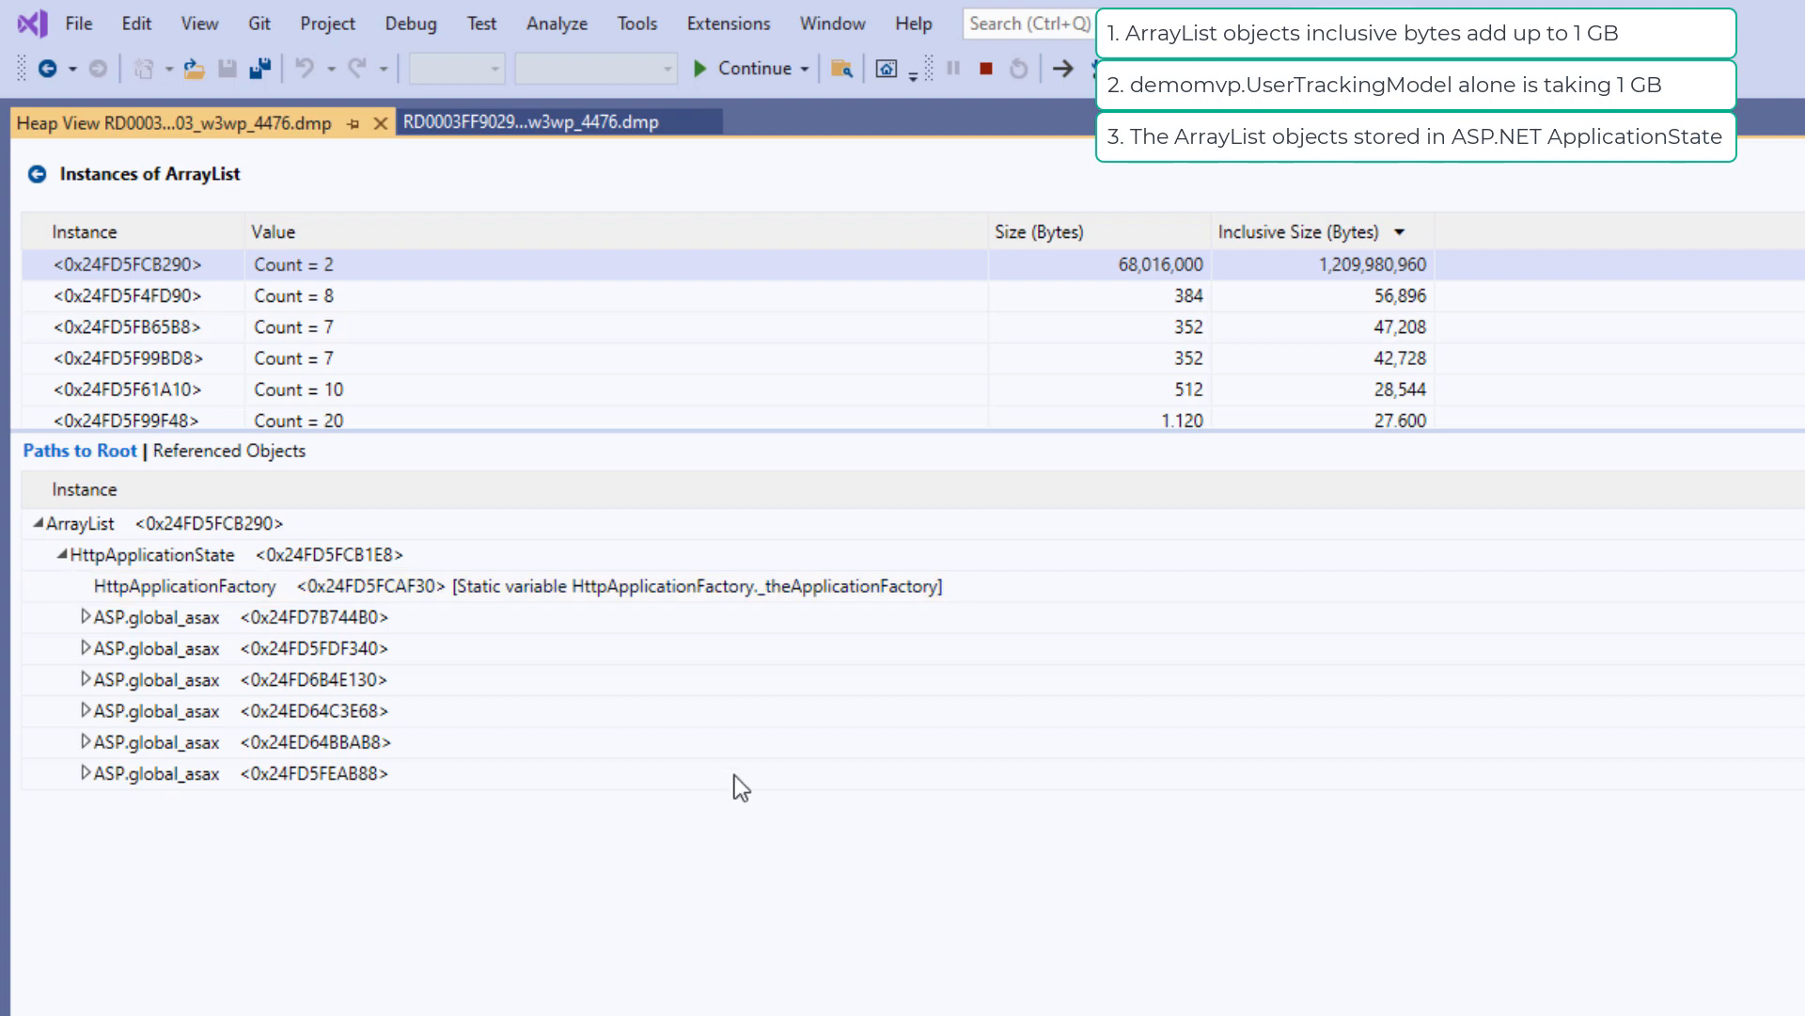
# Step: Expand the ArrayList's referenced objects through Object[], NameObjectEntry and the ConcurrentDictionary nodes
pyautogui.click(227, 449)
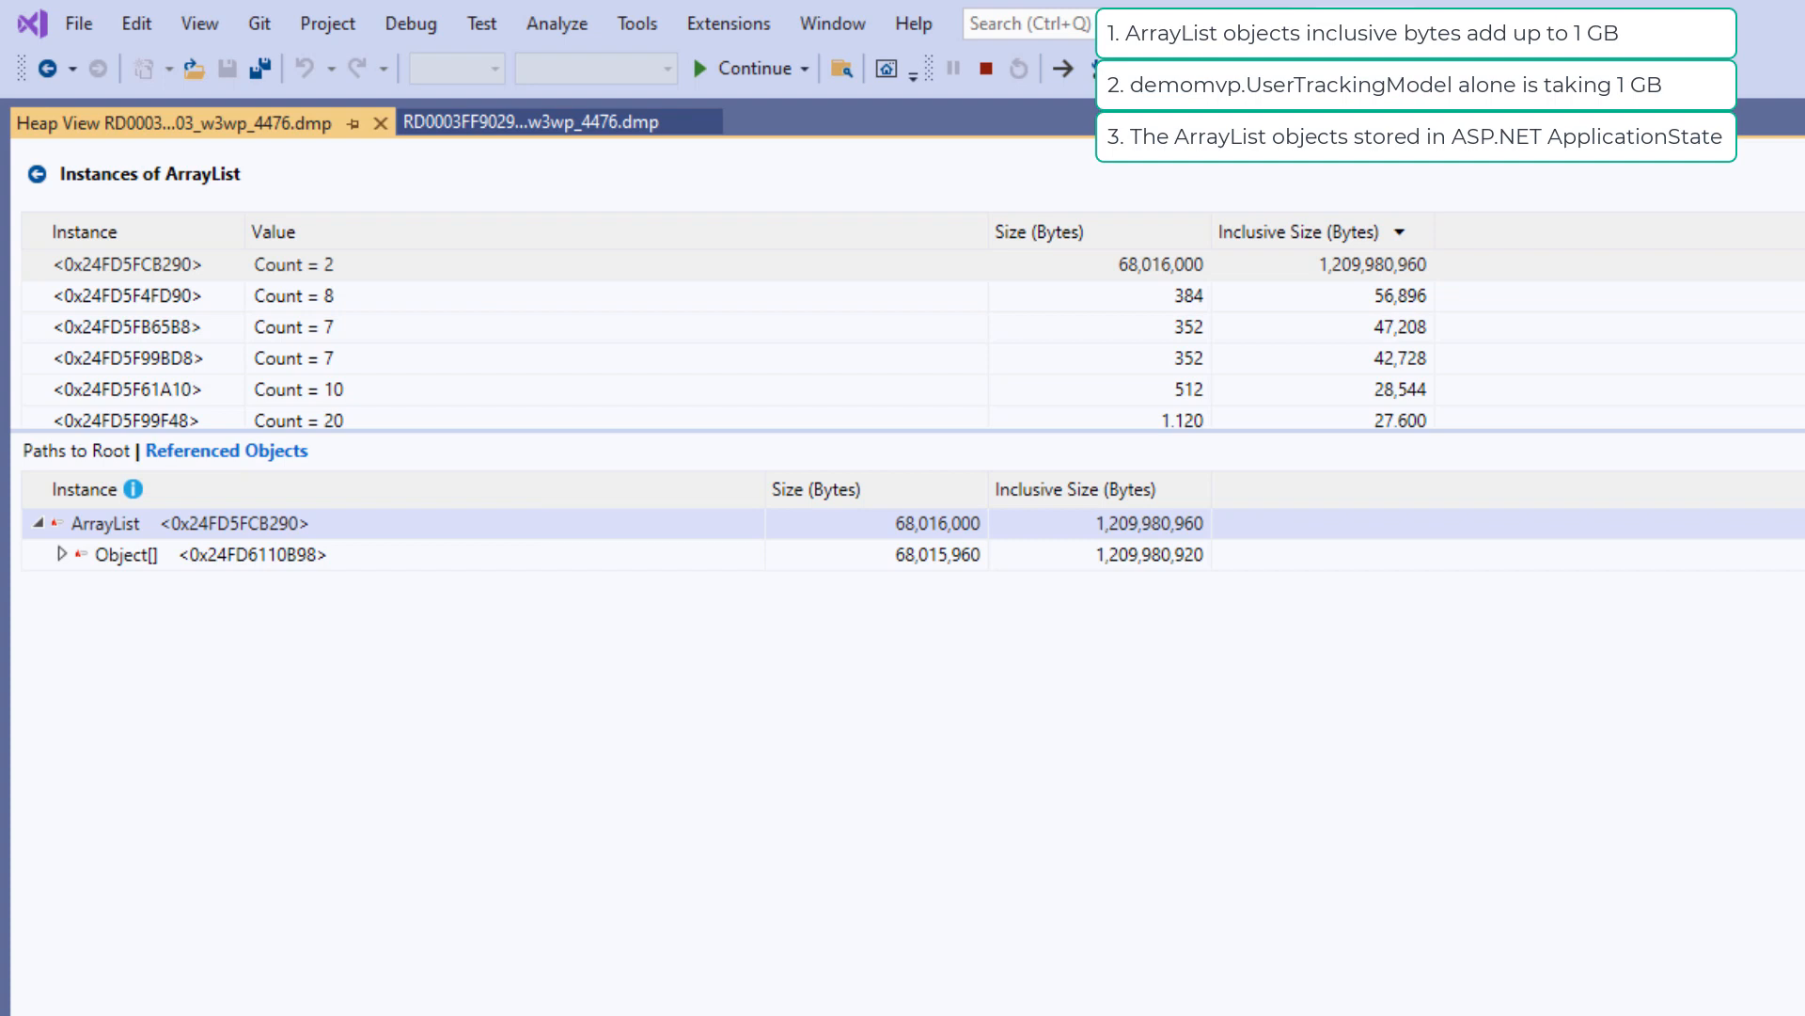
pyautogui.click(62, 553)
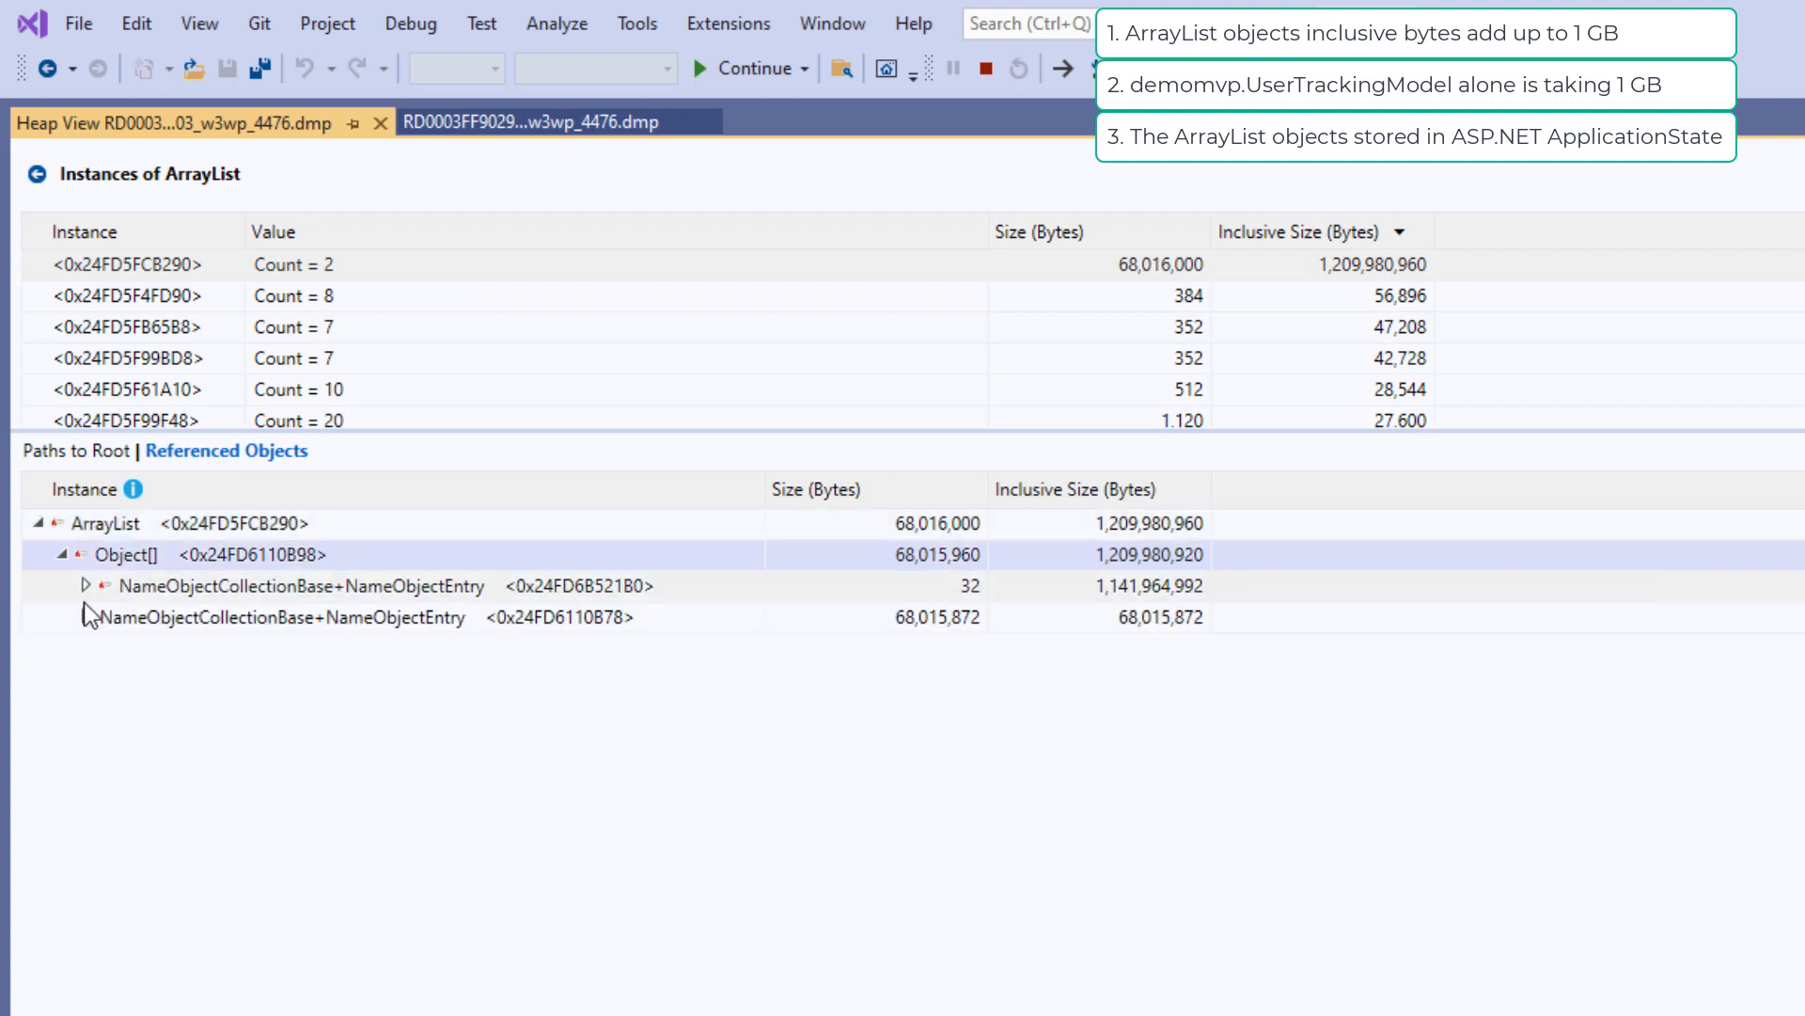
pyautogui.click(85, 585)
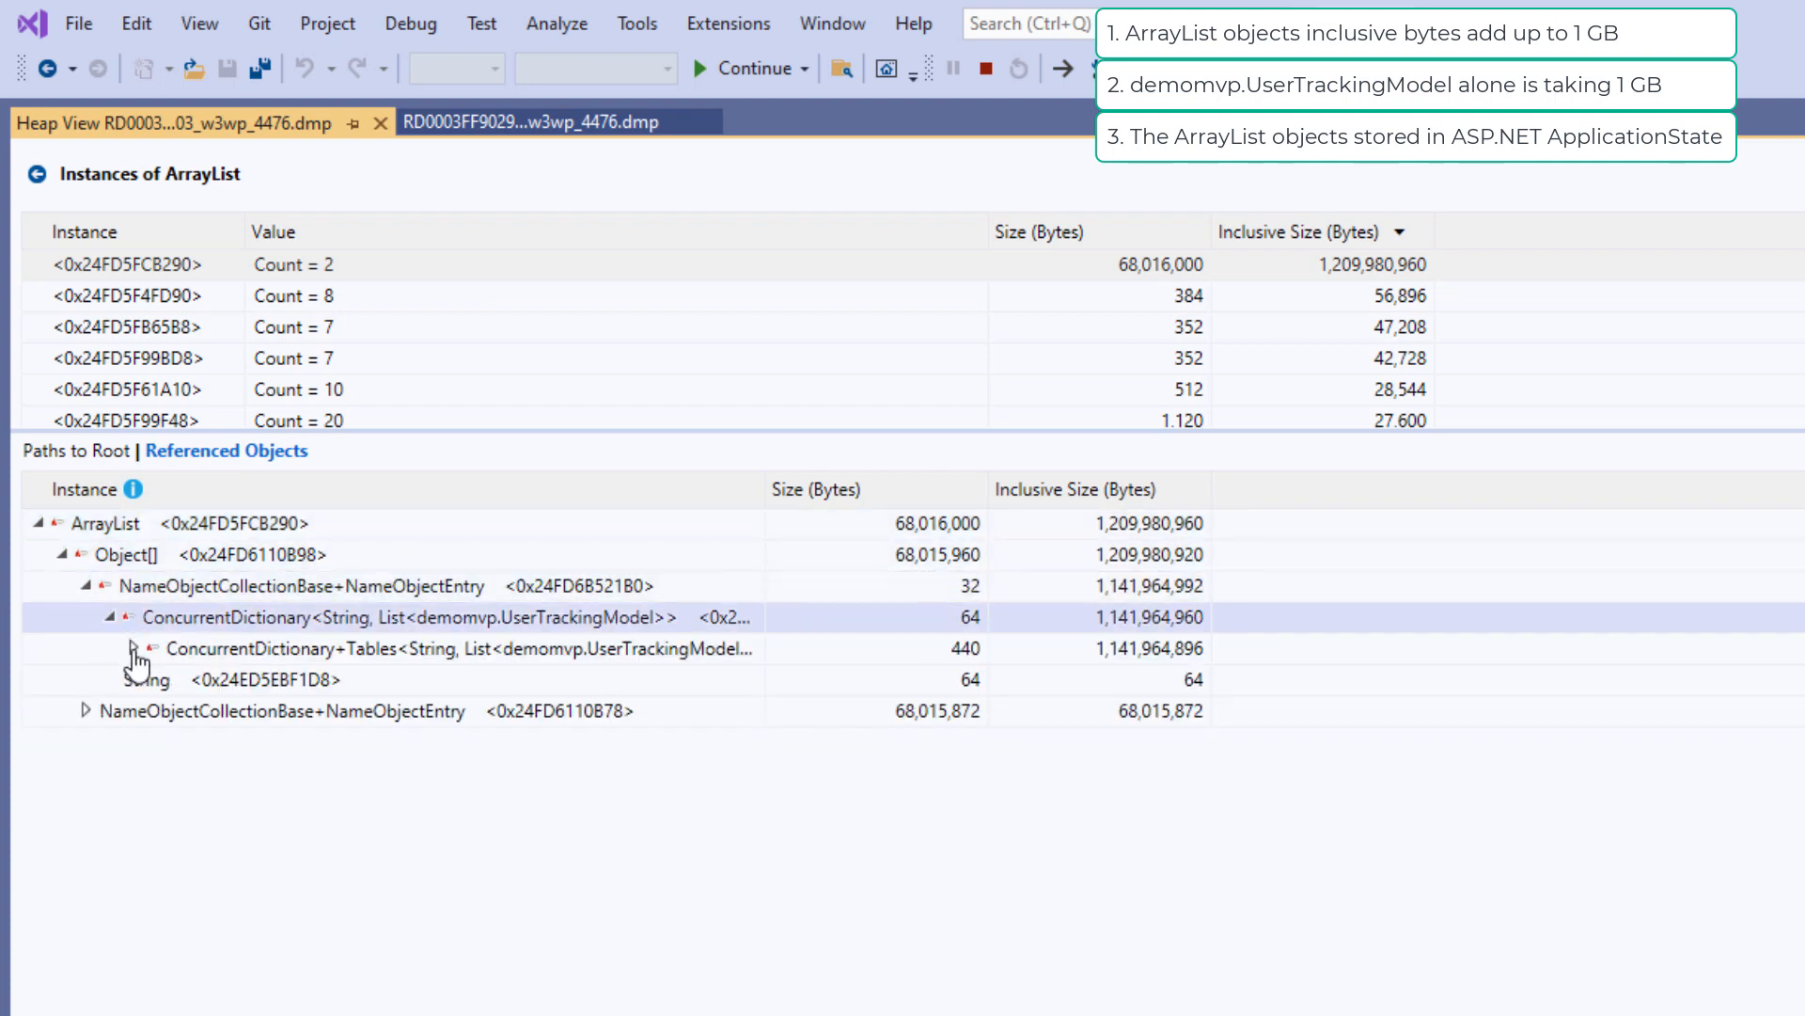
pyautogui.click(131, 649)
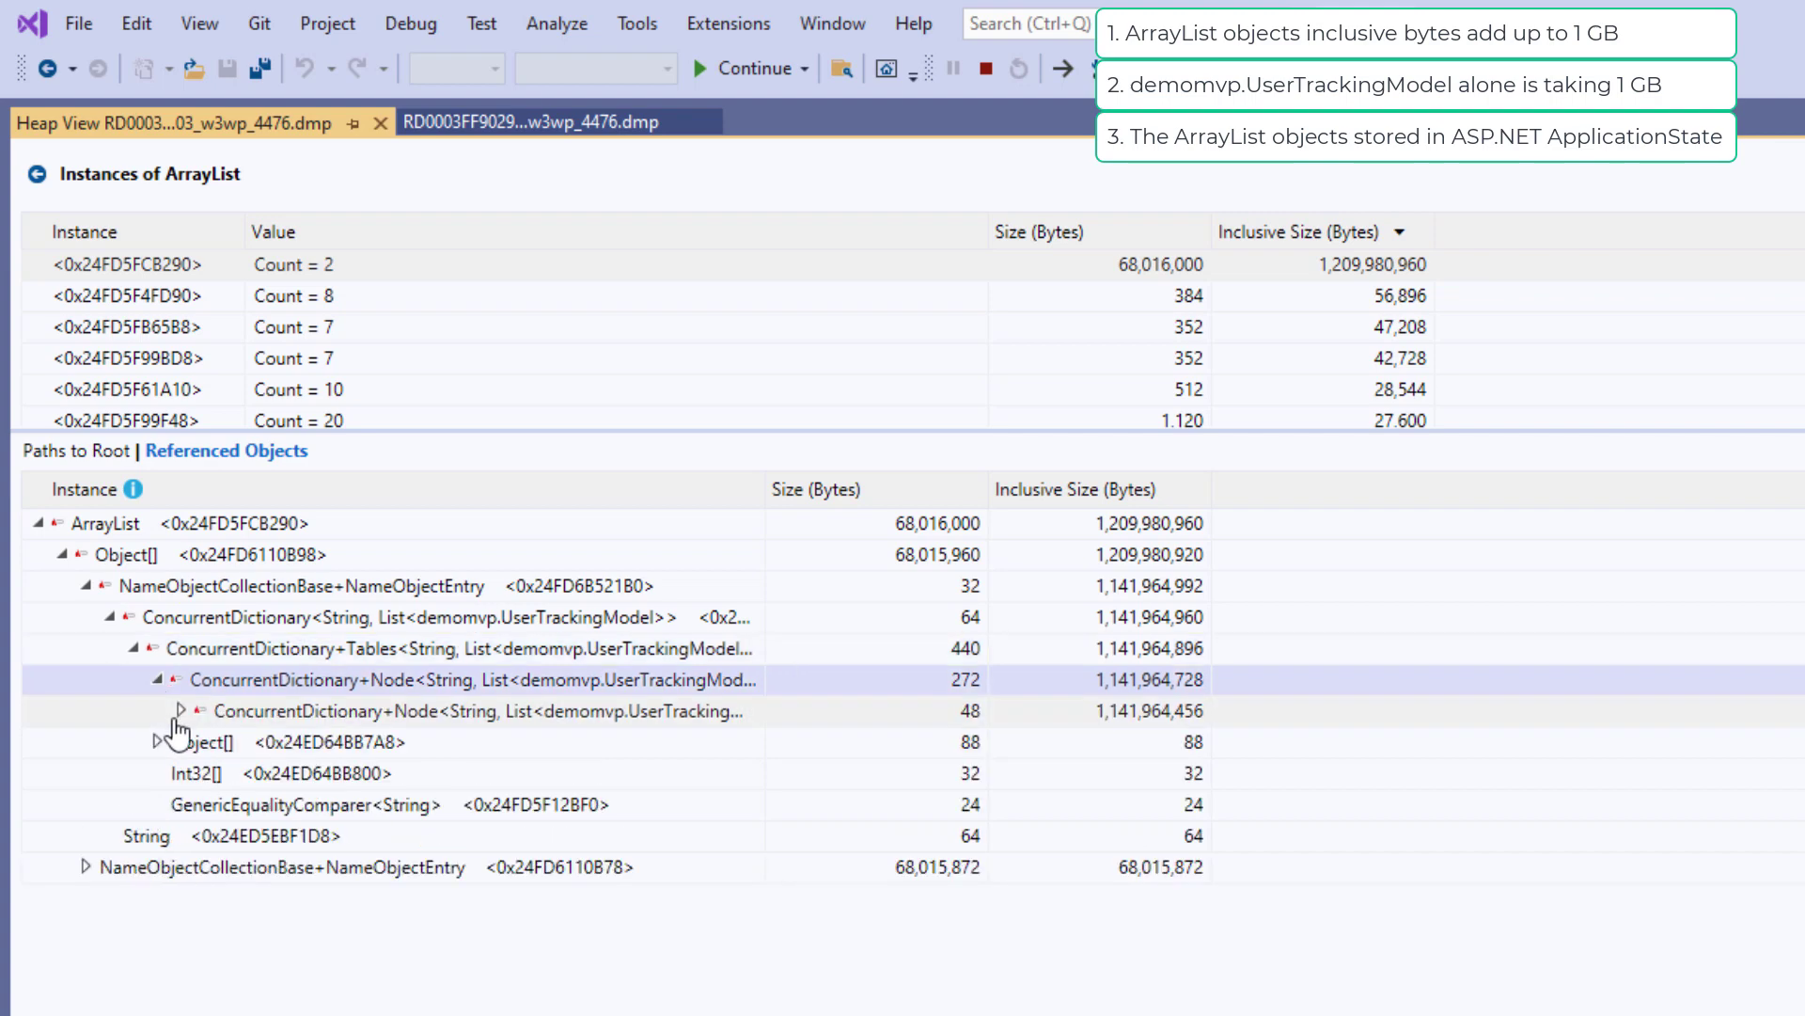
pyautogui.click(181, 711)
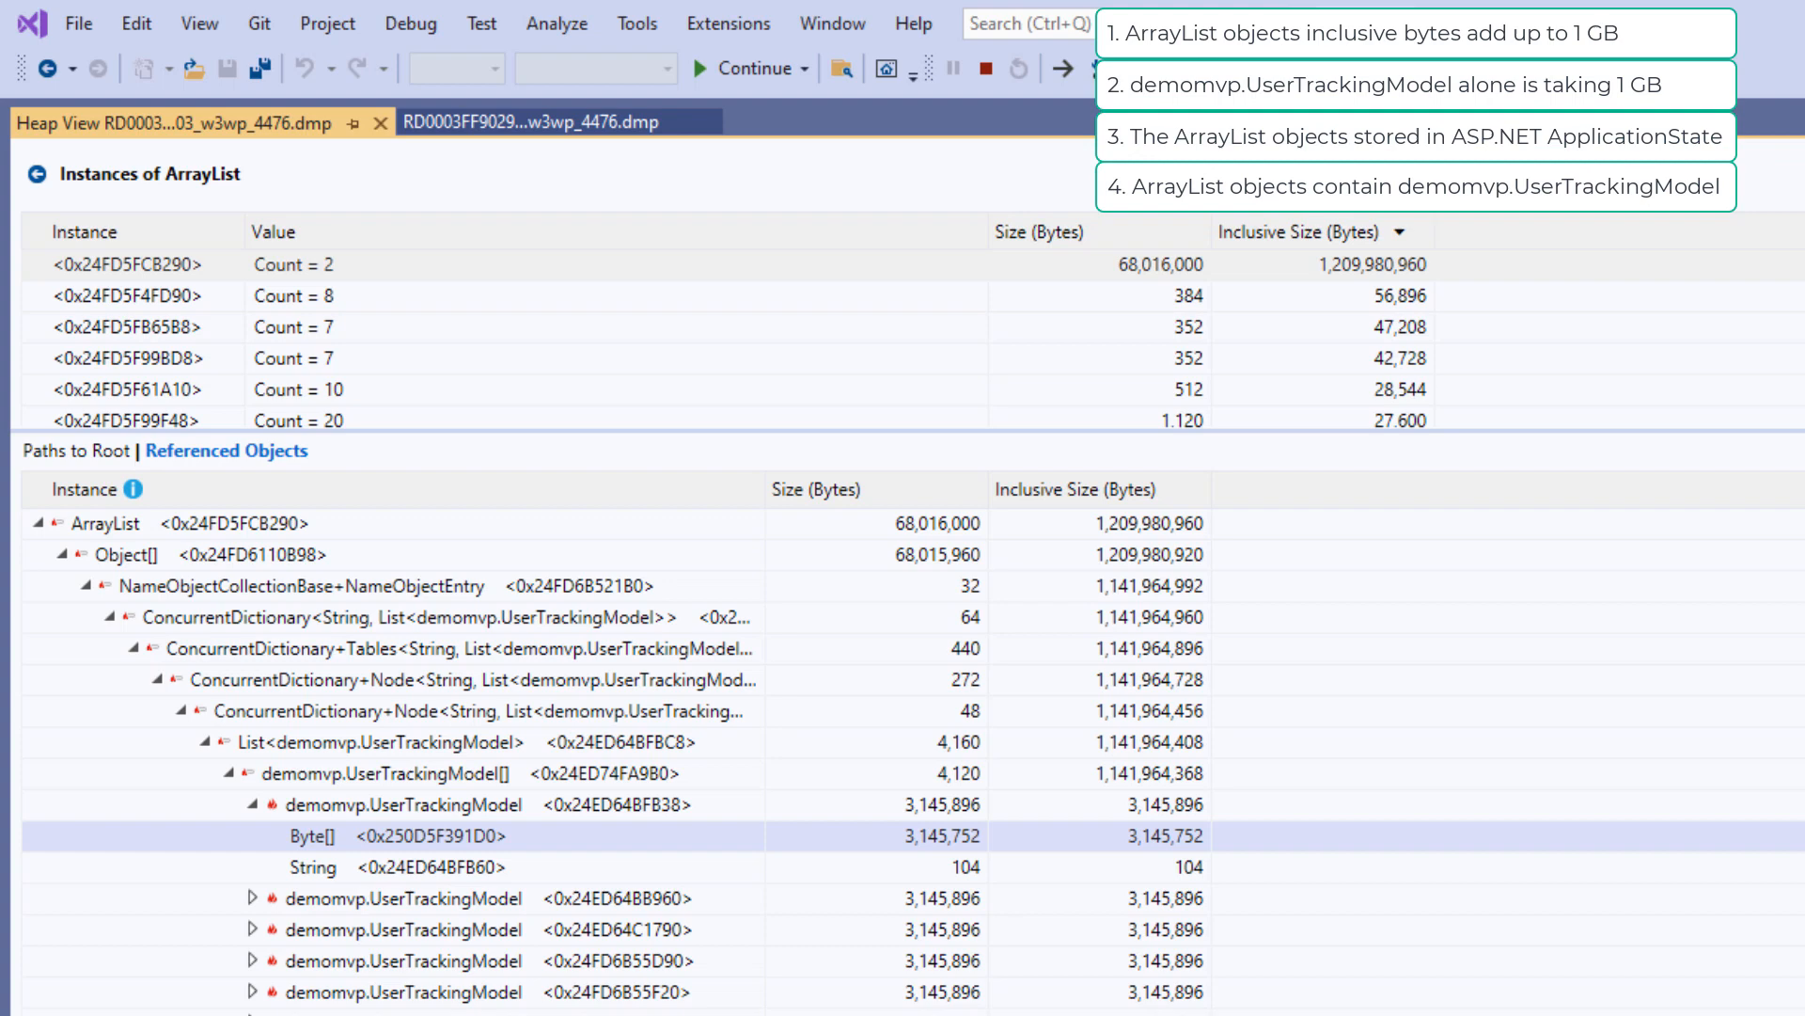
# Step: Expand demomvp.UserTrackingModel entries revealing their 3,145,752-byte arrays and browse the long list
pyautogui.click(248, 899)
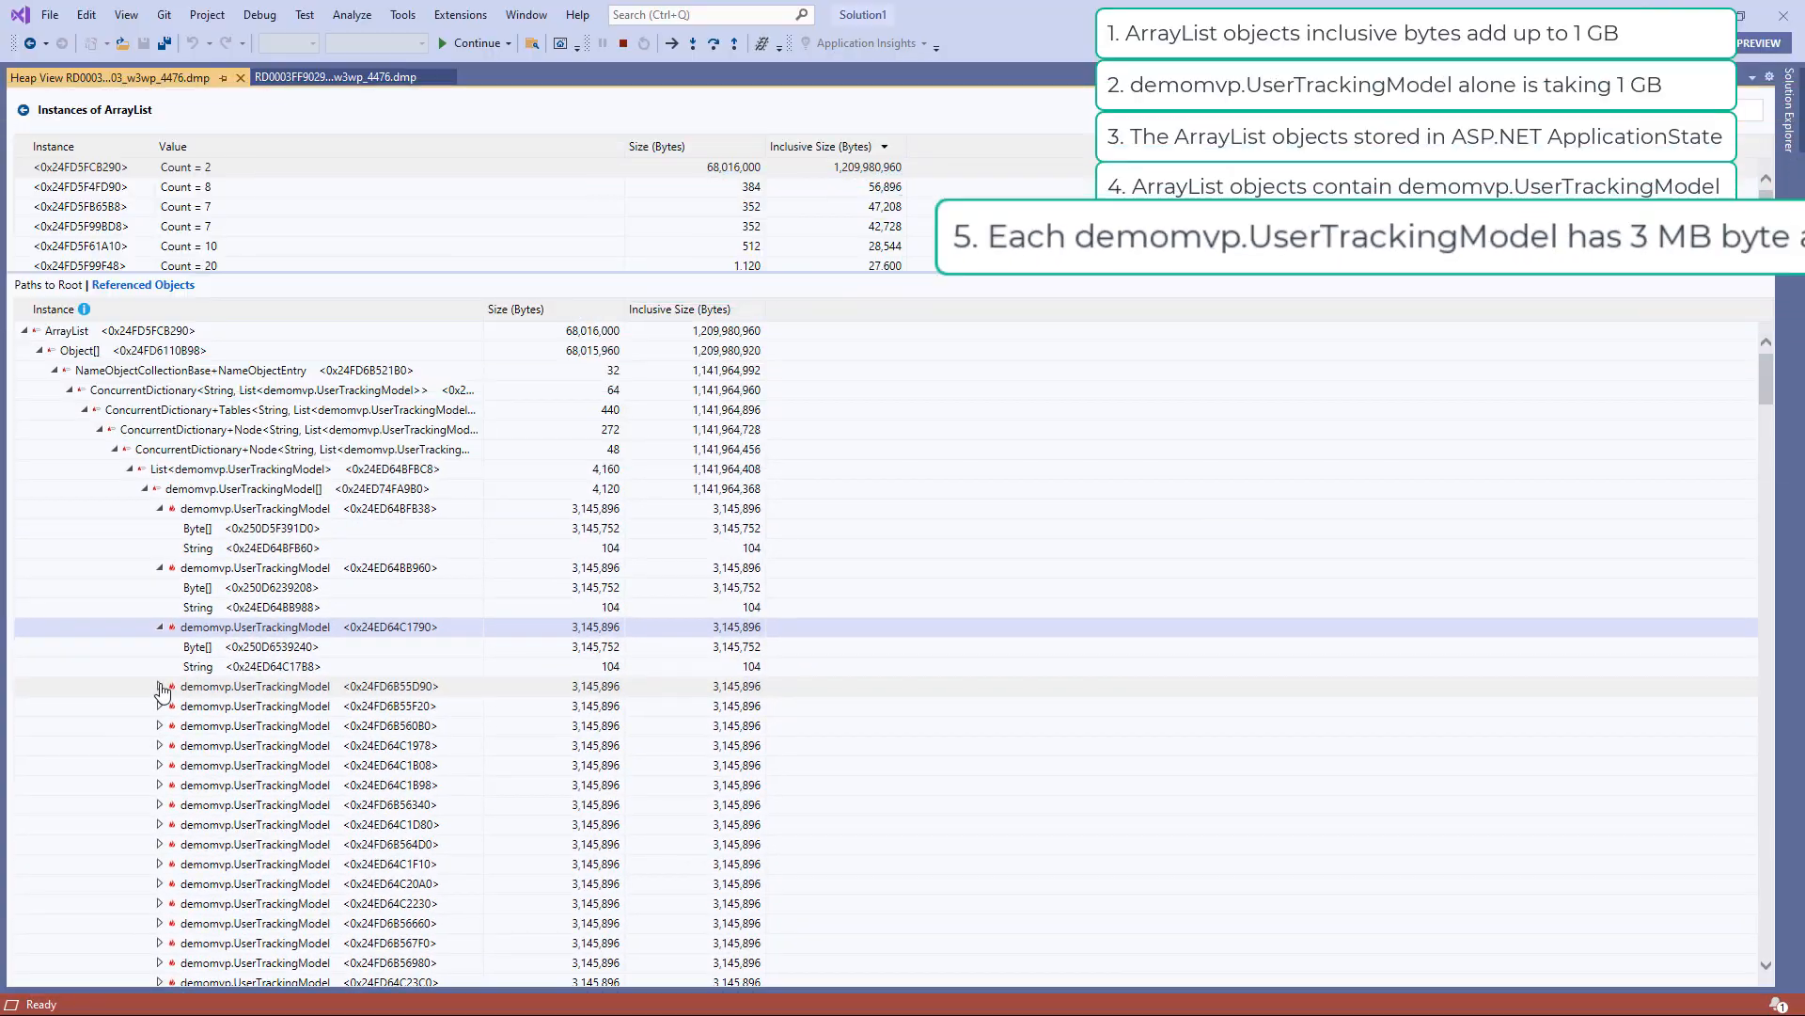
pyautogui.click(158, 687)
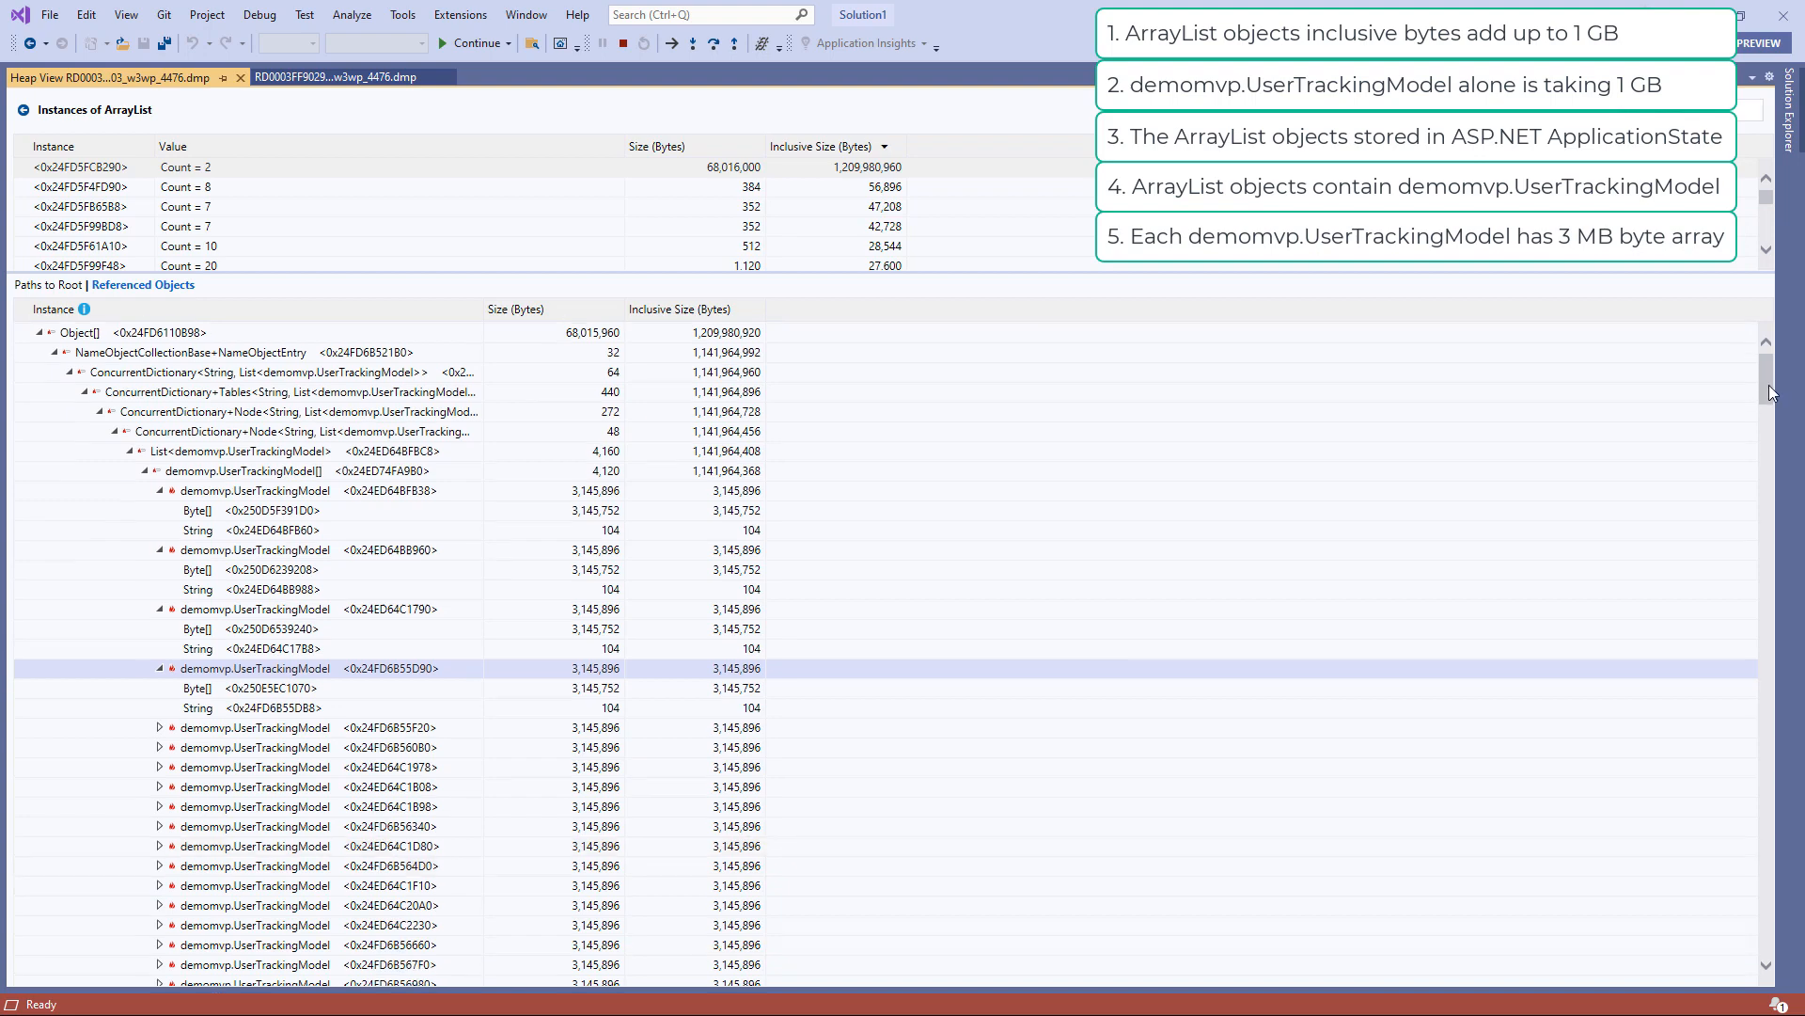
pyautogui.scroll(-3)
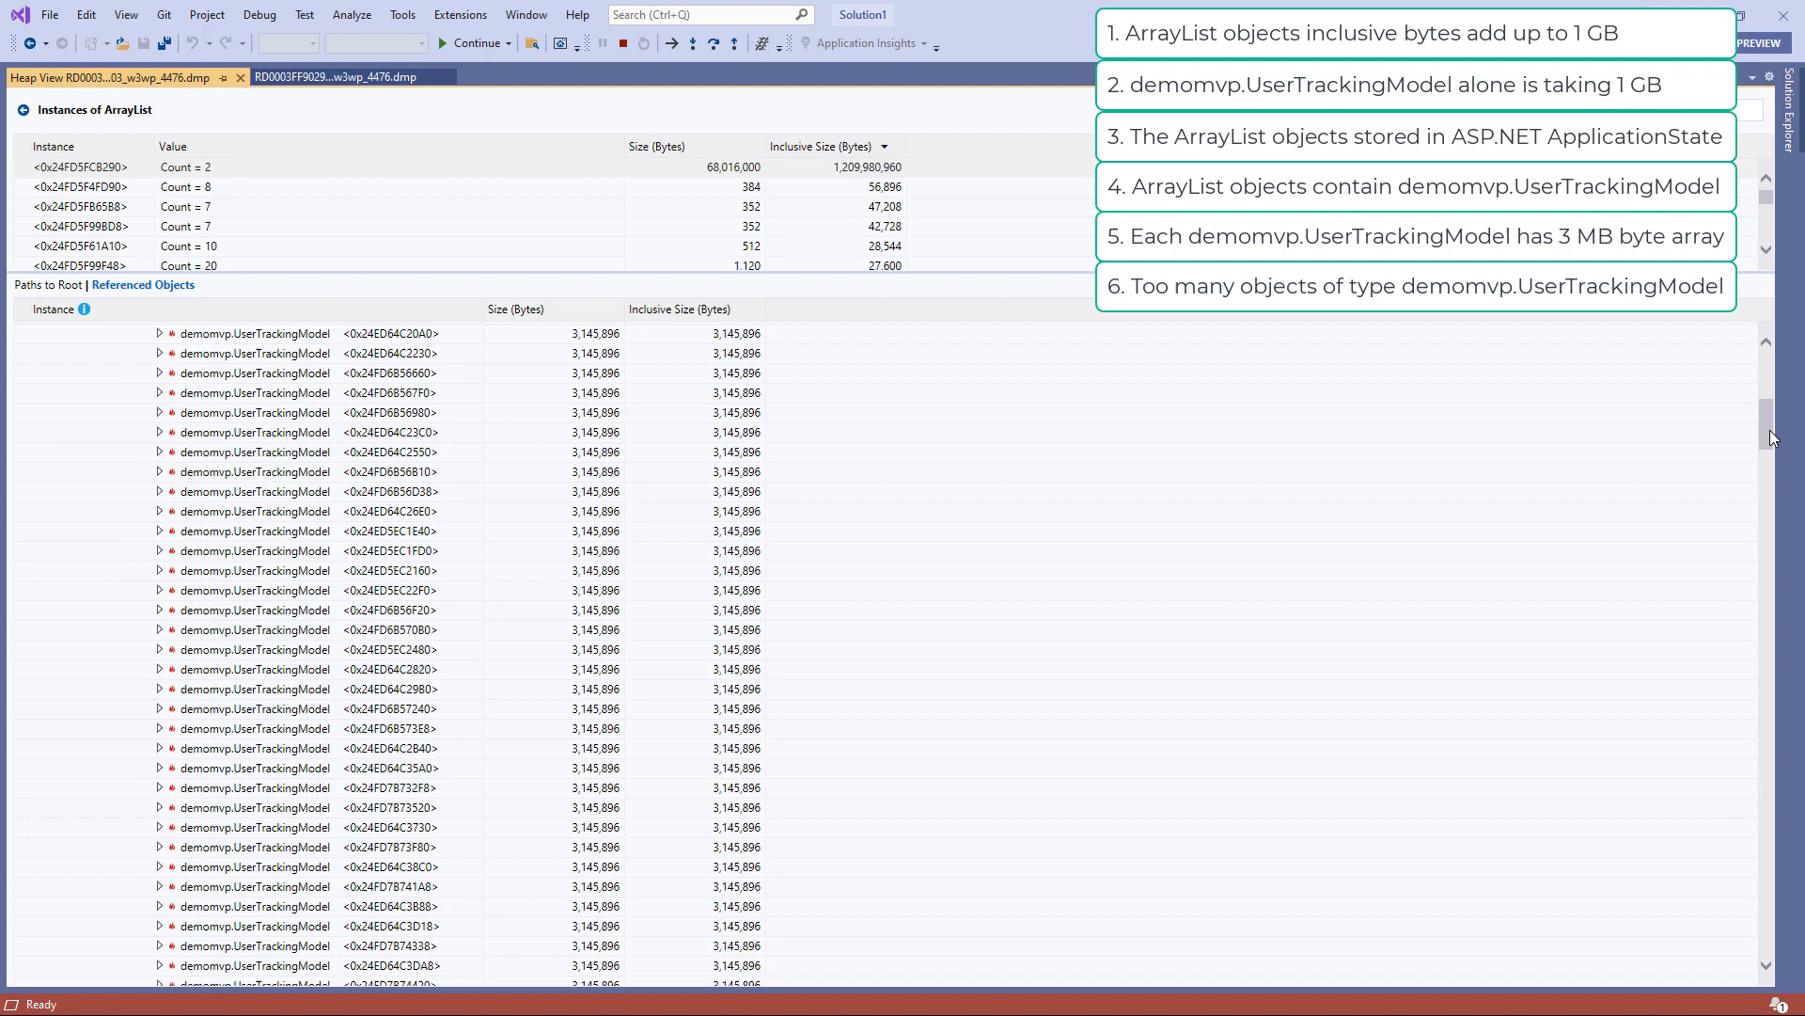
pyautogui.scroll(-3)
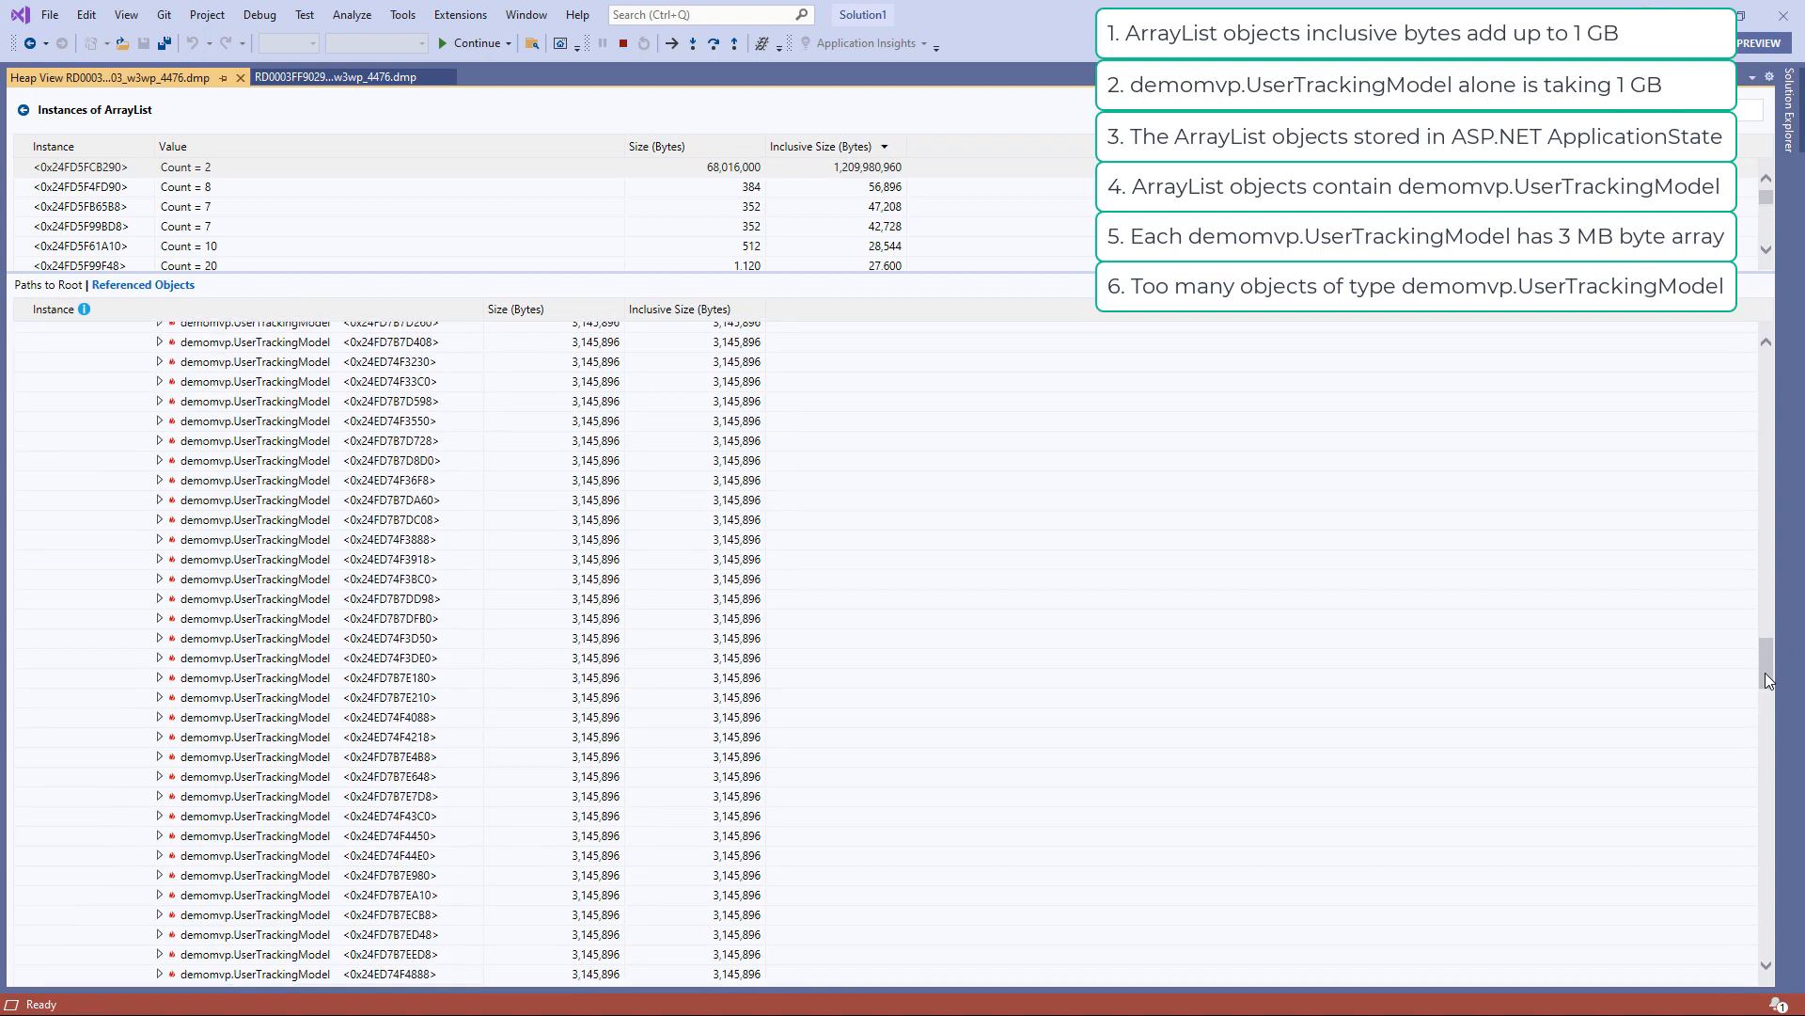
pyautogui.scroll(-3)
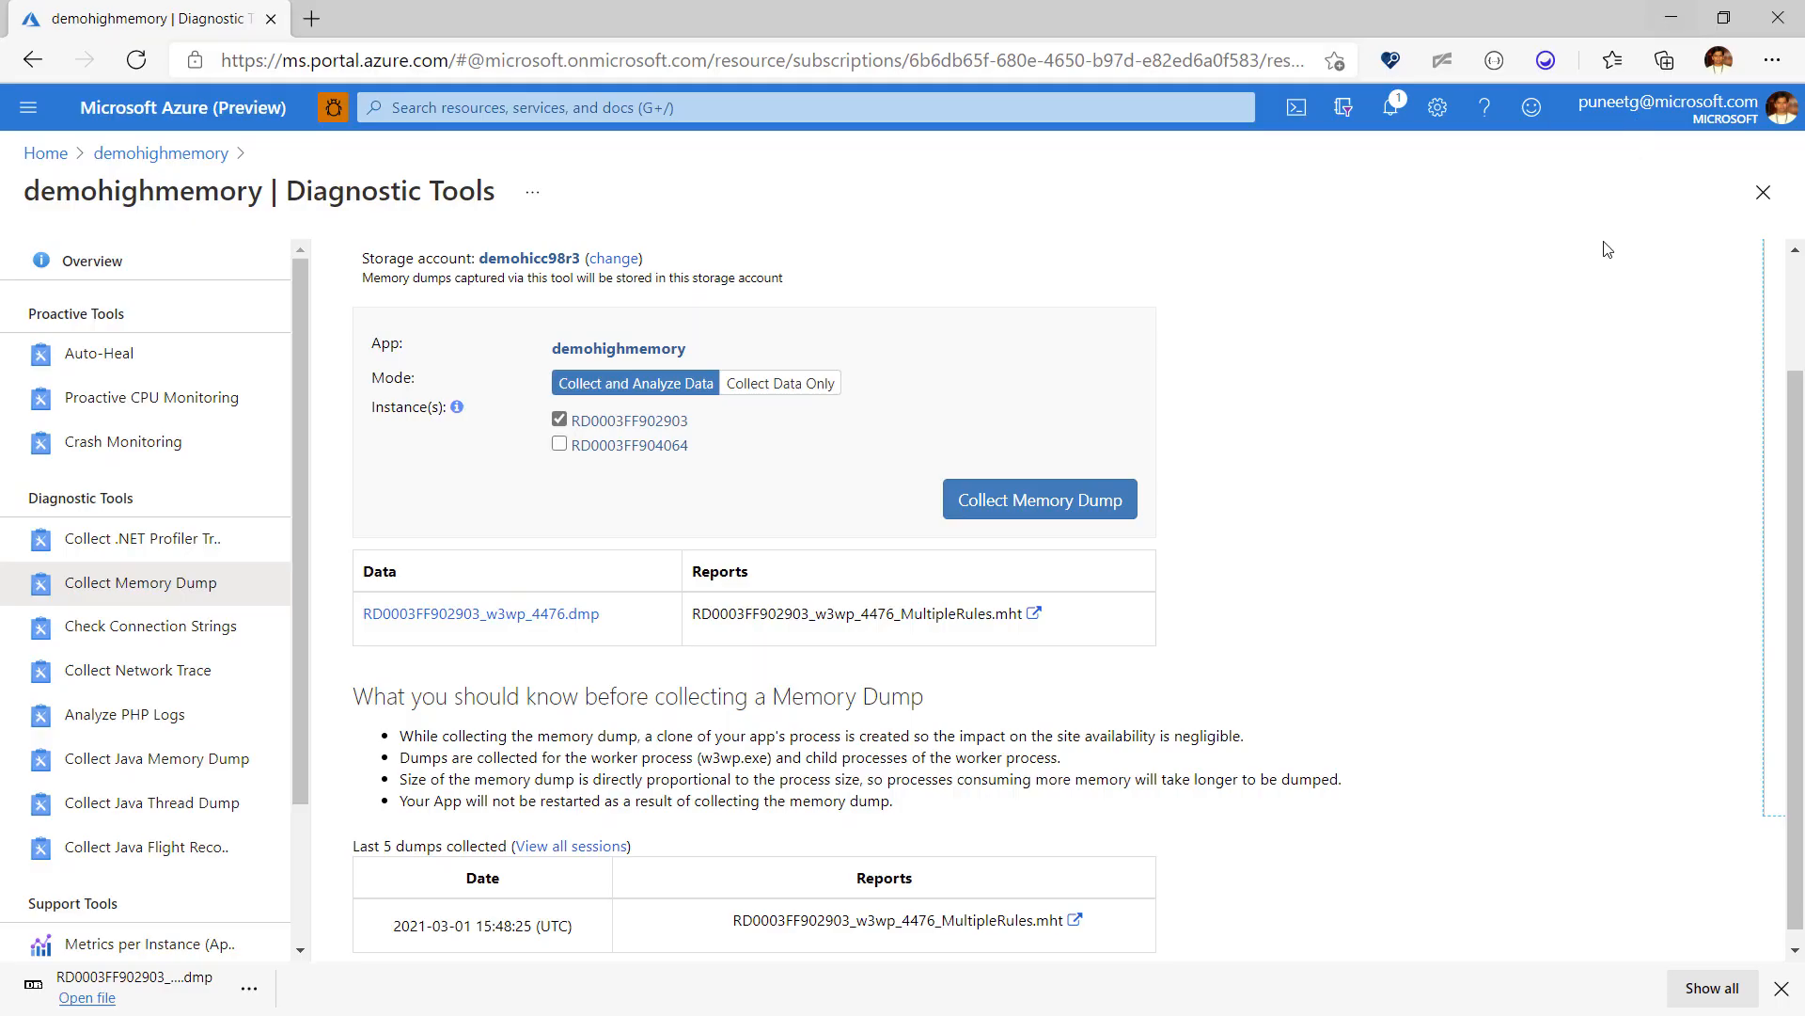
pyautogui.moveTo(1047, 622)
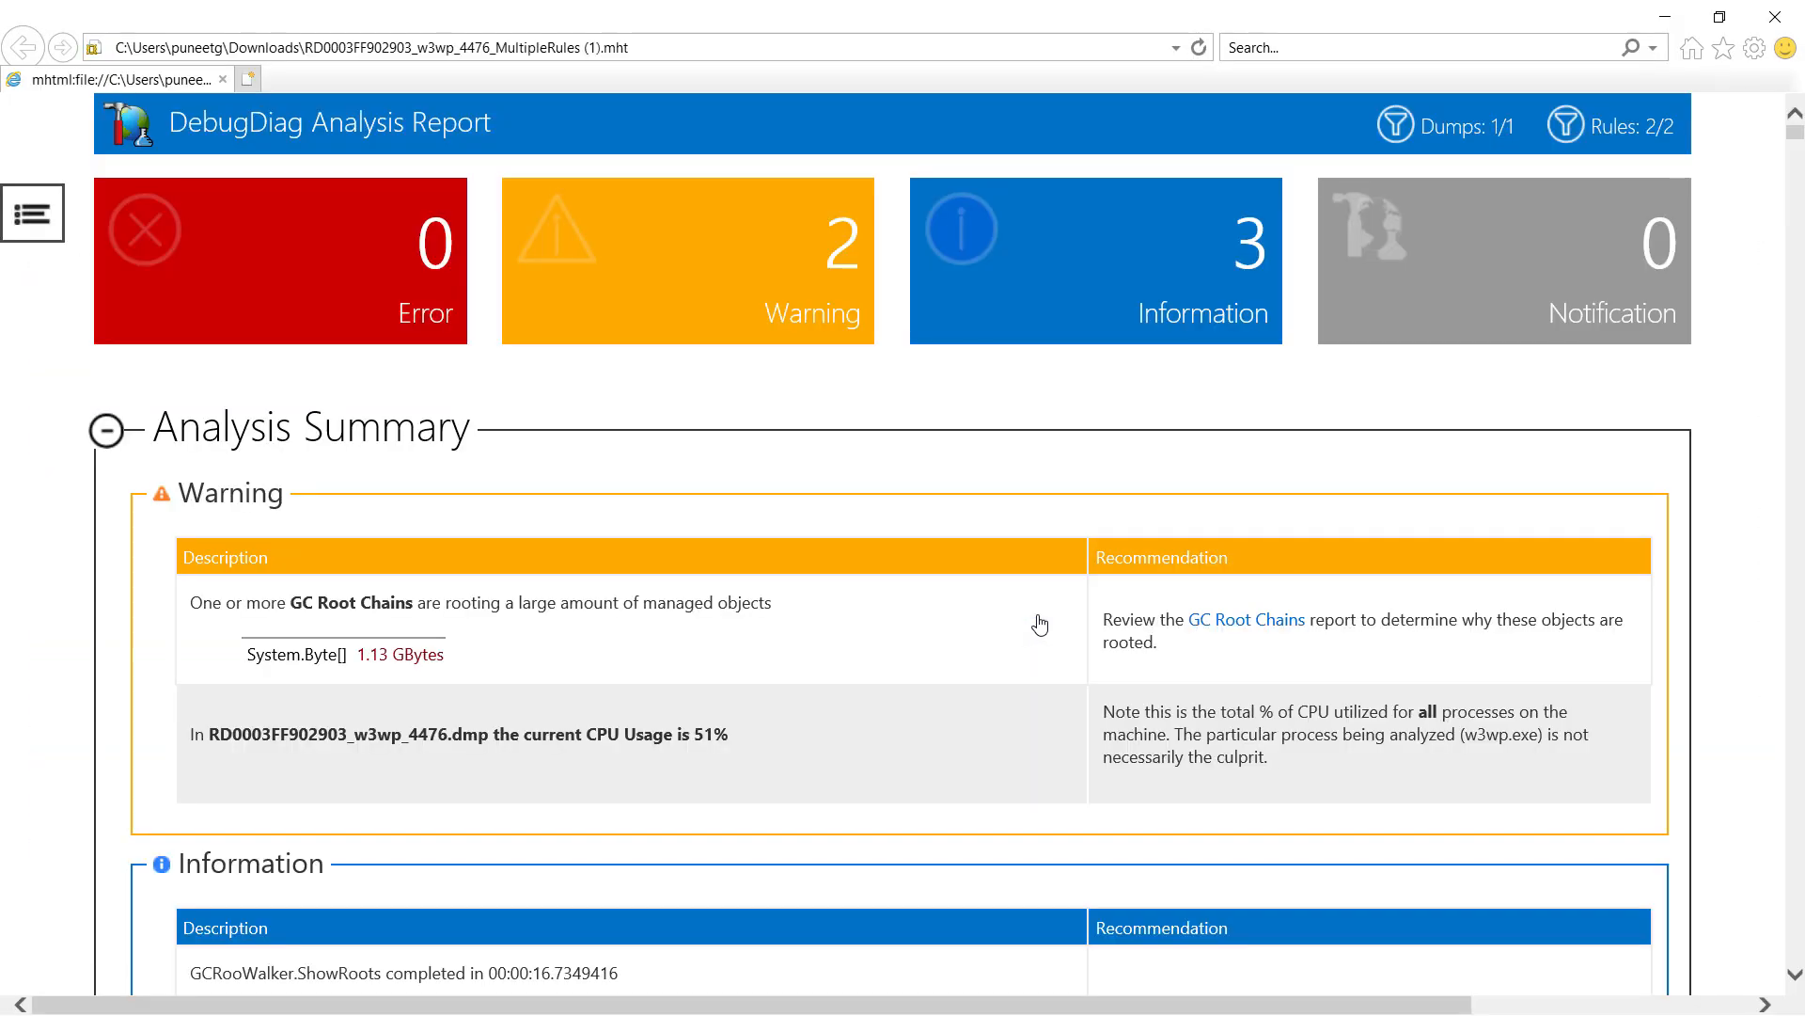
pyautogui.moveTo(927, 486)
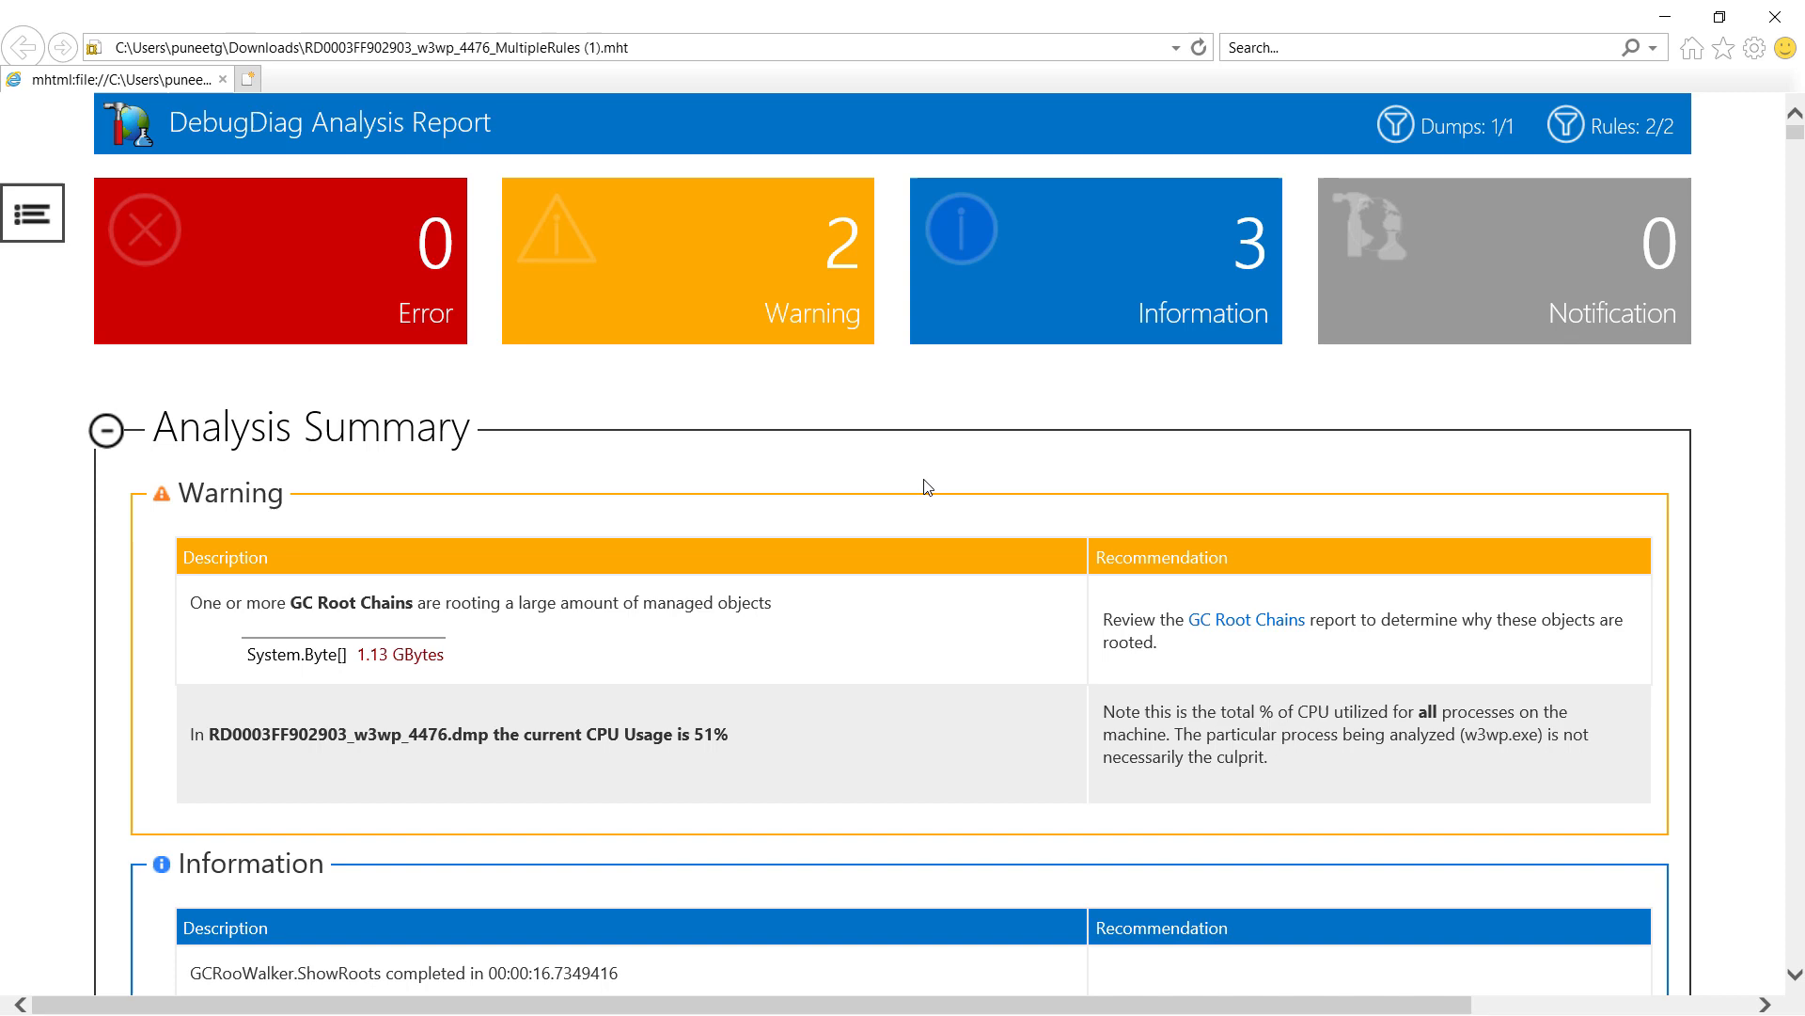
# Step: Collapse CrashHangAnalysis and reach the Top GC Root Chains for System.Byte[] at 1.06 GB
pyautogui.scroll(-3)
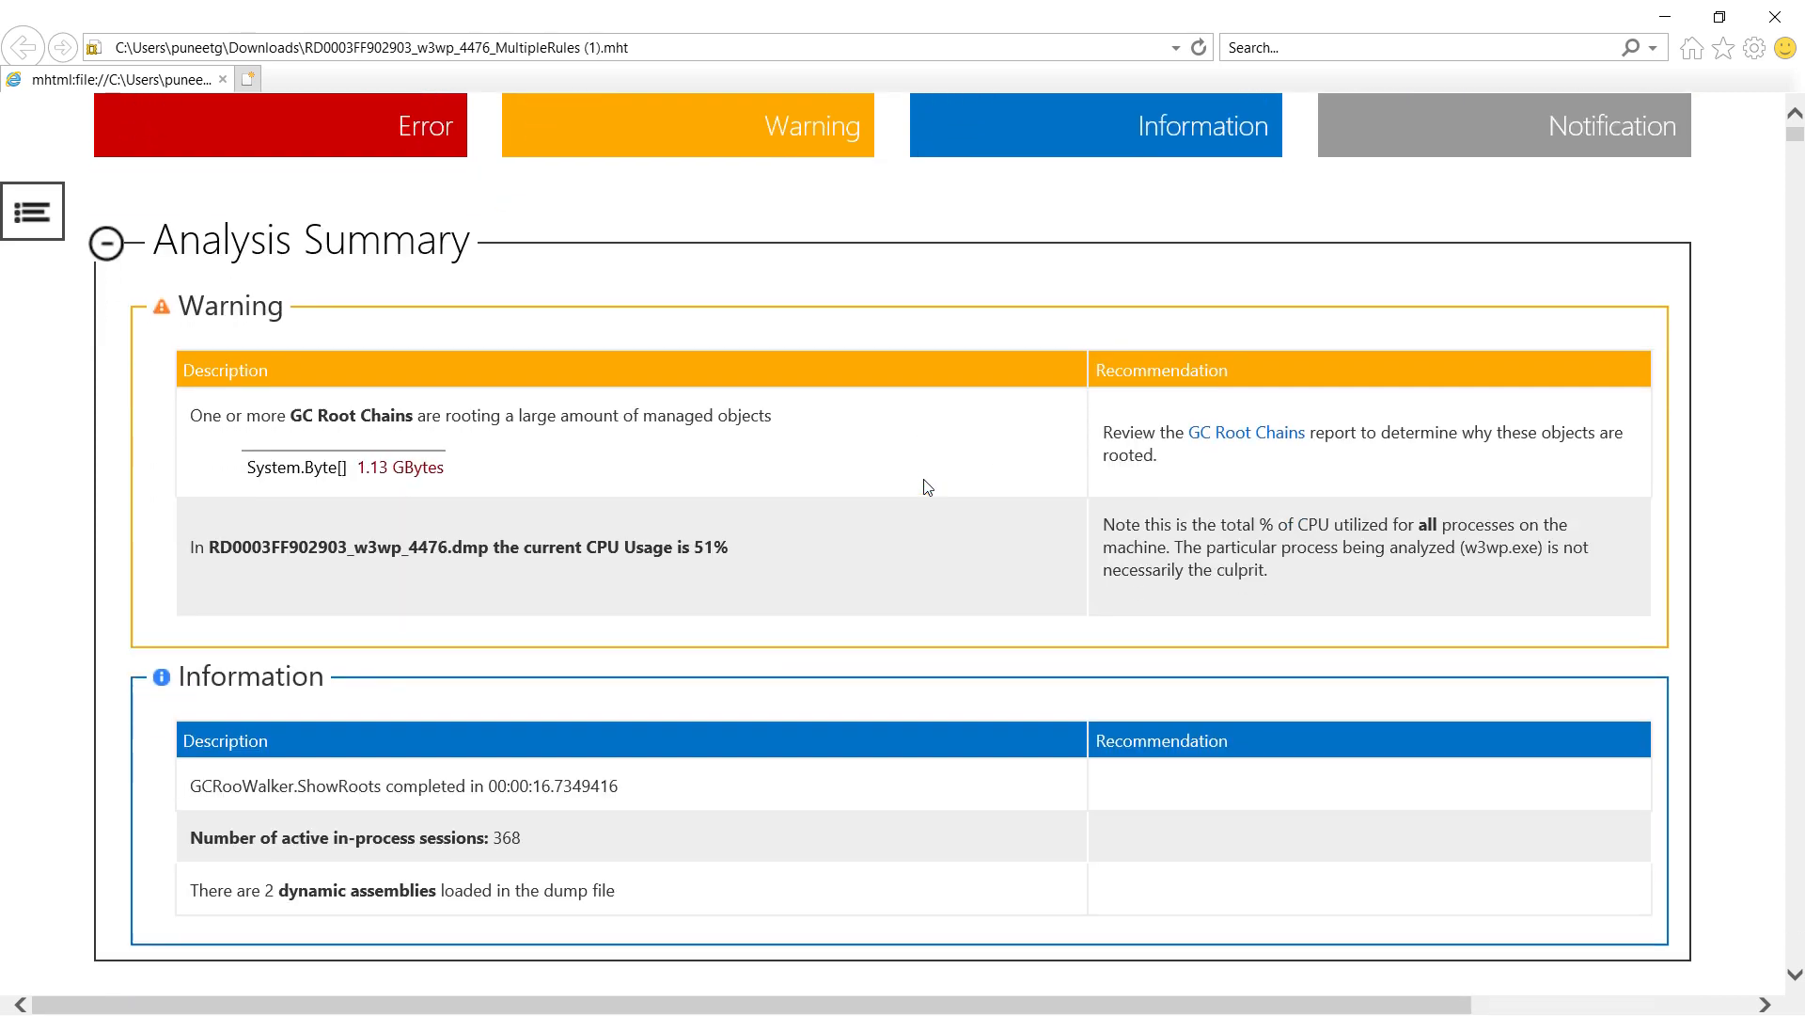
pyautogui.scroll(-3)
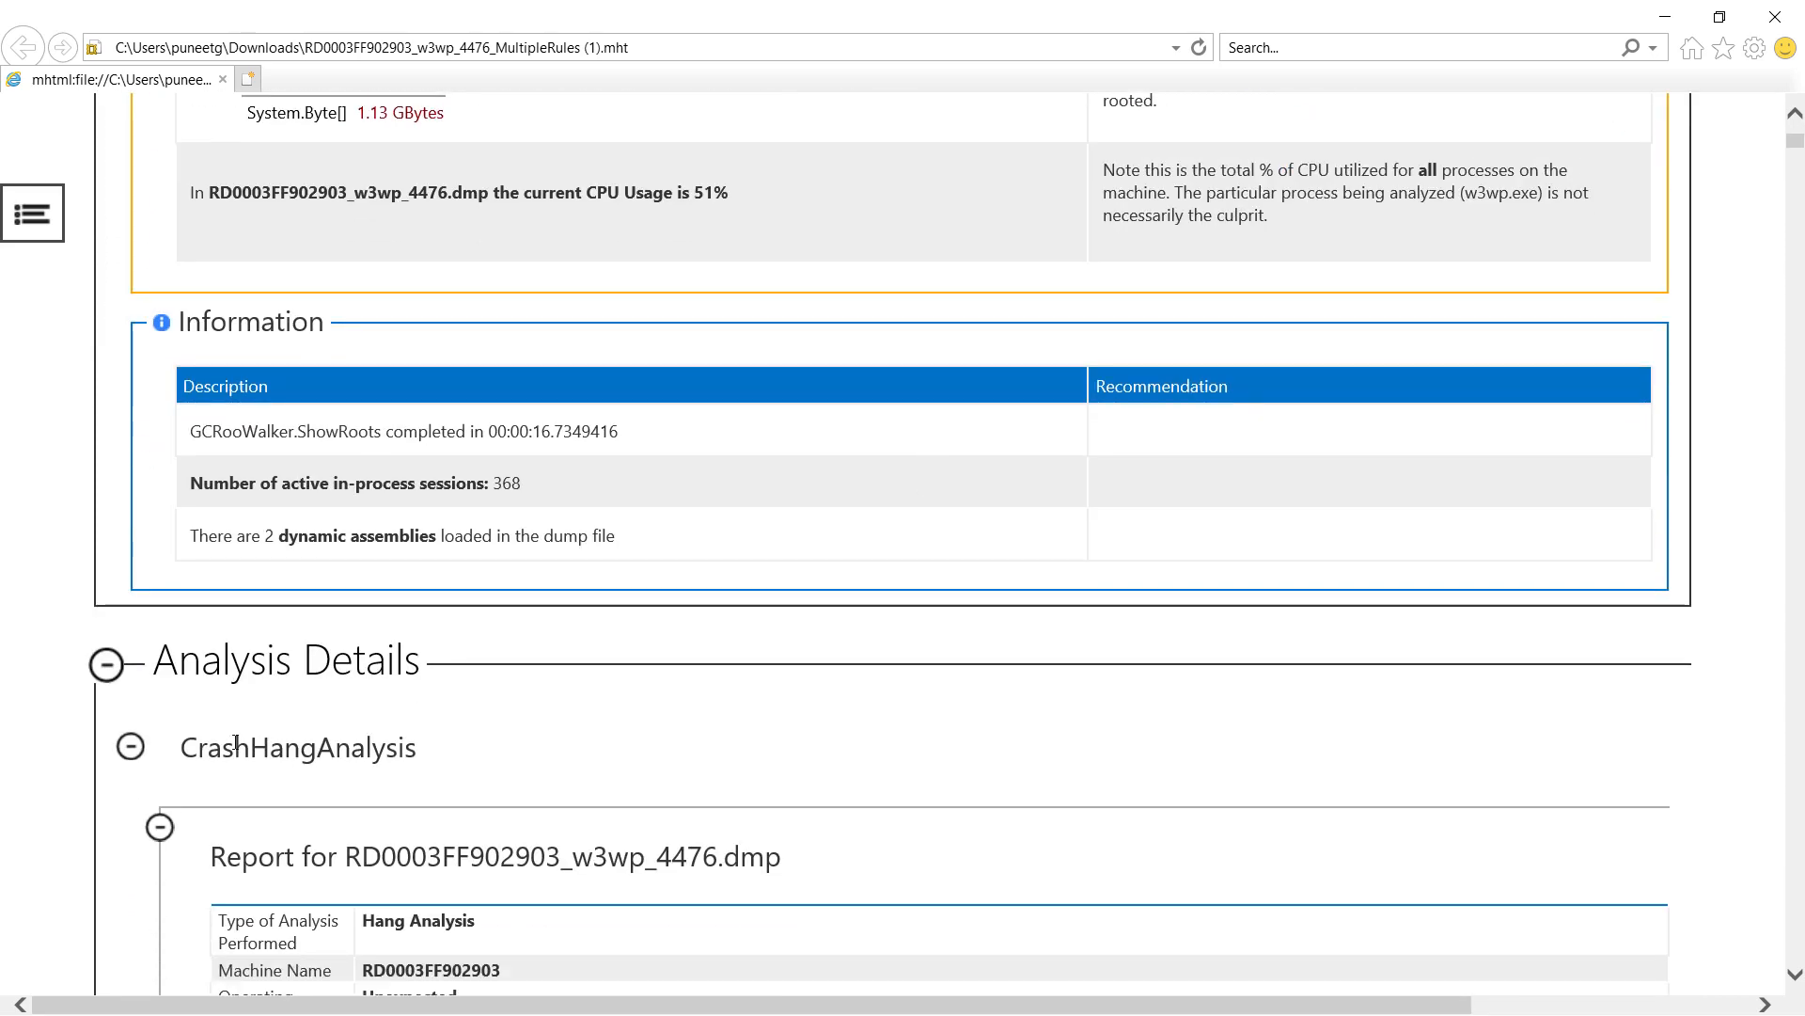
pyautogui.click(129, 746)
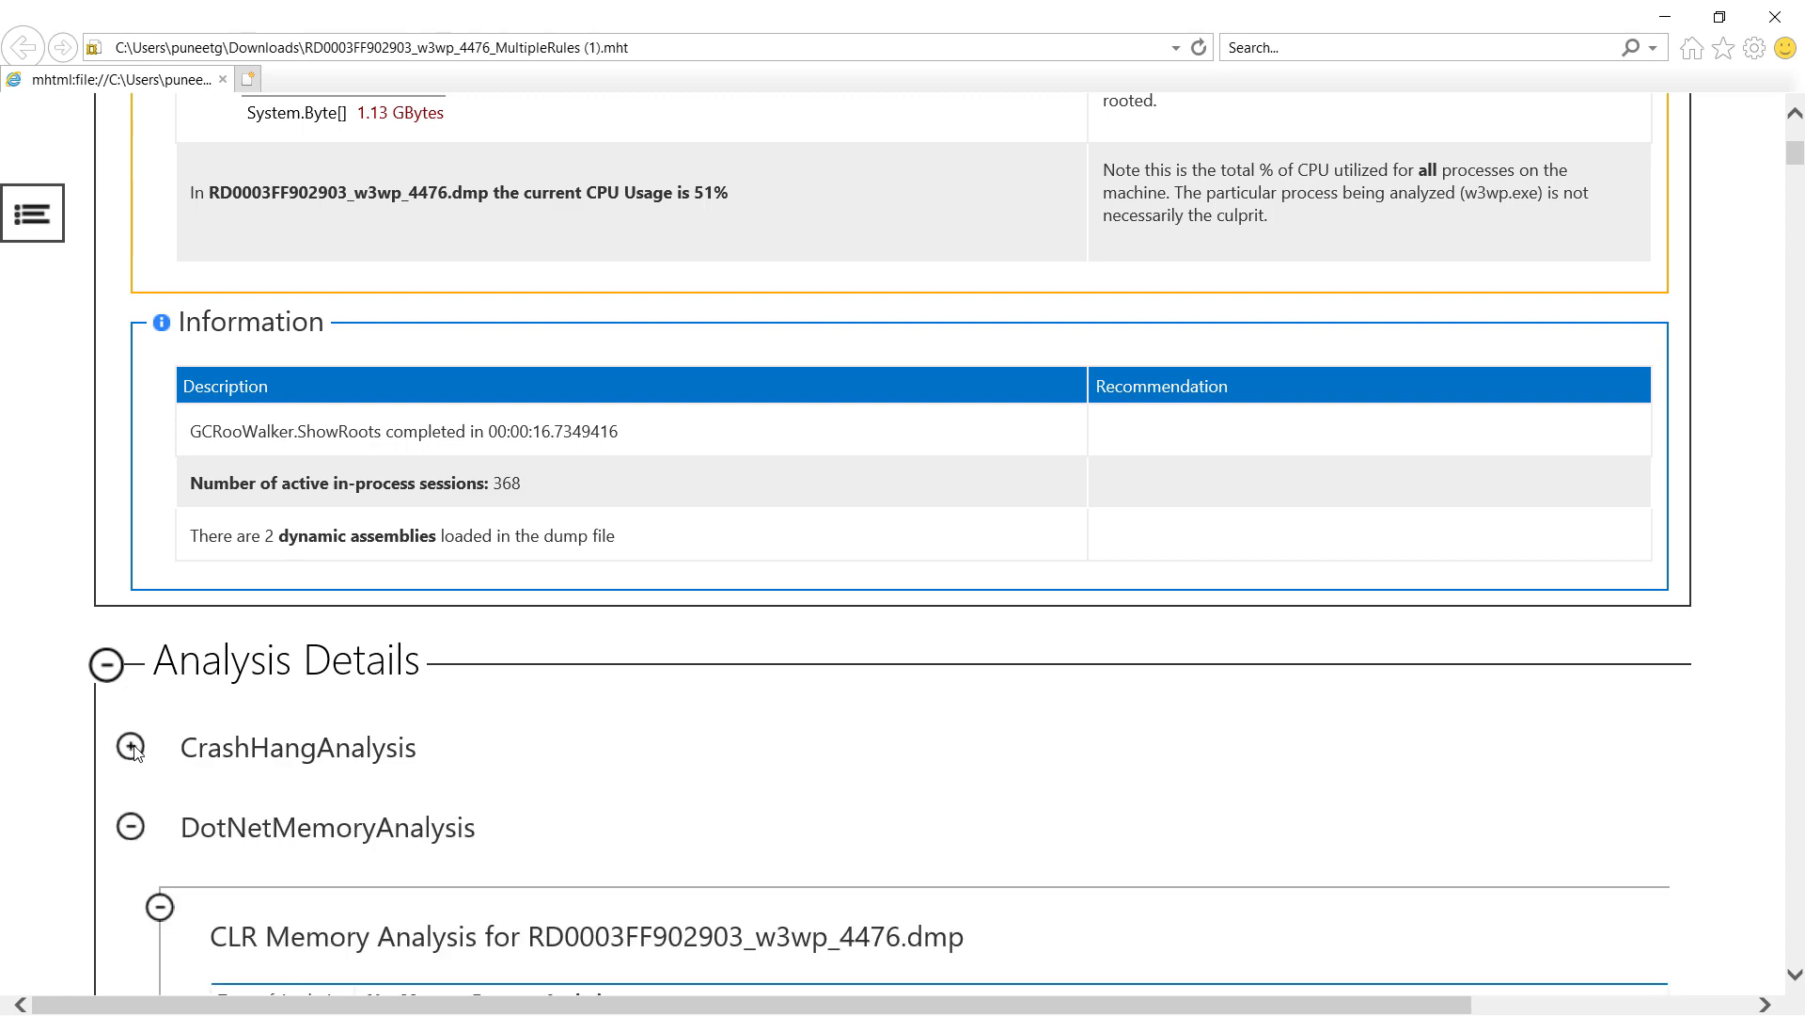
pyautogui.scroll(-3)
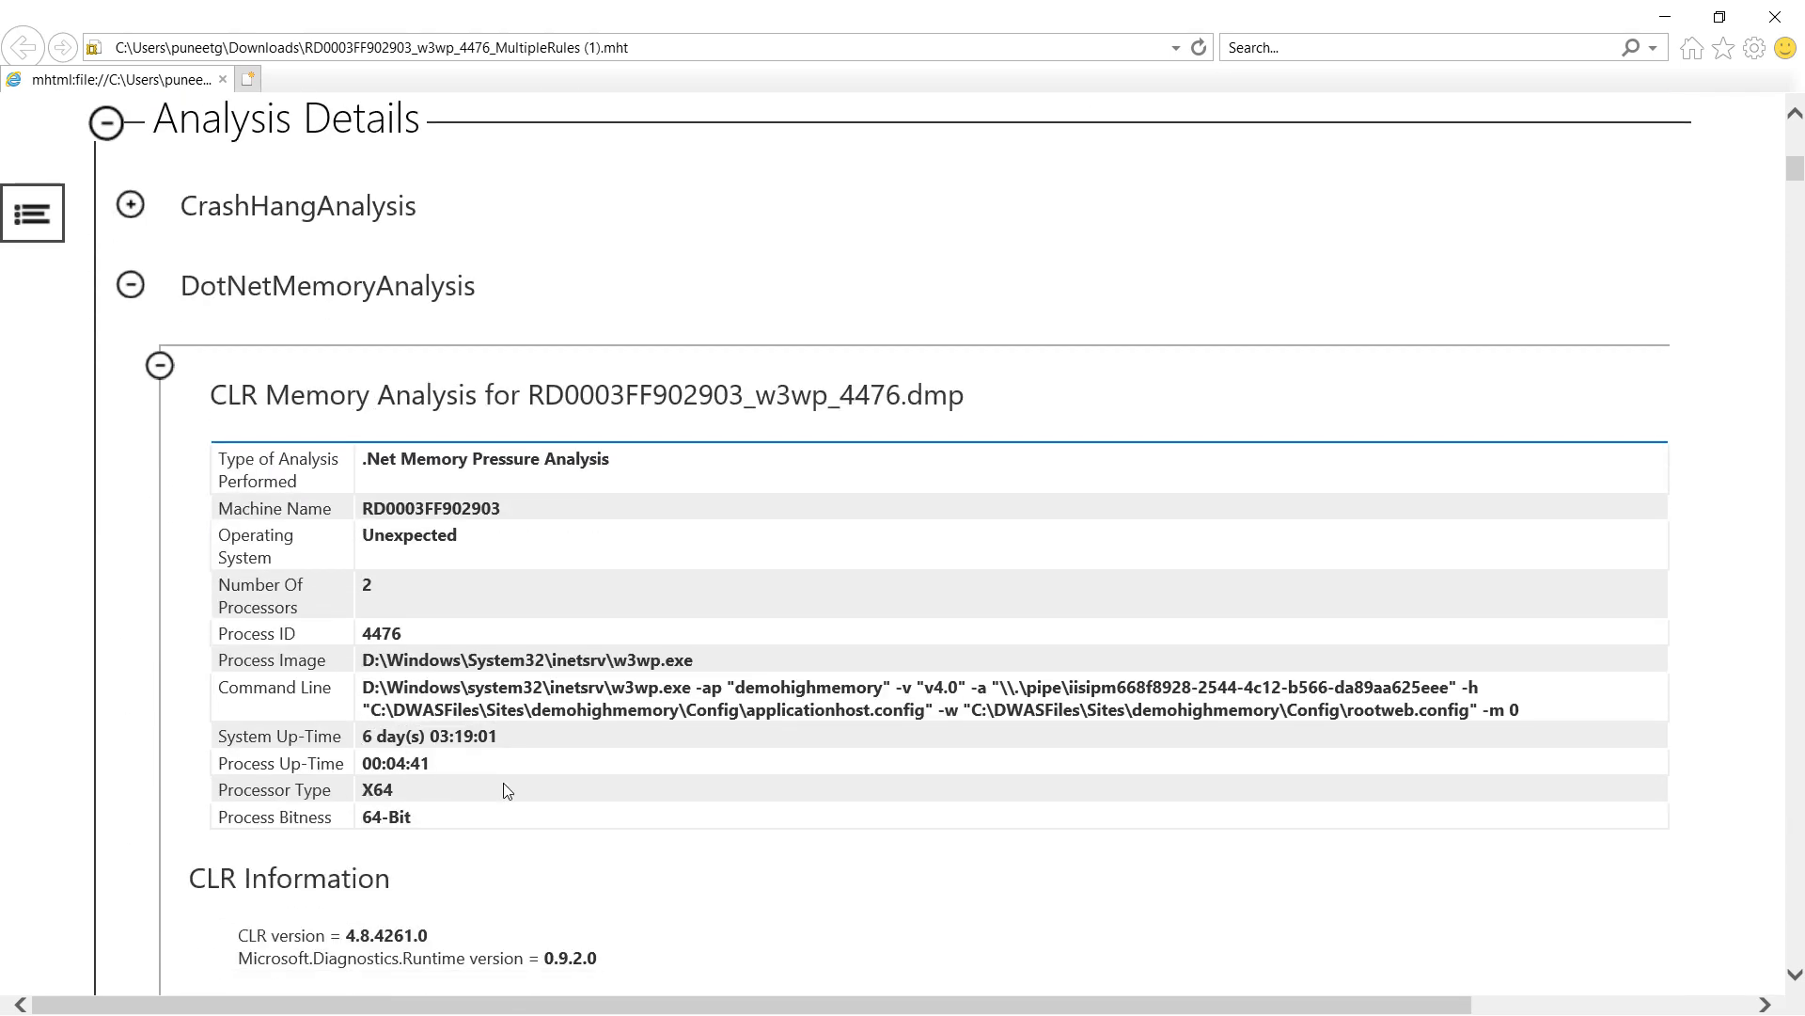
pyautogui.scroll(-3)
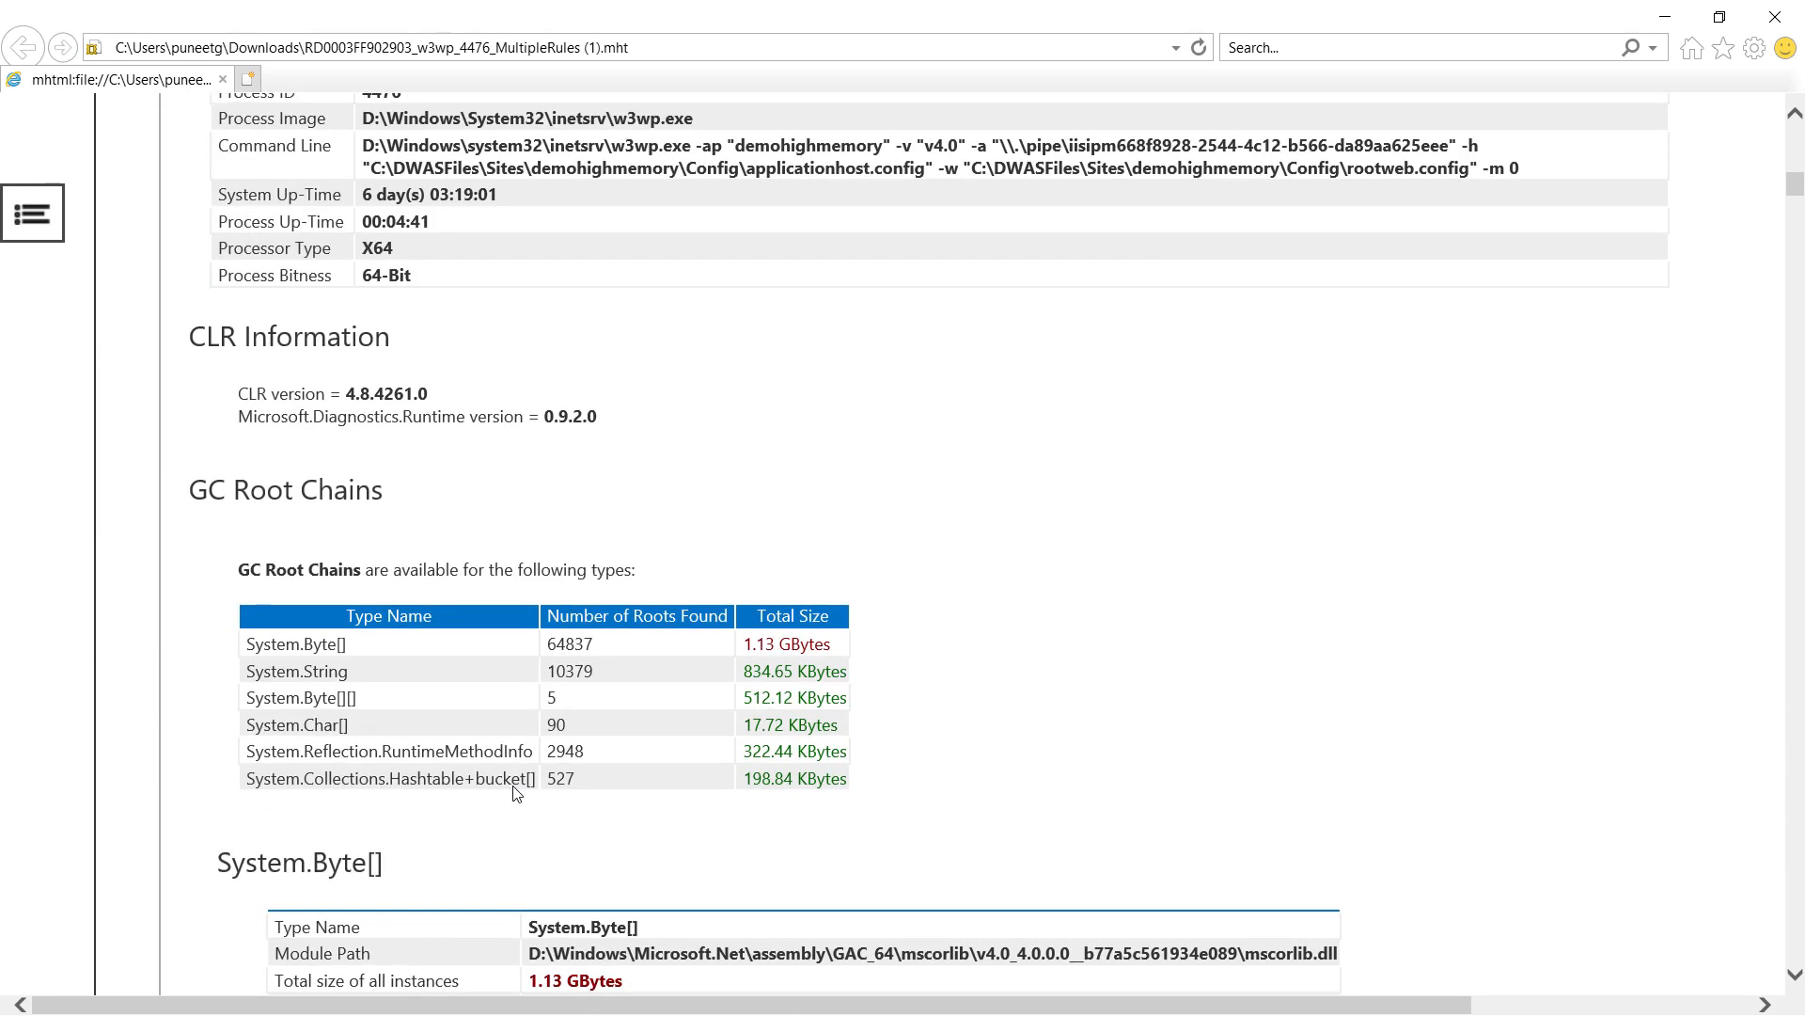
pyautogui.scroll(-3)
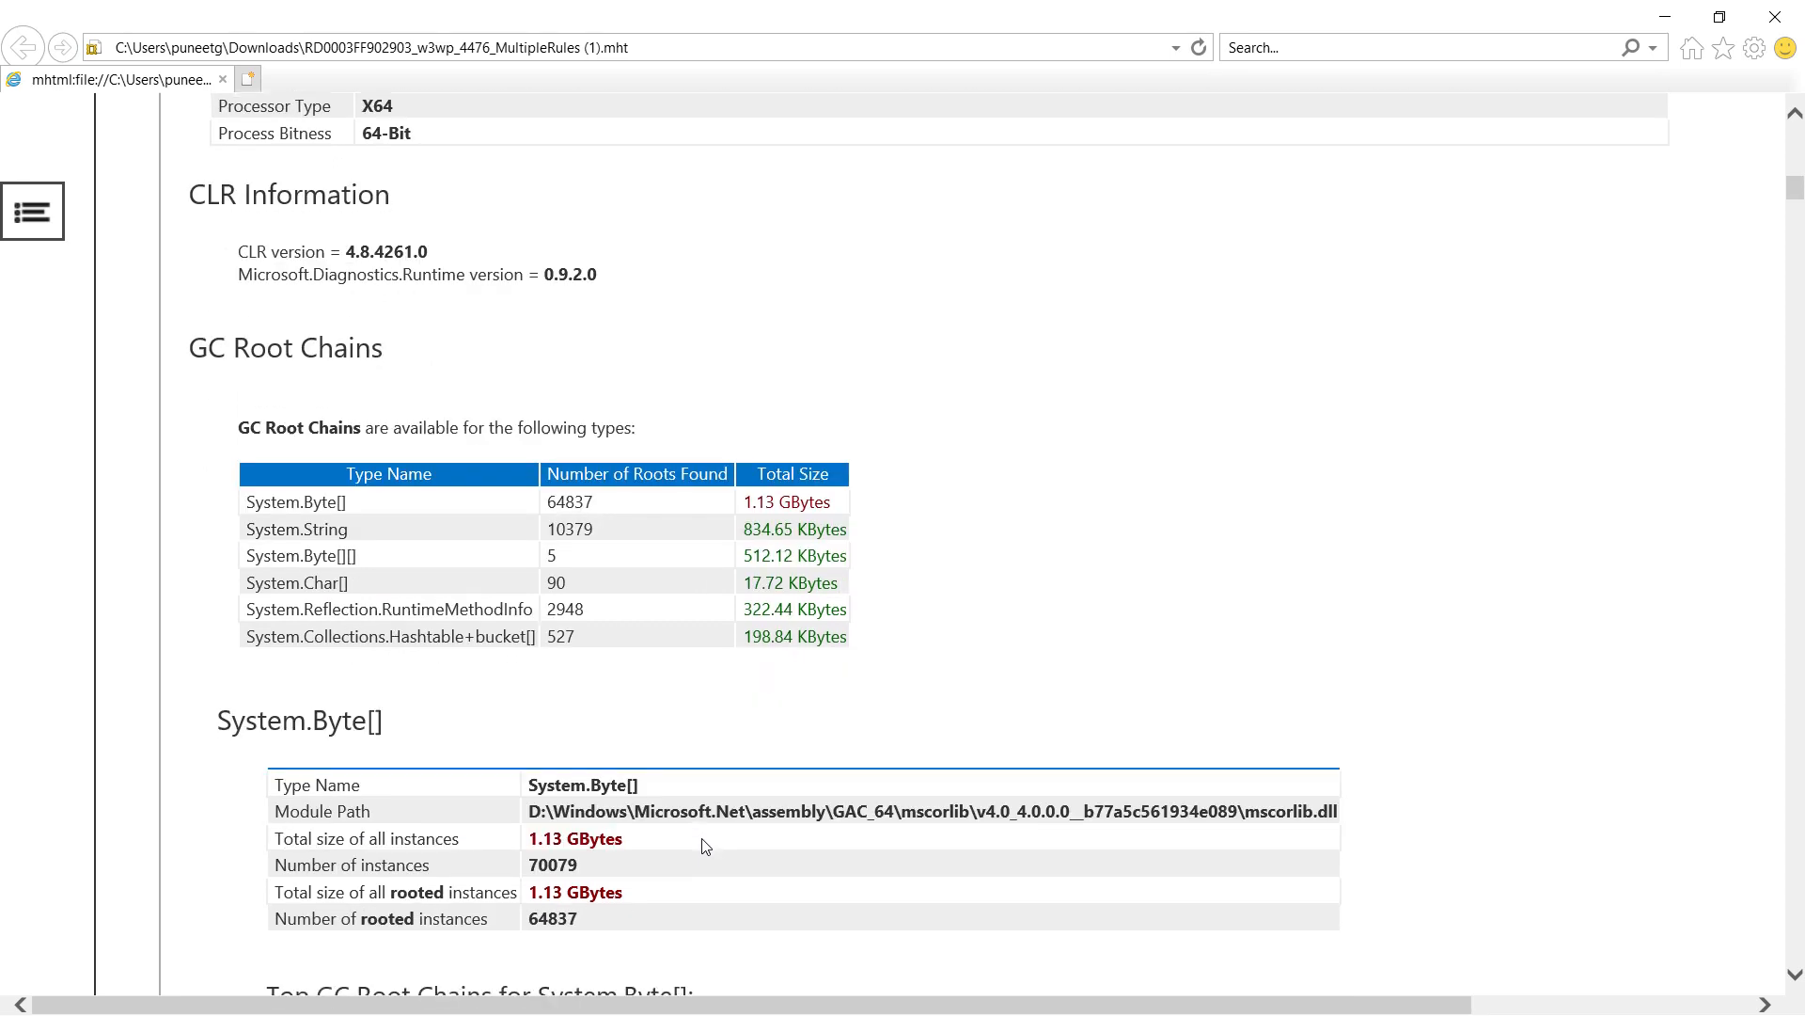
pyautogui.scroll(-3)
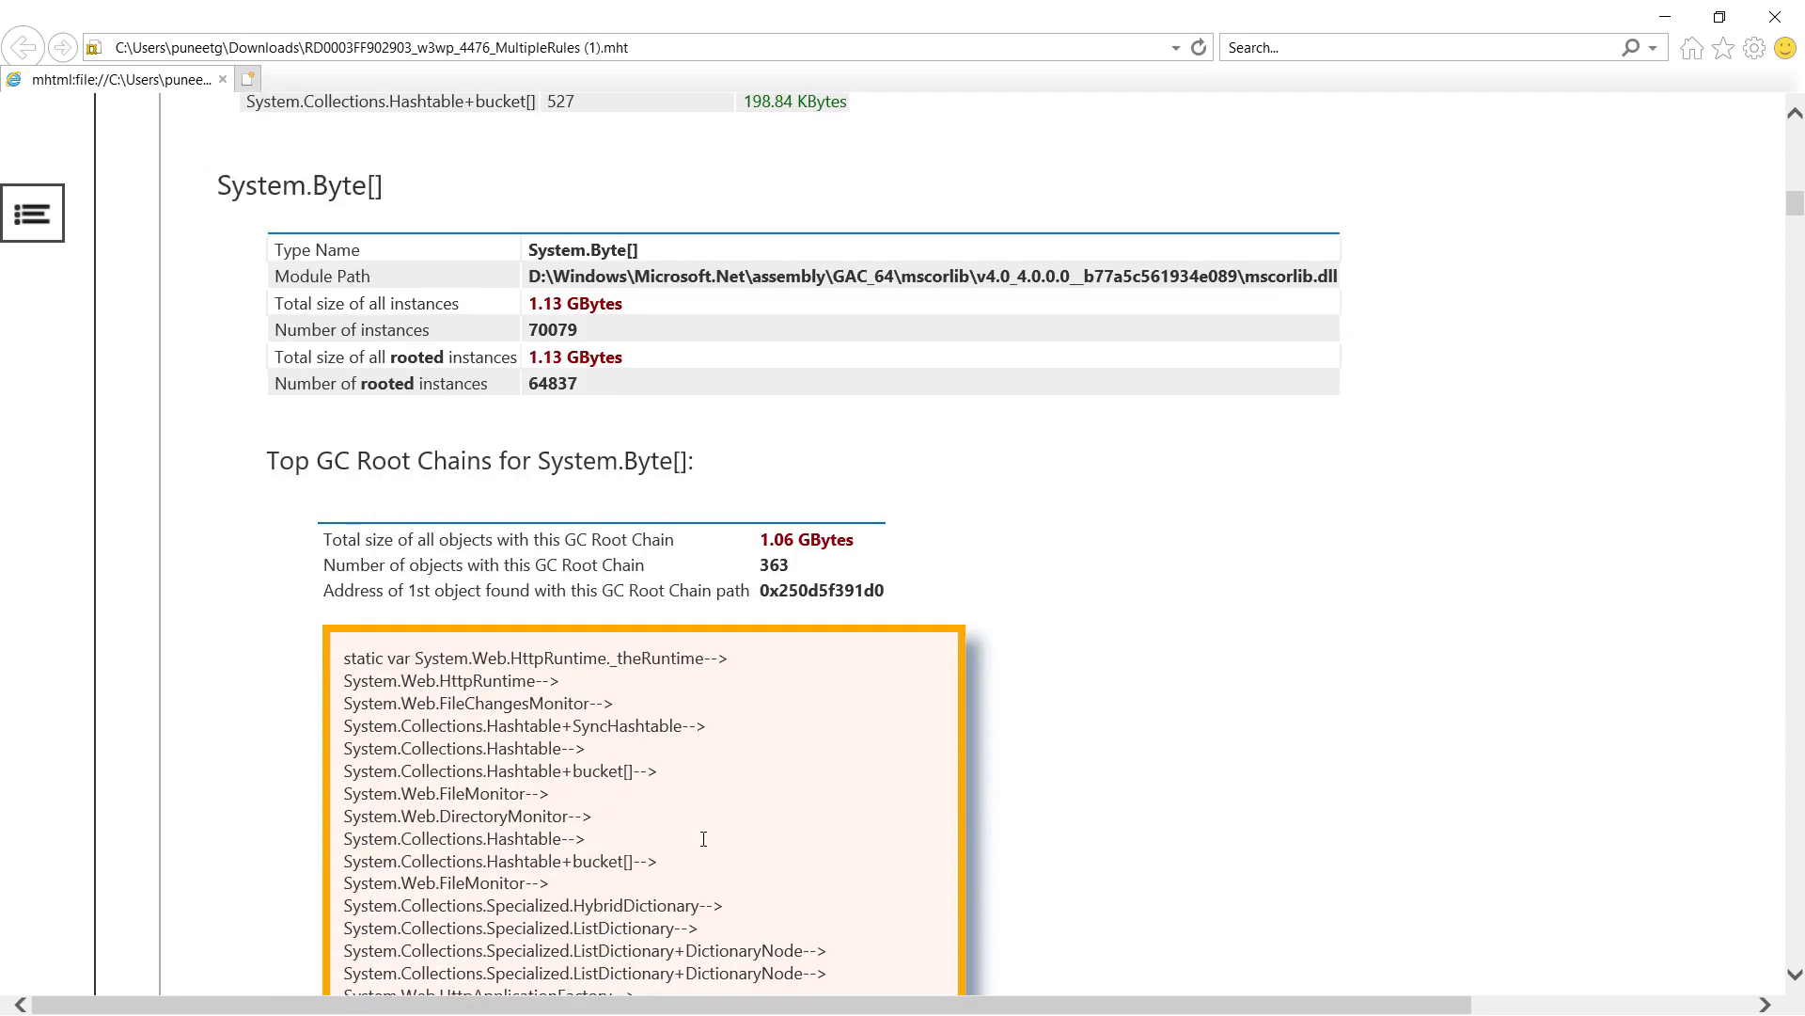
pyautogui.scroll(-3)
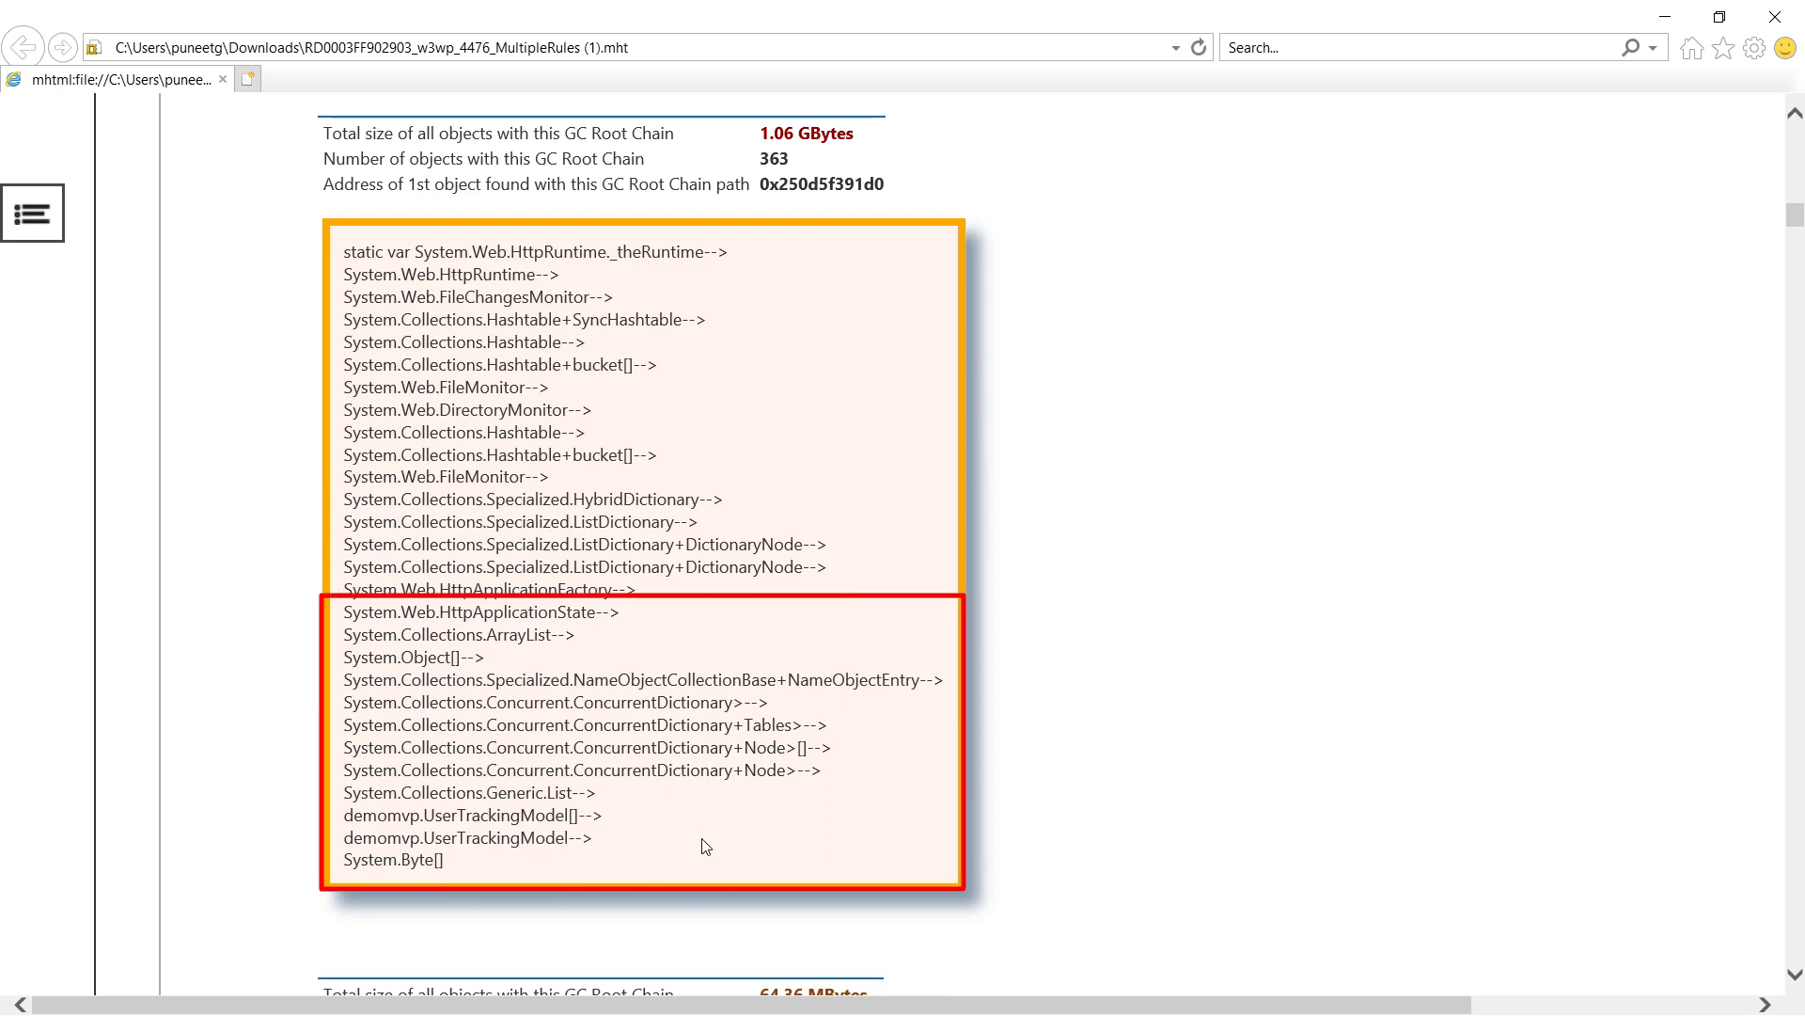
# Step: Use the Table of Contents to jump to GC heap information, then to Top Finalizable Objects on the heap
pyautogui.click(32, 213)
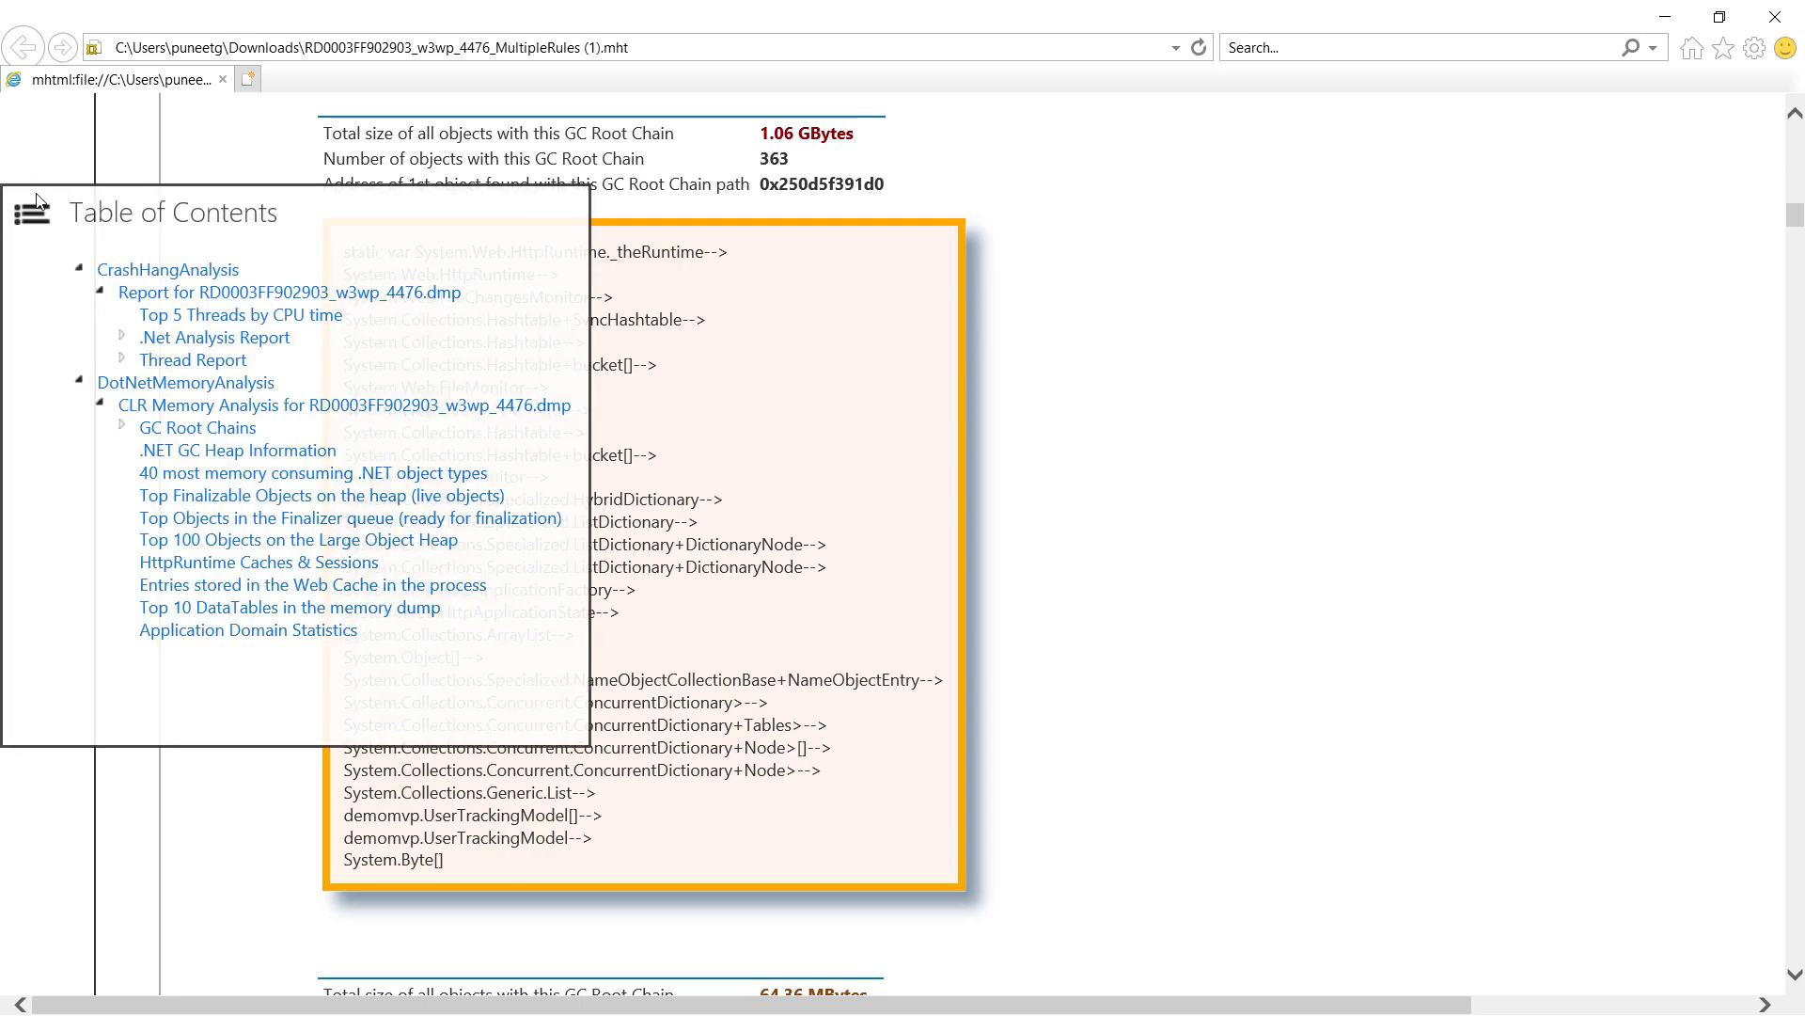
pyautogui.moveTo(199, 462)
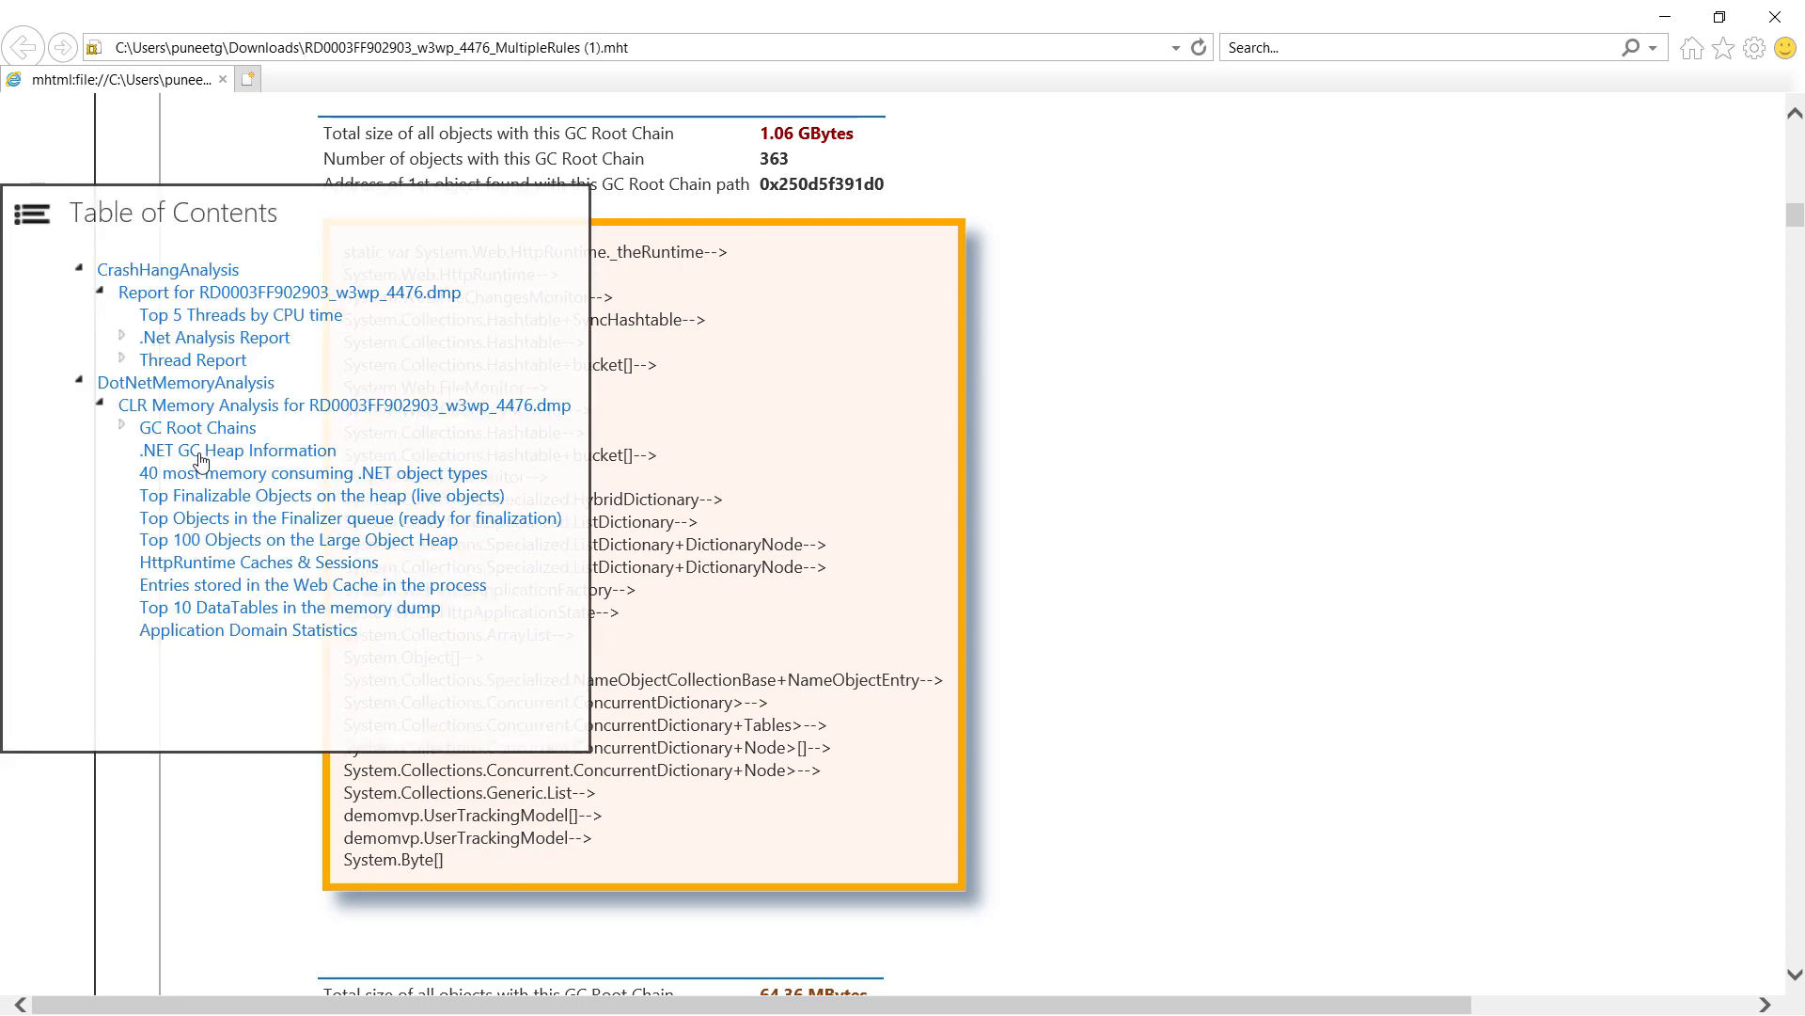
pyautogui.click(237, 449)
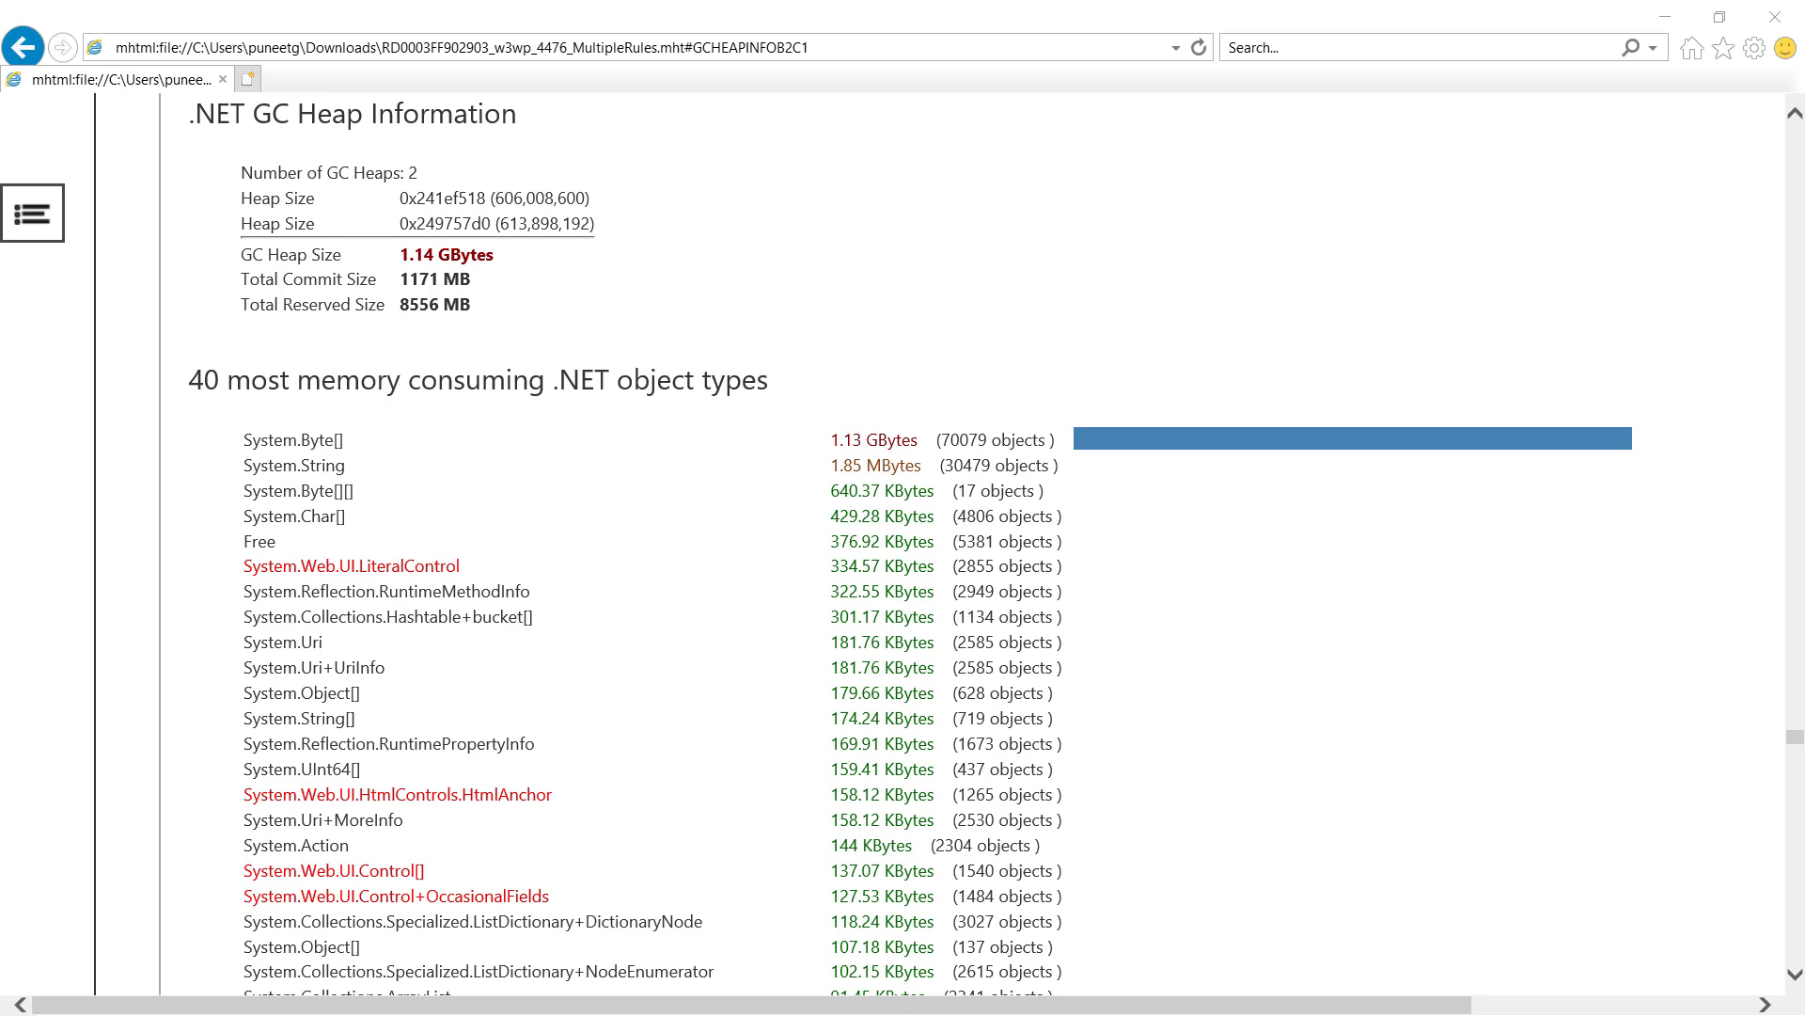
pyautogui.click(32, 212)
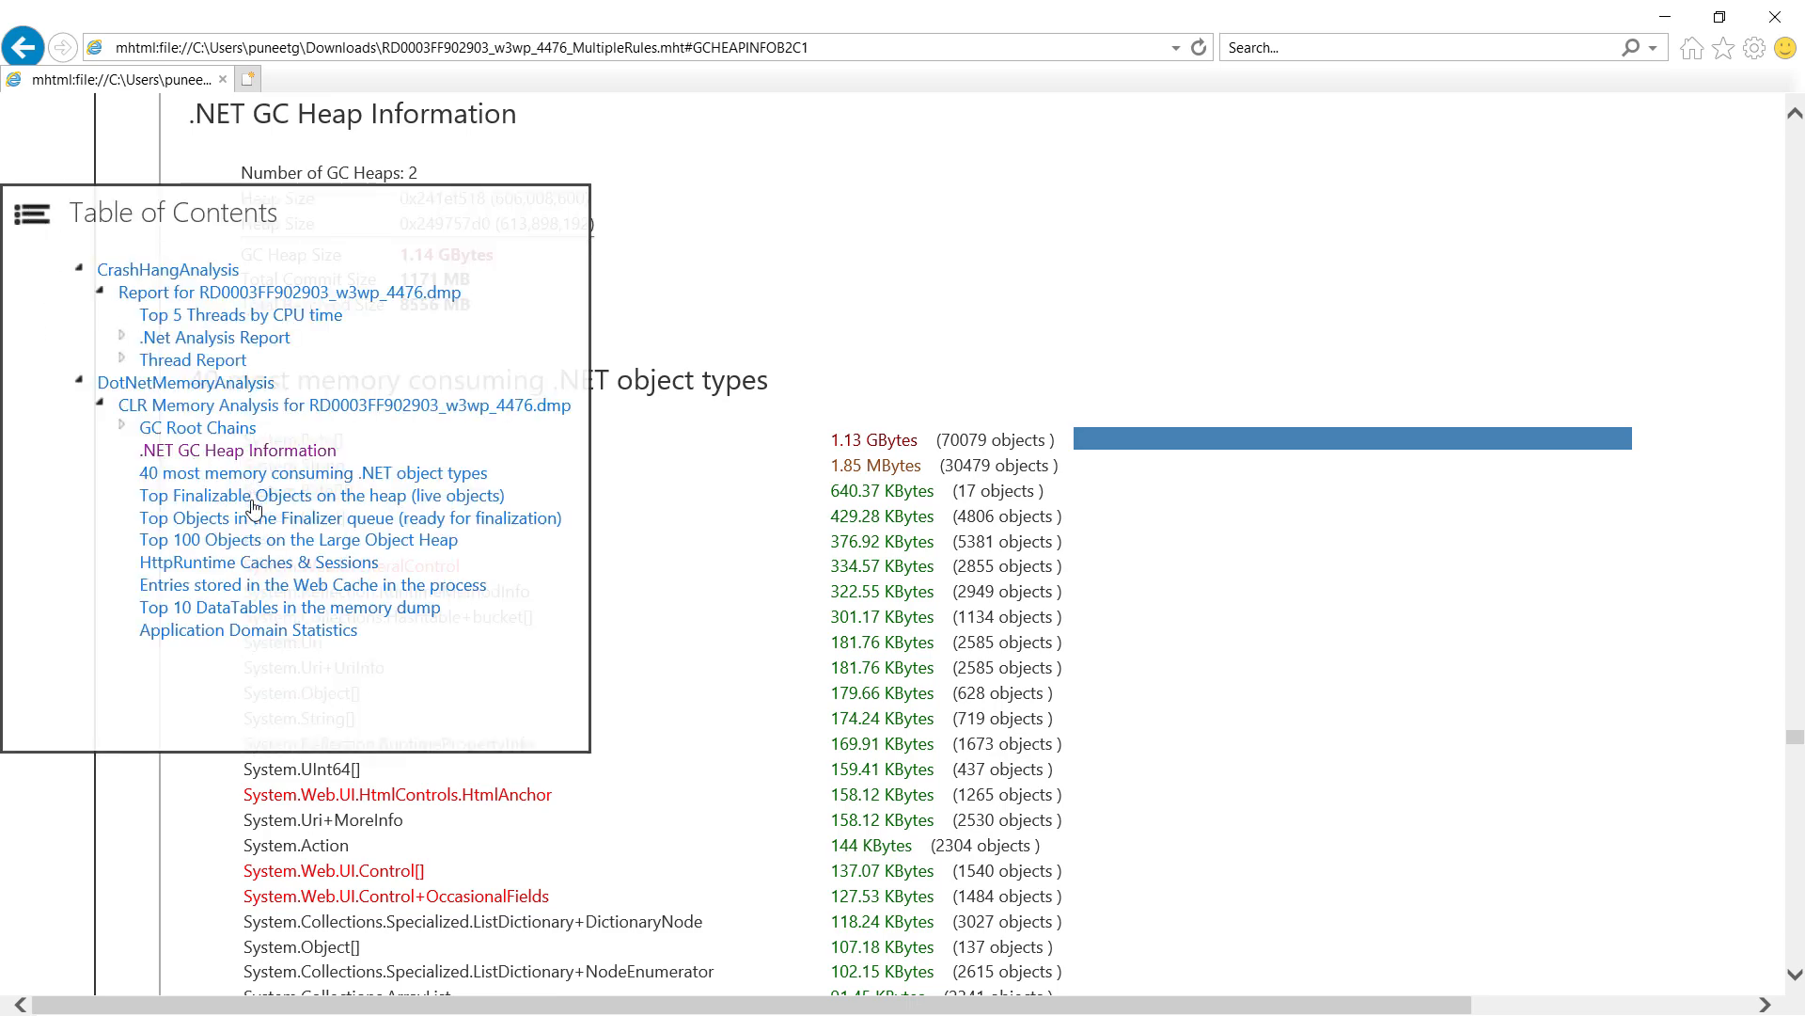
pyautogui.click(299, 539)
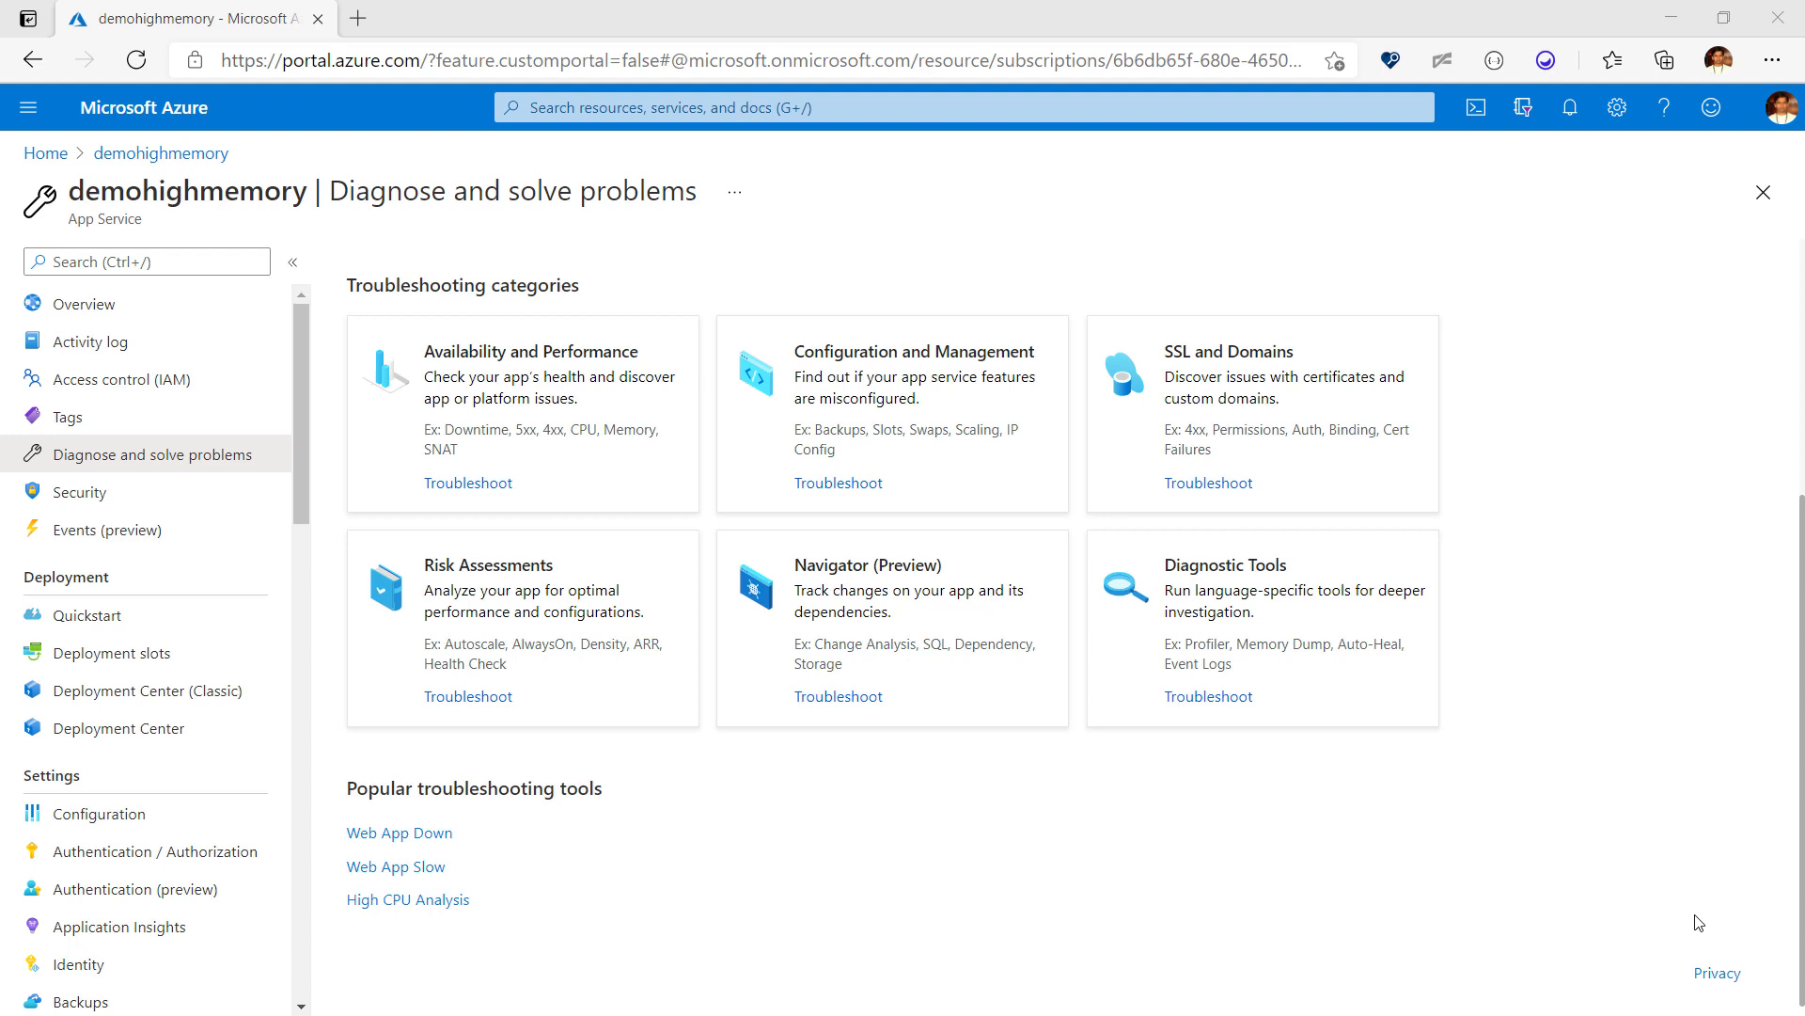
pyautogui.moveTo(1217, 617)
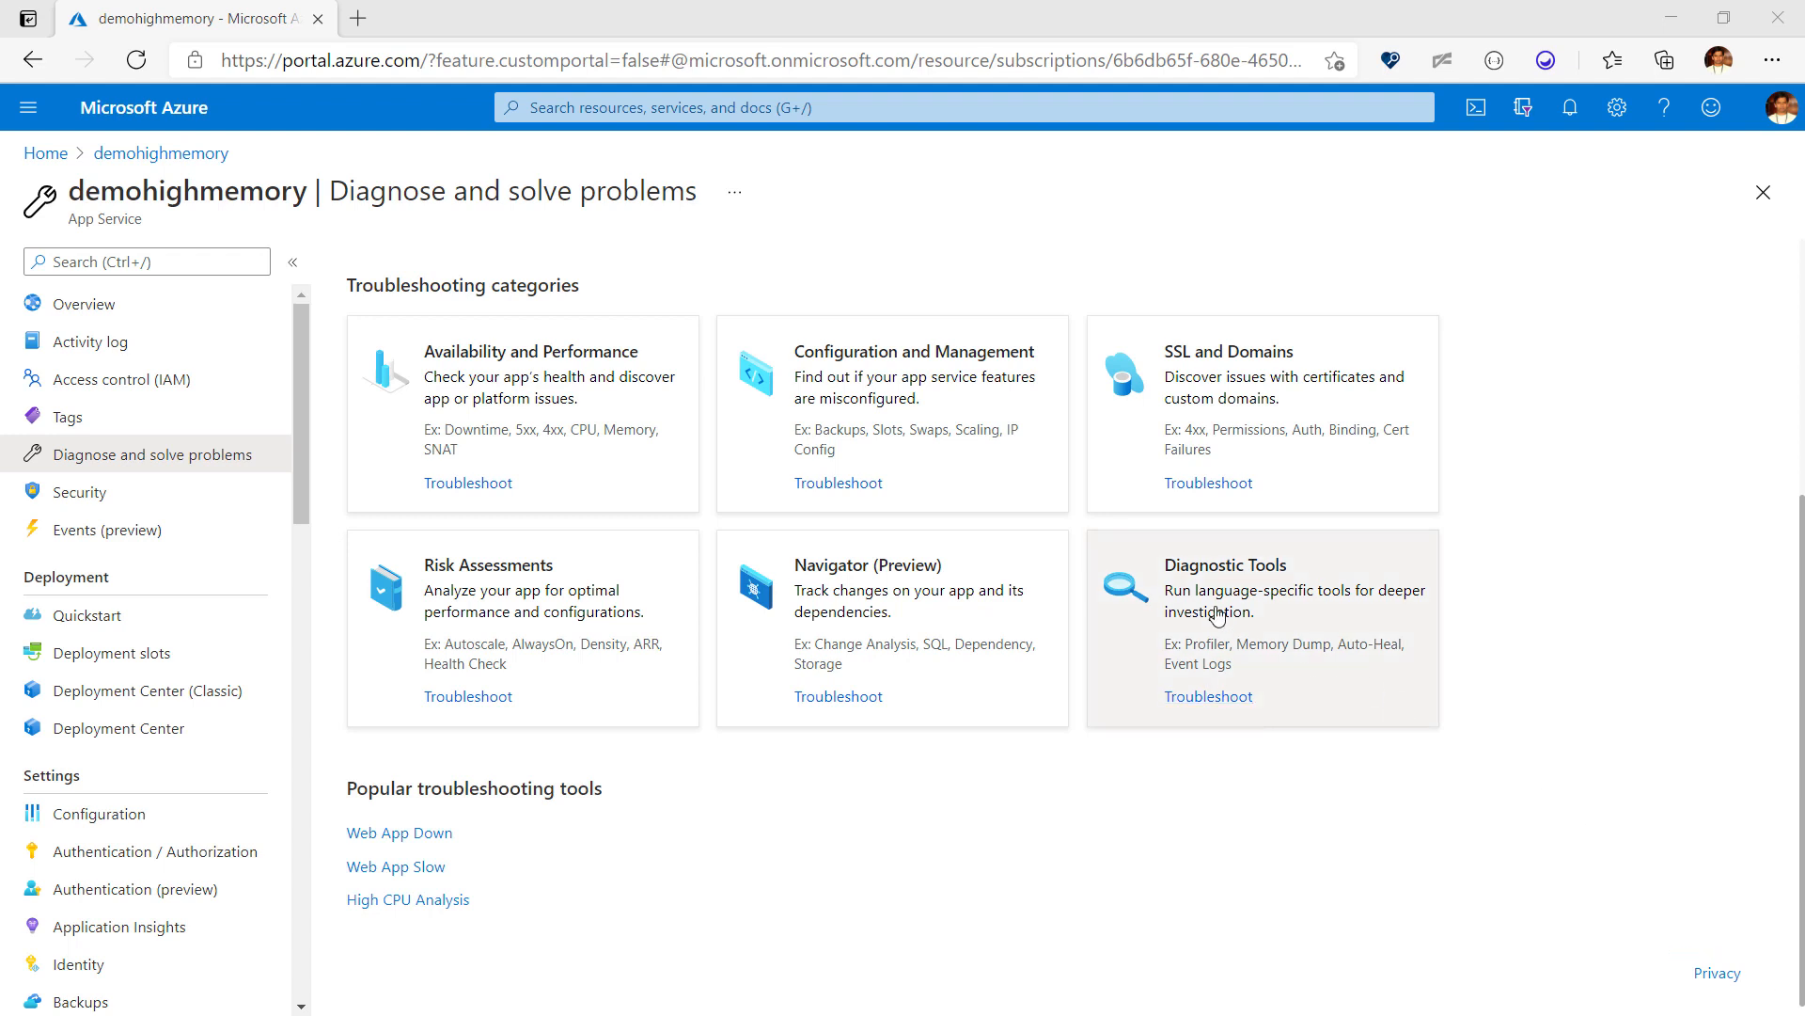
# Step: Go into Diagnostic Tools and bring up the Auto-Heal page
pyautogui.click(1207, 696)
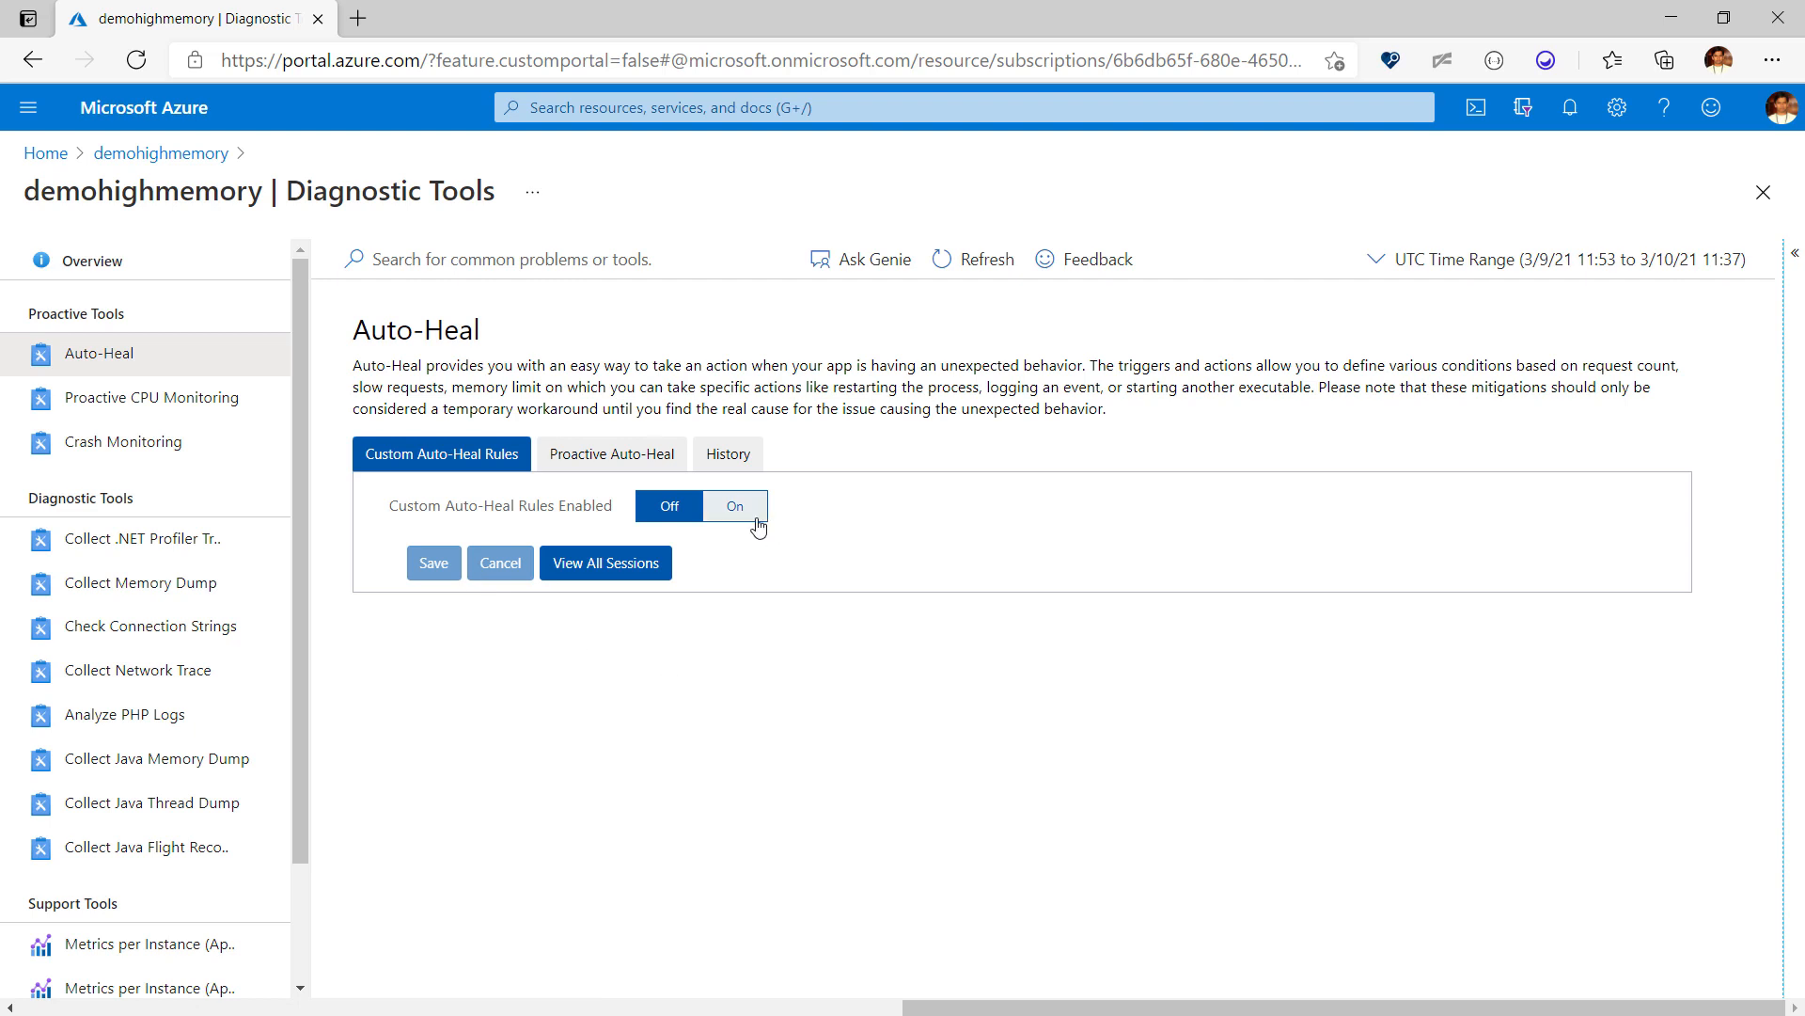
# Step: Turn on custom Auto-Heal rules with a Private Bytes memory limit of 1000000 KB (976.56 MB)
pyautogui.click(733, 506)
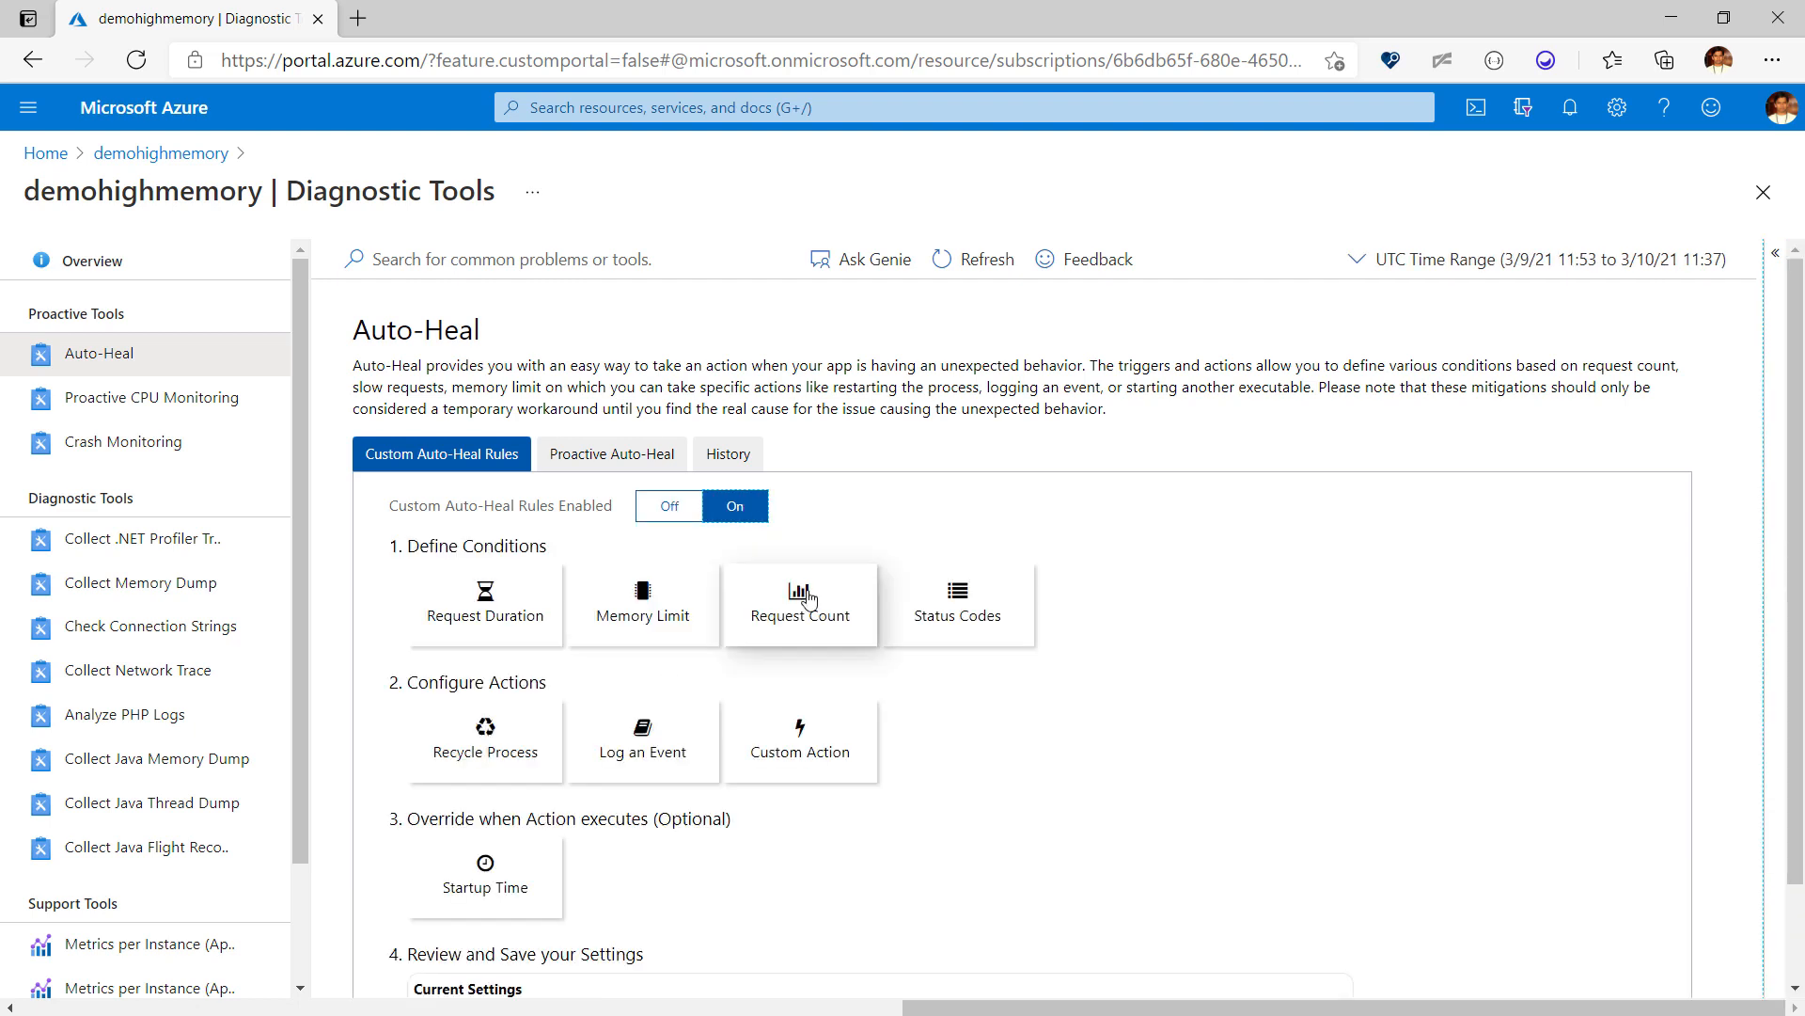
pyautogui.moveTo(643, 604)
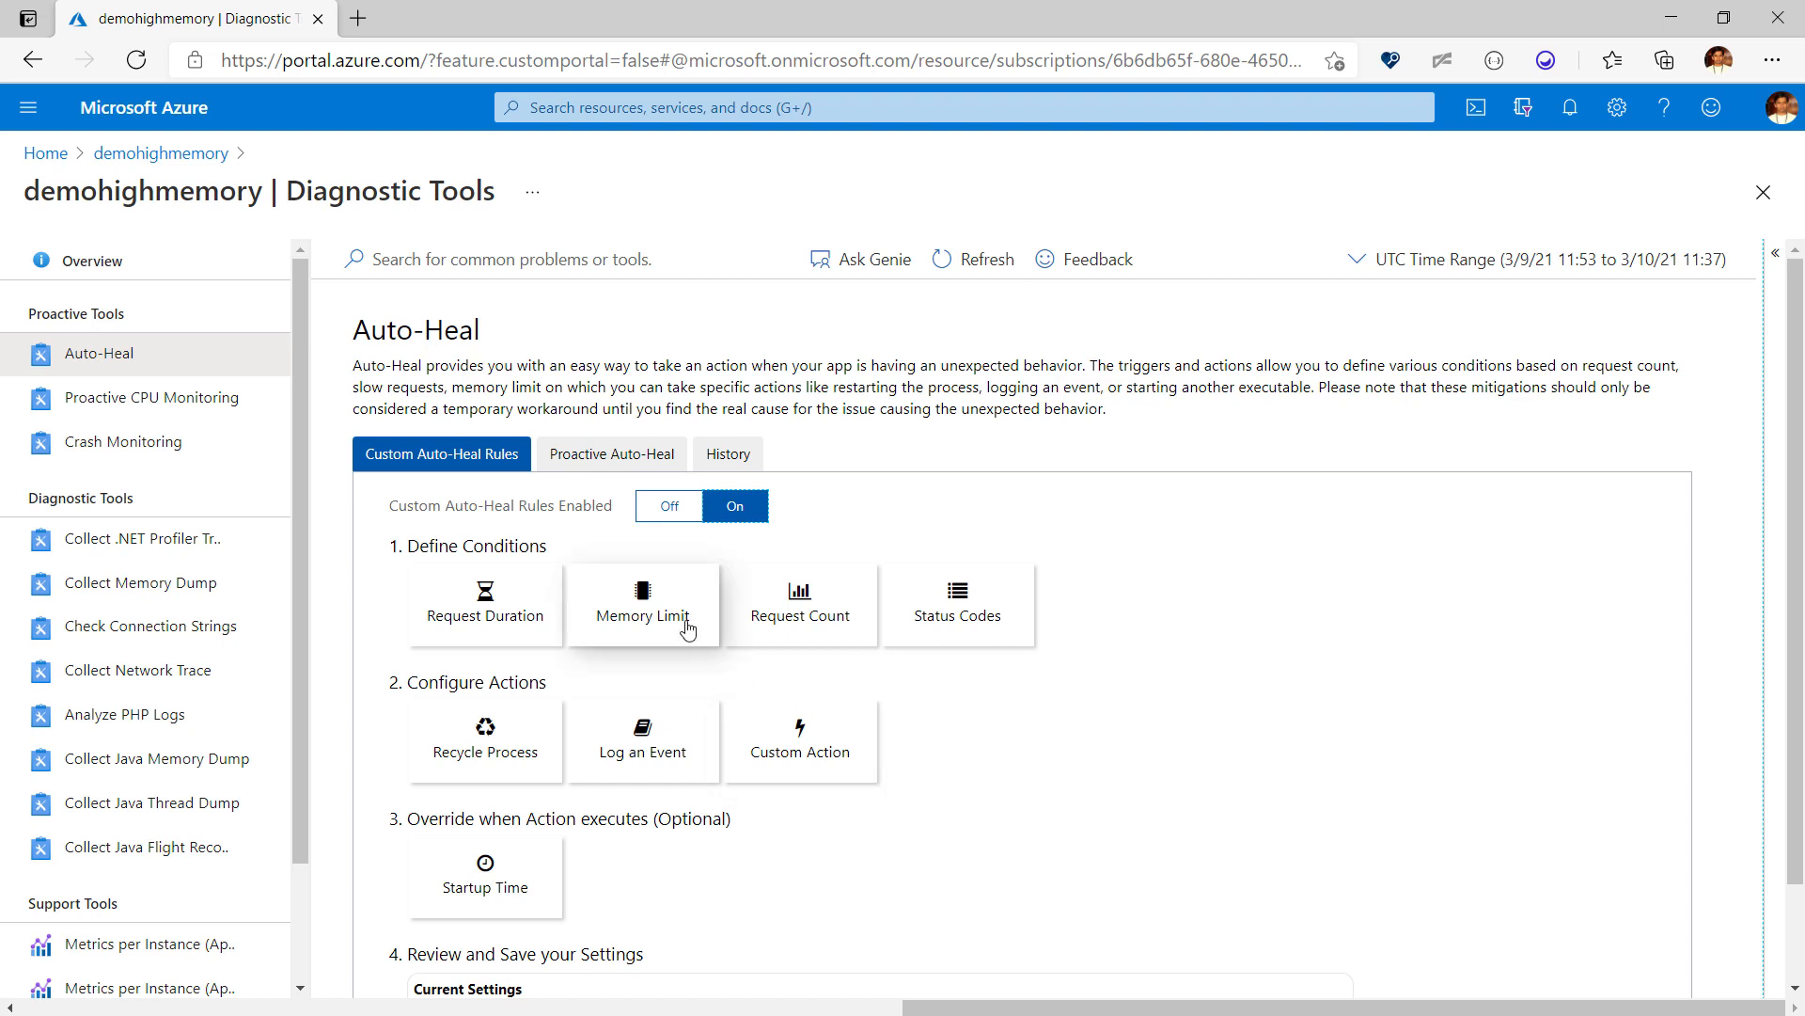
pyautogui.click(641, 603)
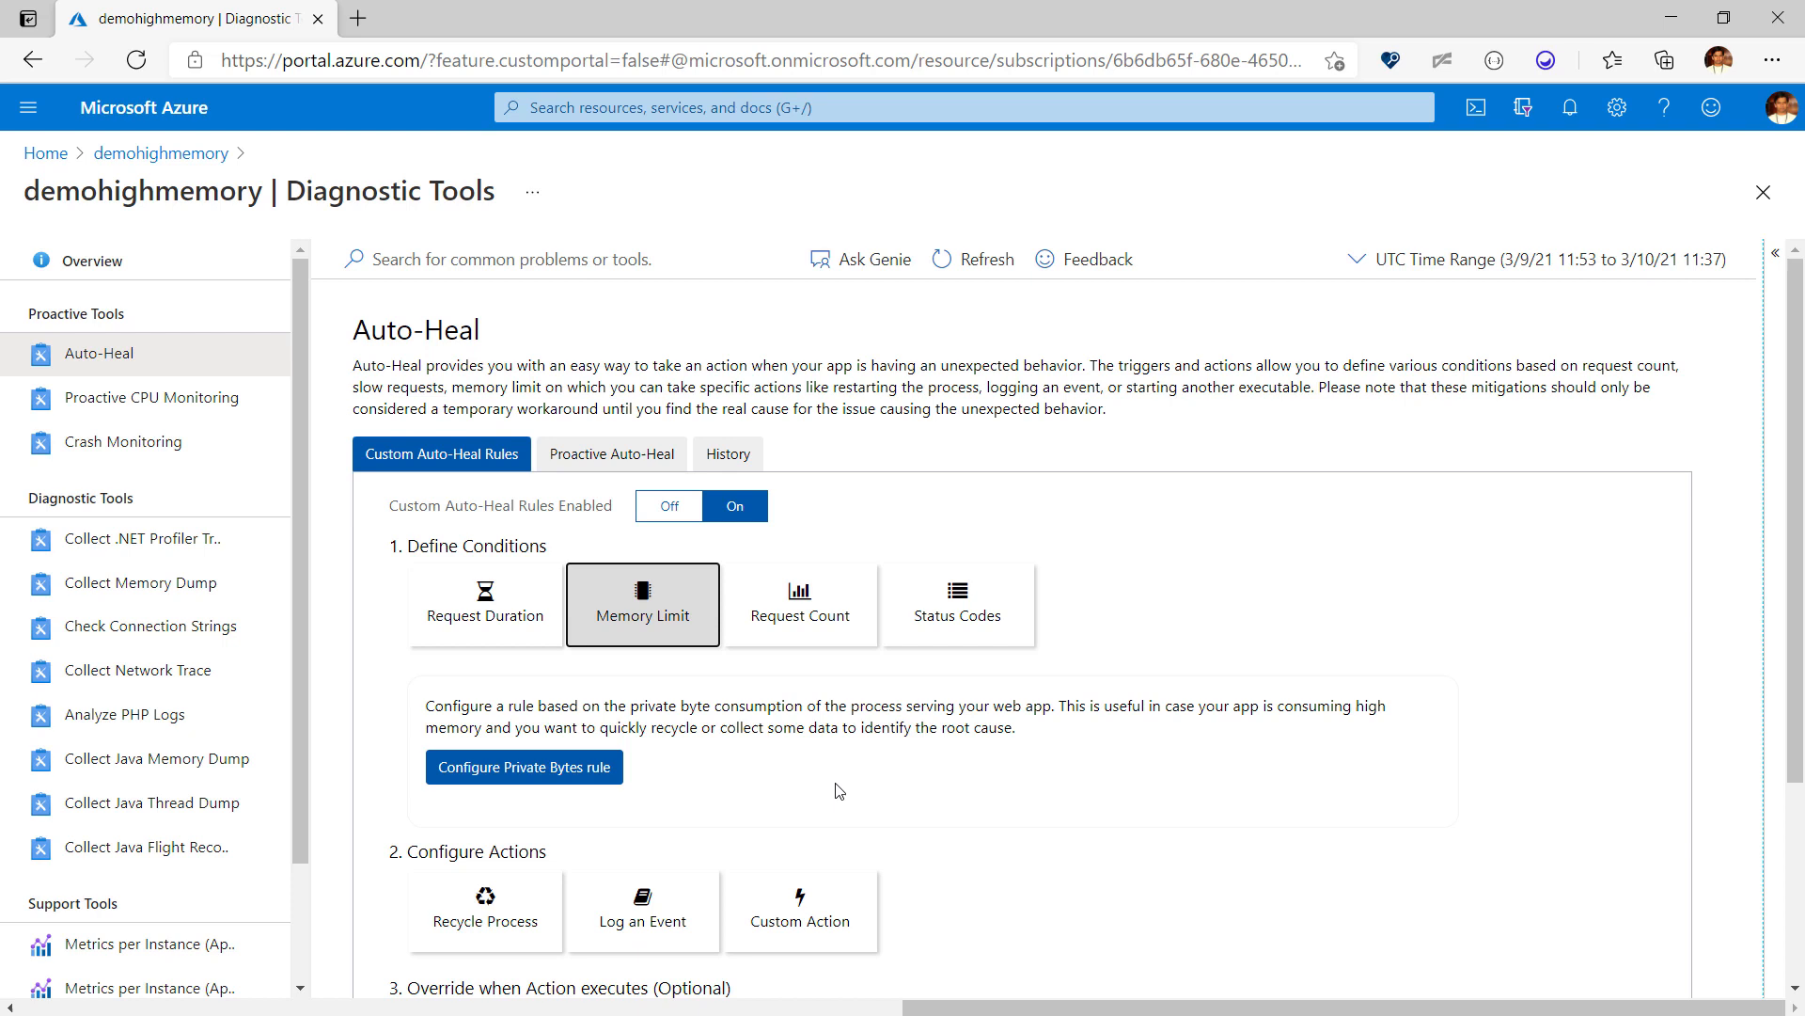
pyautogui.click(523, 765)
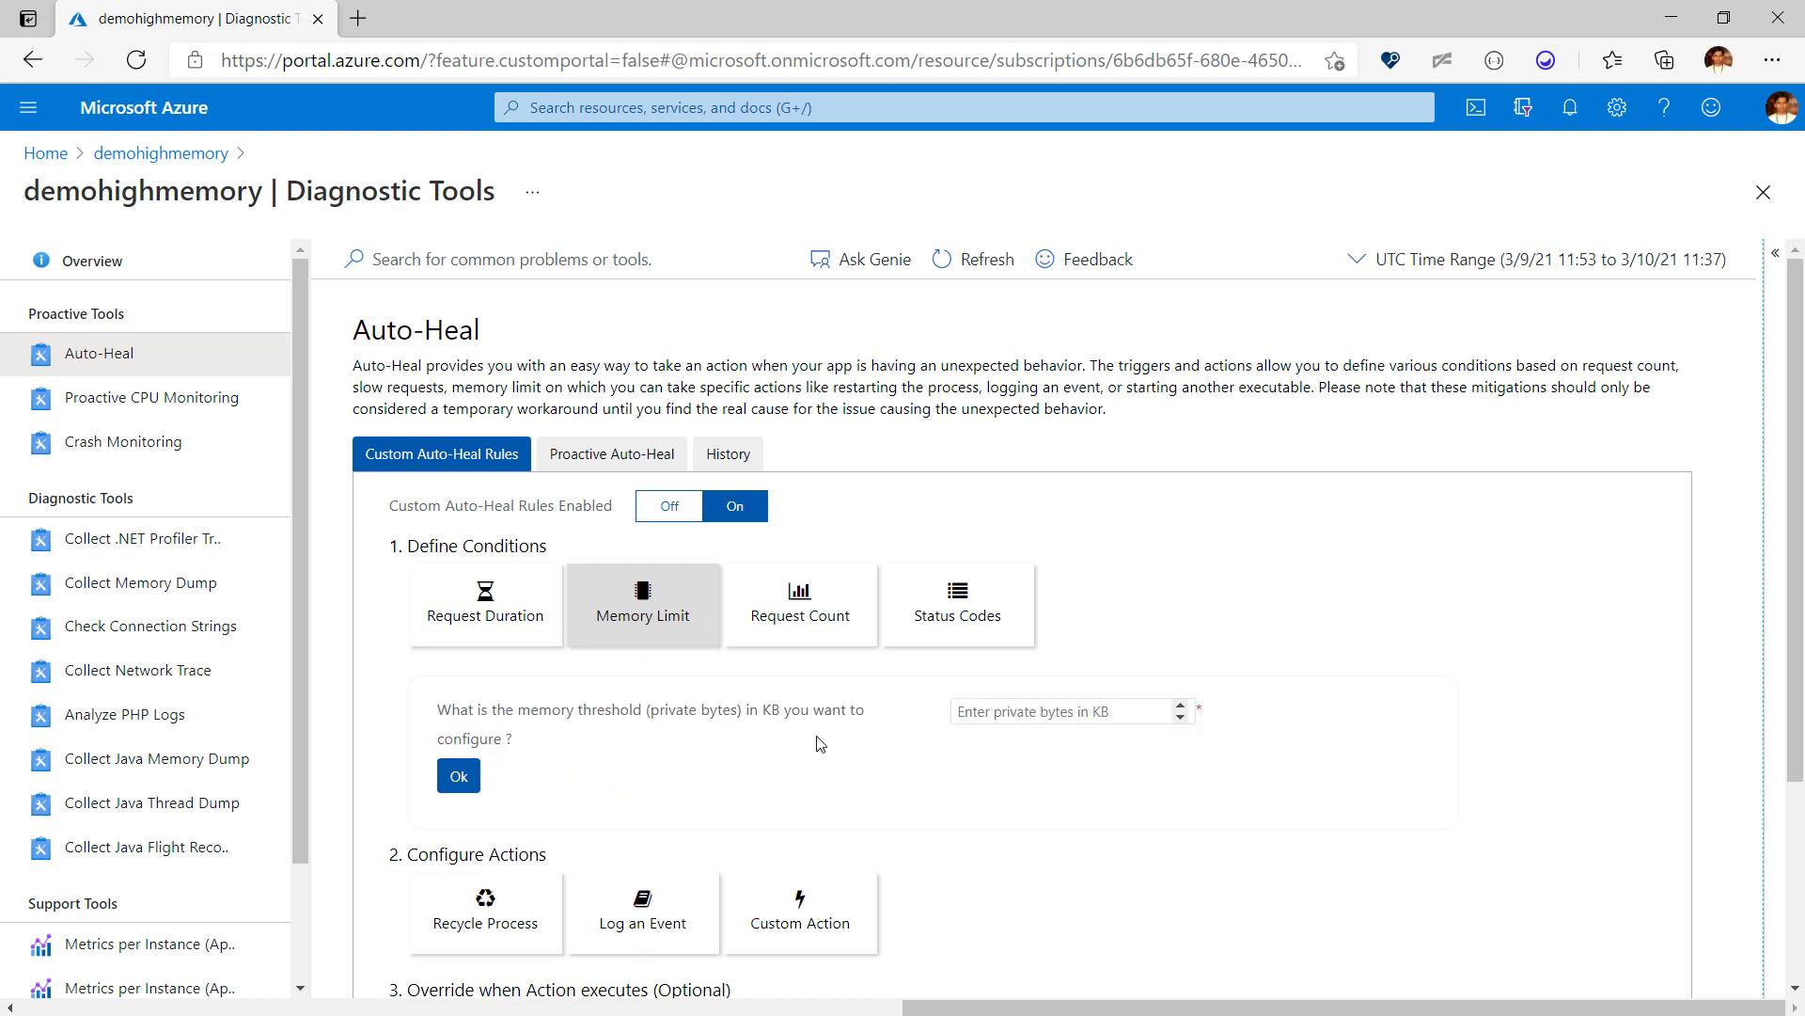
pyautogui.click(1059, 711)
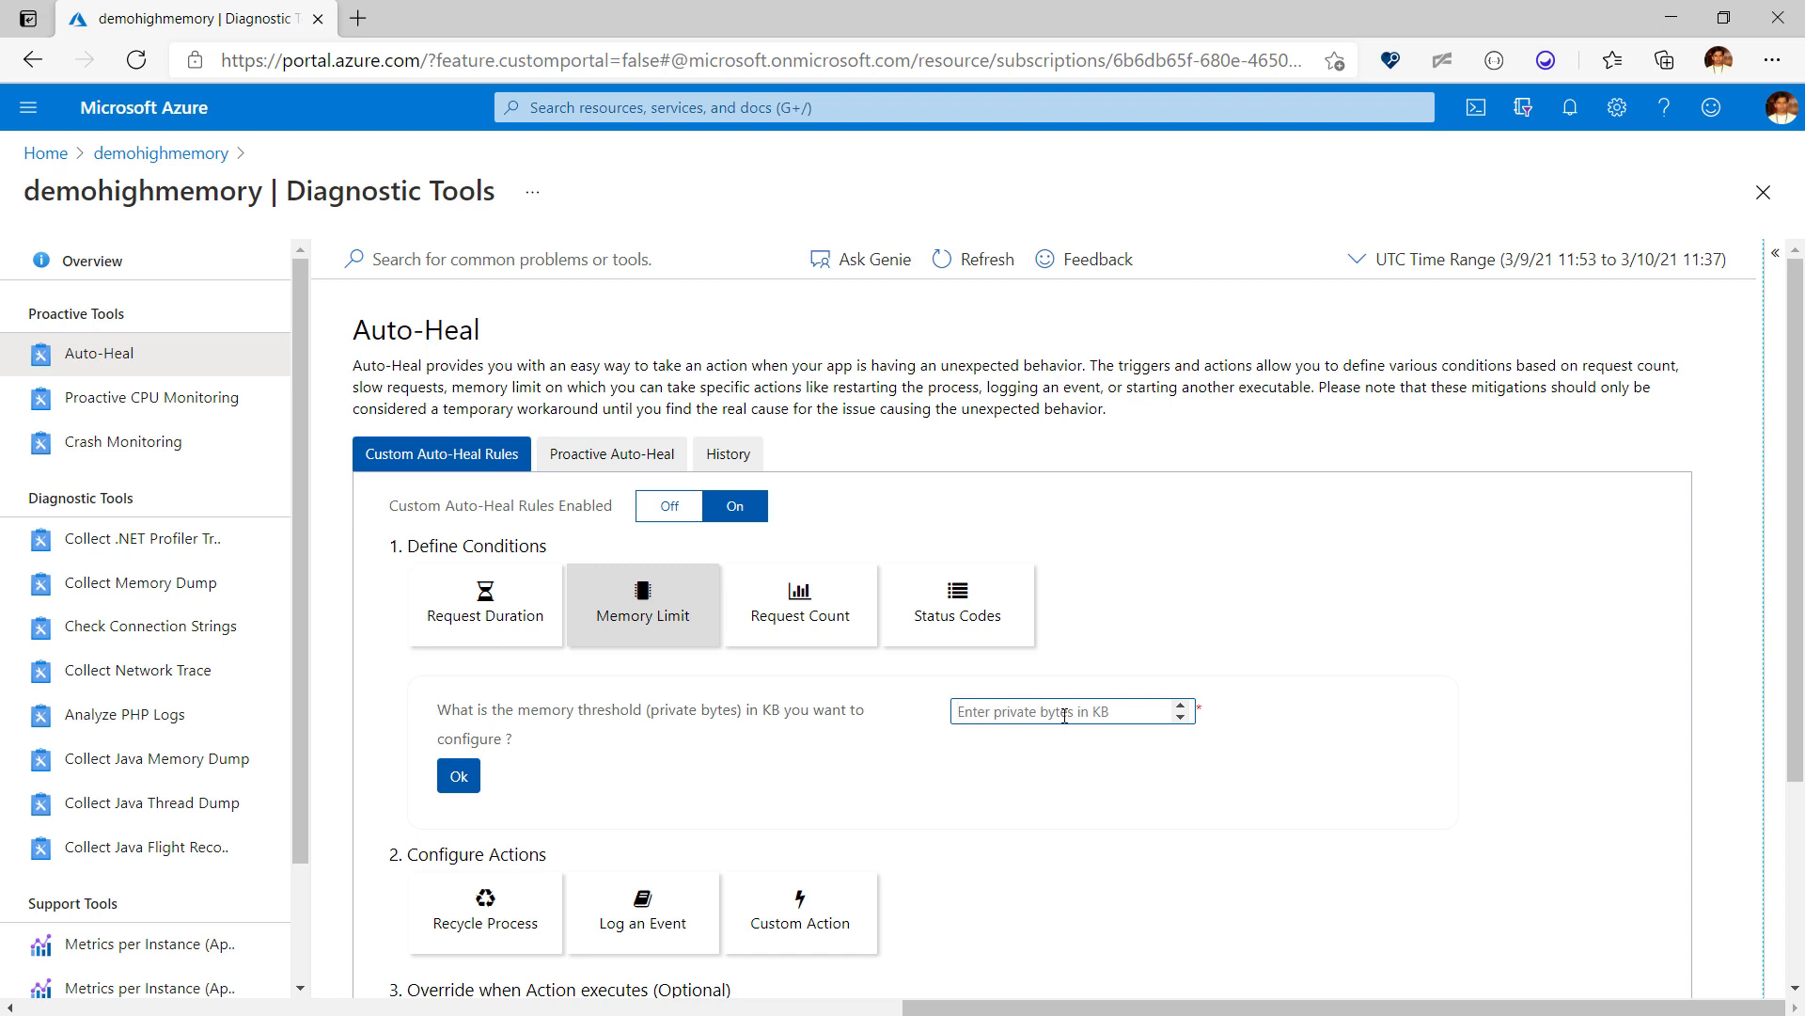
pyautogui.write('1000000')
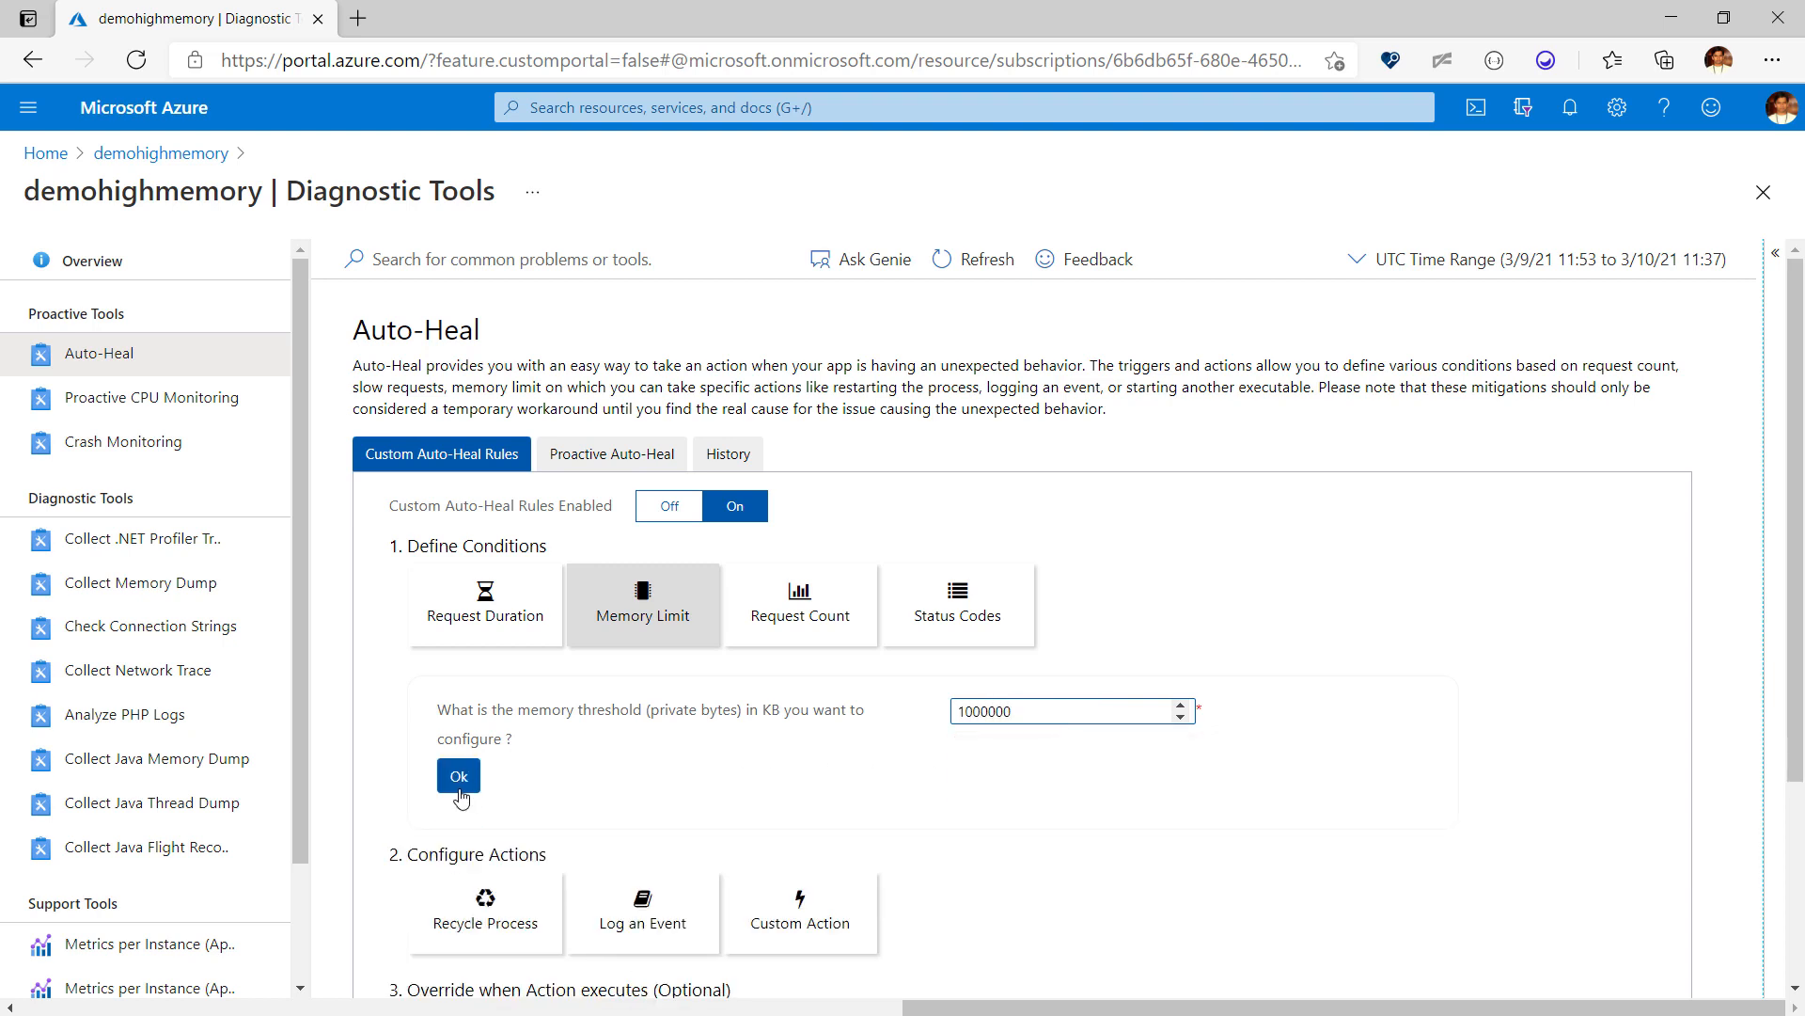
pyautogui.click(459, 773)
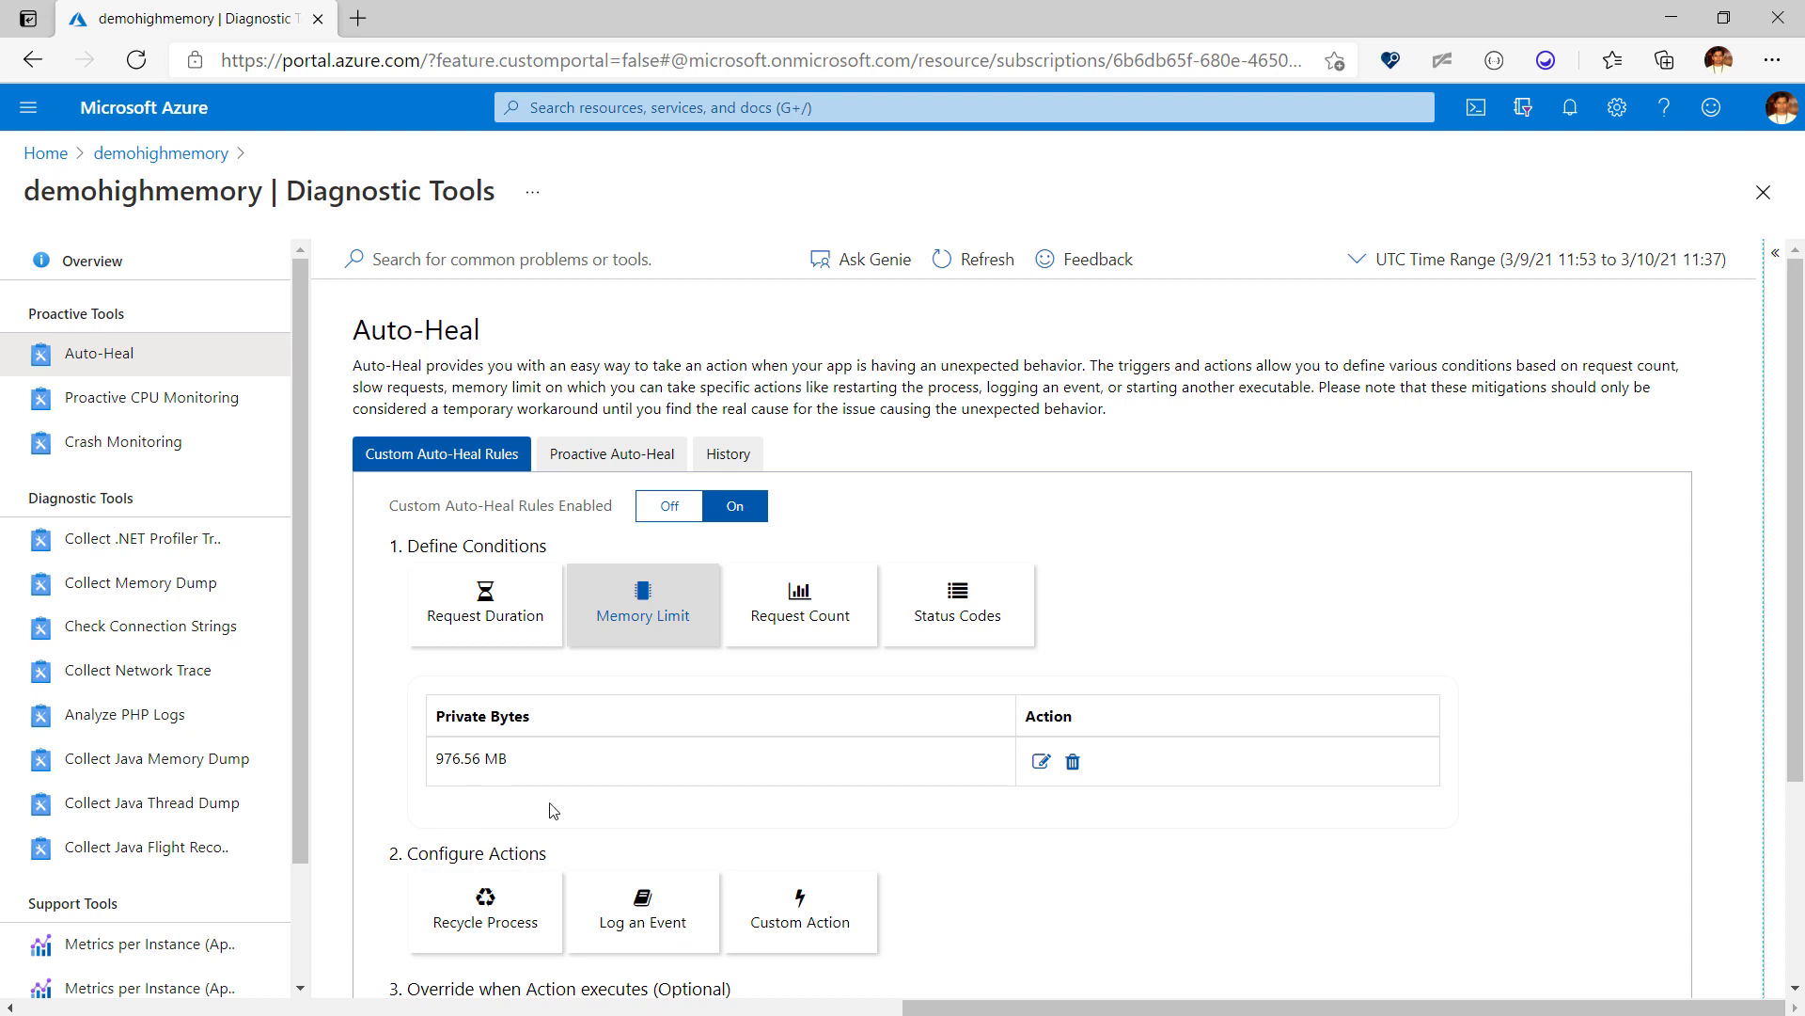
pyautogui.moveTo(818, 927)
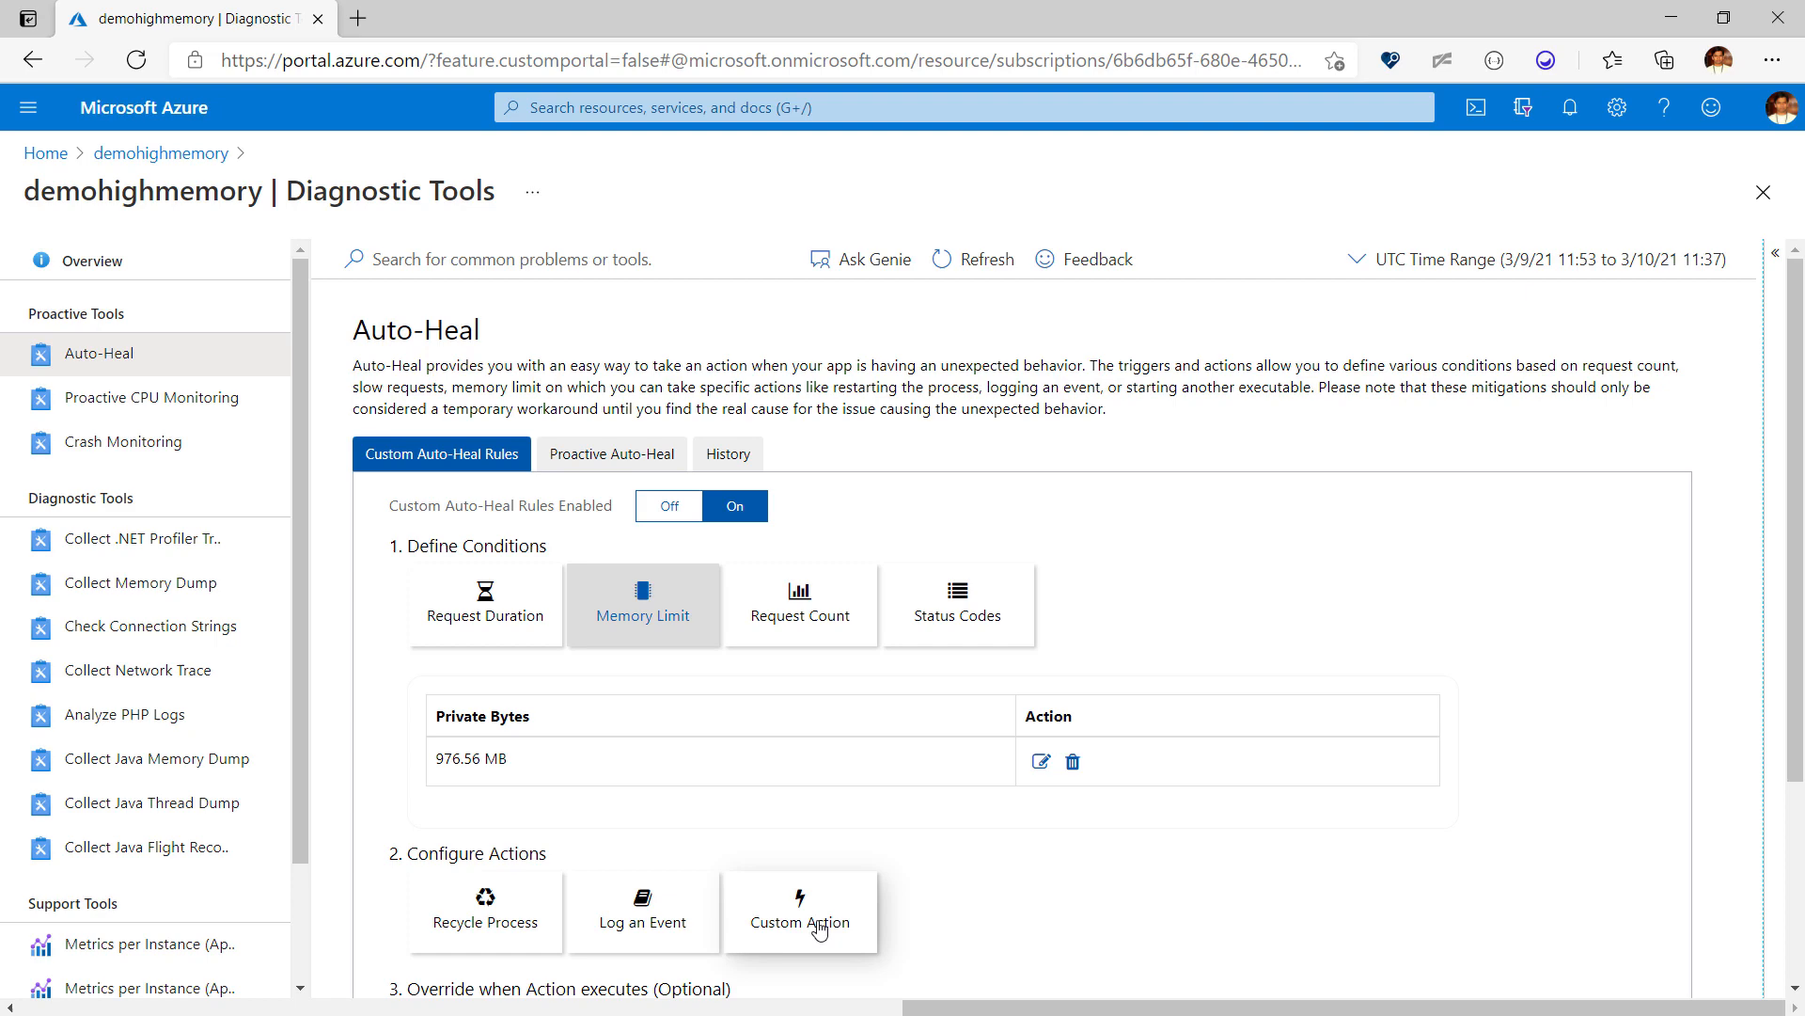
# Step: Add a custom Memory Dump action with CollectKillAnalyze and review the pending rule
pyautogui.click(799, 908)
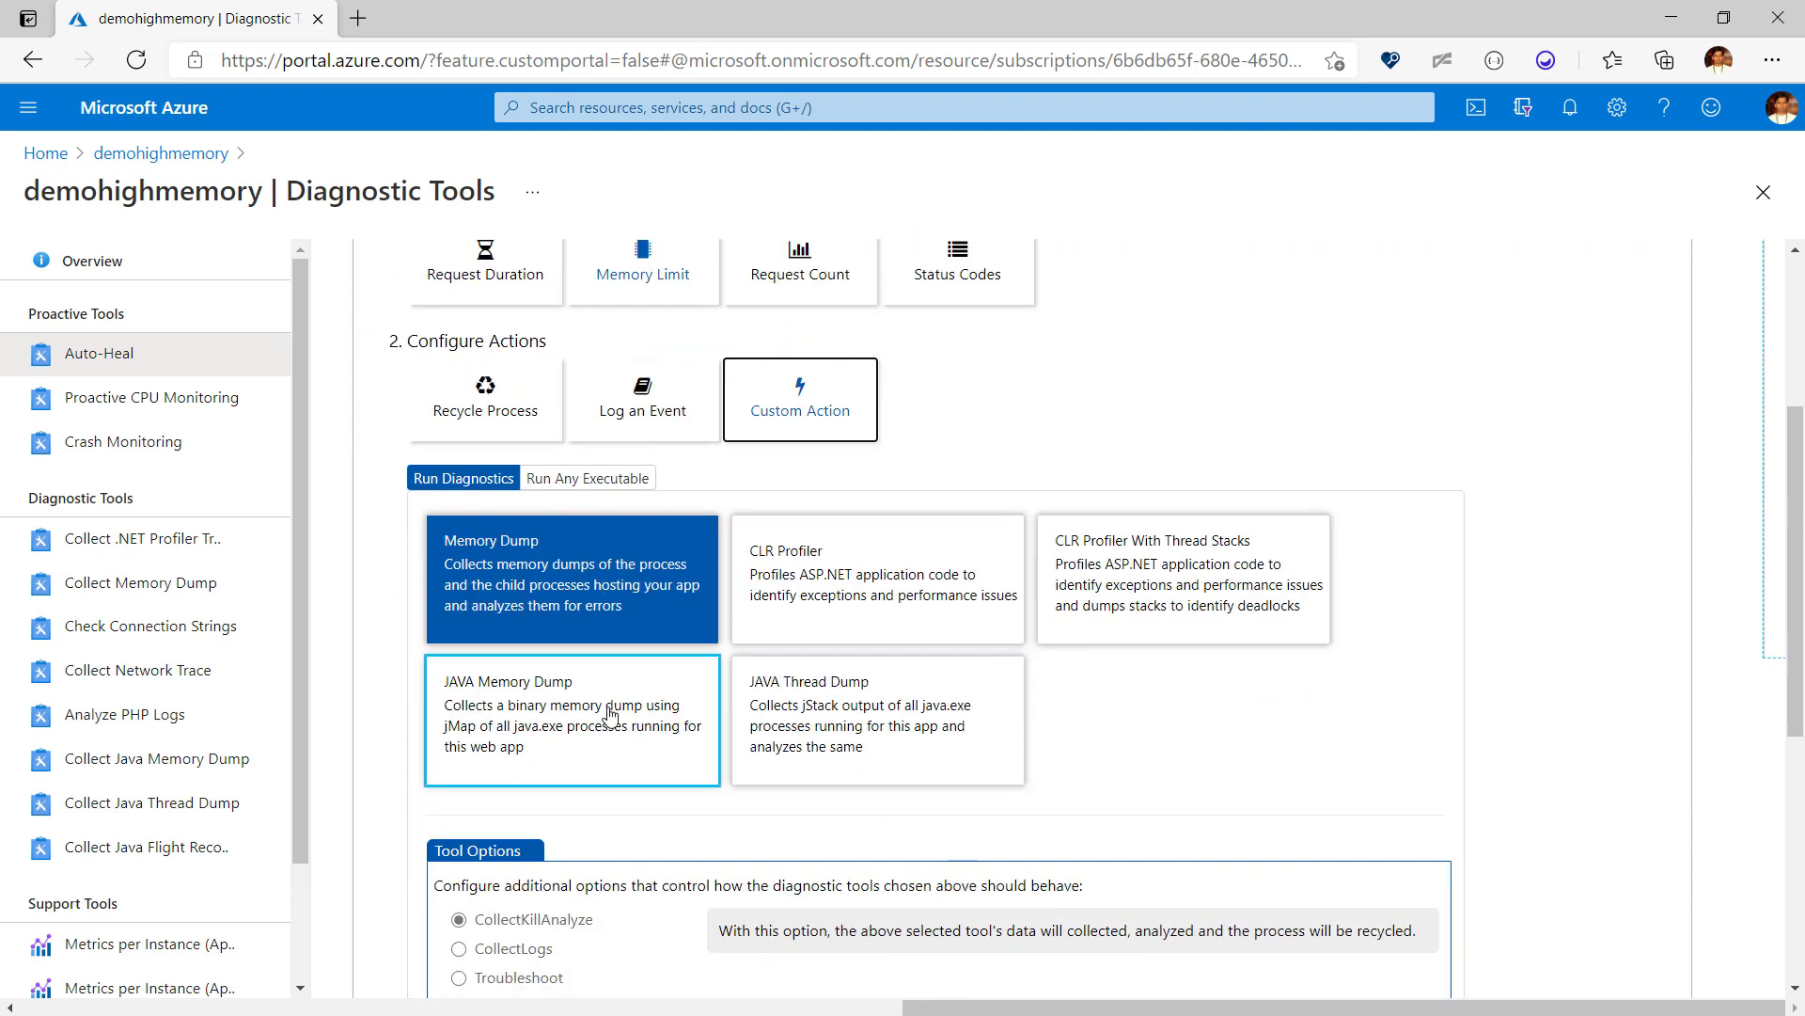
pyautogui.click(571, 579)
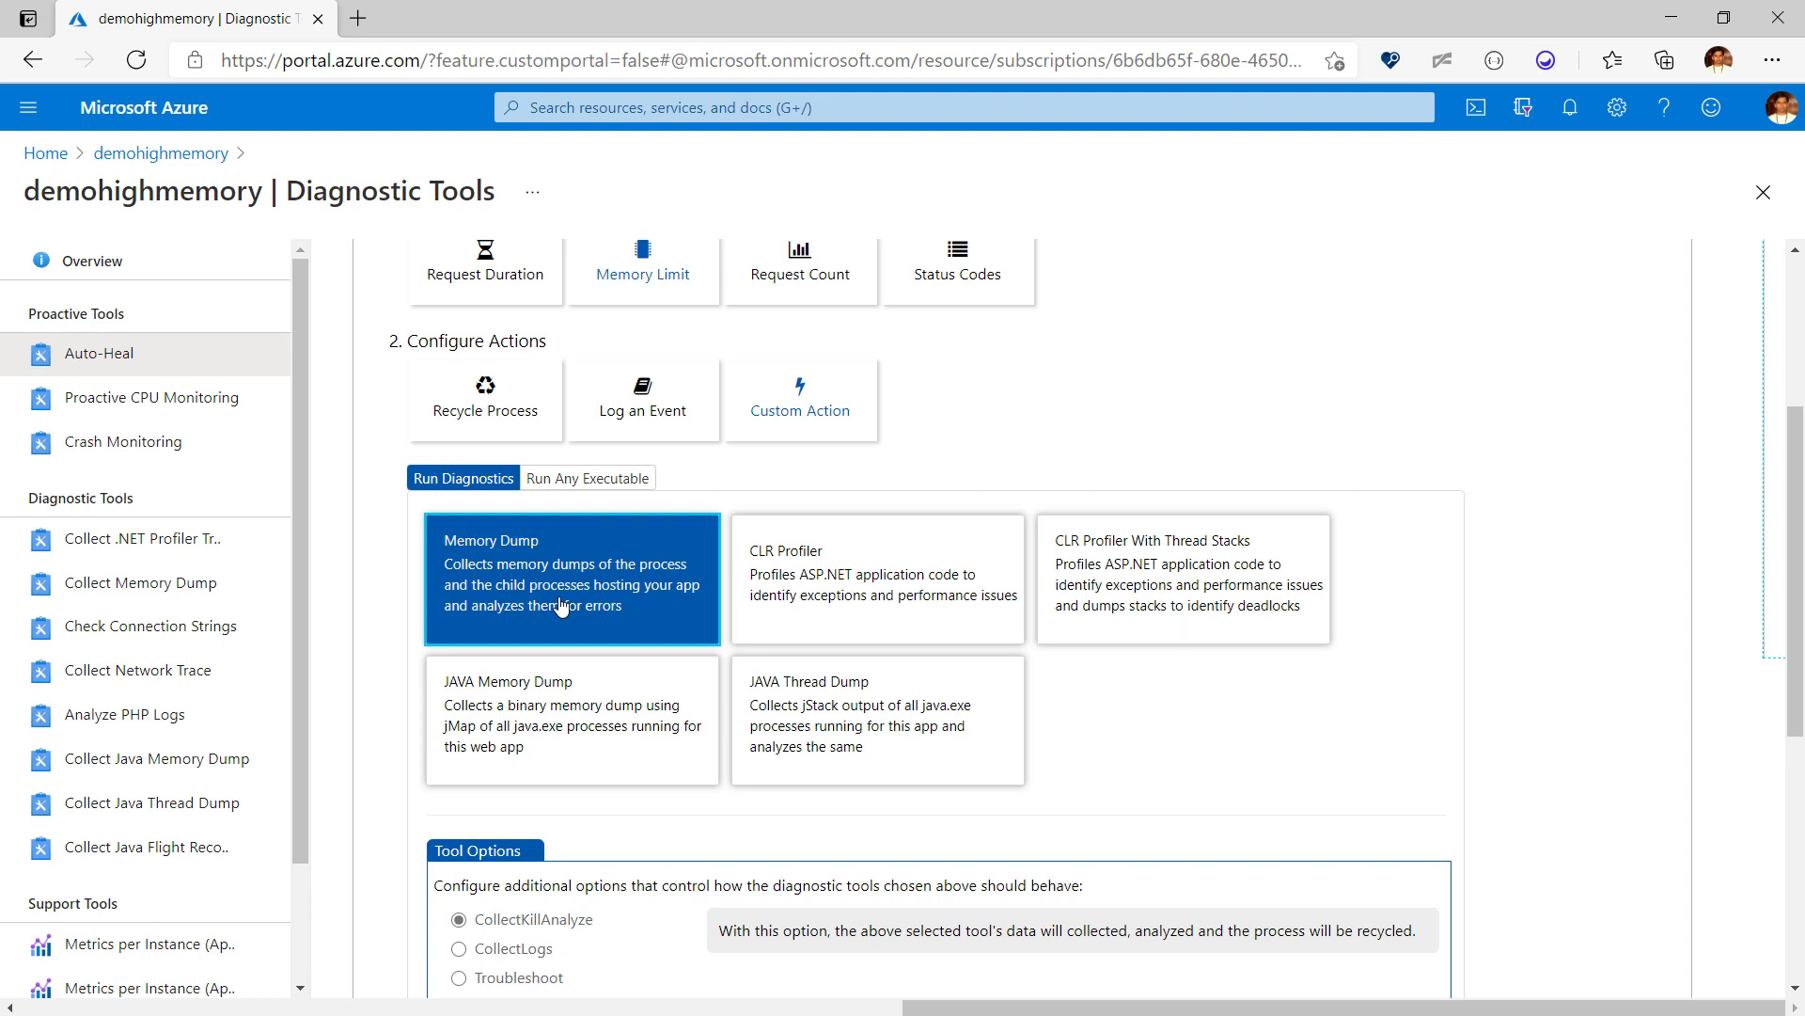
pyautogui.scroll(-3)
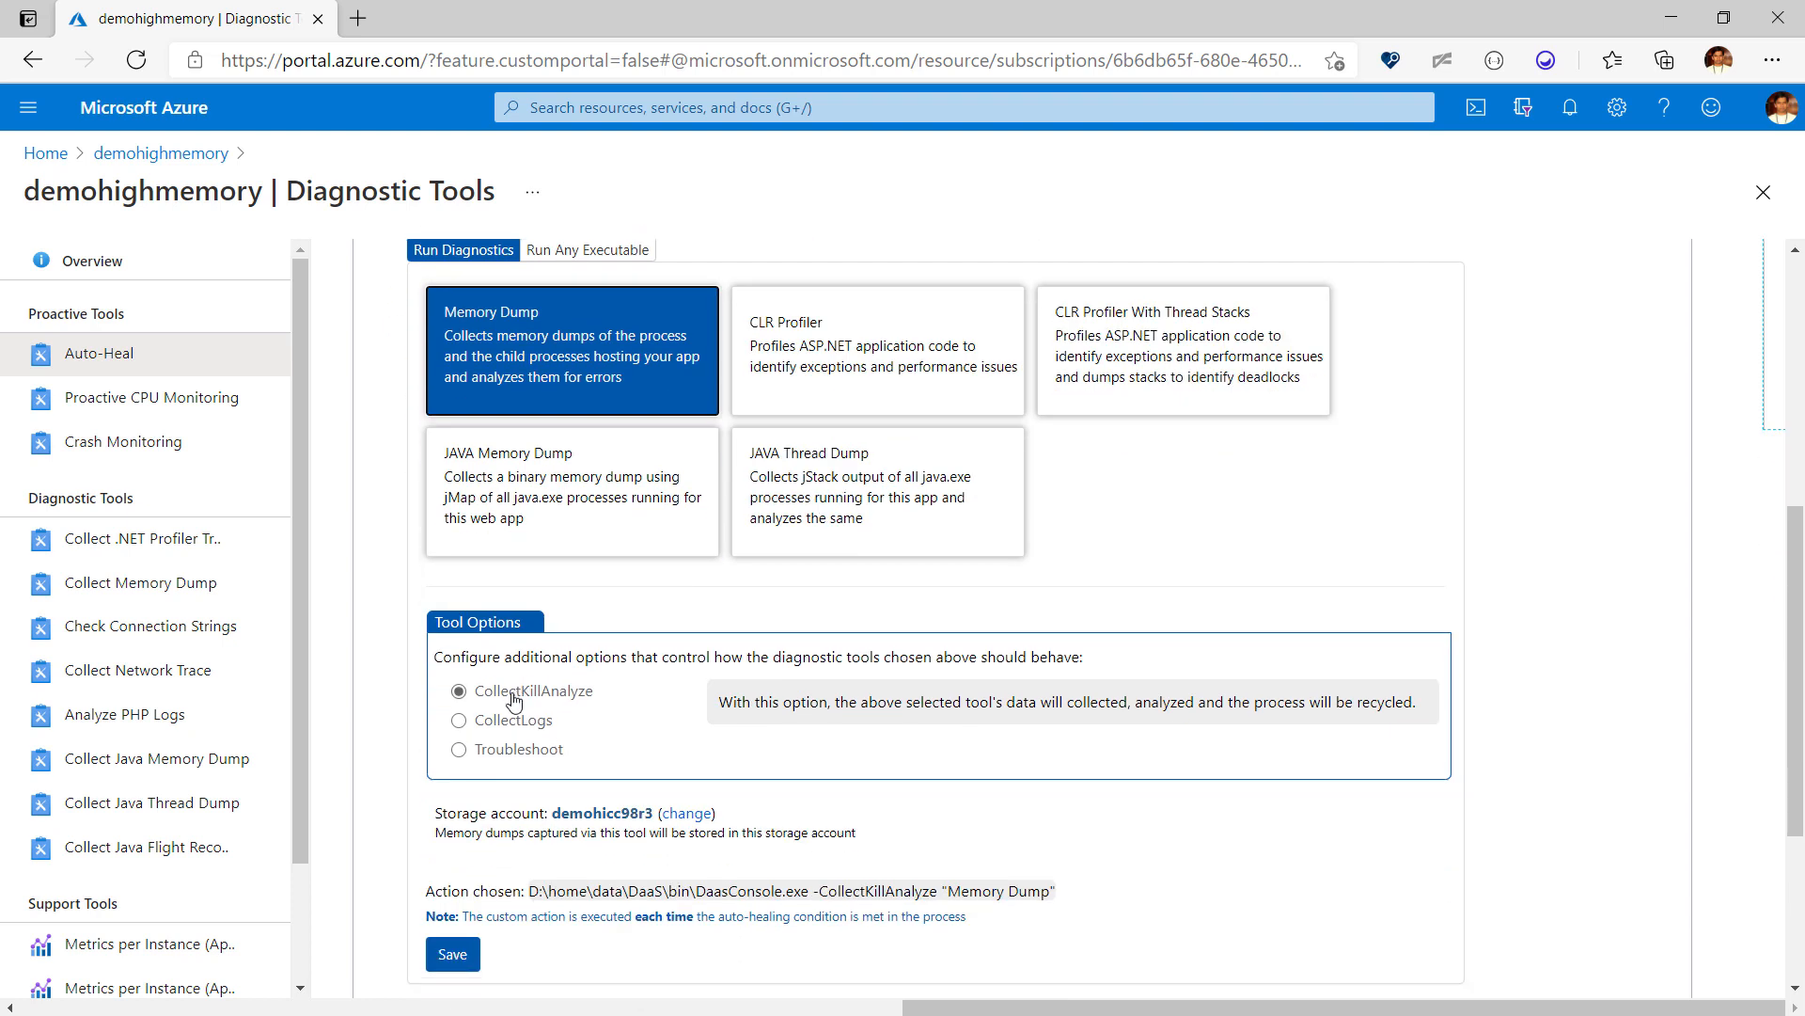
pyautogui.moveTo(703, 763)
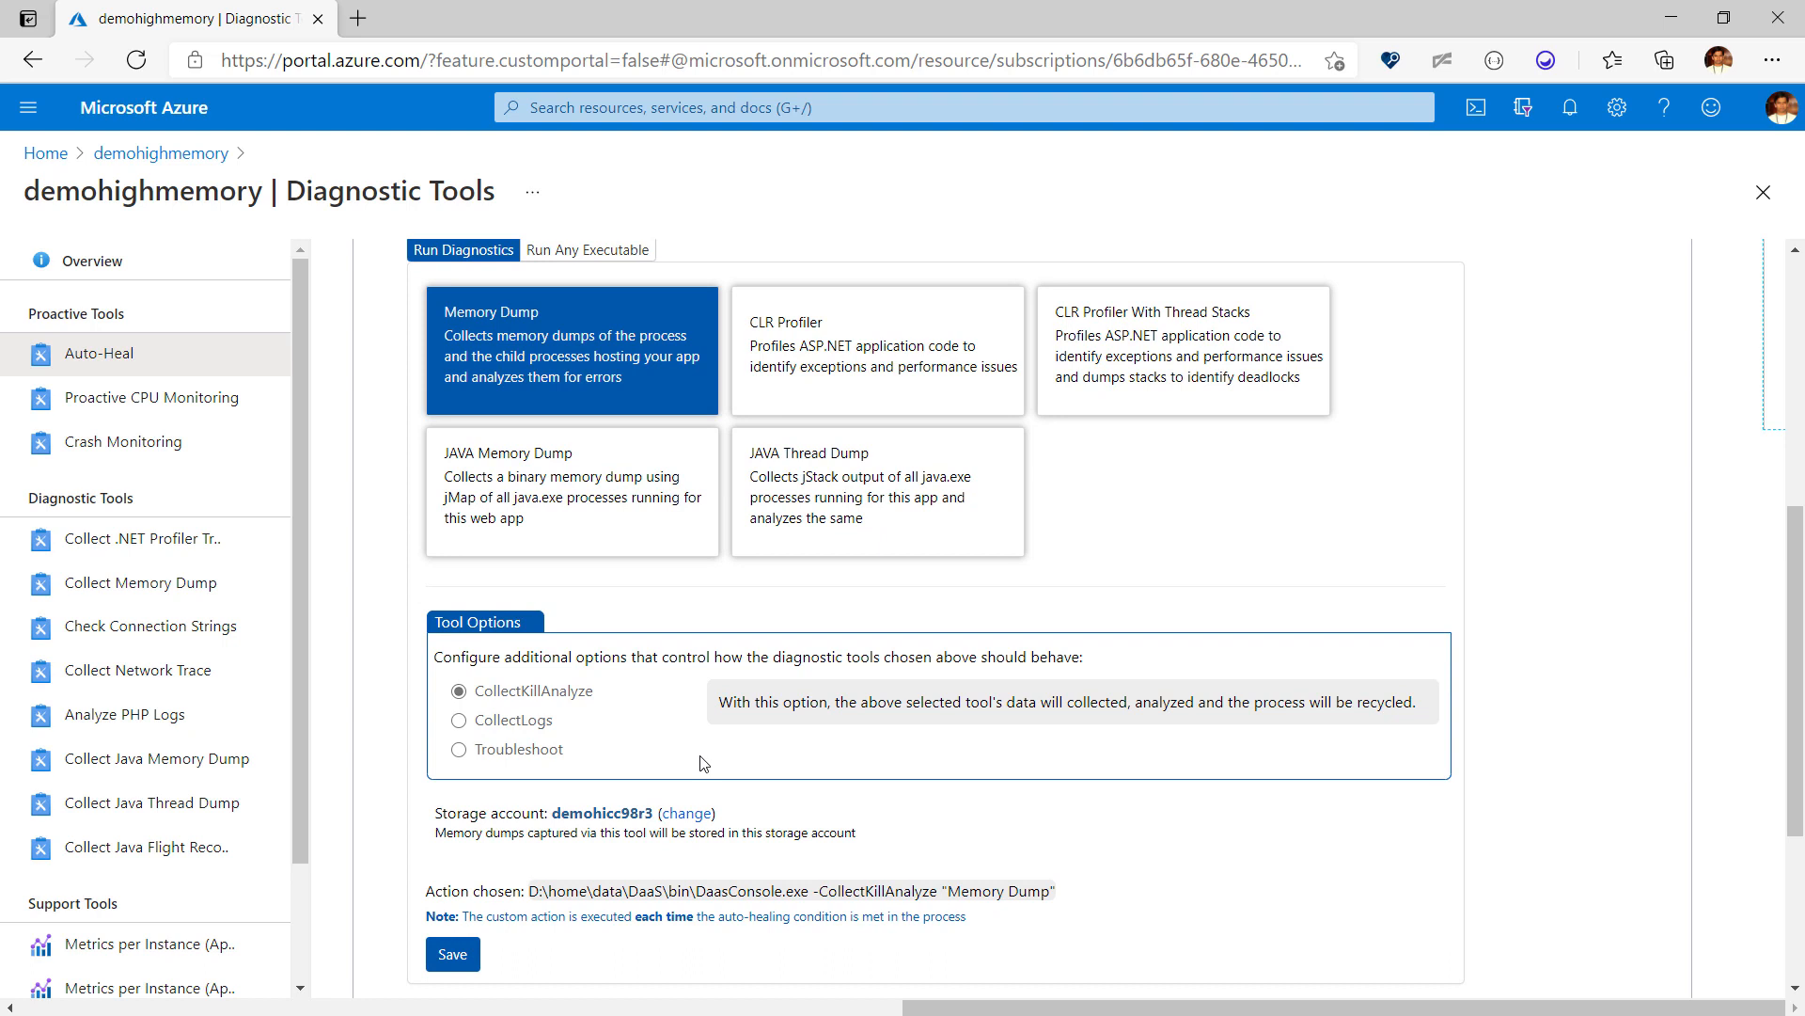
pyautogui.scroll(-3)
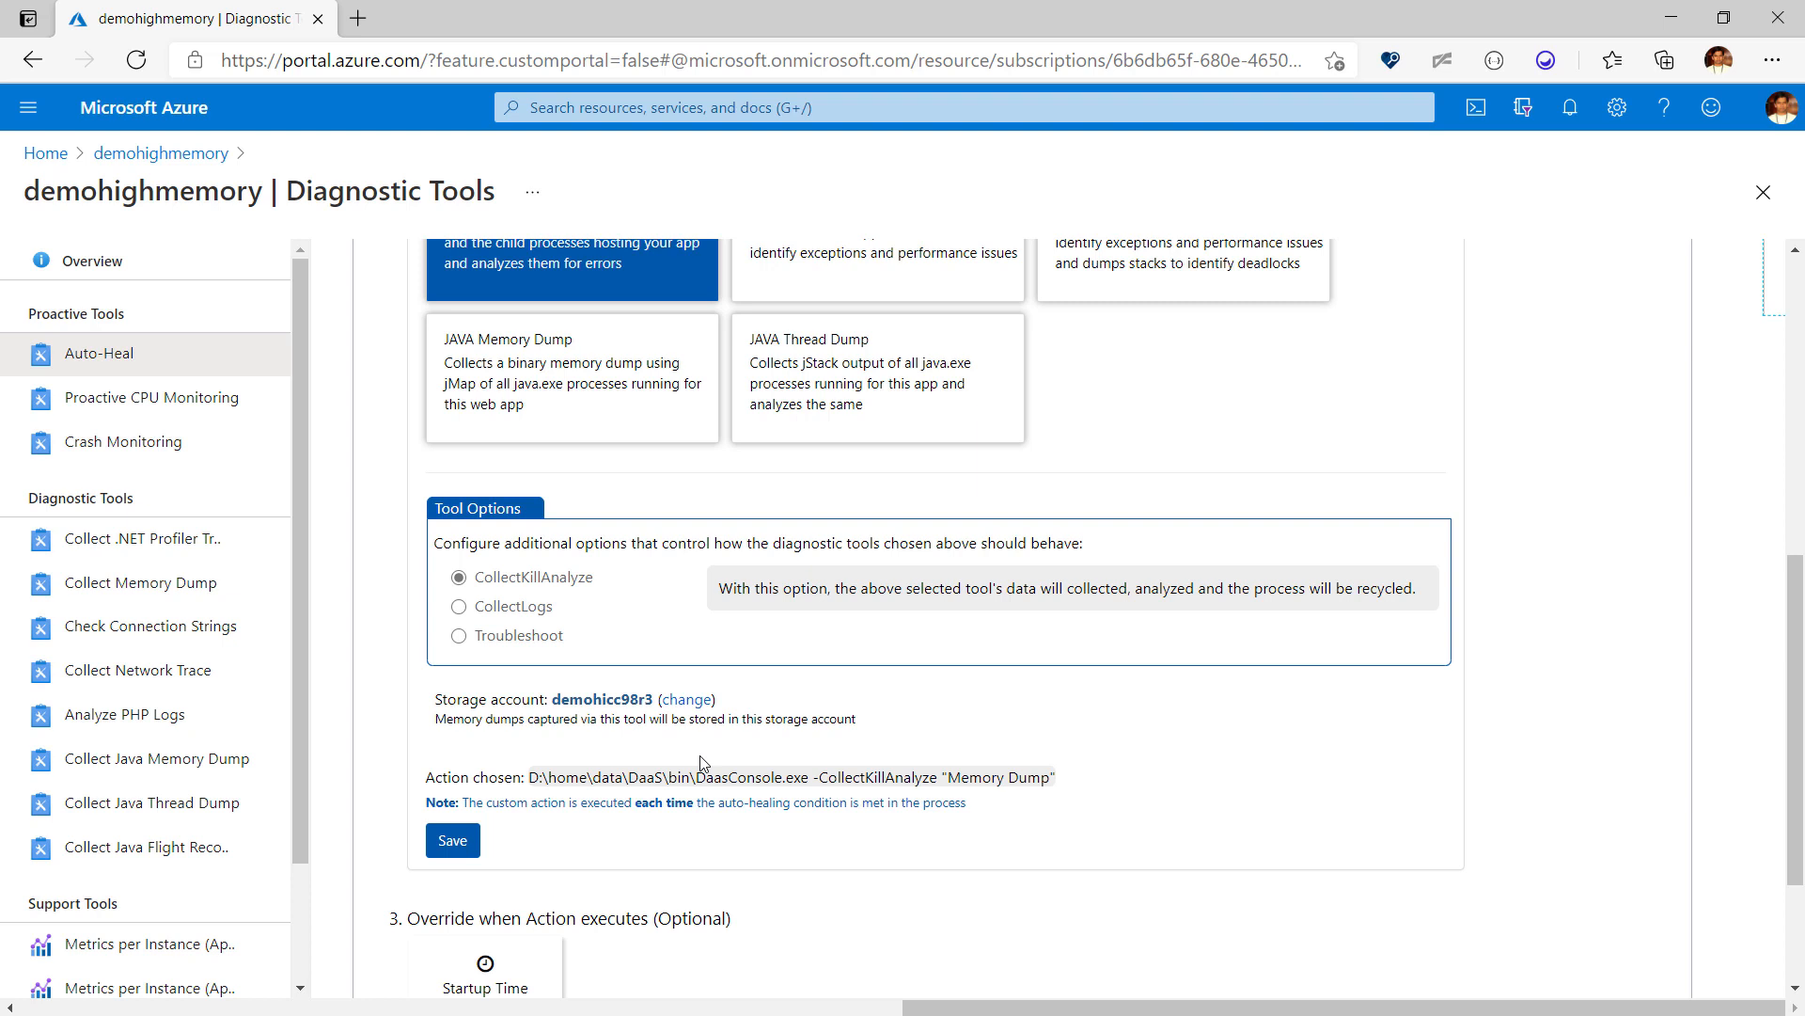
pyautogui.scroll(-3)
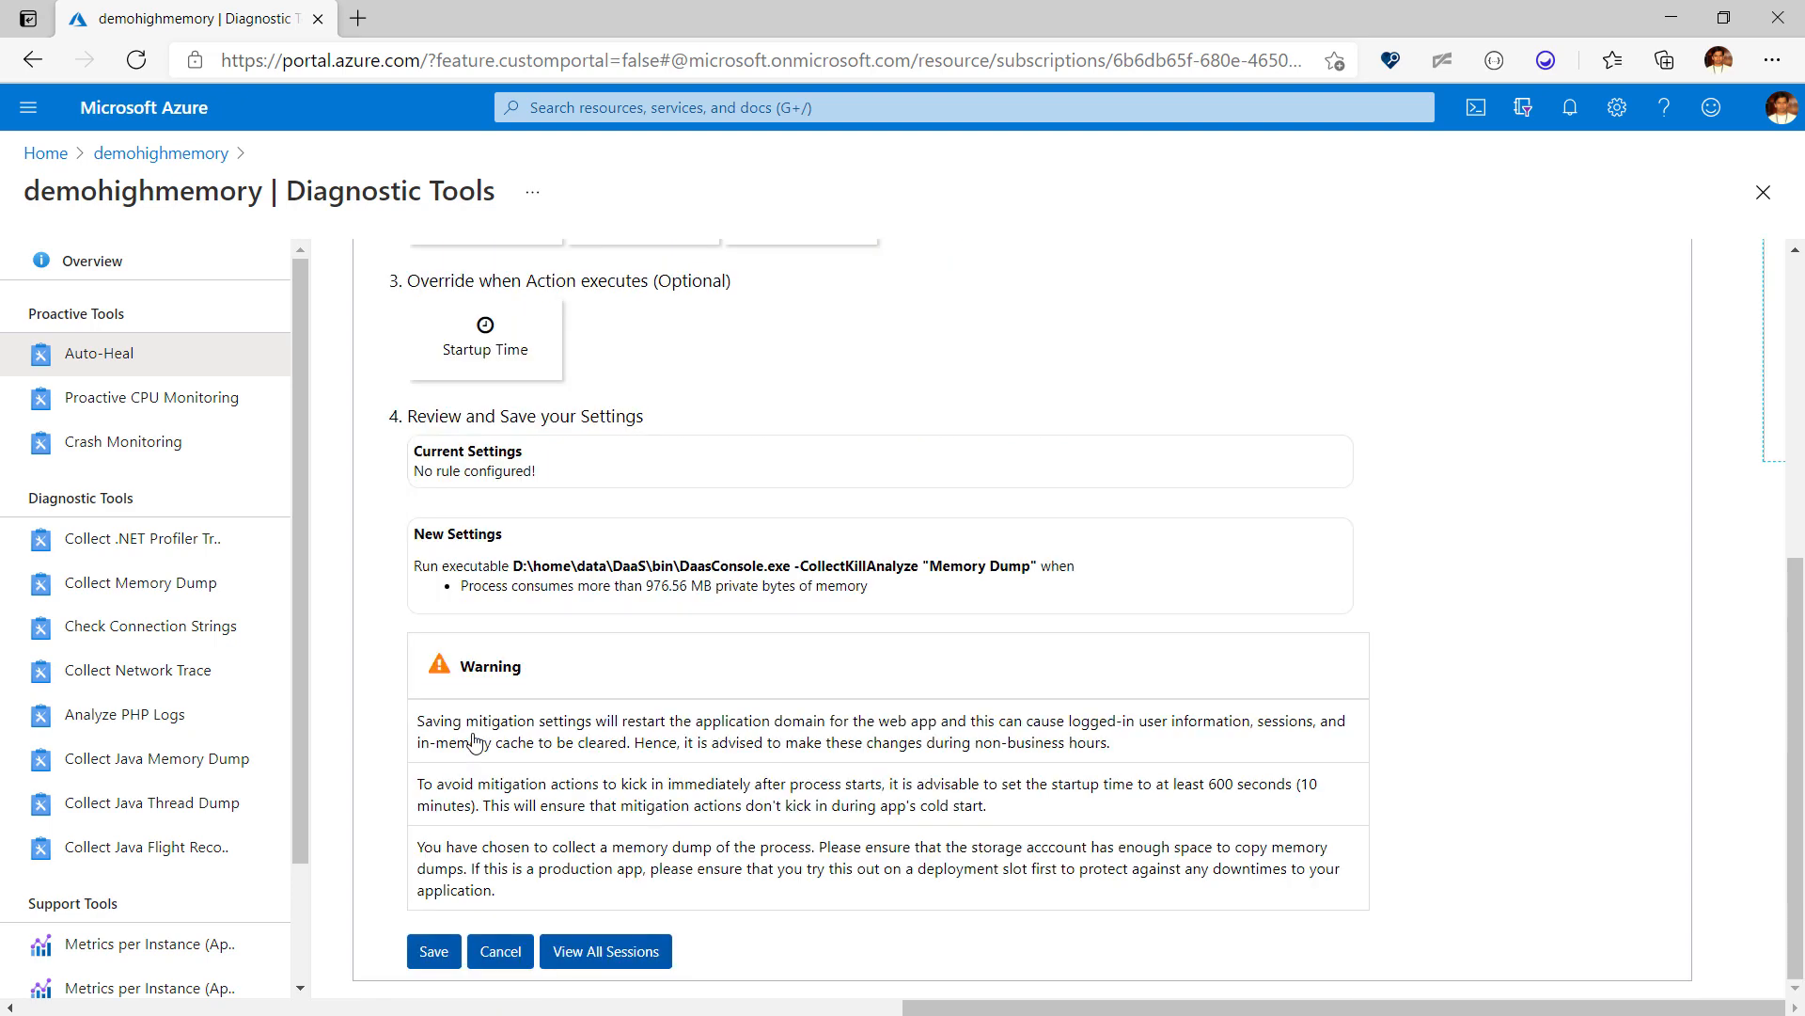
# Step: Override the startup time so the rule activates after 900 seconds
pyautogui.click(485, 336)
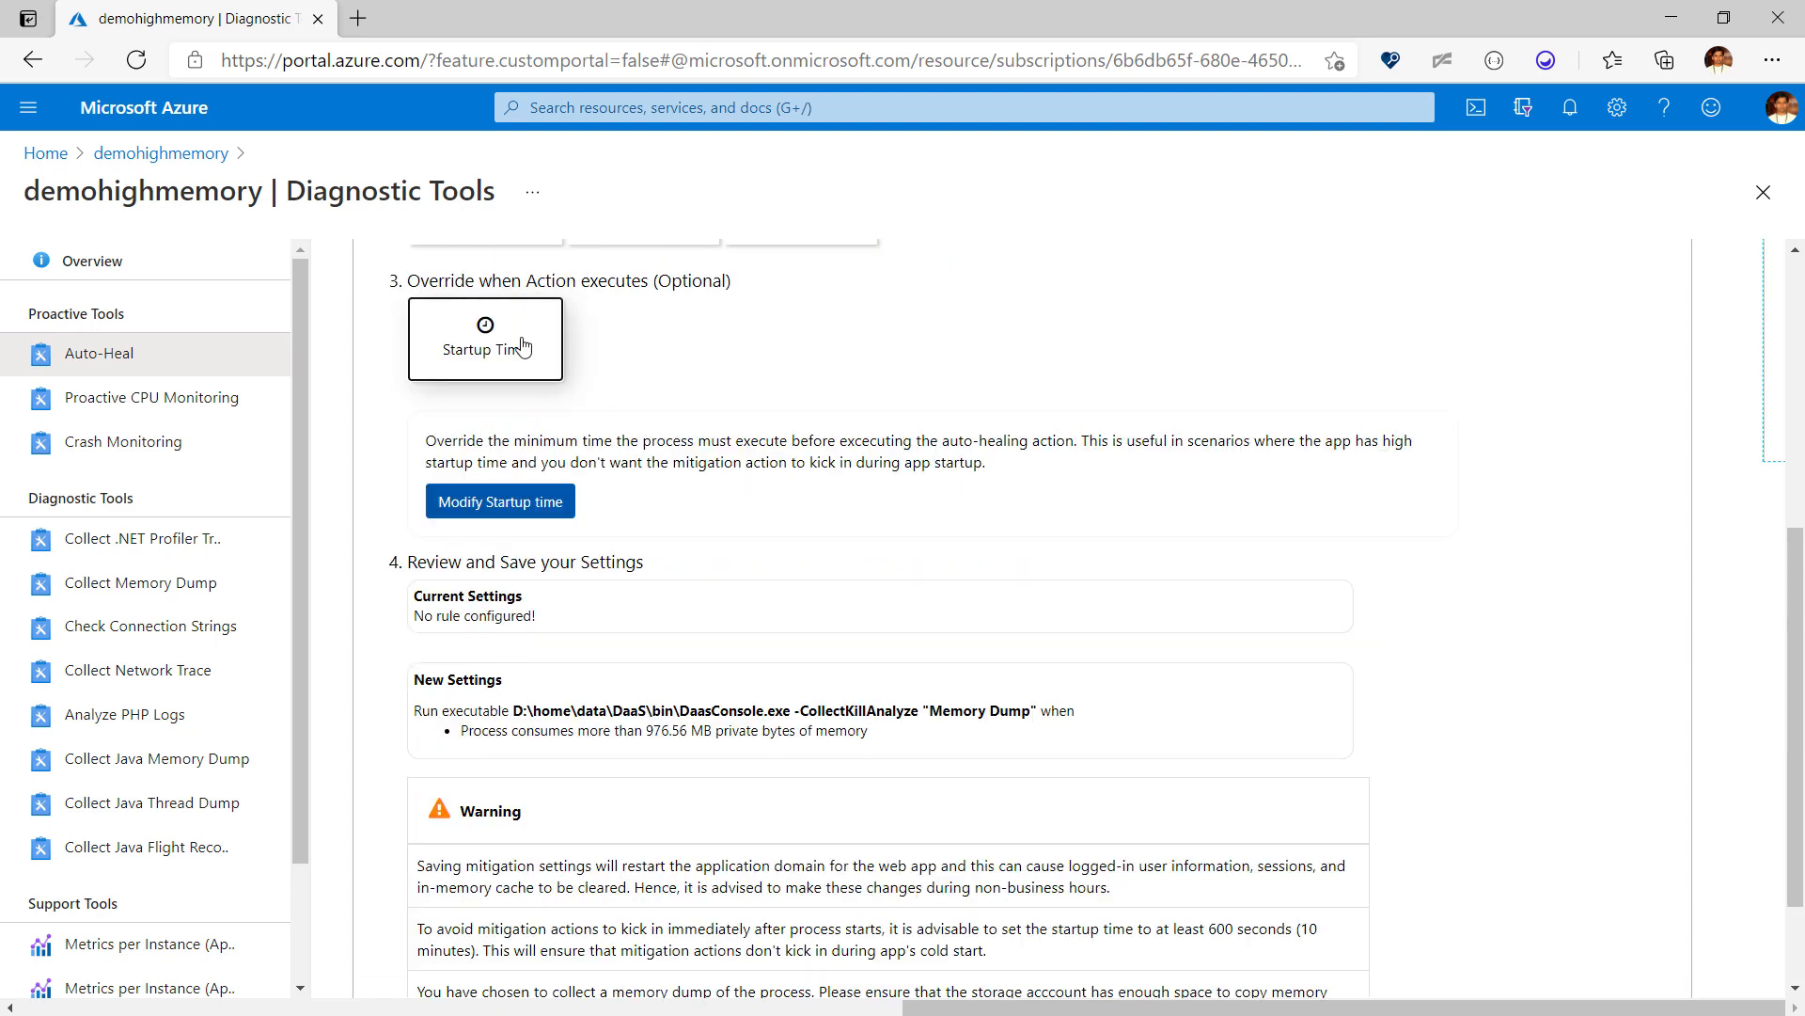
pyautogui.click(499, 501)
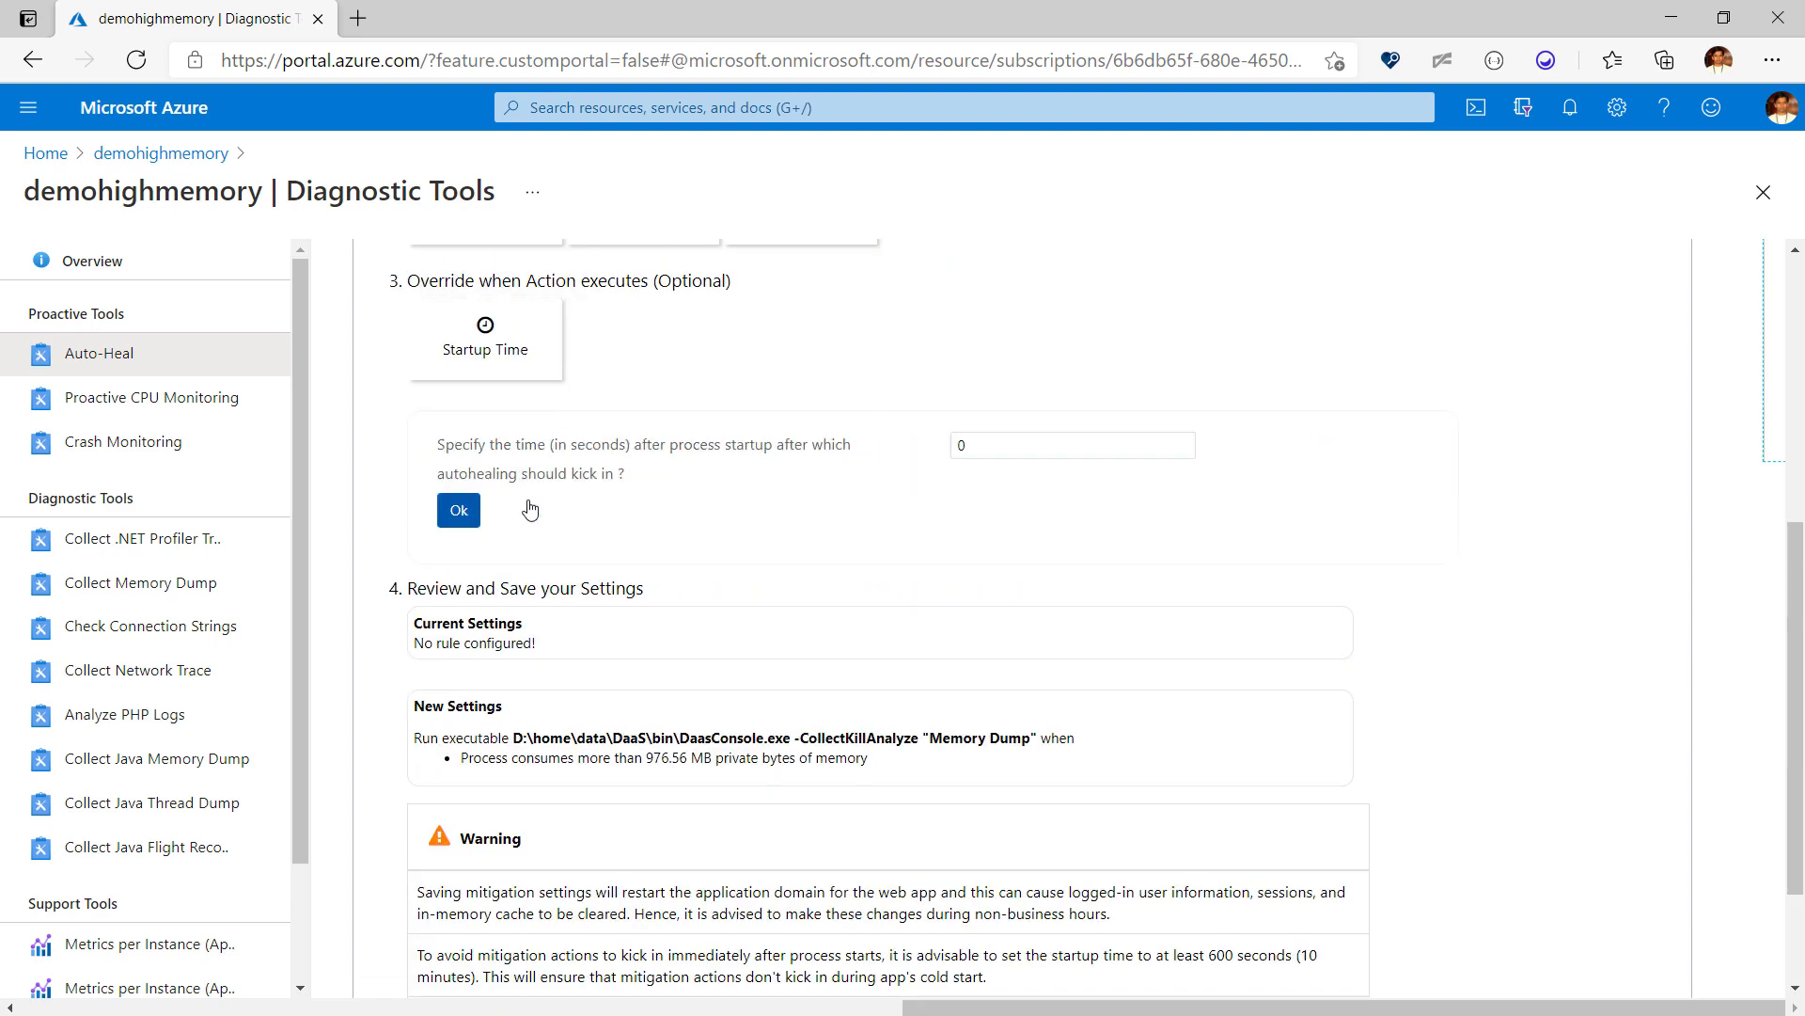
pyautogui.click(1072, 444)
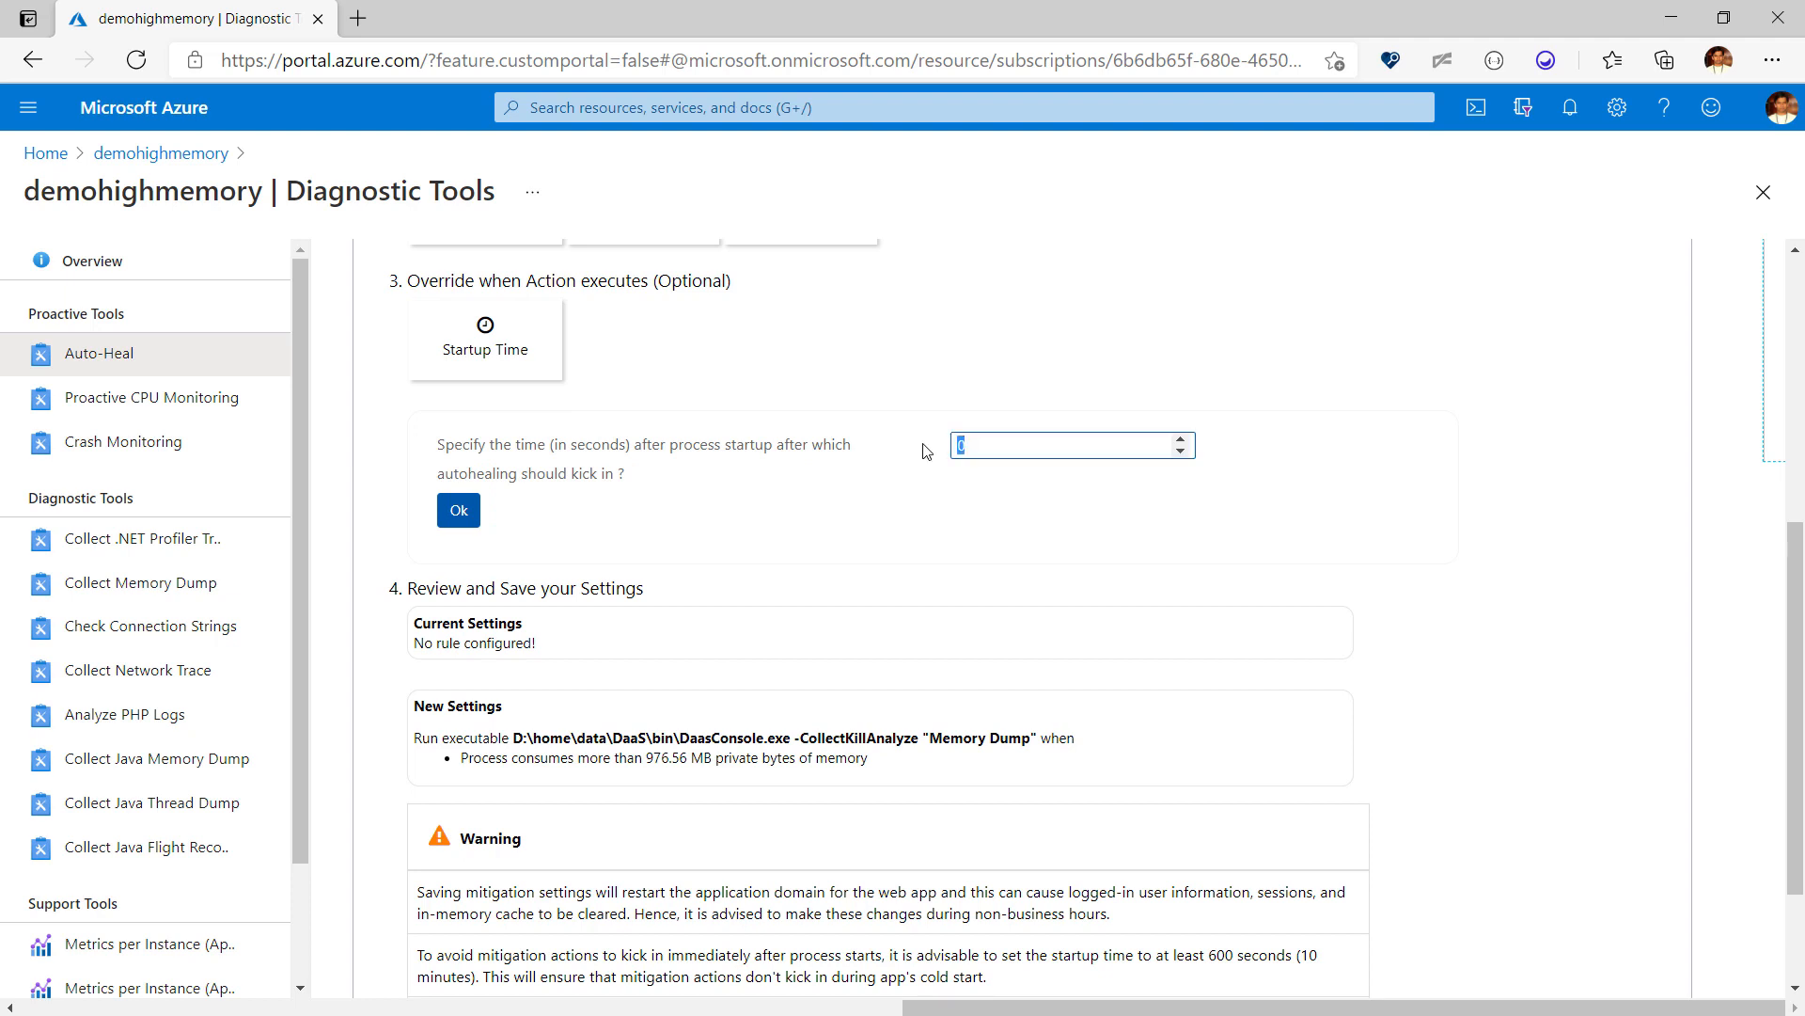
pyautogui.write('900')
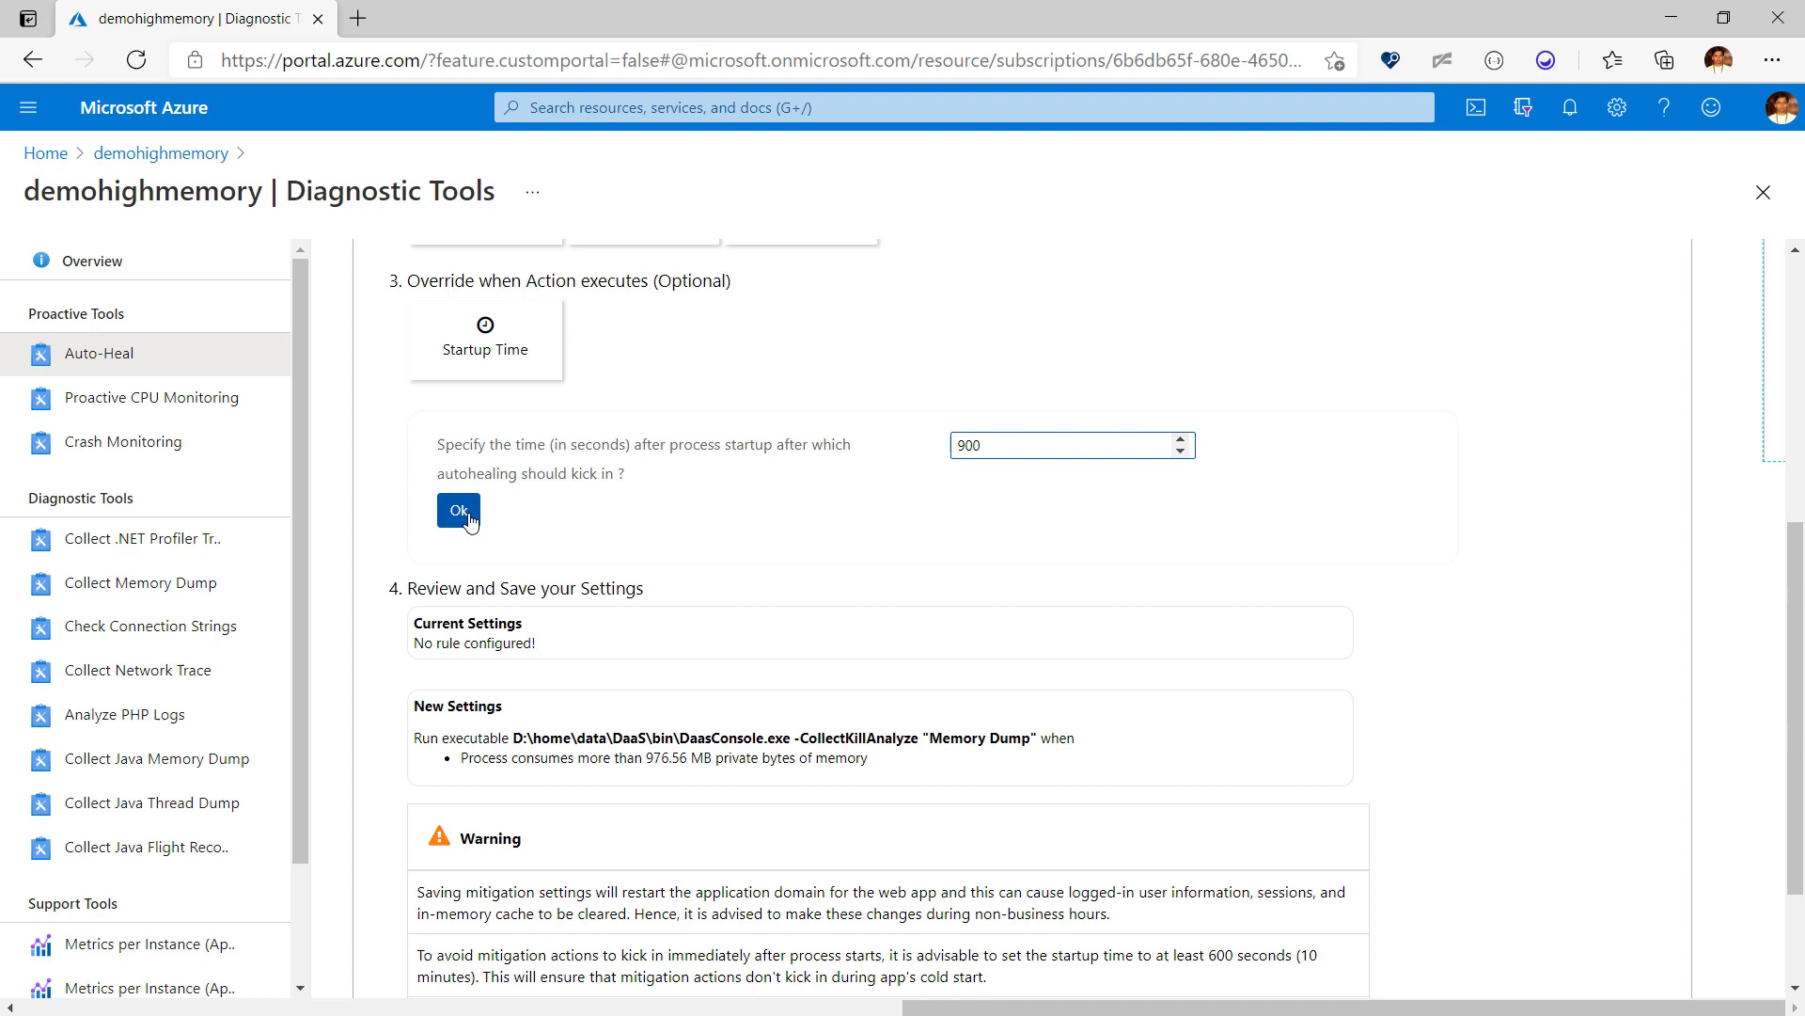
pyautogui.click(459, 510)
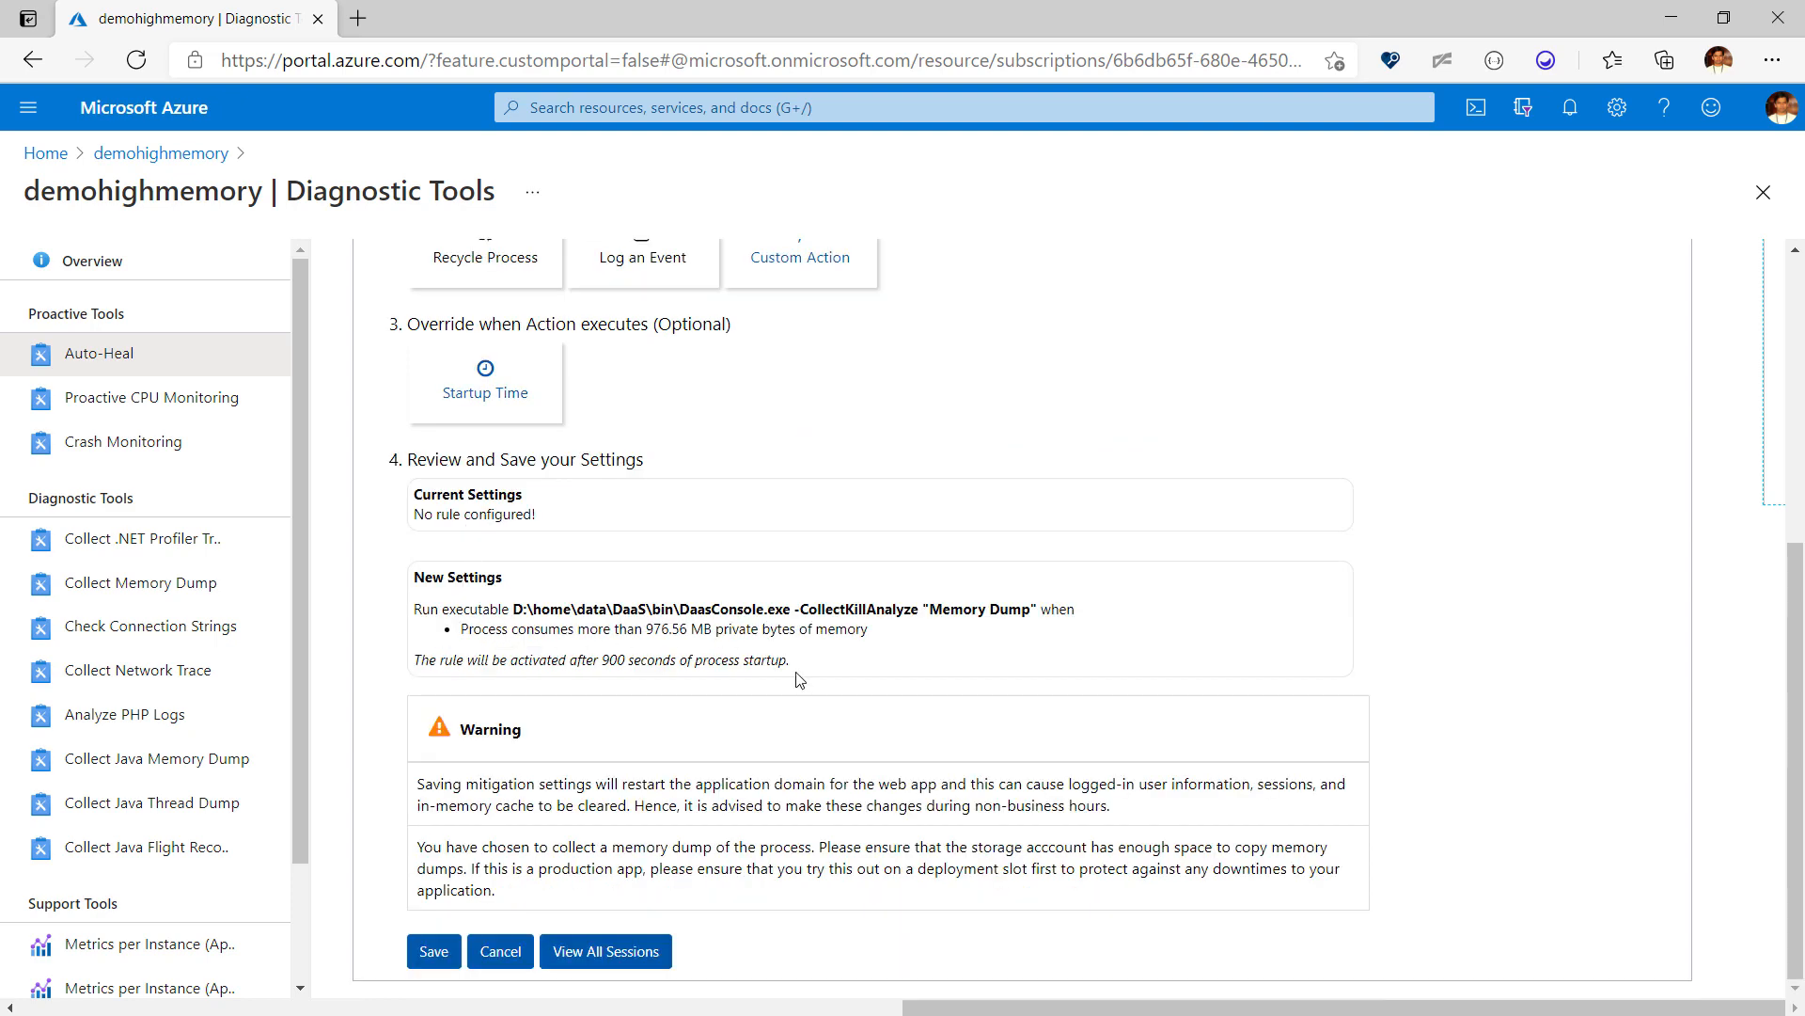
pyautogui.moveTo(933, 716)
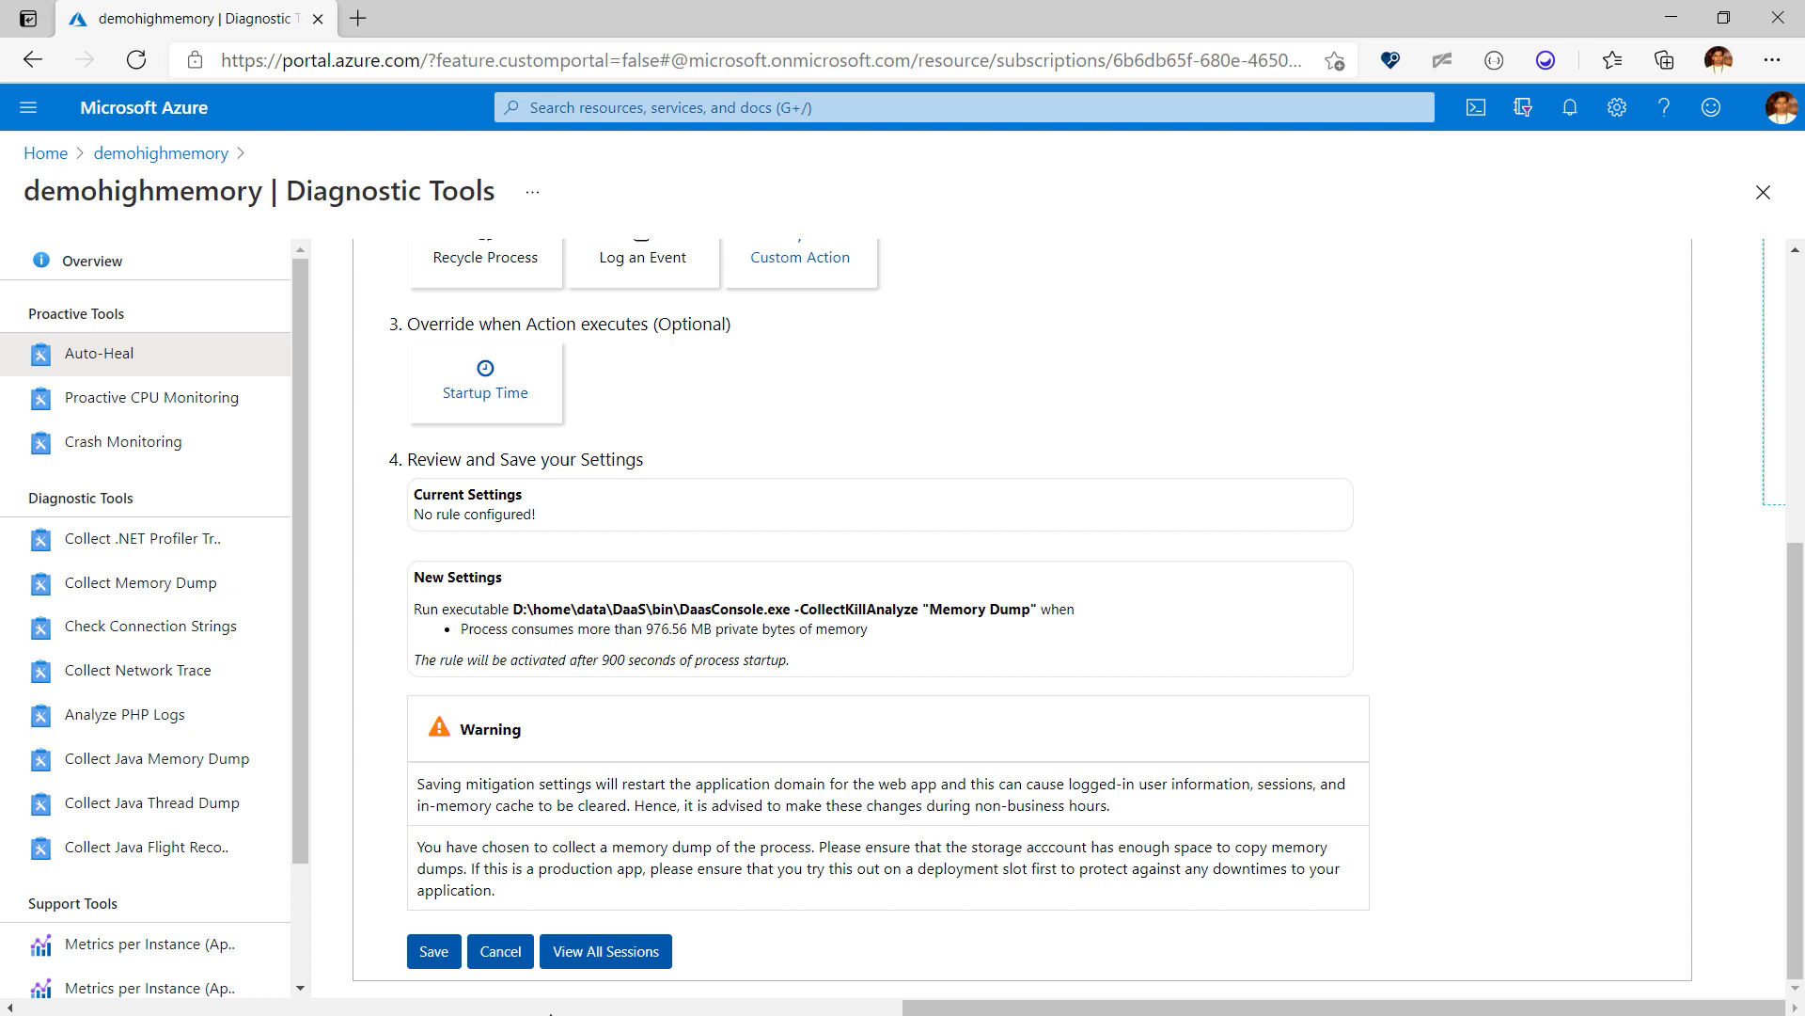
pyautogui.moveTo(427, 970)
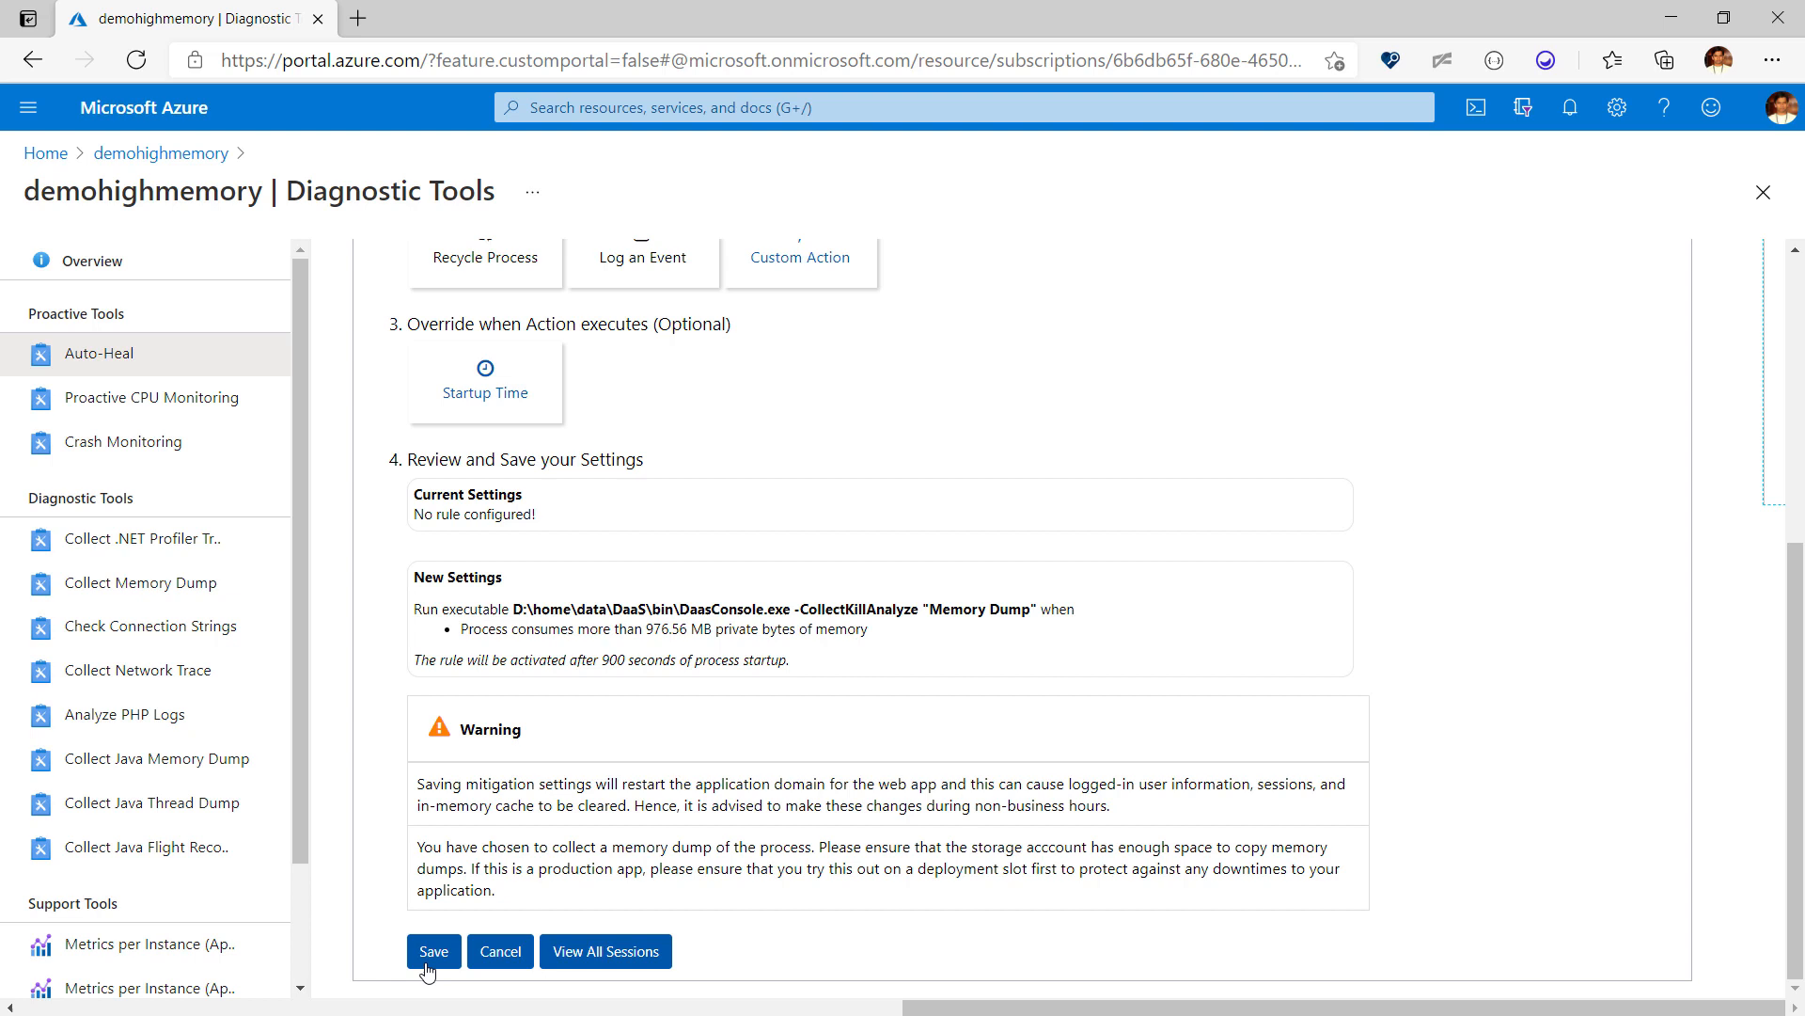
# Step: Save the memory-limit rule with memory dump action and 900-second delay as current settings
pyautogui.click(432, 951)
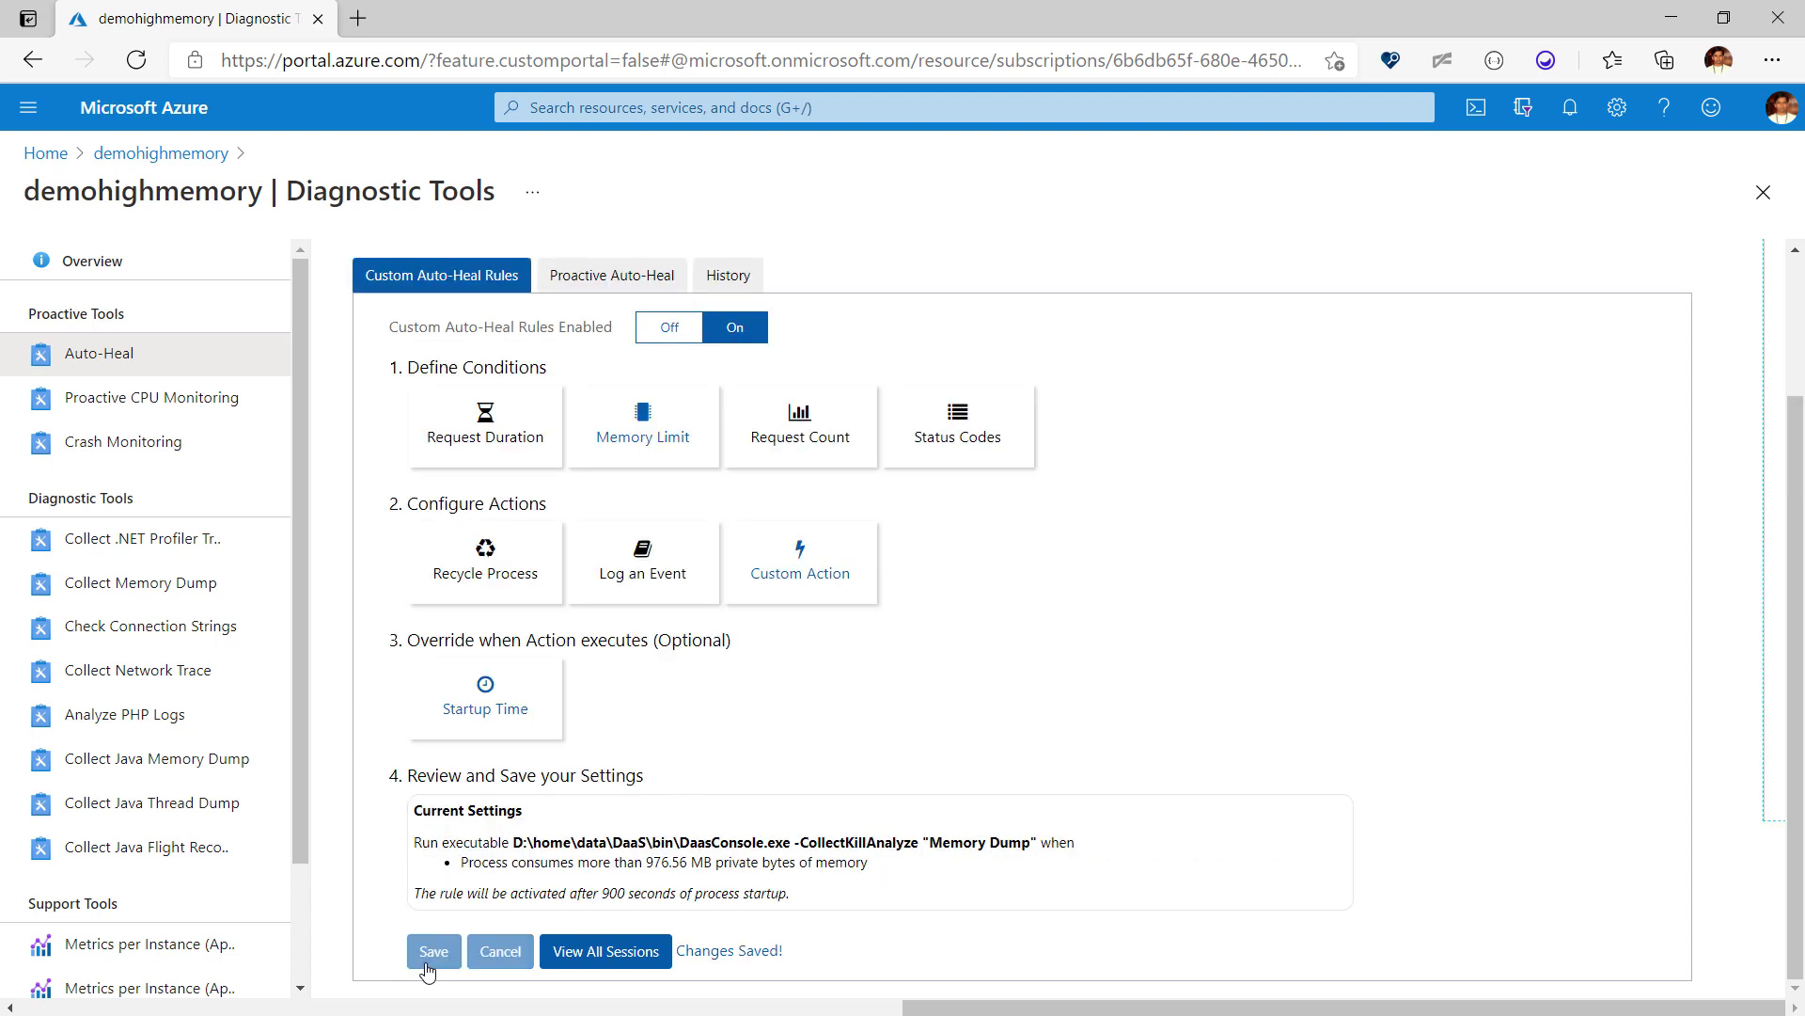
pyautogui.moveTo(1538, 993)
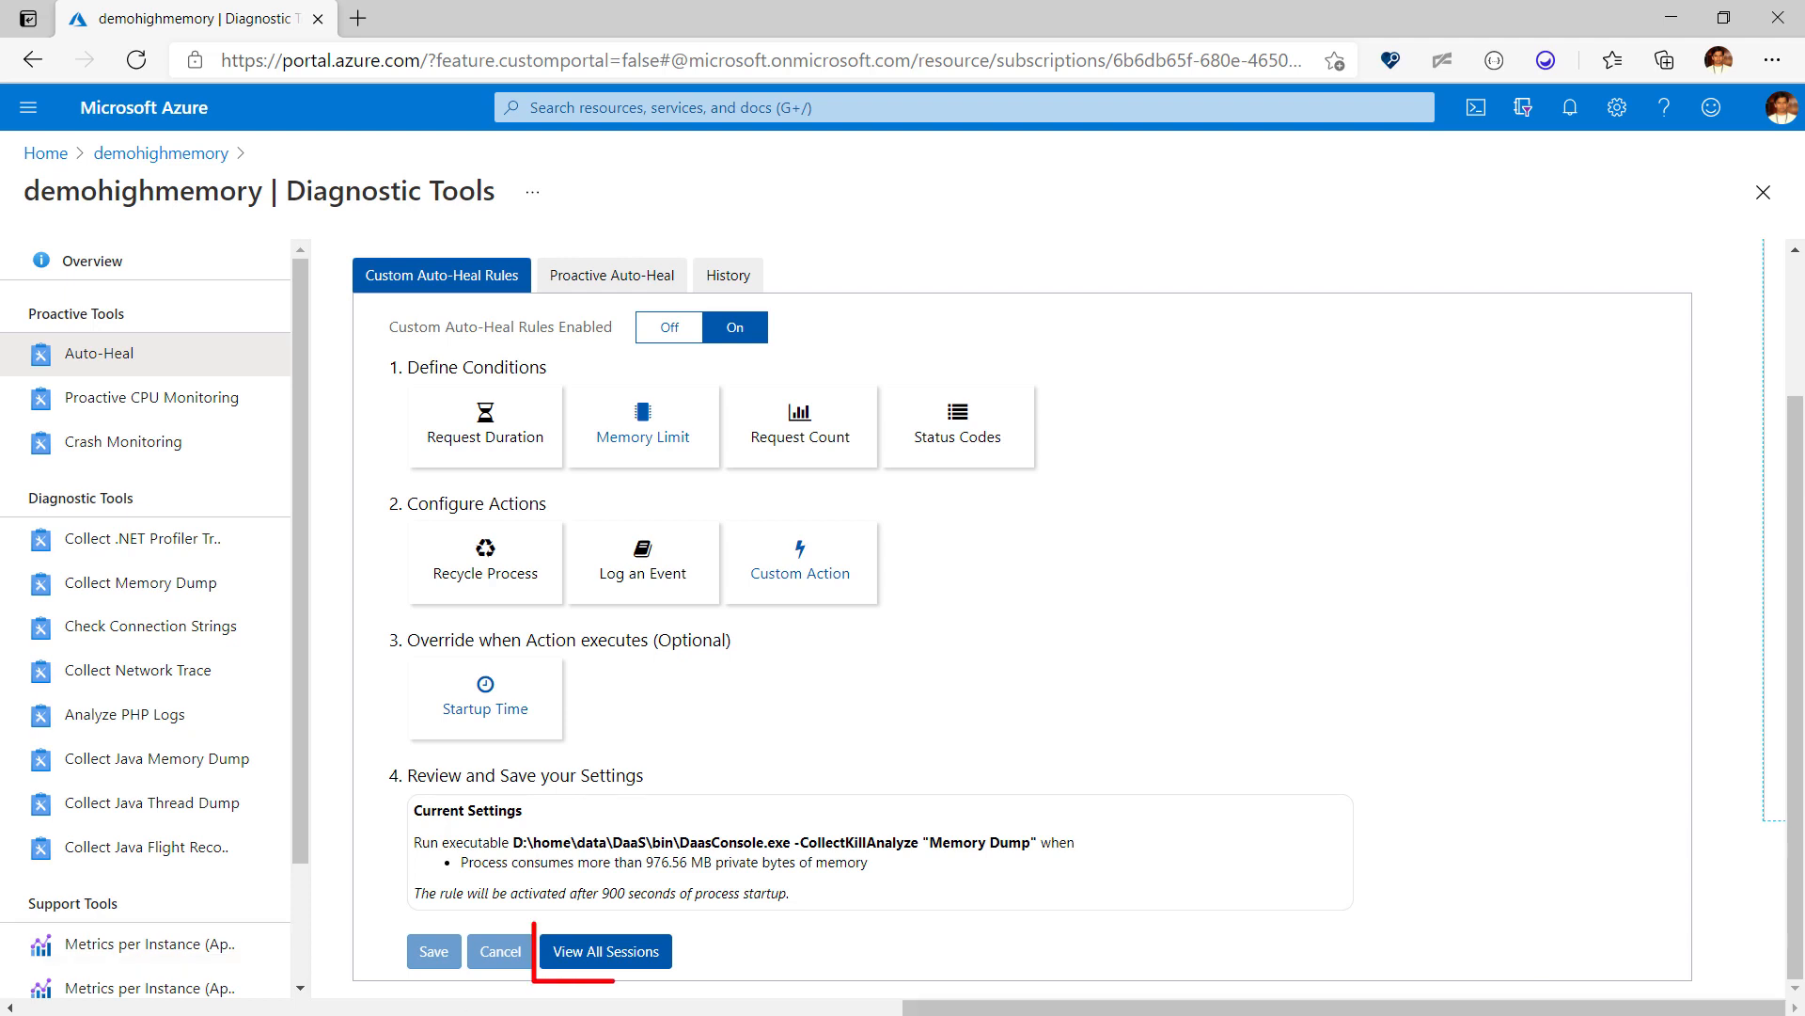
pyautogui.moveTo(603, 951)
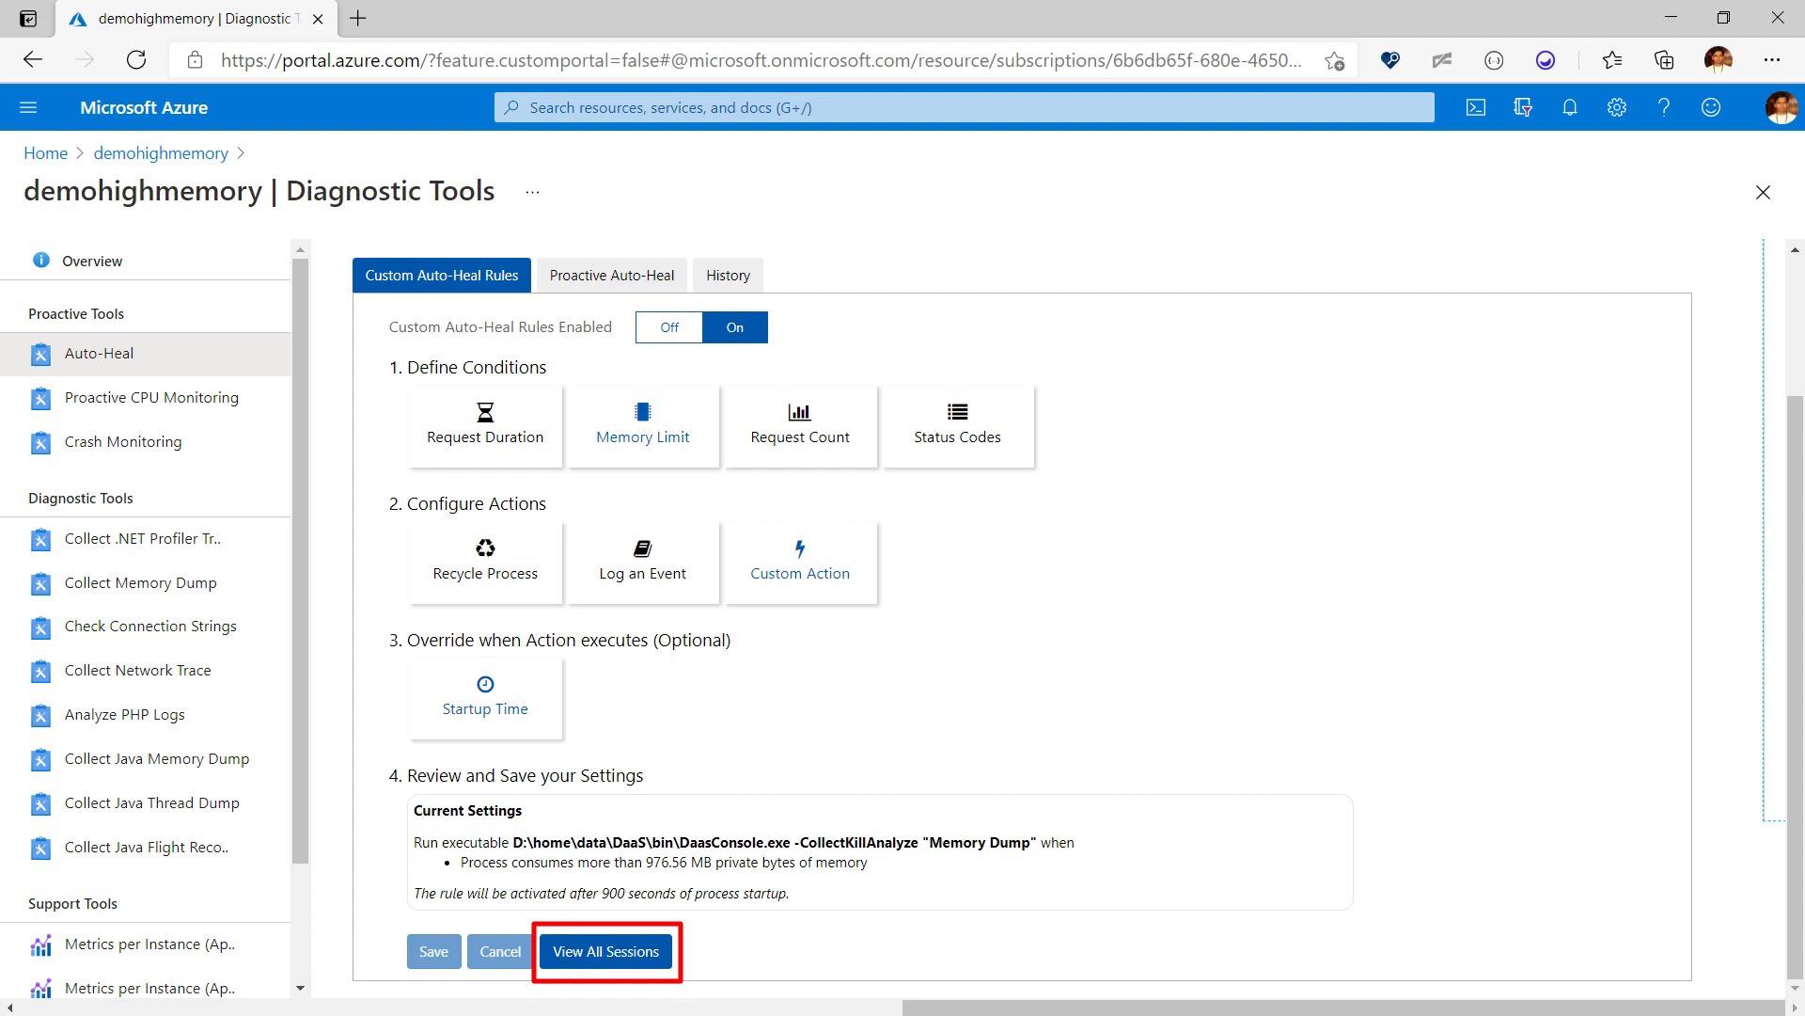